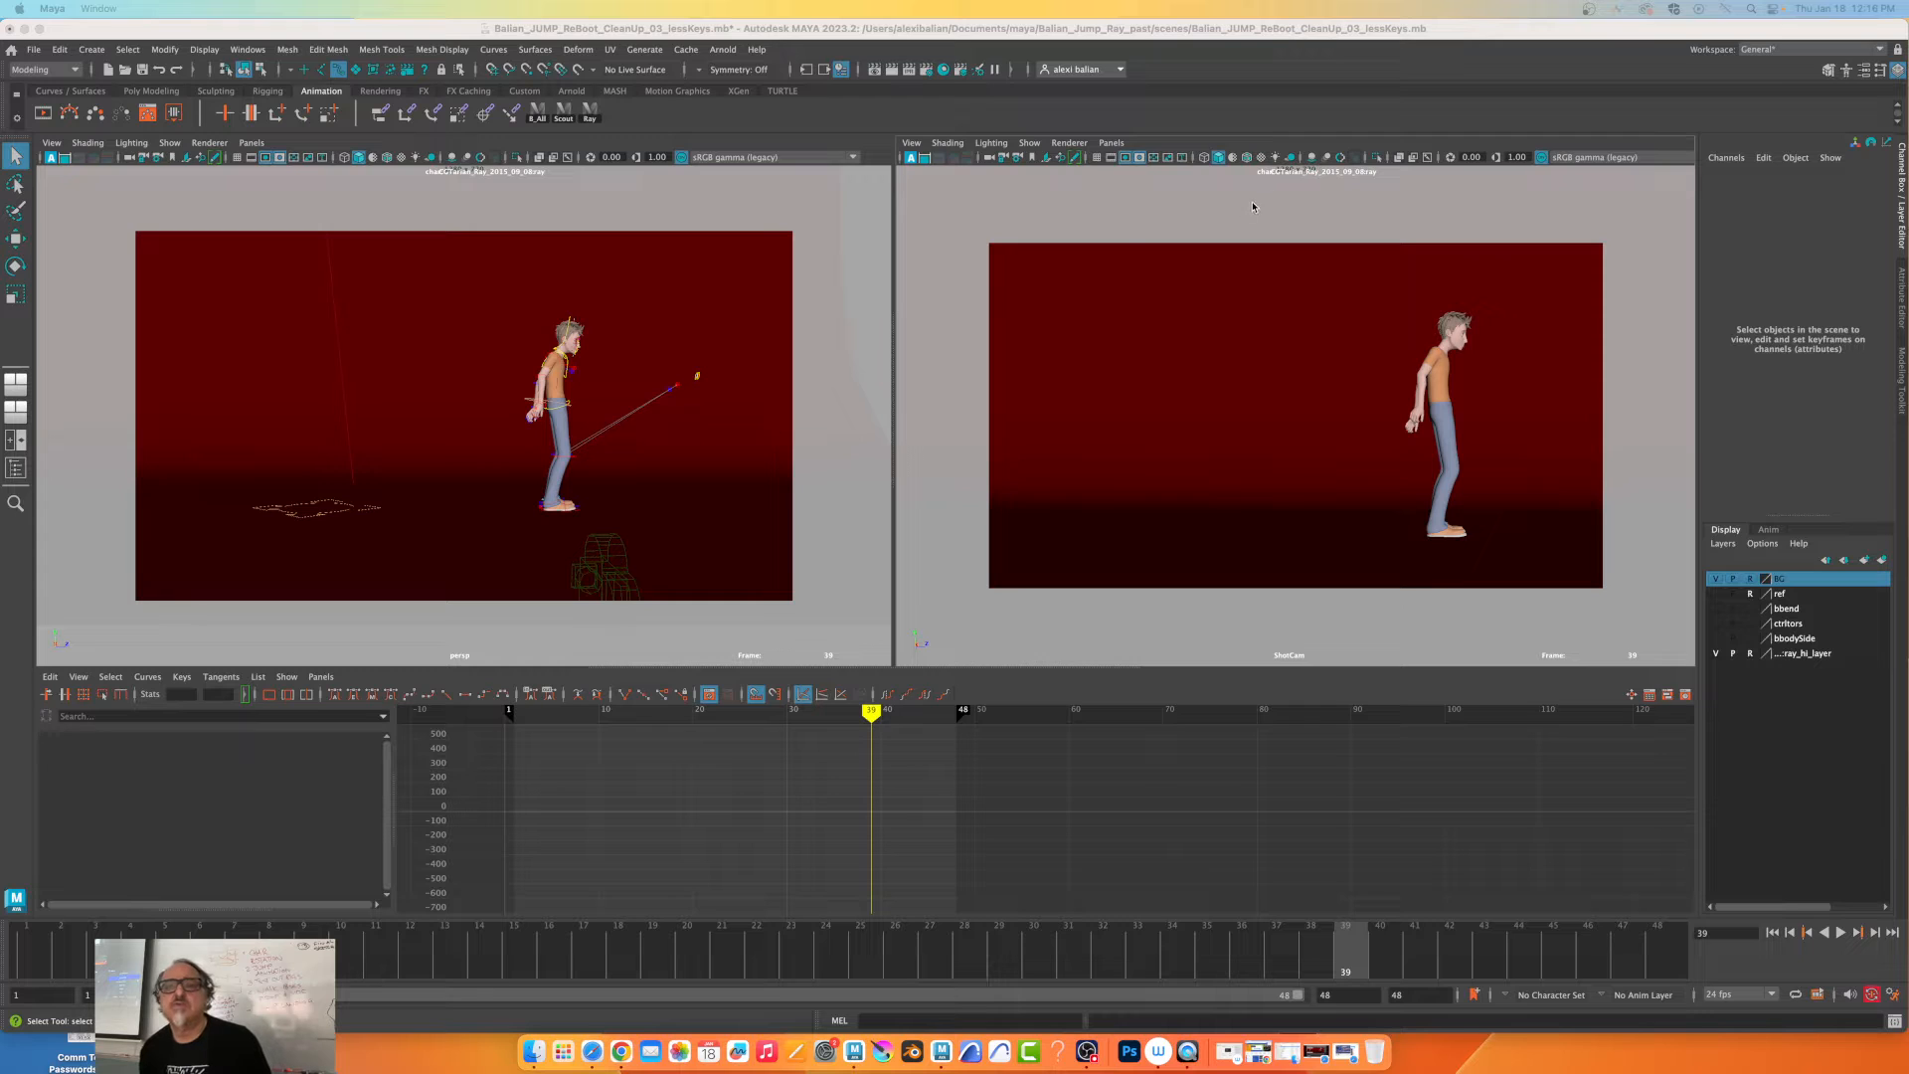
# Switch the right view to the persp camera and select ShotCam in the Outliner.
pyautogui.click(1110, 142)
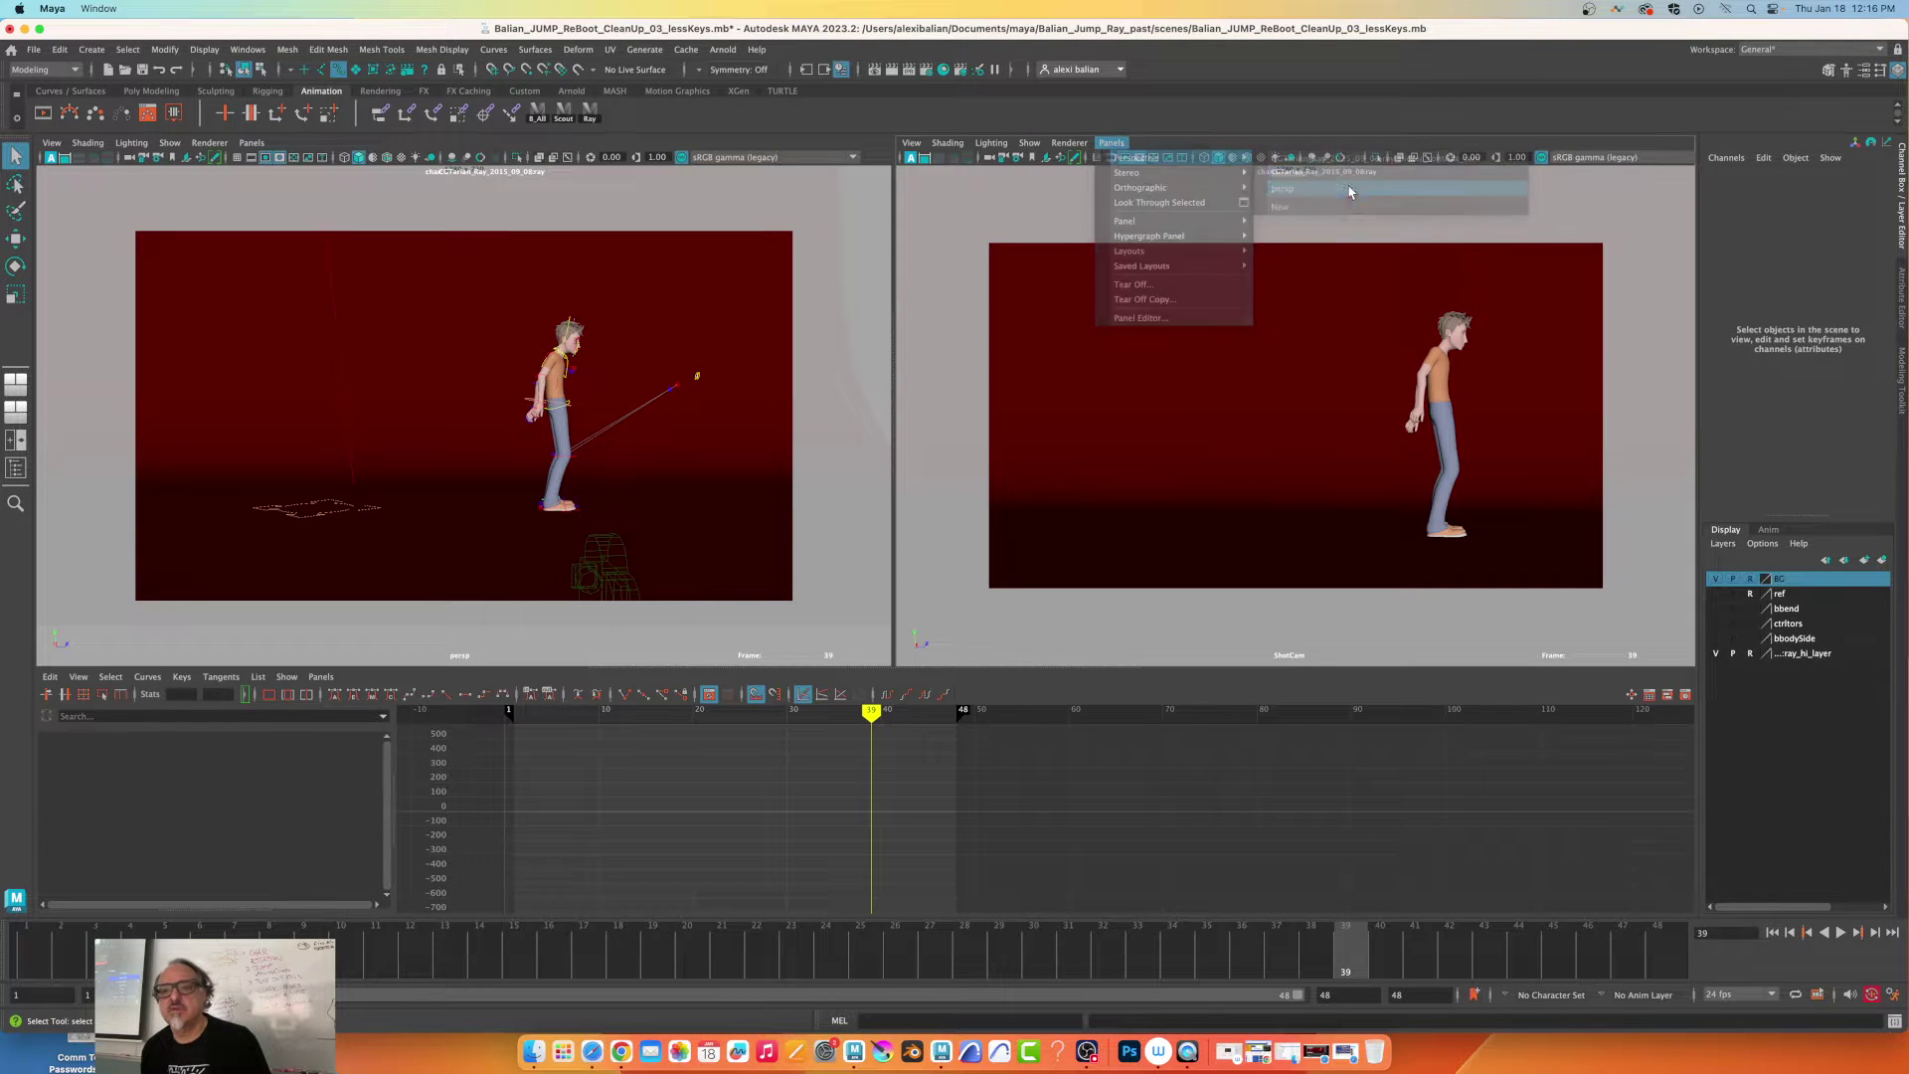
pyautogui.click(1284, 188)
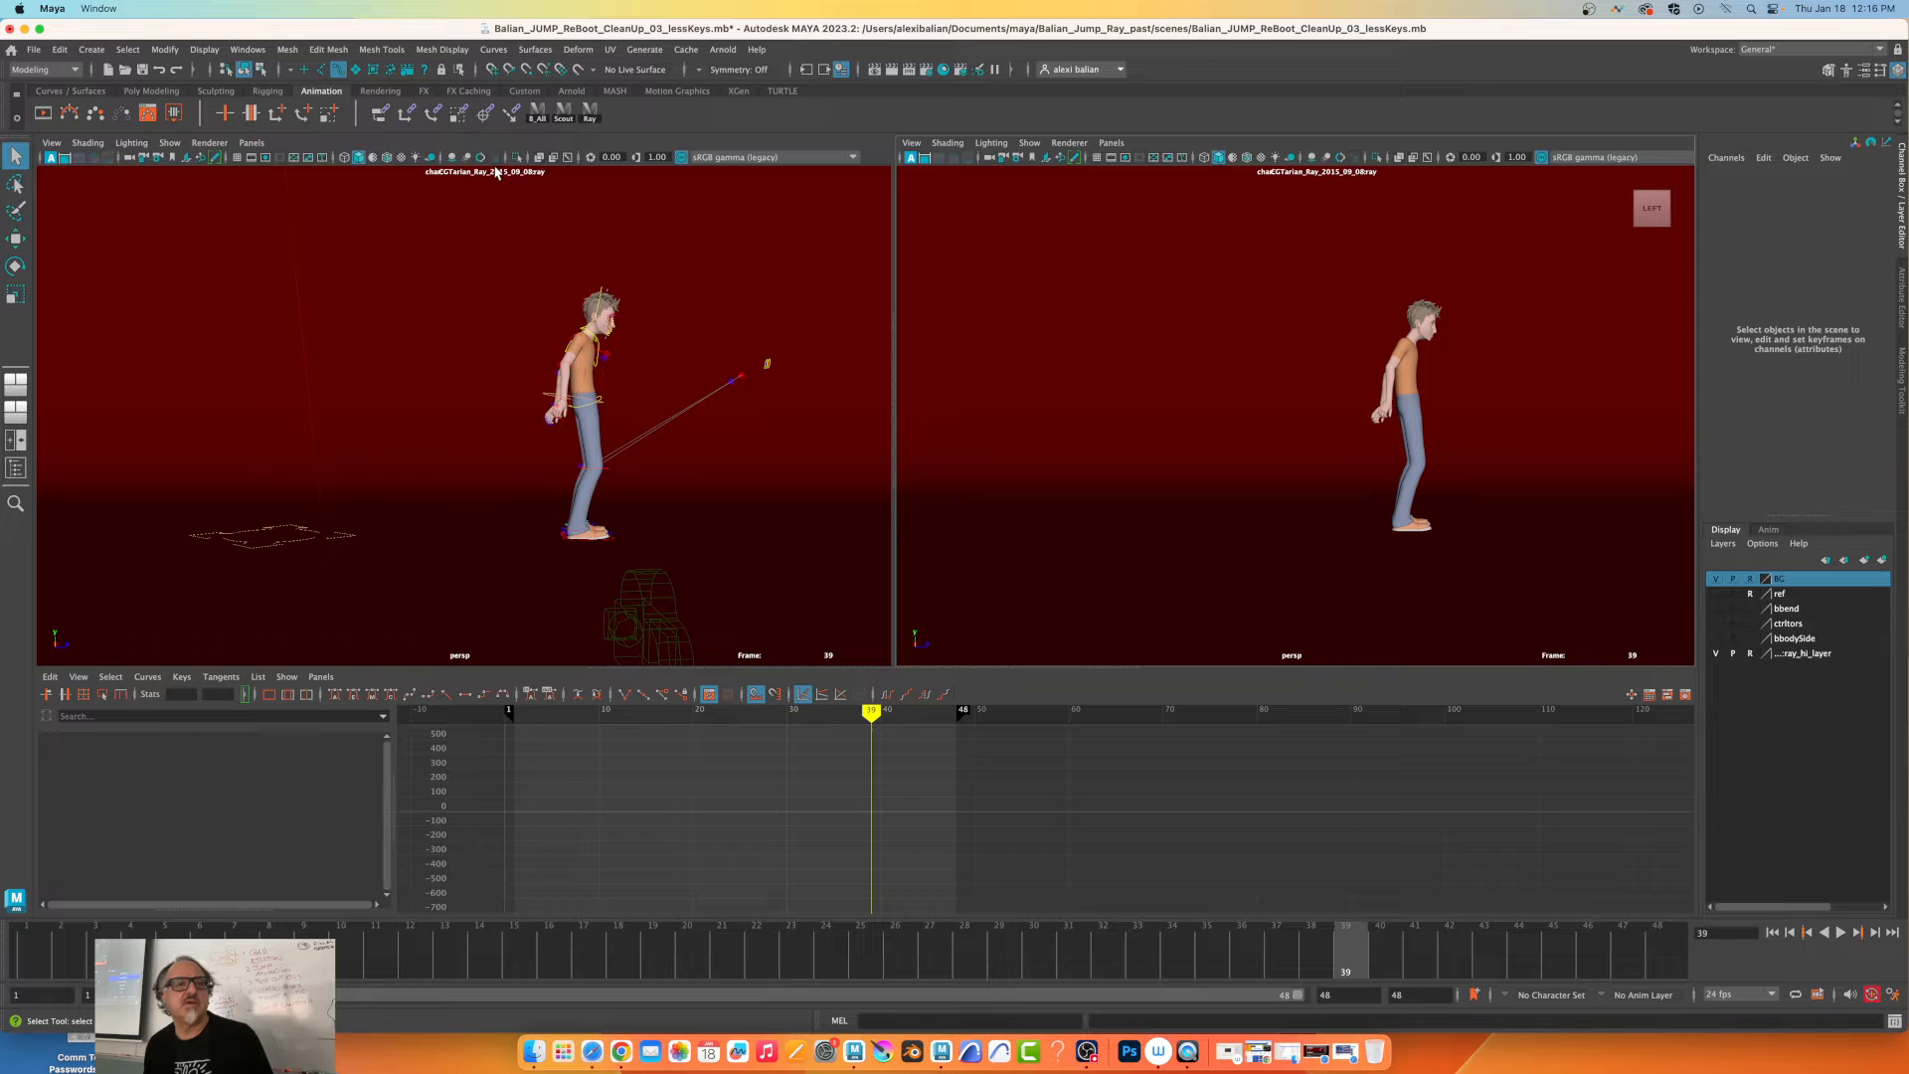
pyautogui.moveTo(1366, 419)
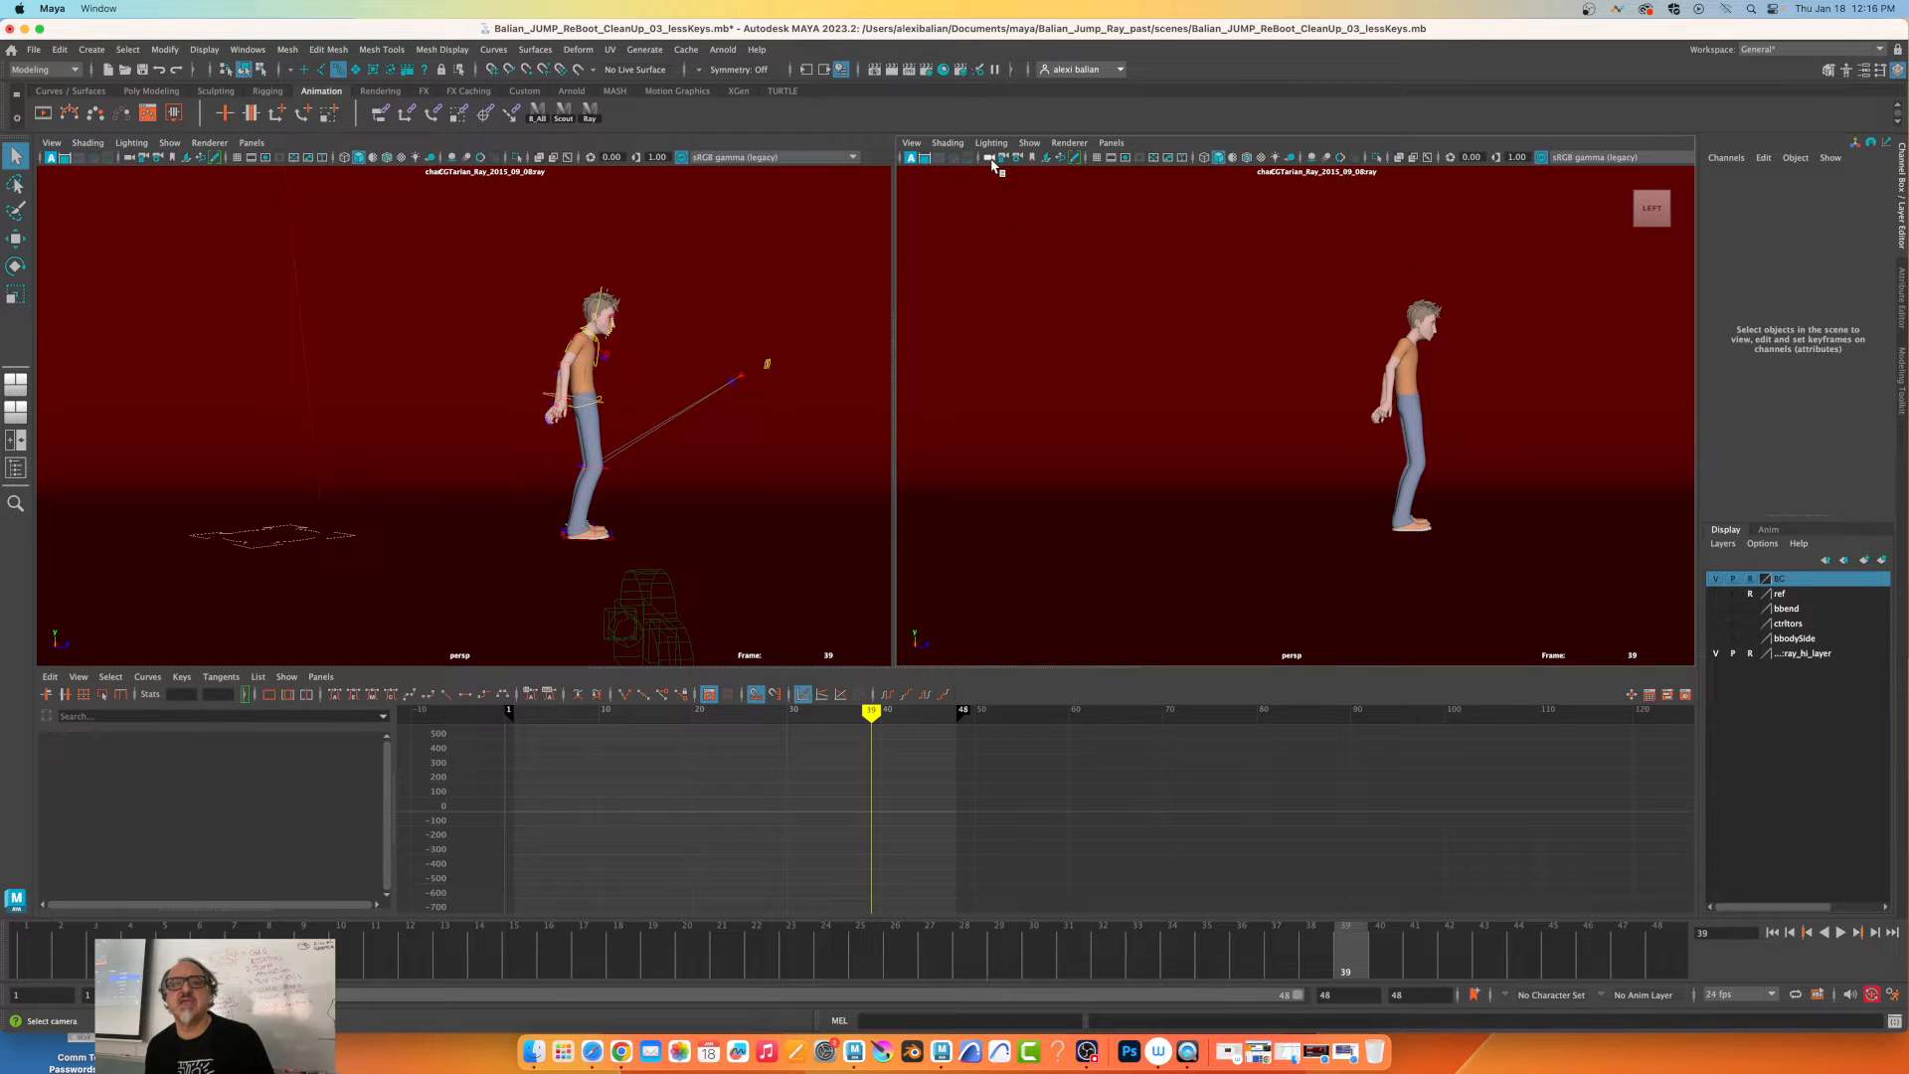
pyautogui.click(991, 157)
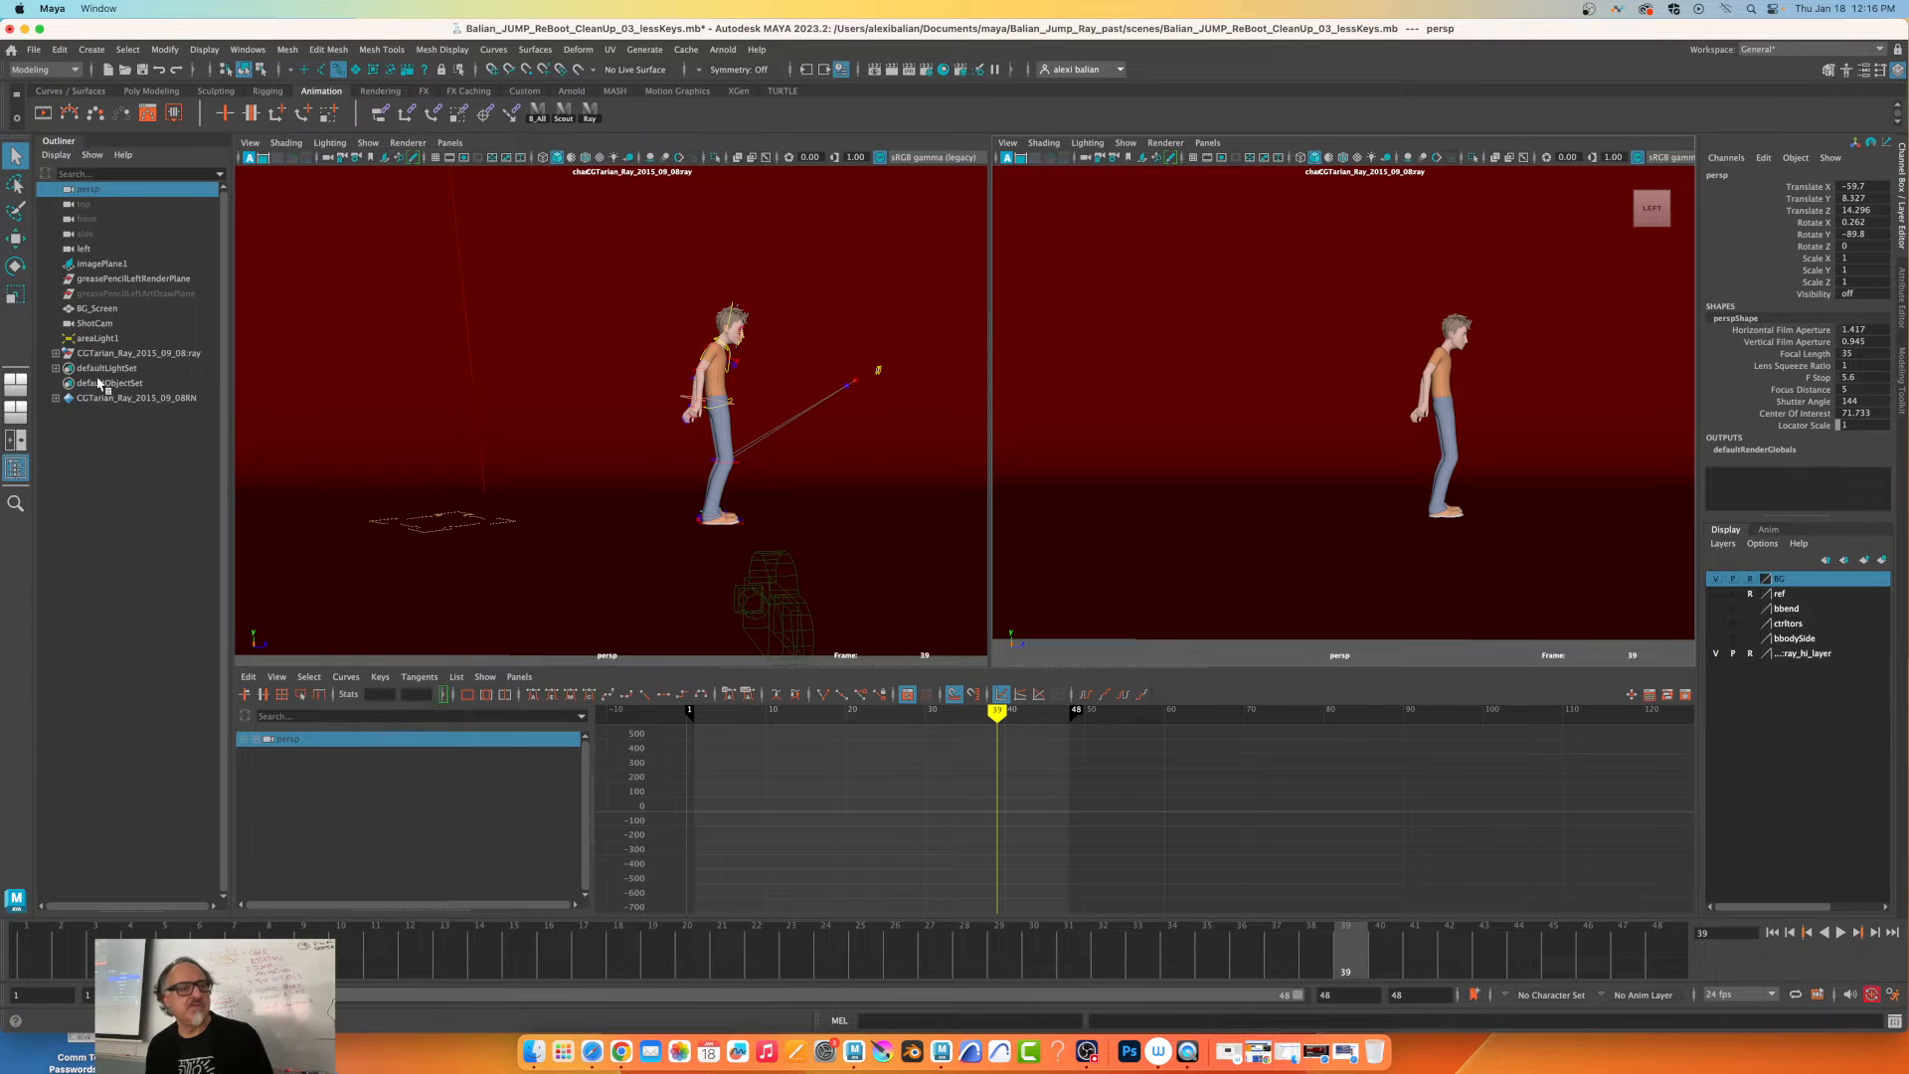
pyautogui.click(96, 323)
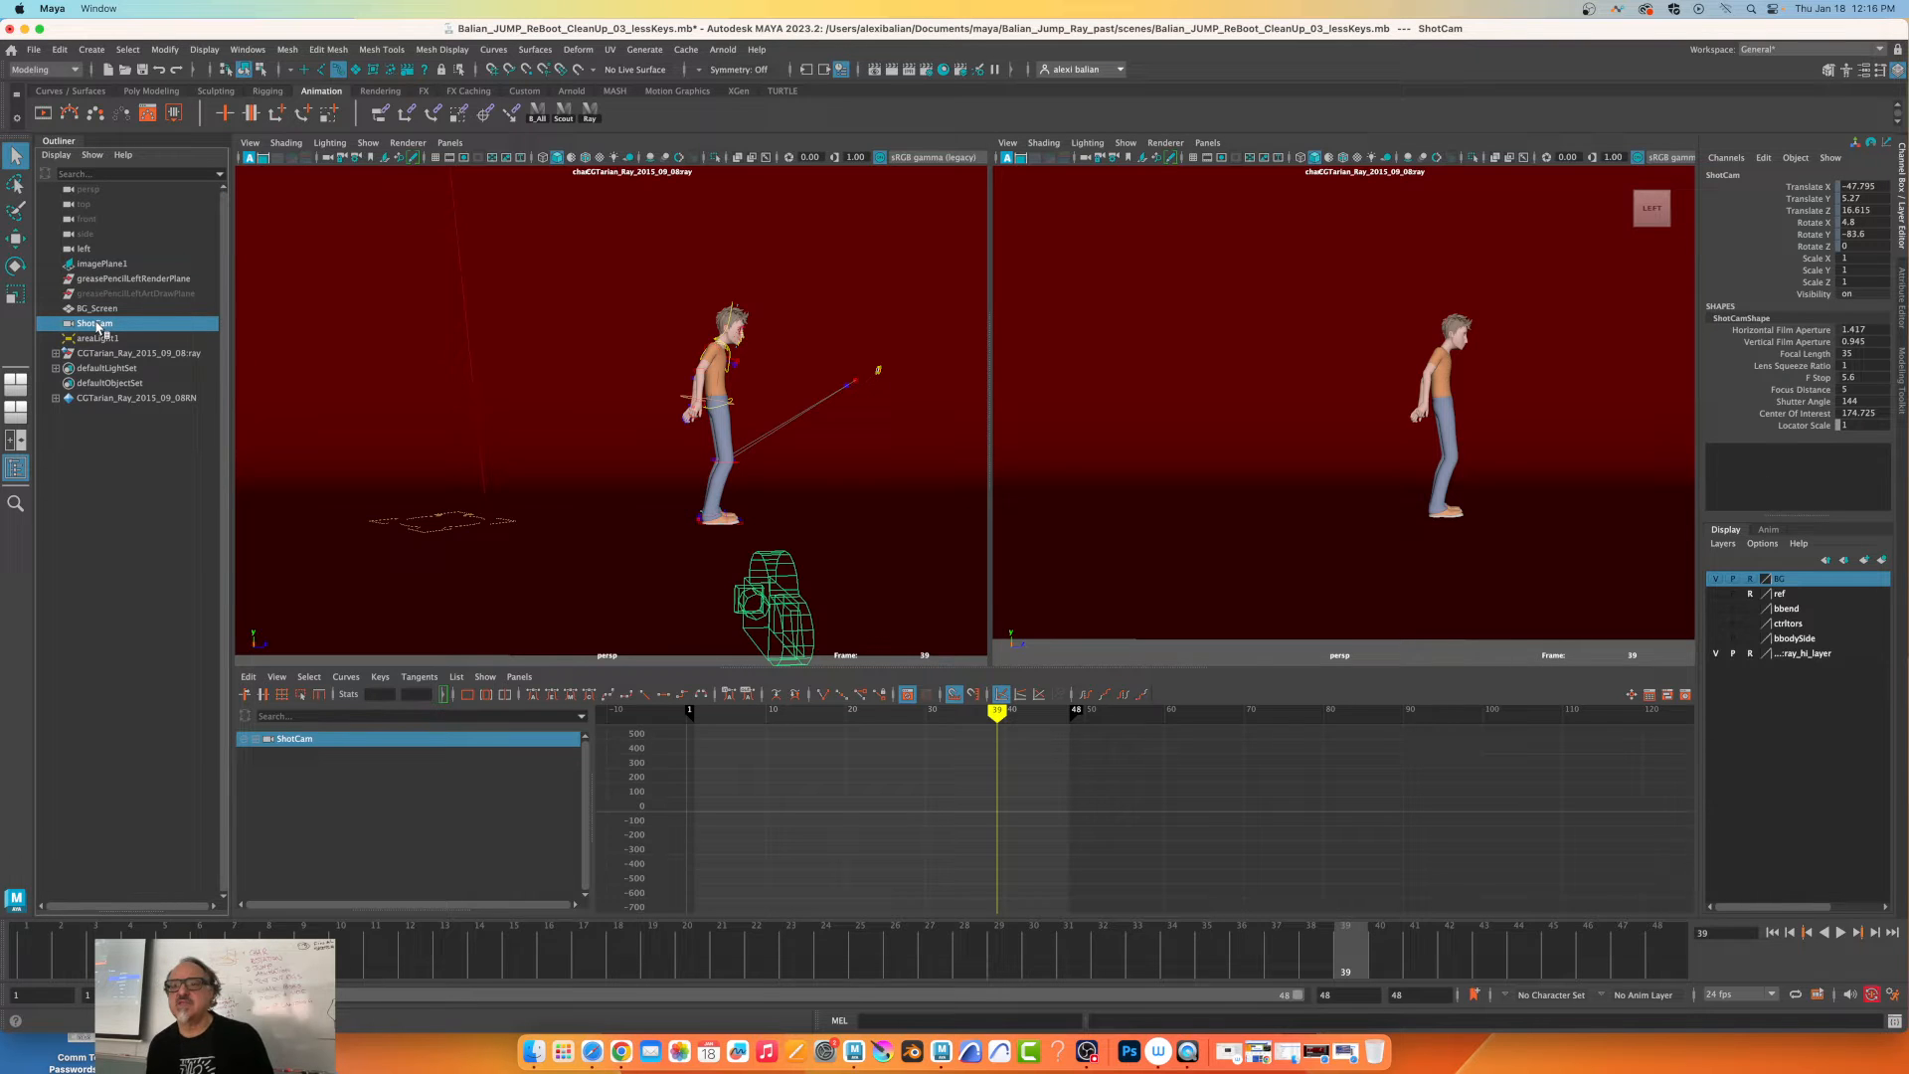
pyautogui.moveTo(96, 324)
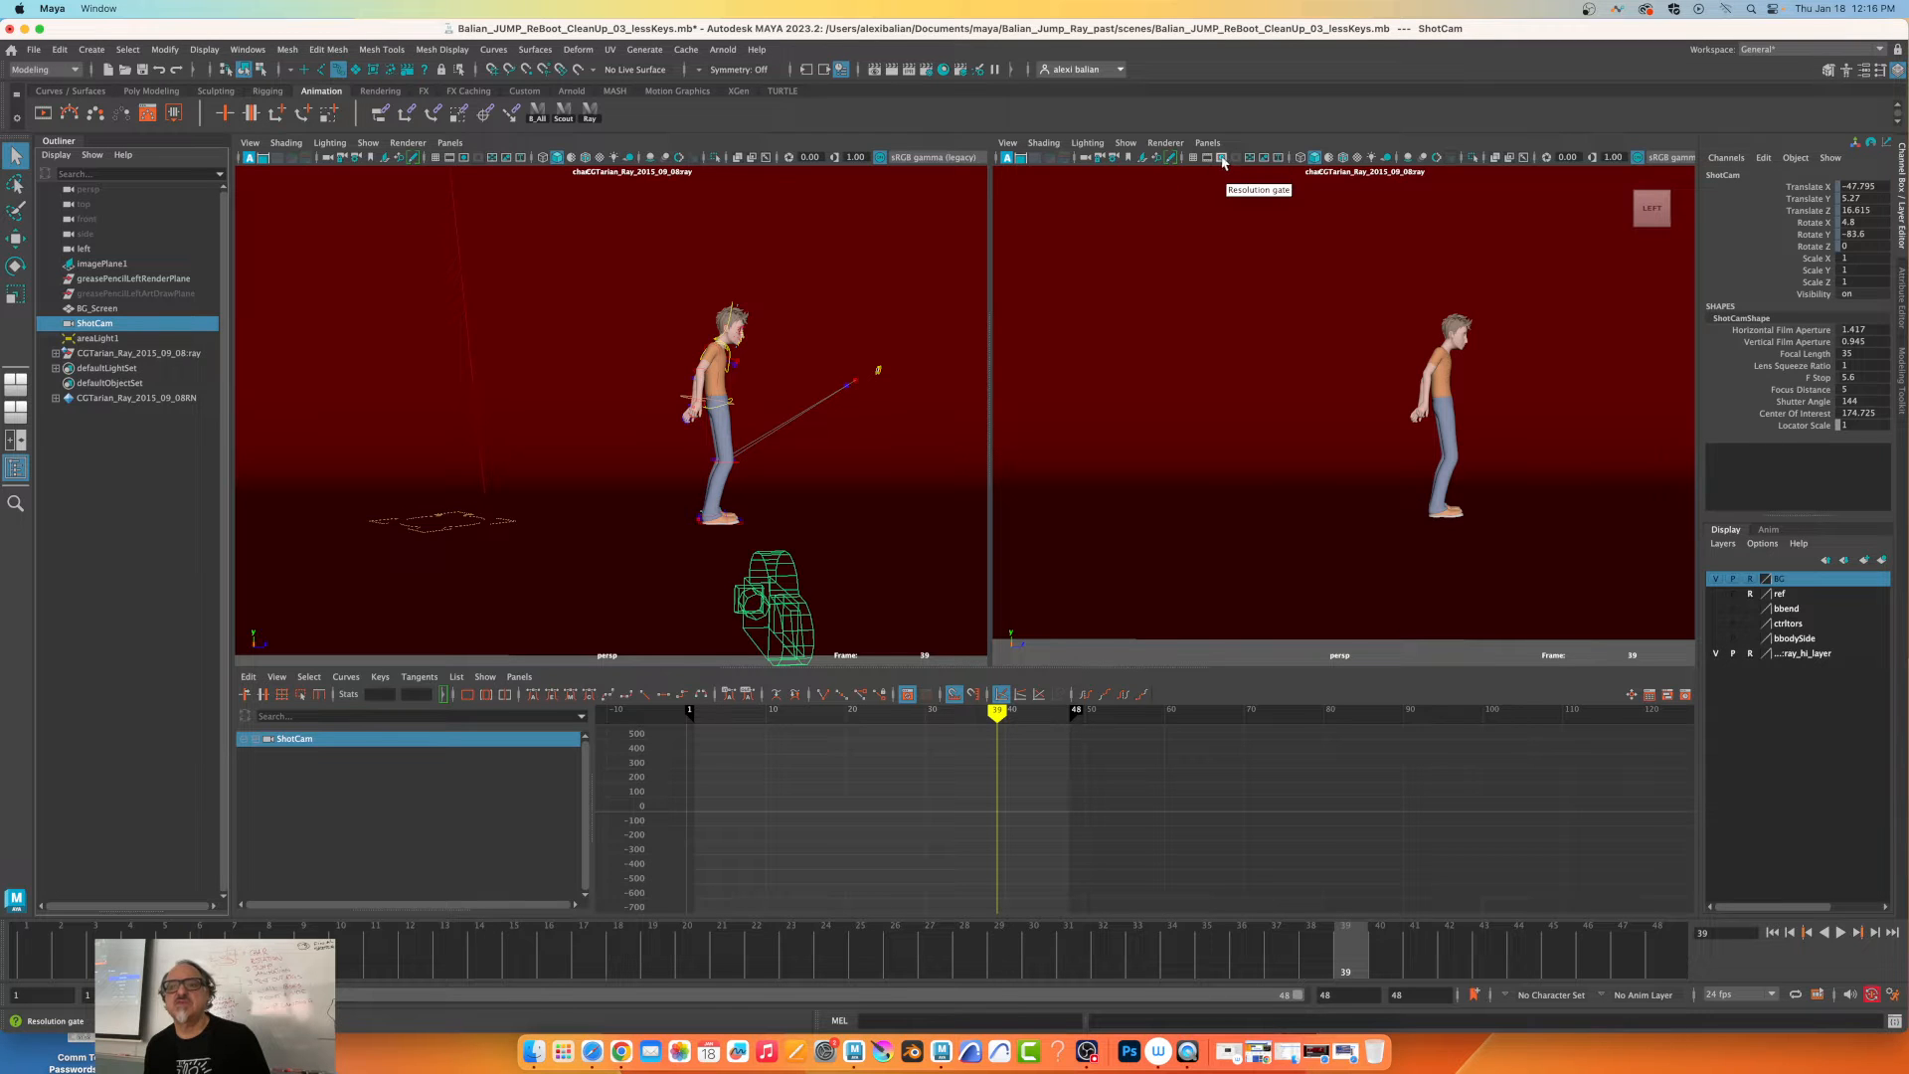
# Show the resolution gate and switch the left view to the front orthographic camera.
pyautogui.click(1222, 157)
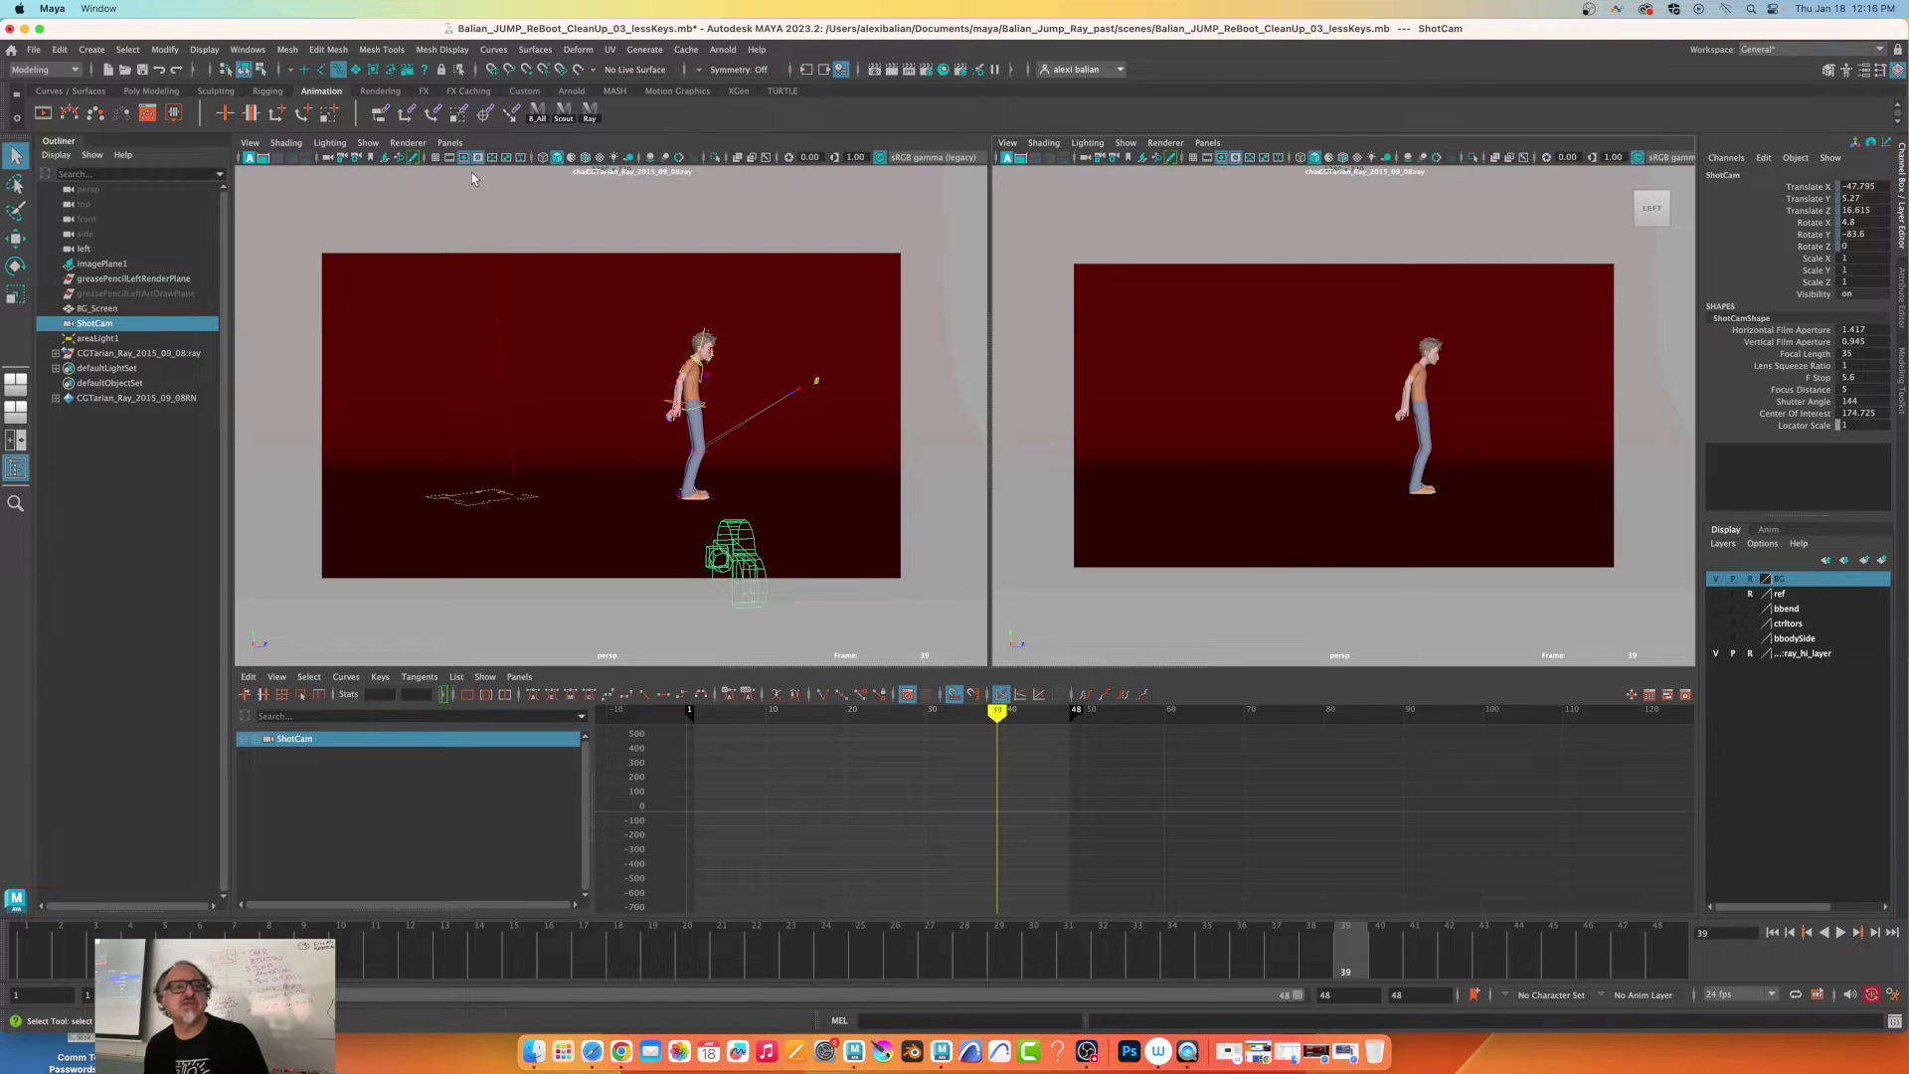
pyautogui.click(450, 142)
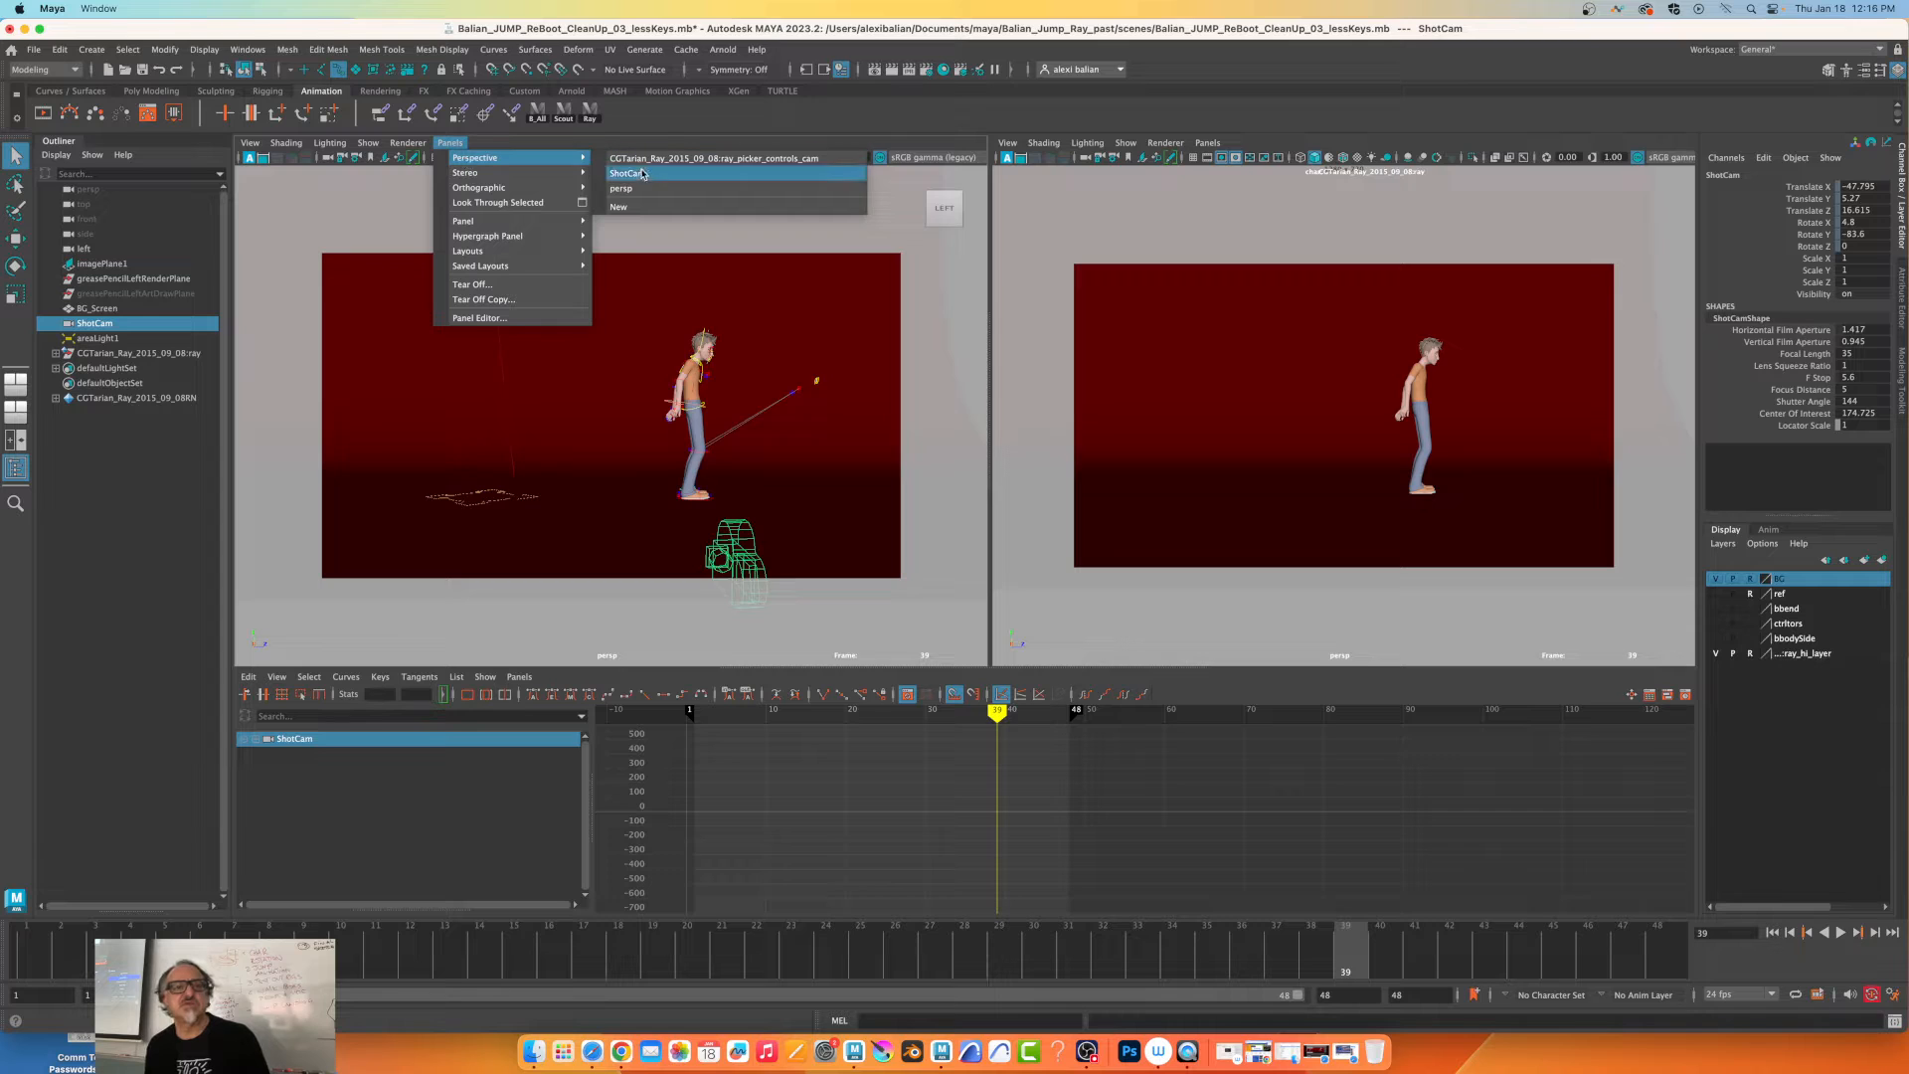
pyautogui.moveTo(479, 188)
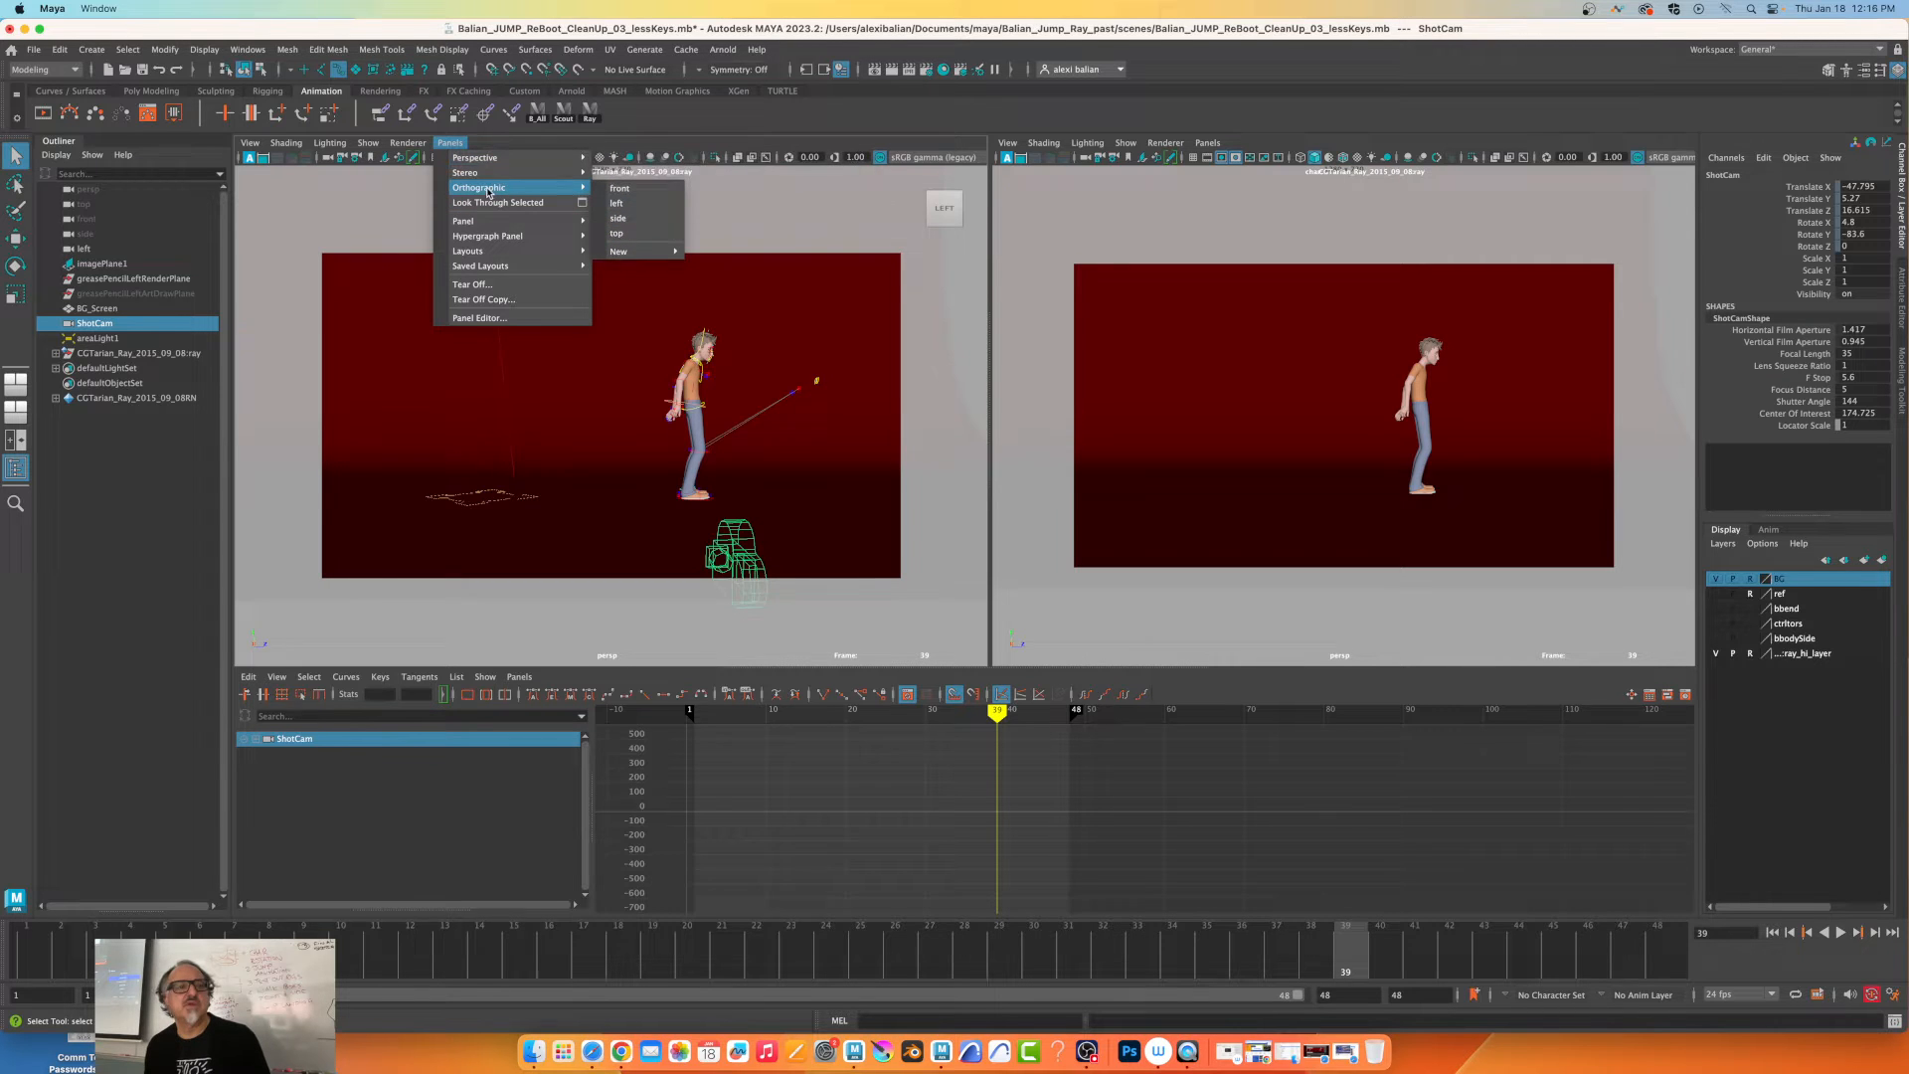
pyautogui.click(620, 188)
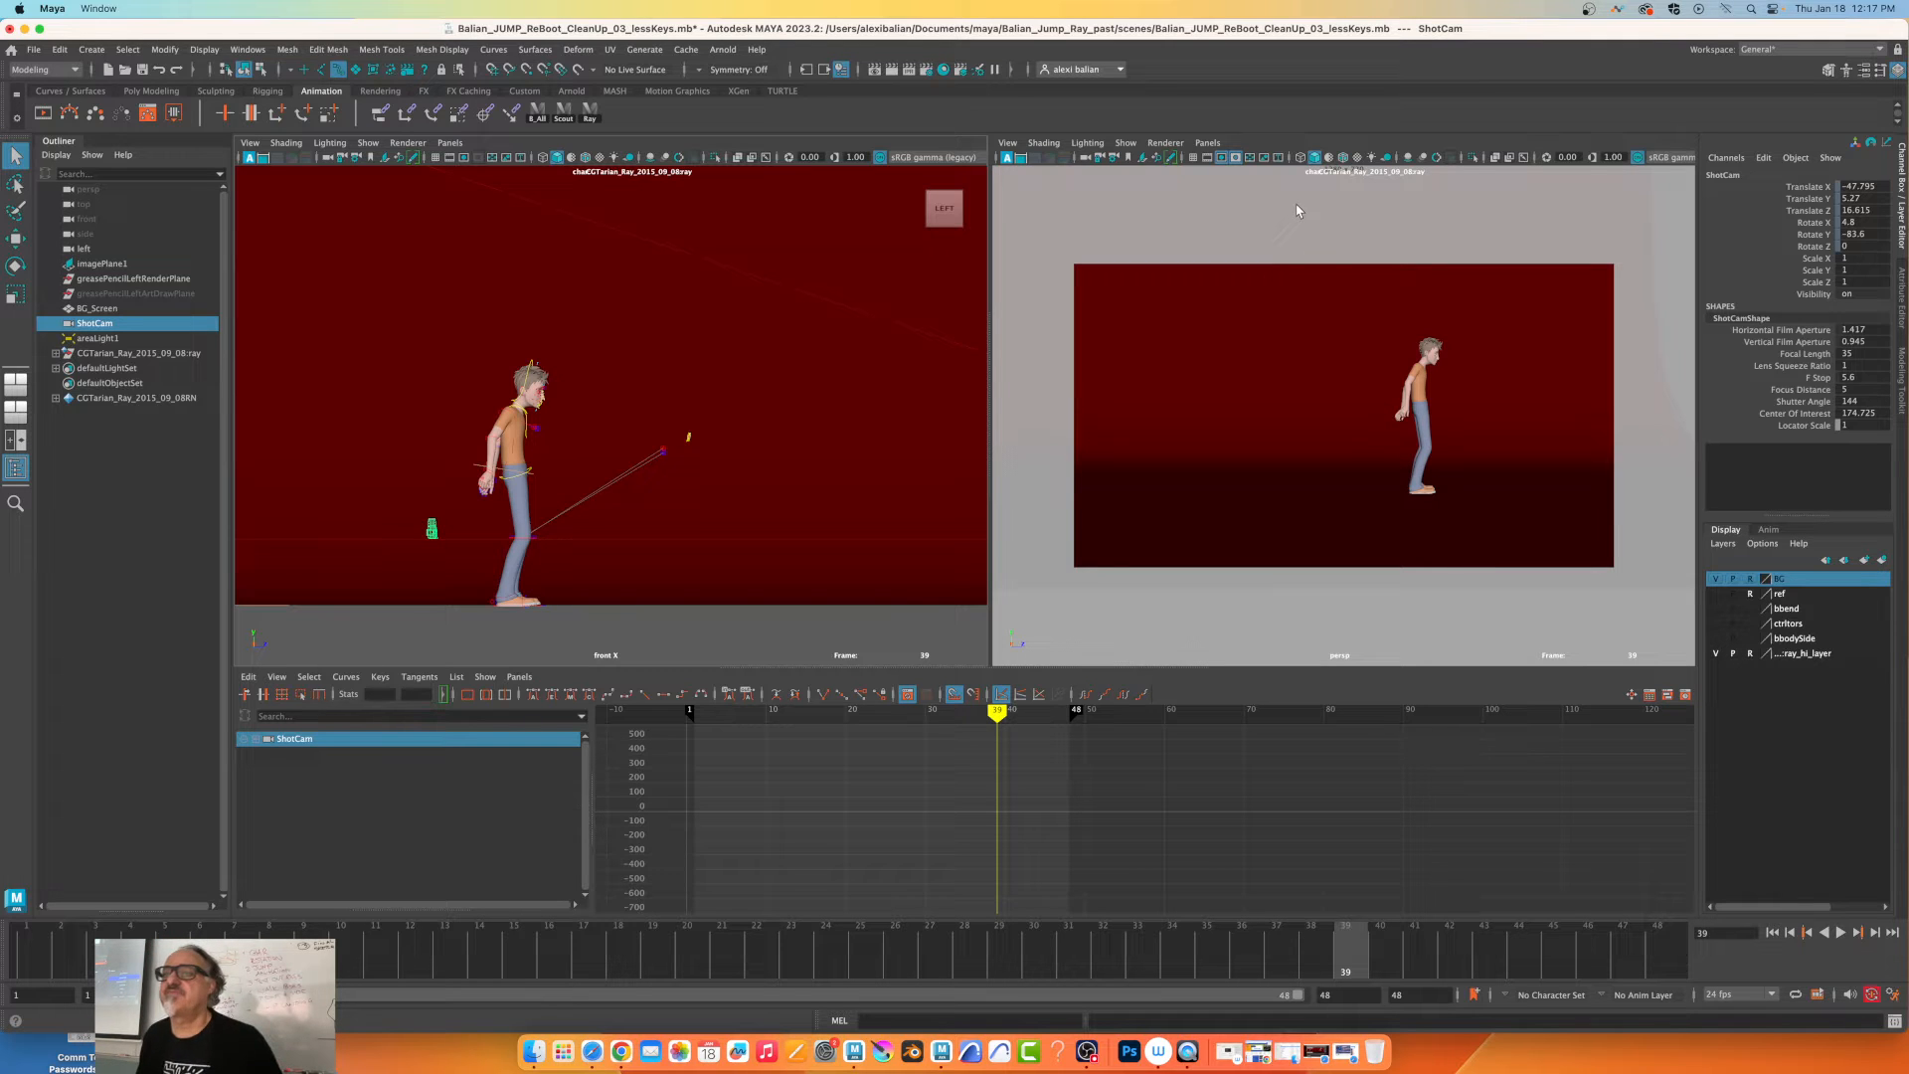
pyautogui.moveTo(1741, 248)
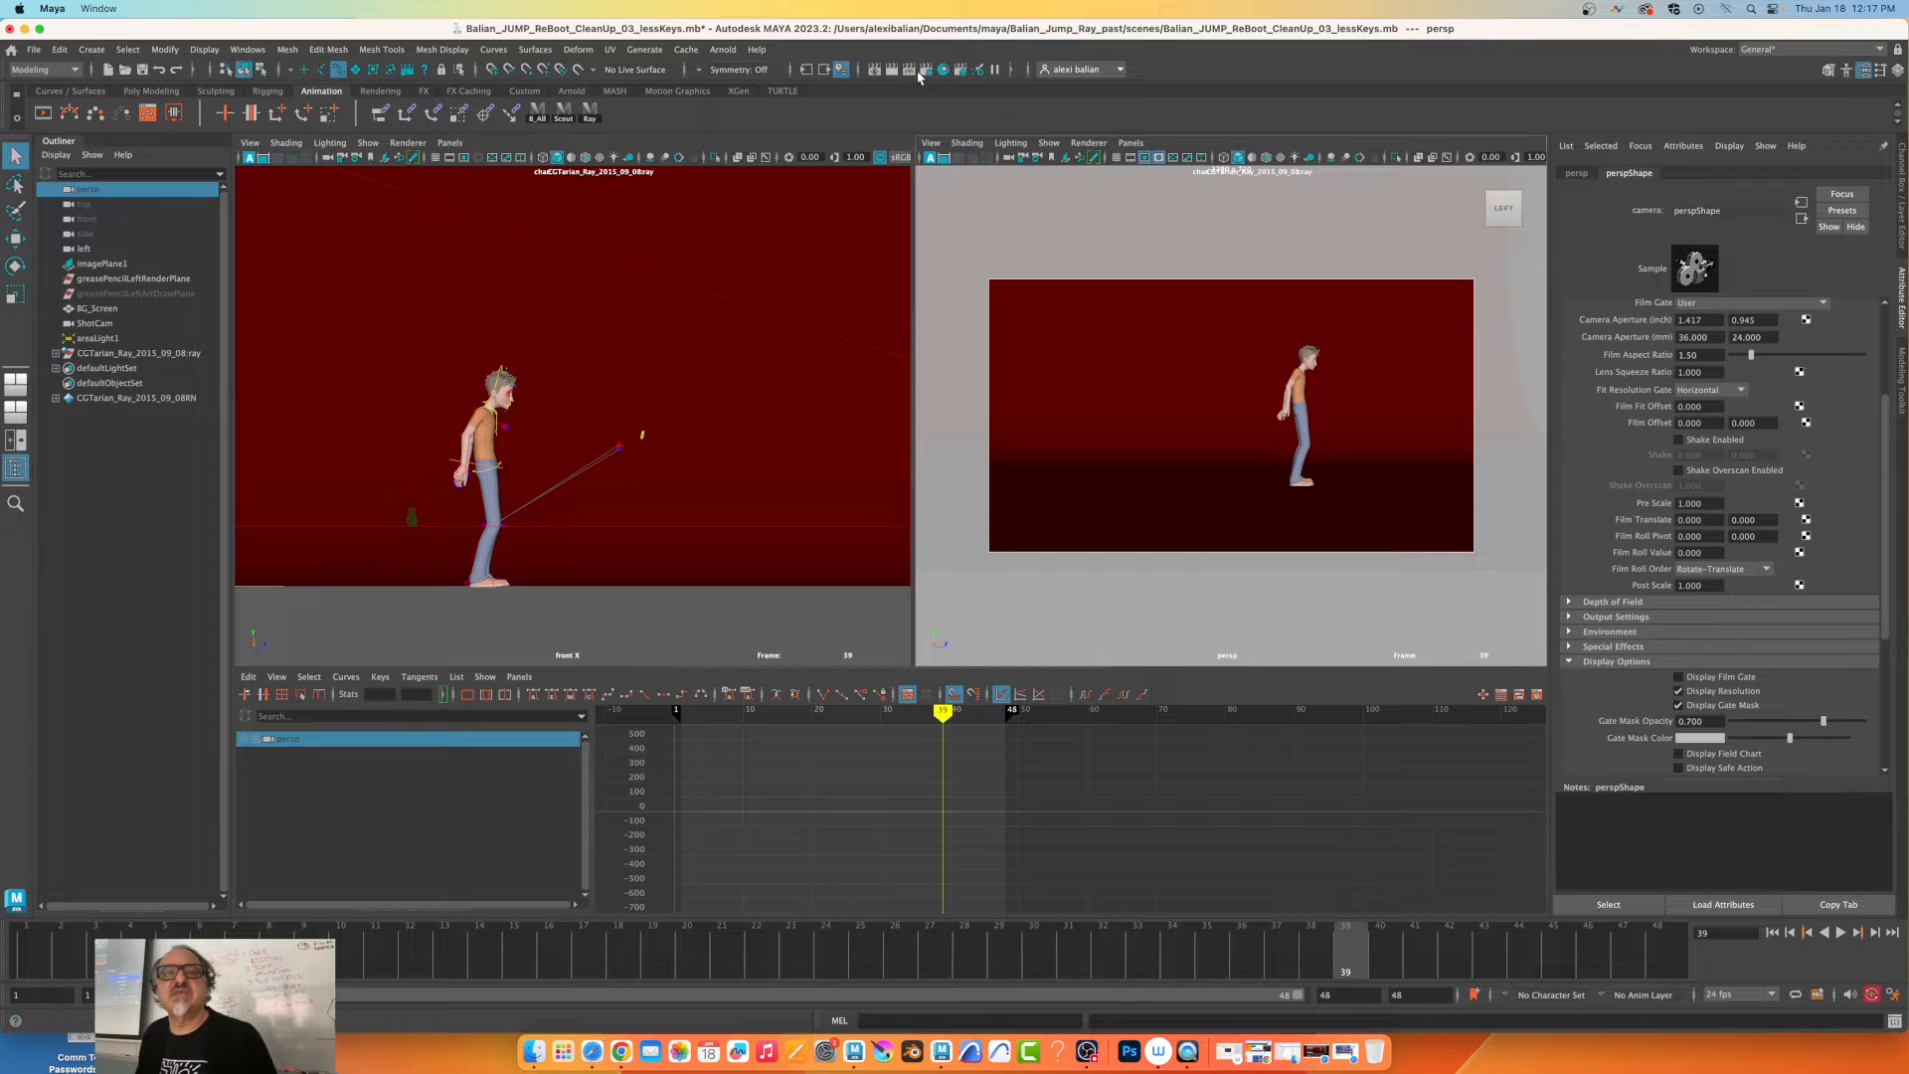
# Set the render image size to HD_1080, 1920x1080 with 1.777 device aspect ratio.
pyautogui.click(943, 69)
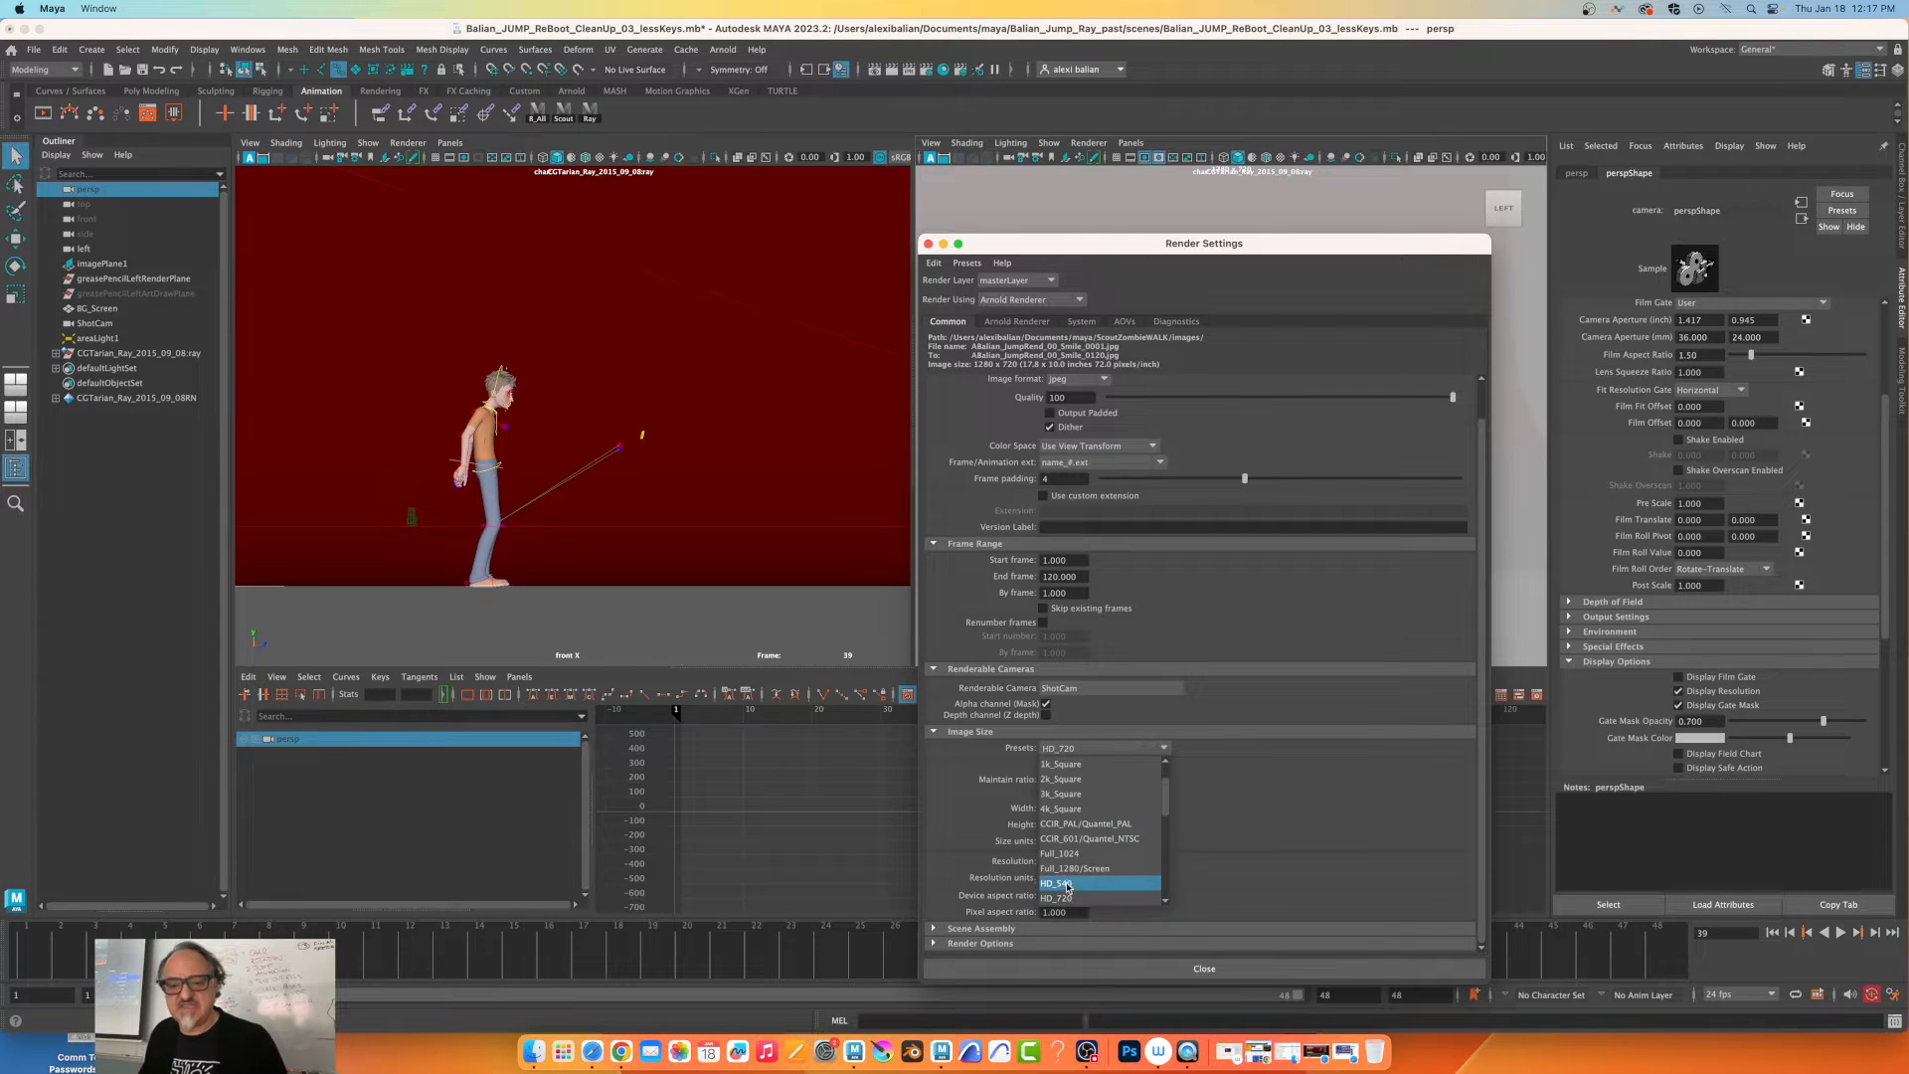
pyautogui.scroll(-3)
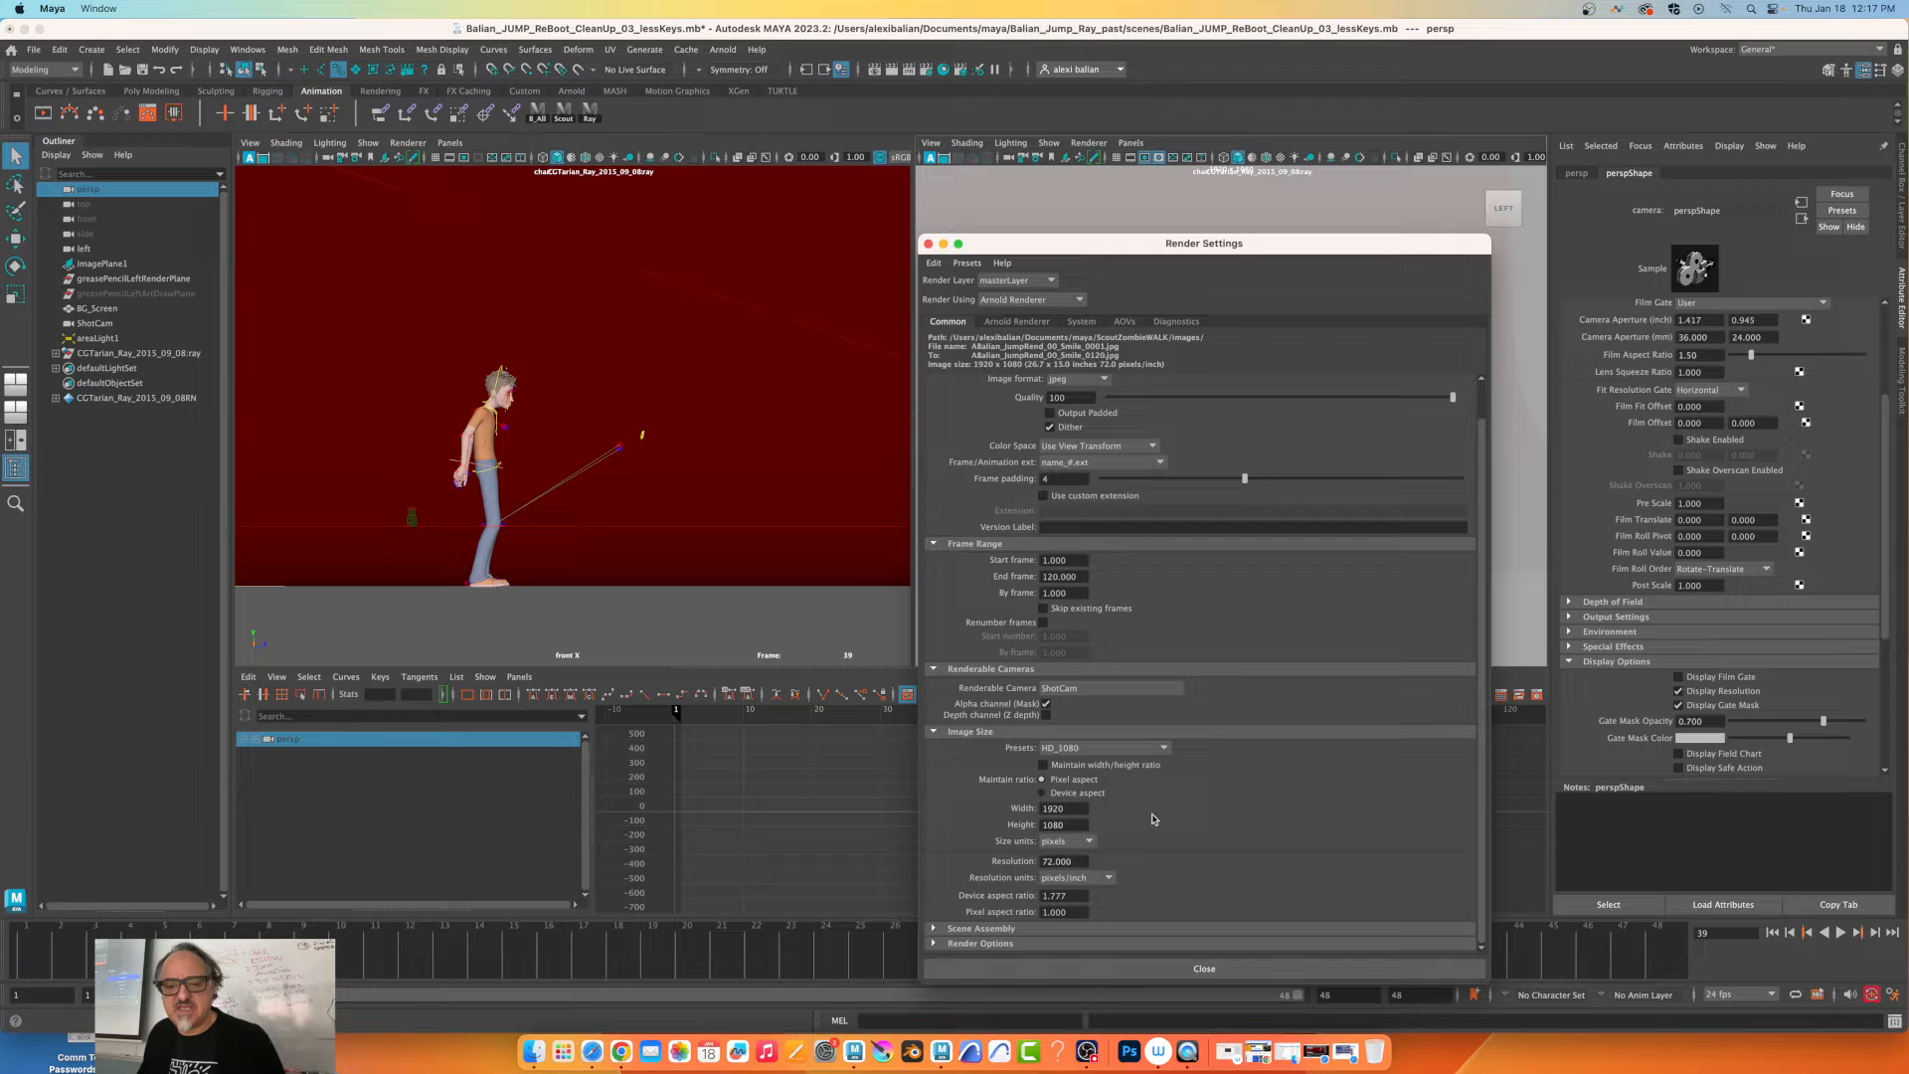
pyautogui.moveTo(1003, 899)
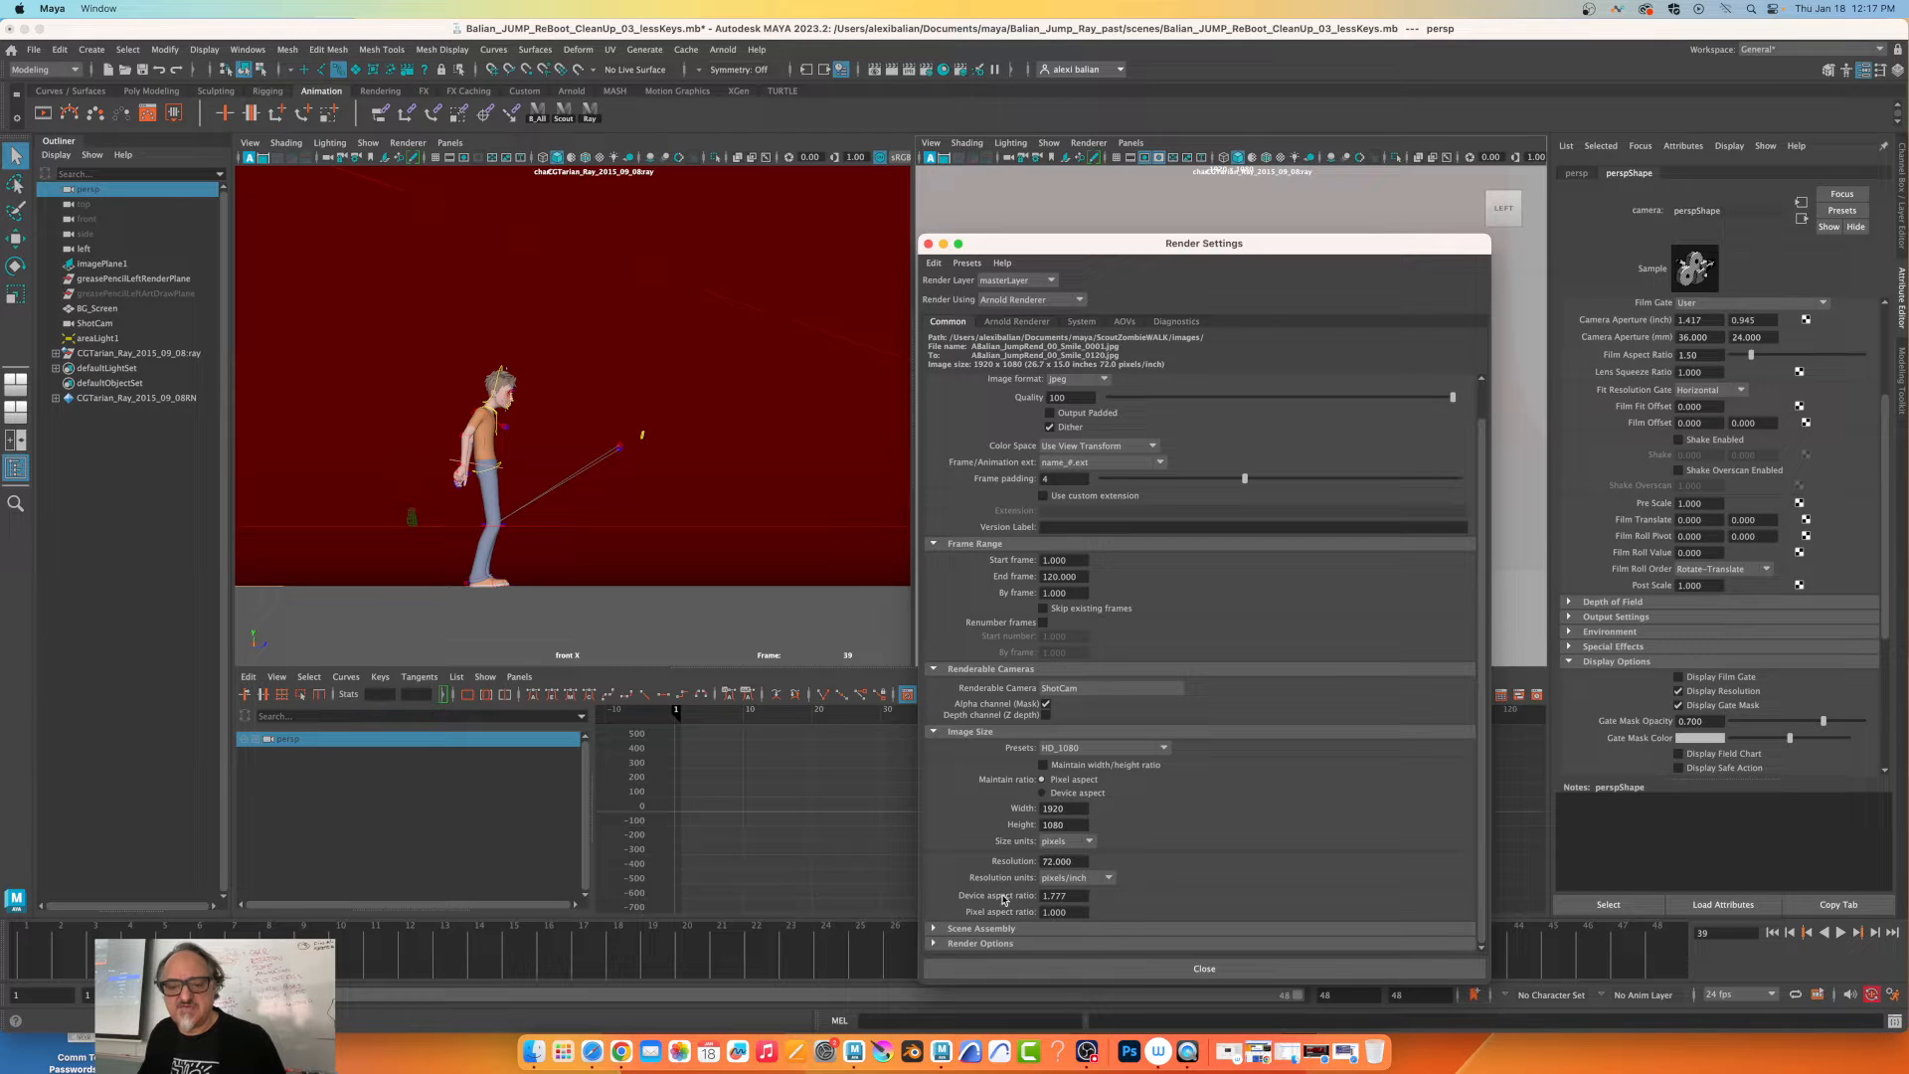
pyautogui.tripleClick(1053, 895)
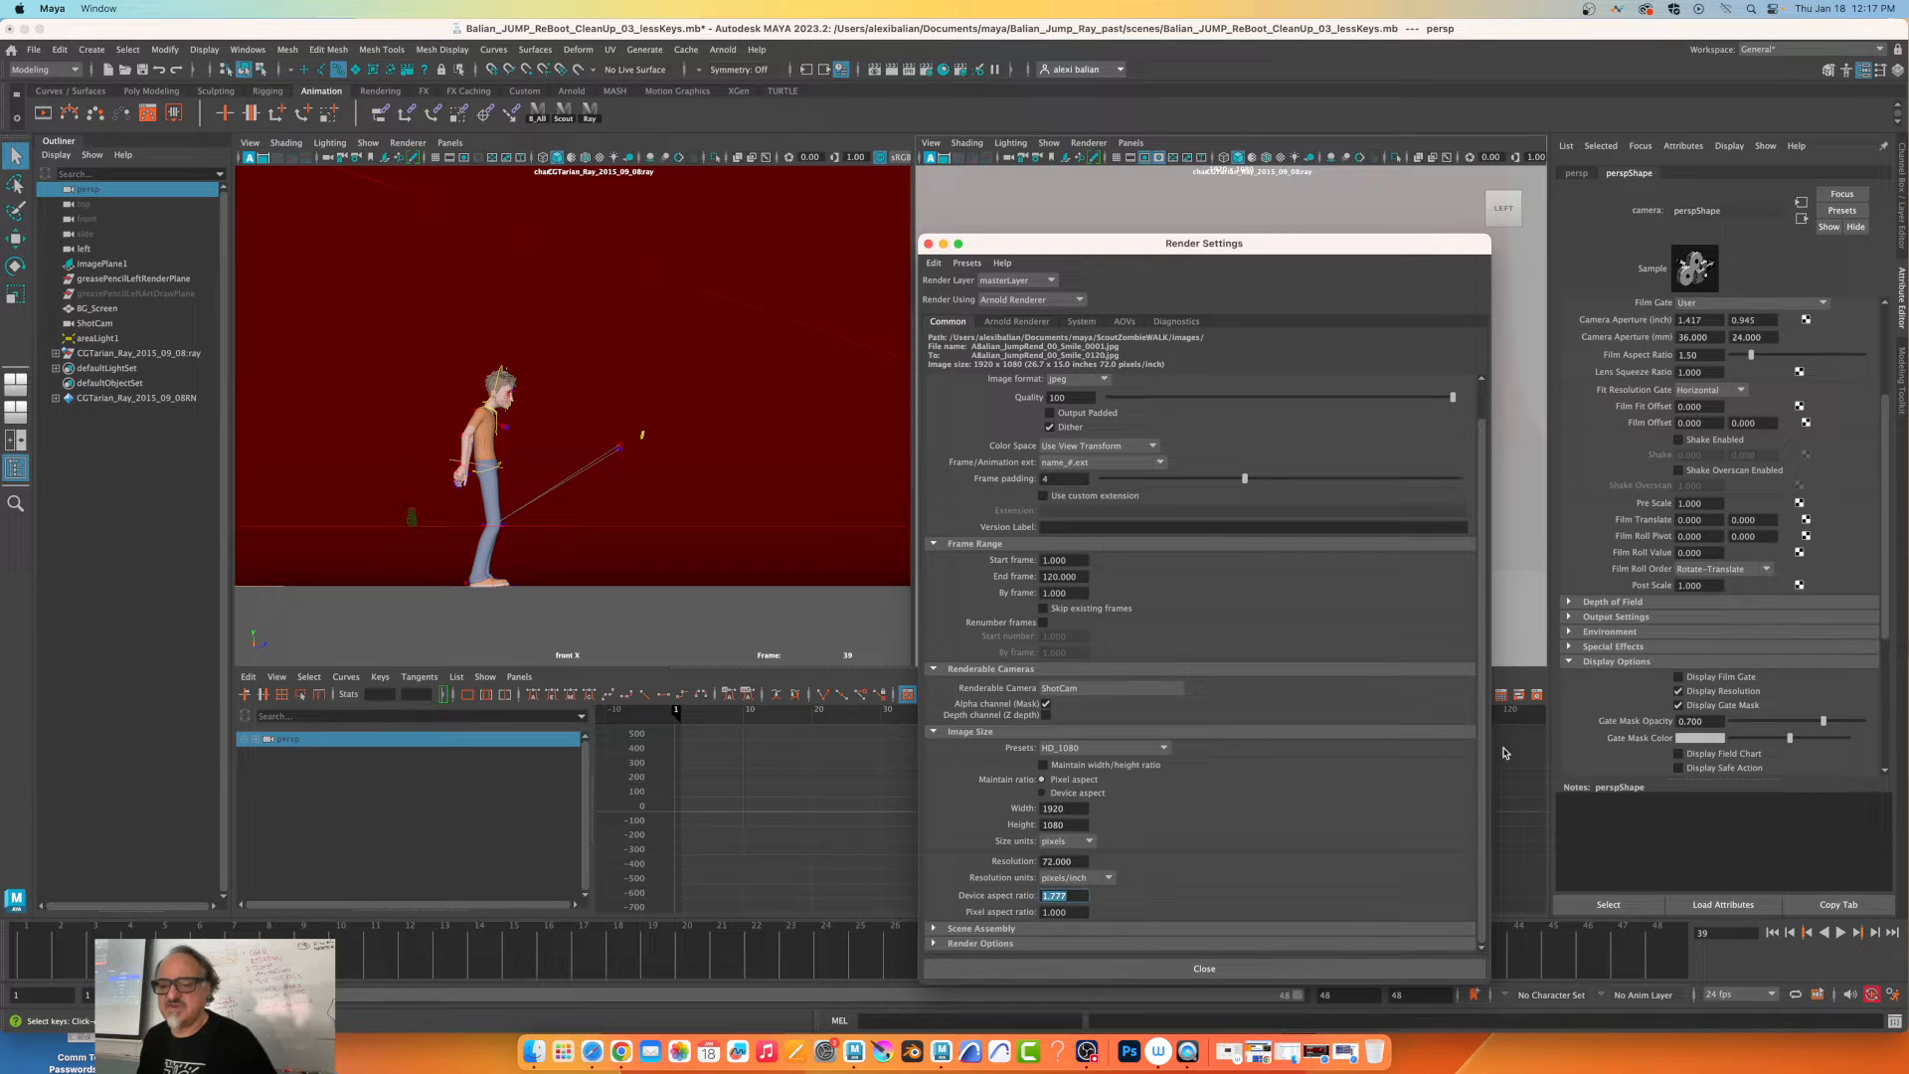
pyautogui.moveTo(1474, 716)
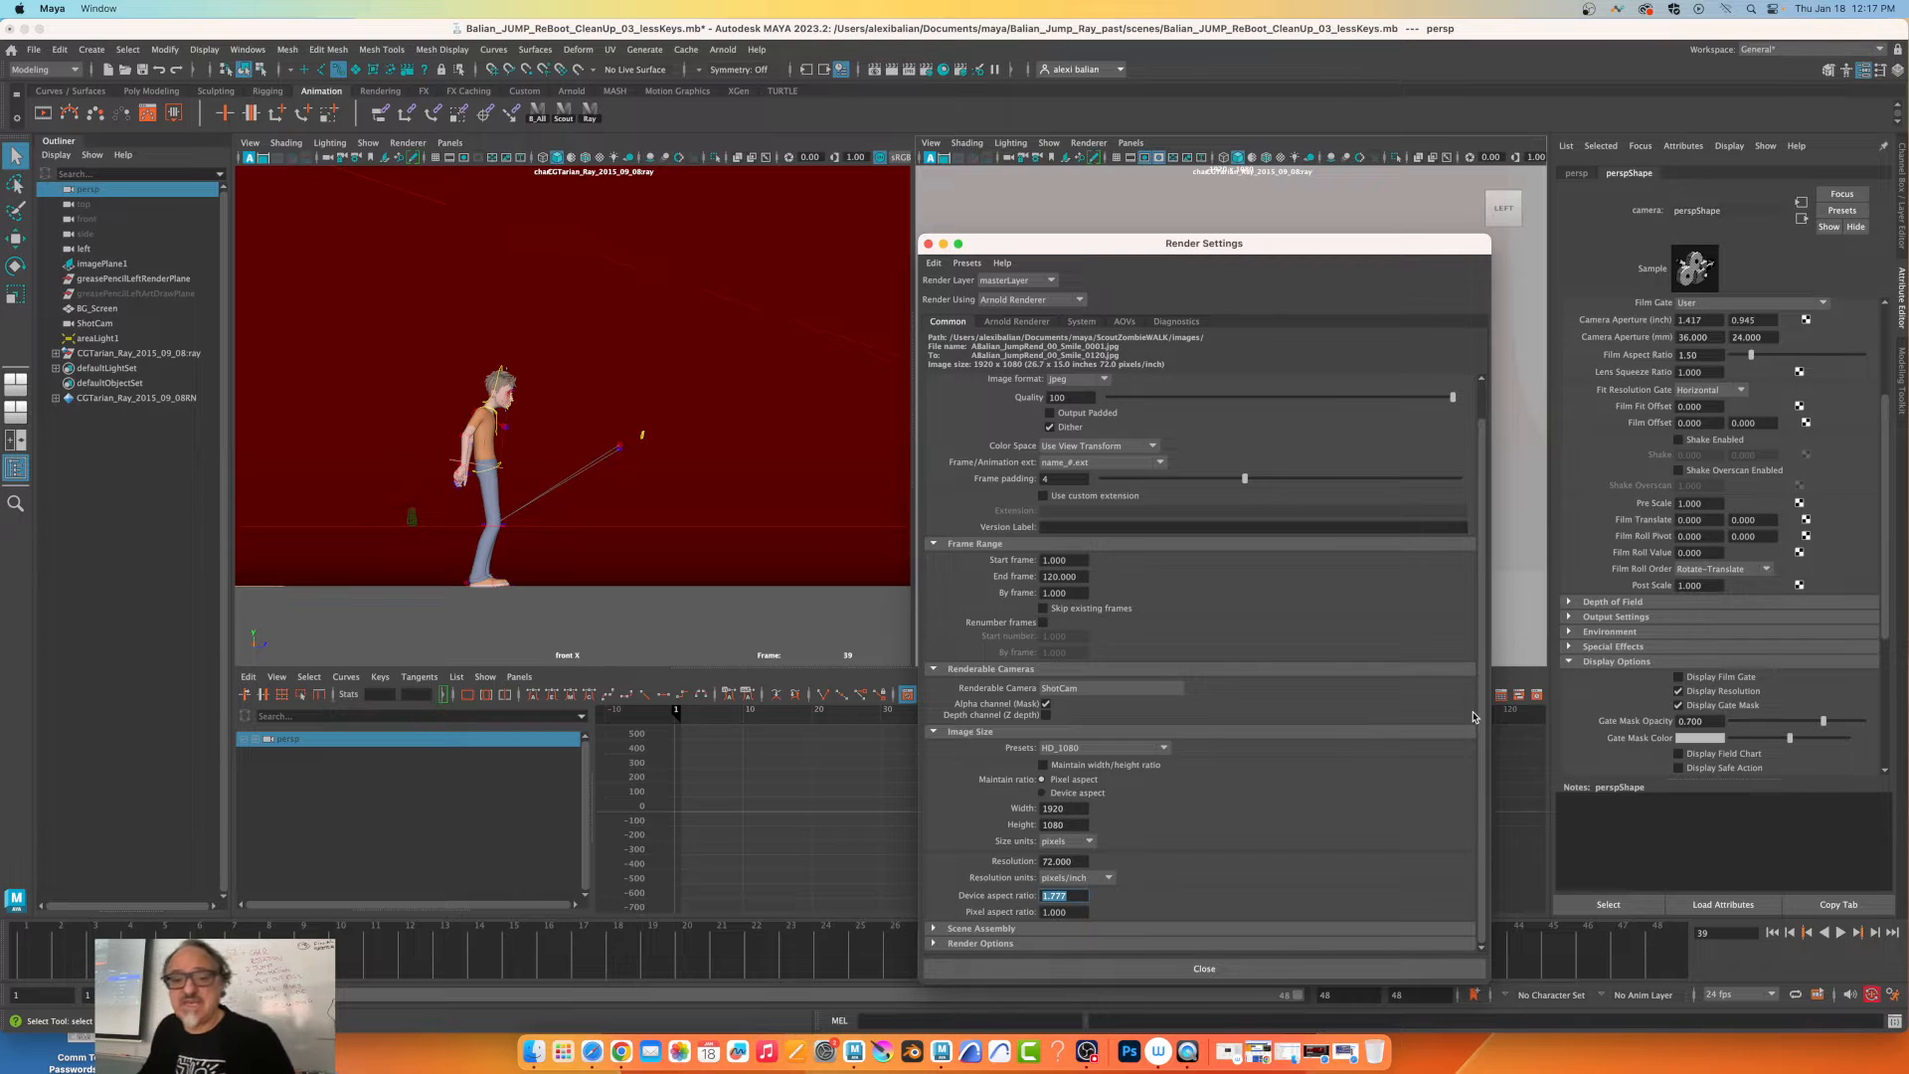
pyautogui.moveTo(1144, 840)
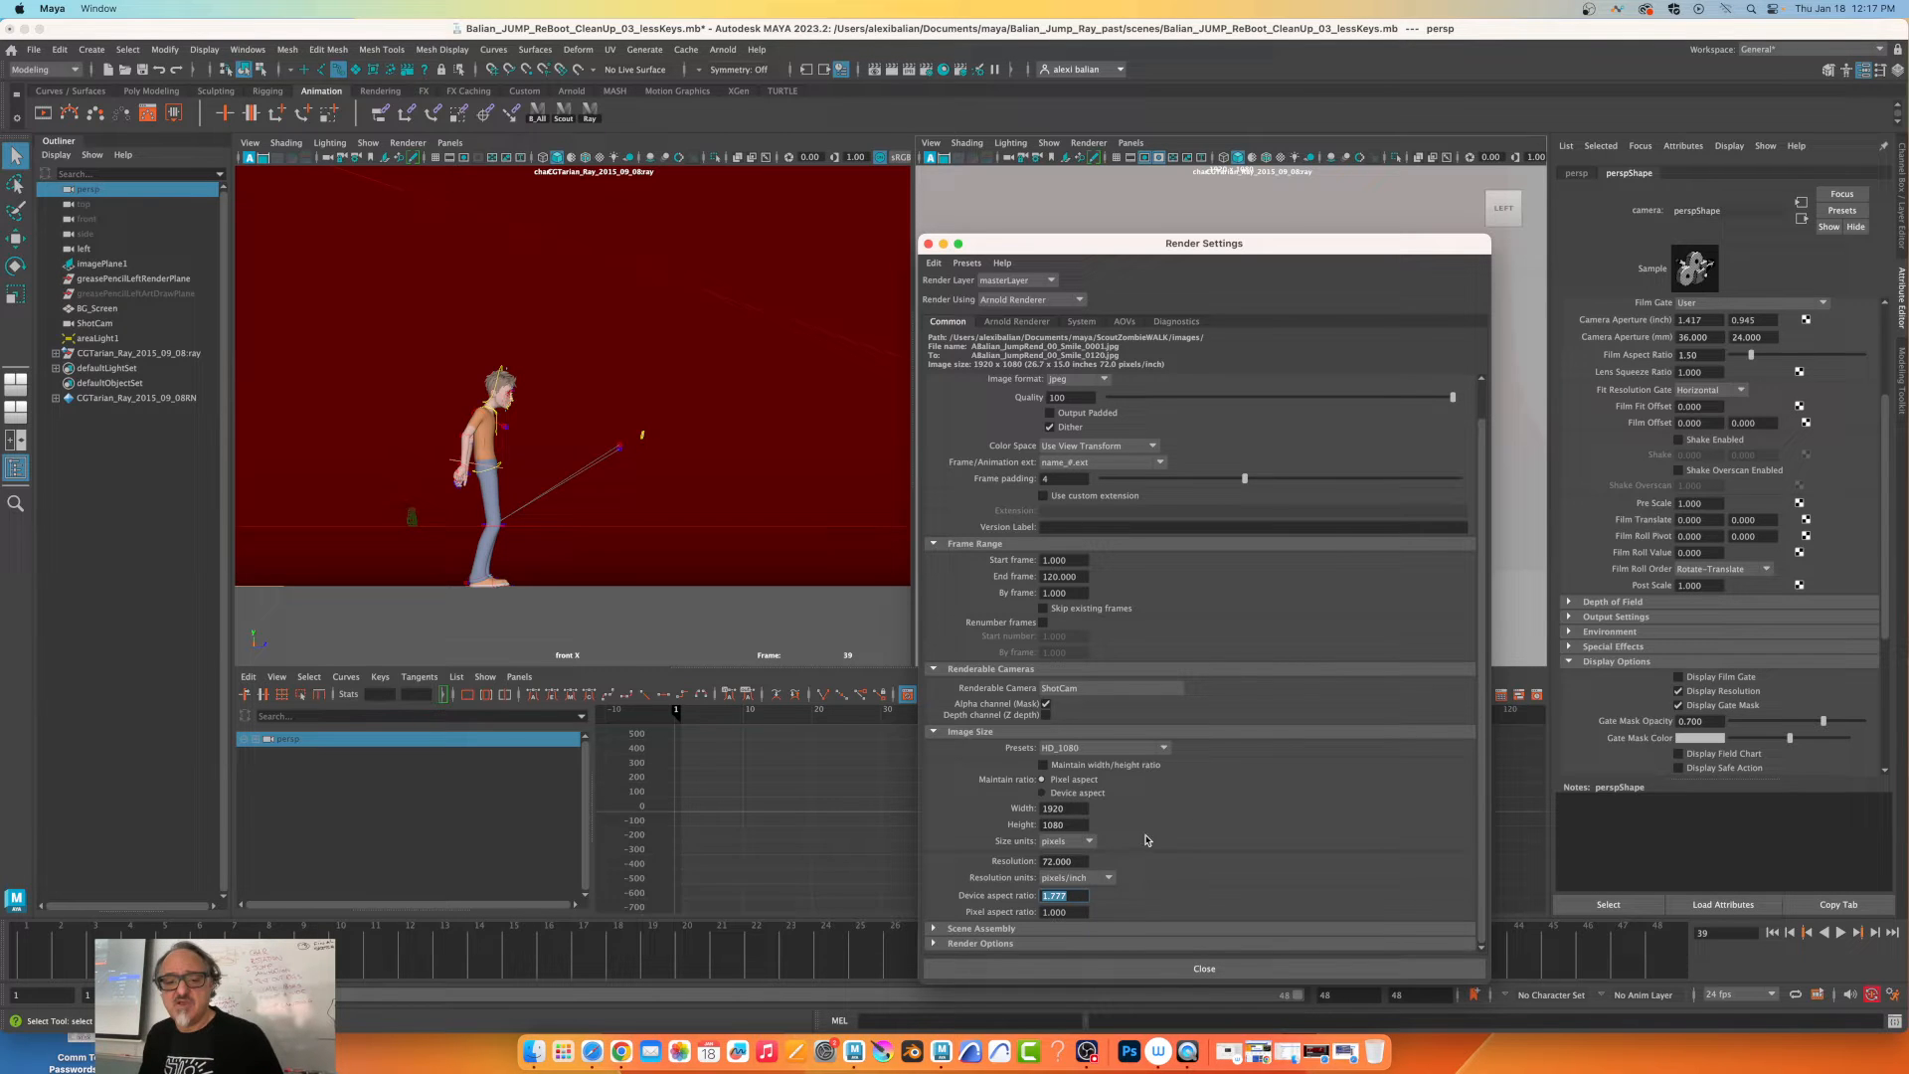
pyautogui.moveTo(1059, 797)
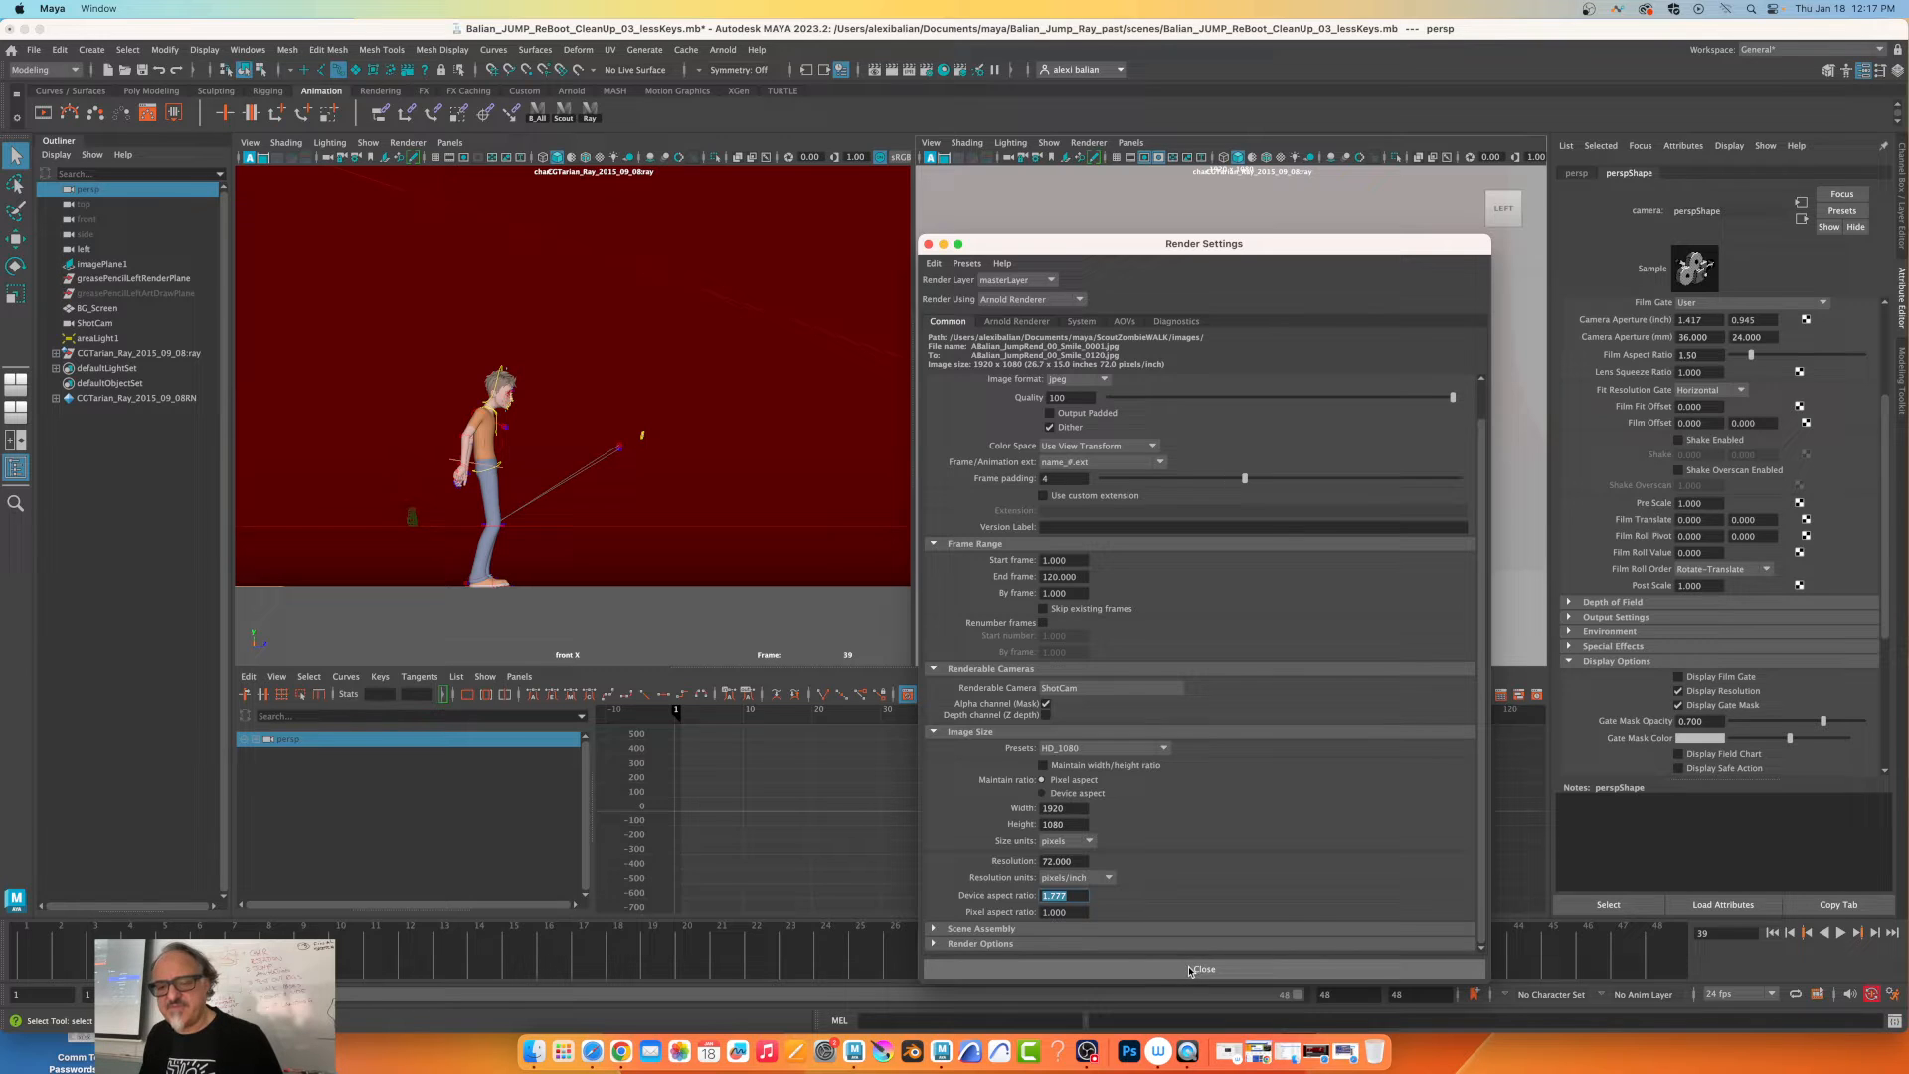
# Review the Playblast options (H.264, size from render settings) and close them.
pyautogui.rightClick(943, 710)
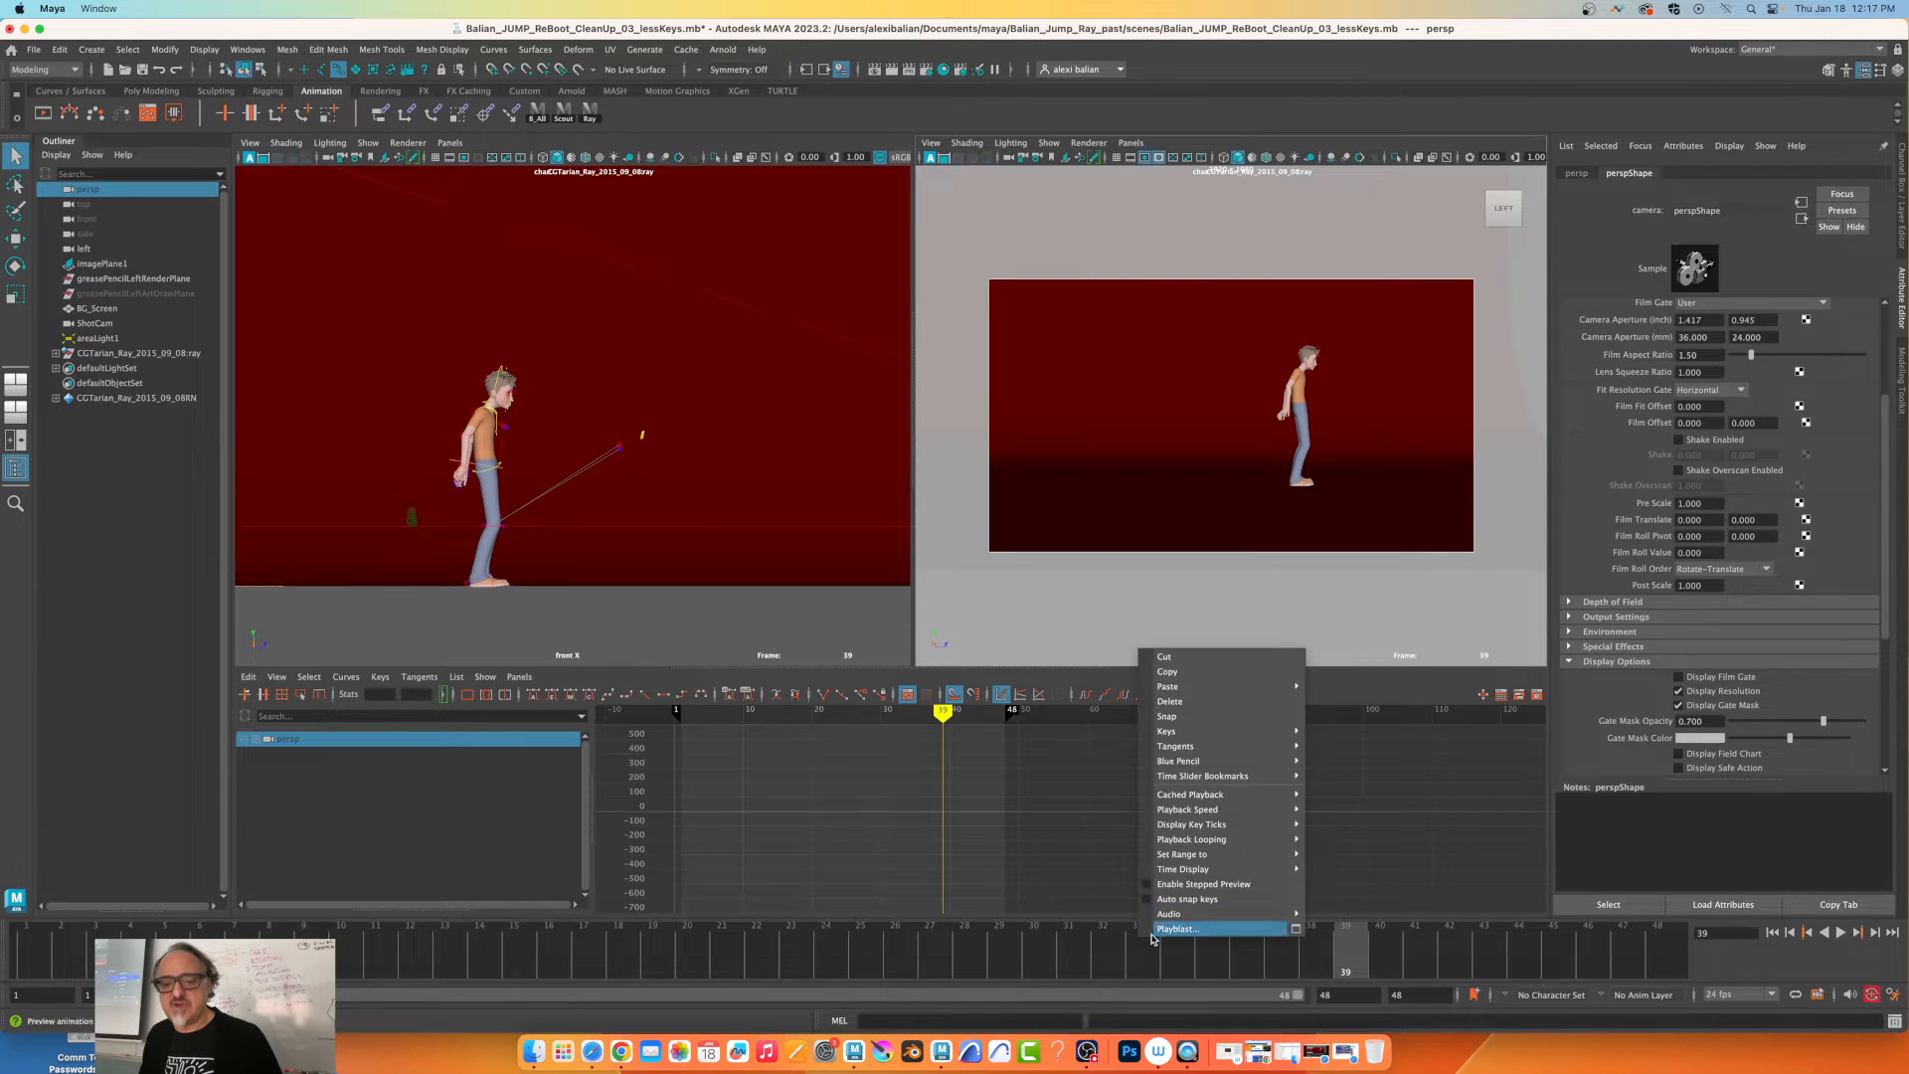
pyautogui.click(1176, 928)
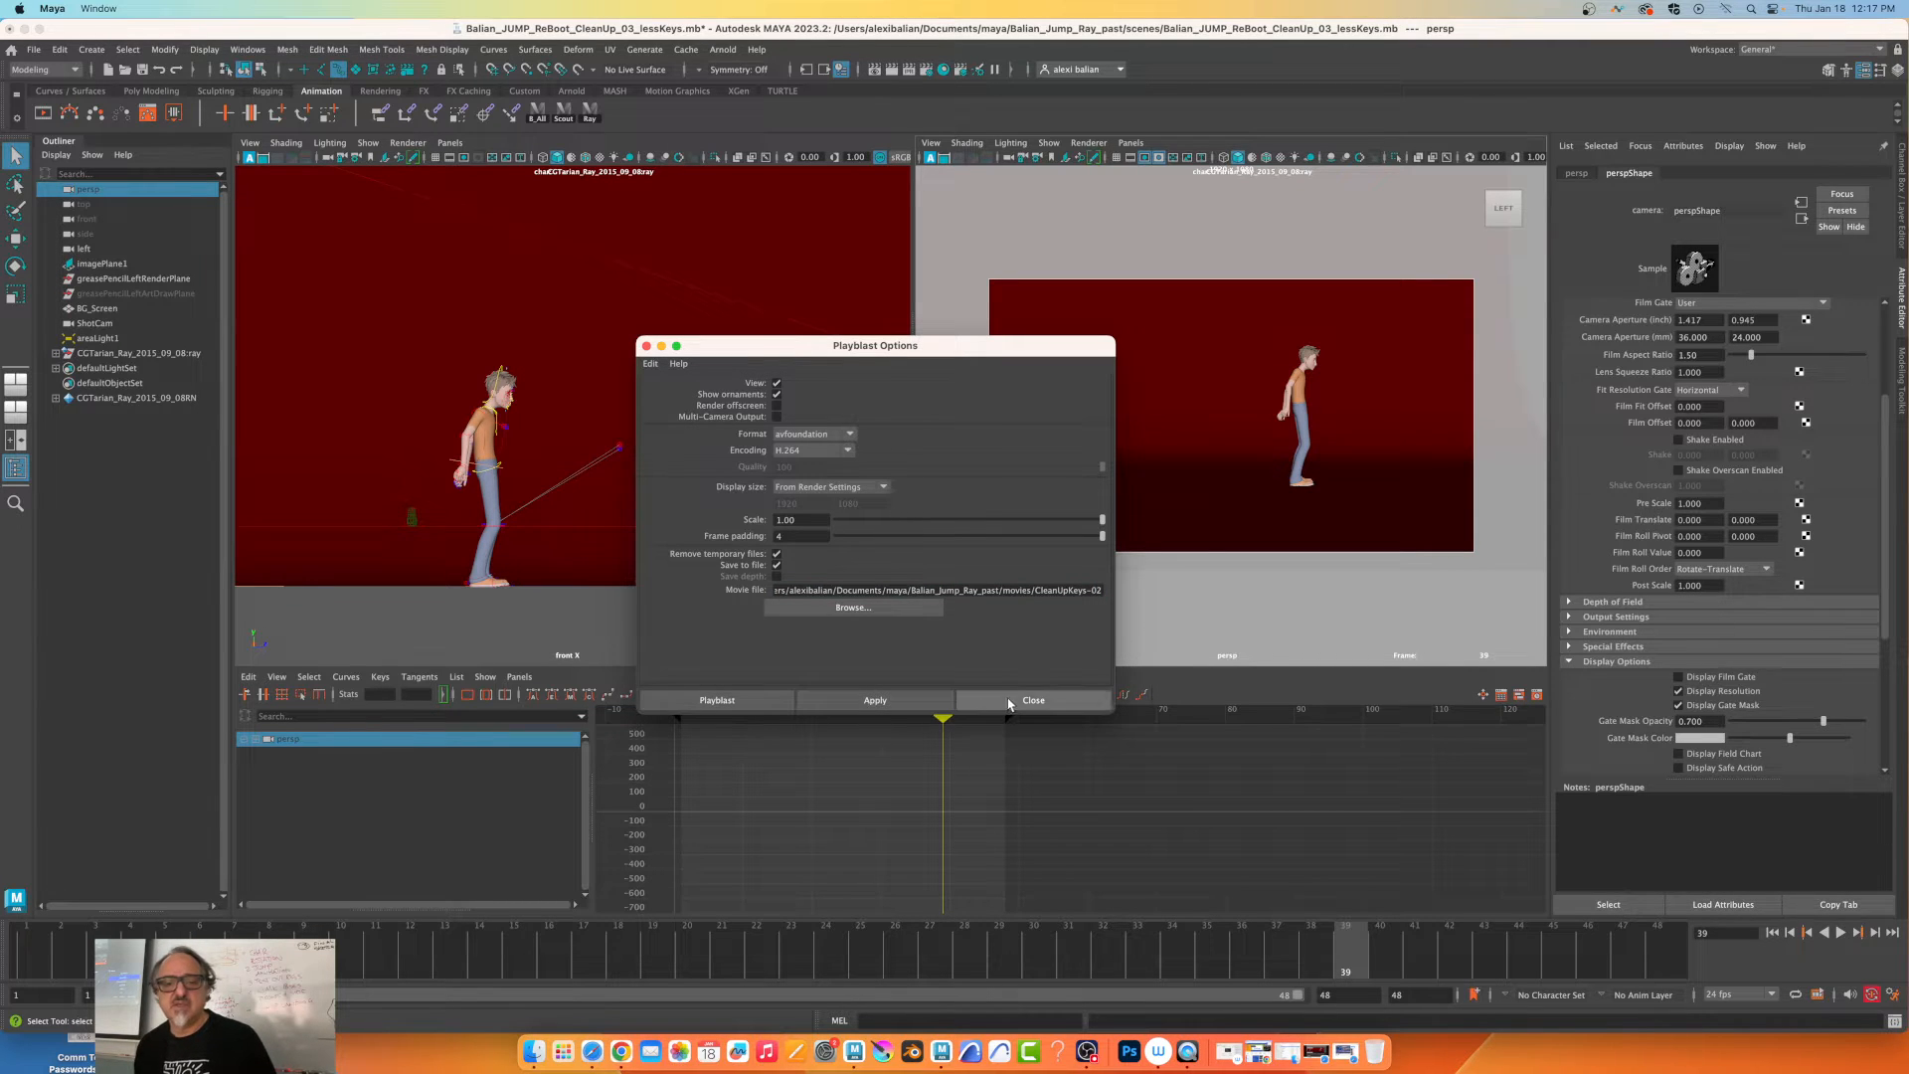
pyautogui.click(1032, 700)
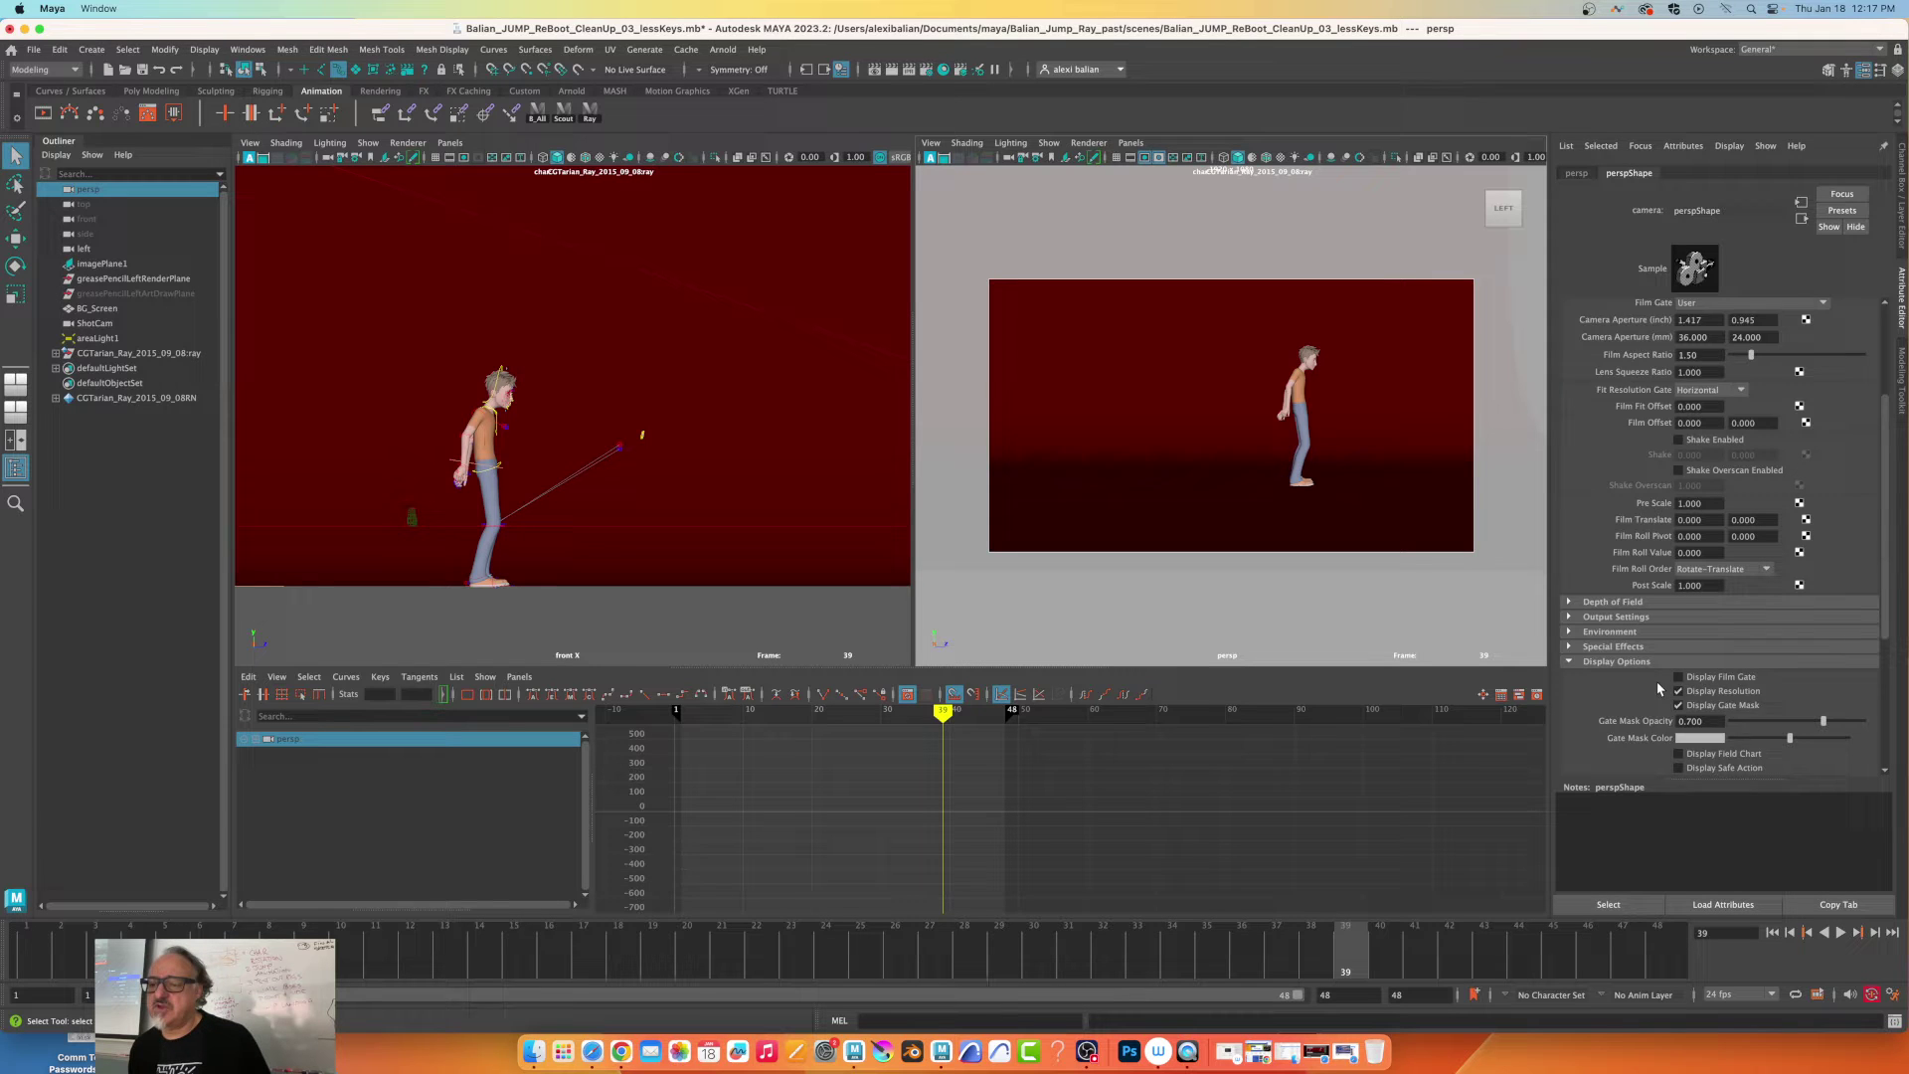
# Set the persp camera's Fit Resolution Gate to Overscan.
pyautogui.scroll(-3)
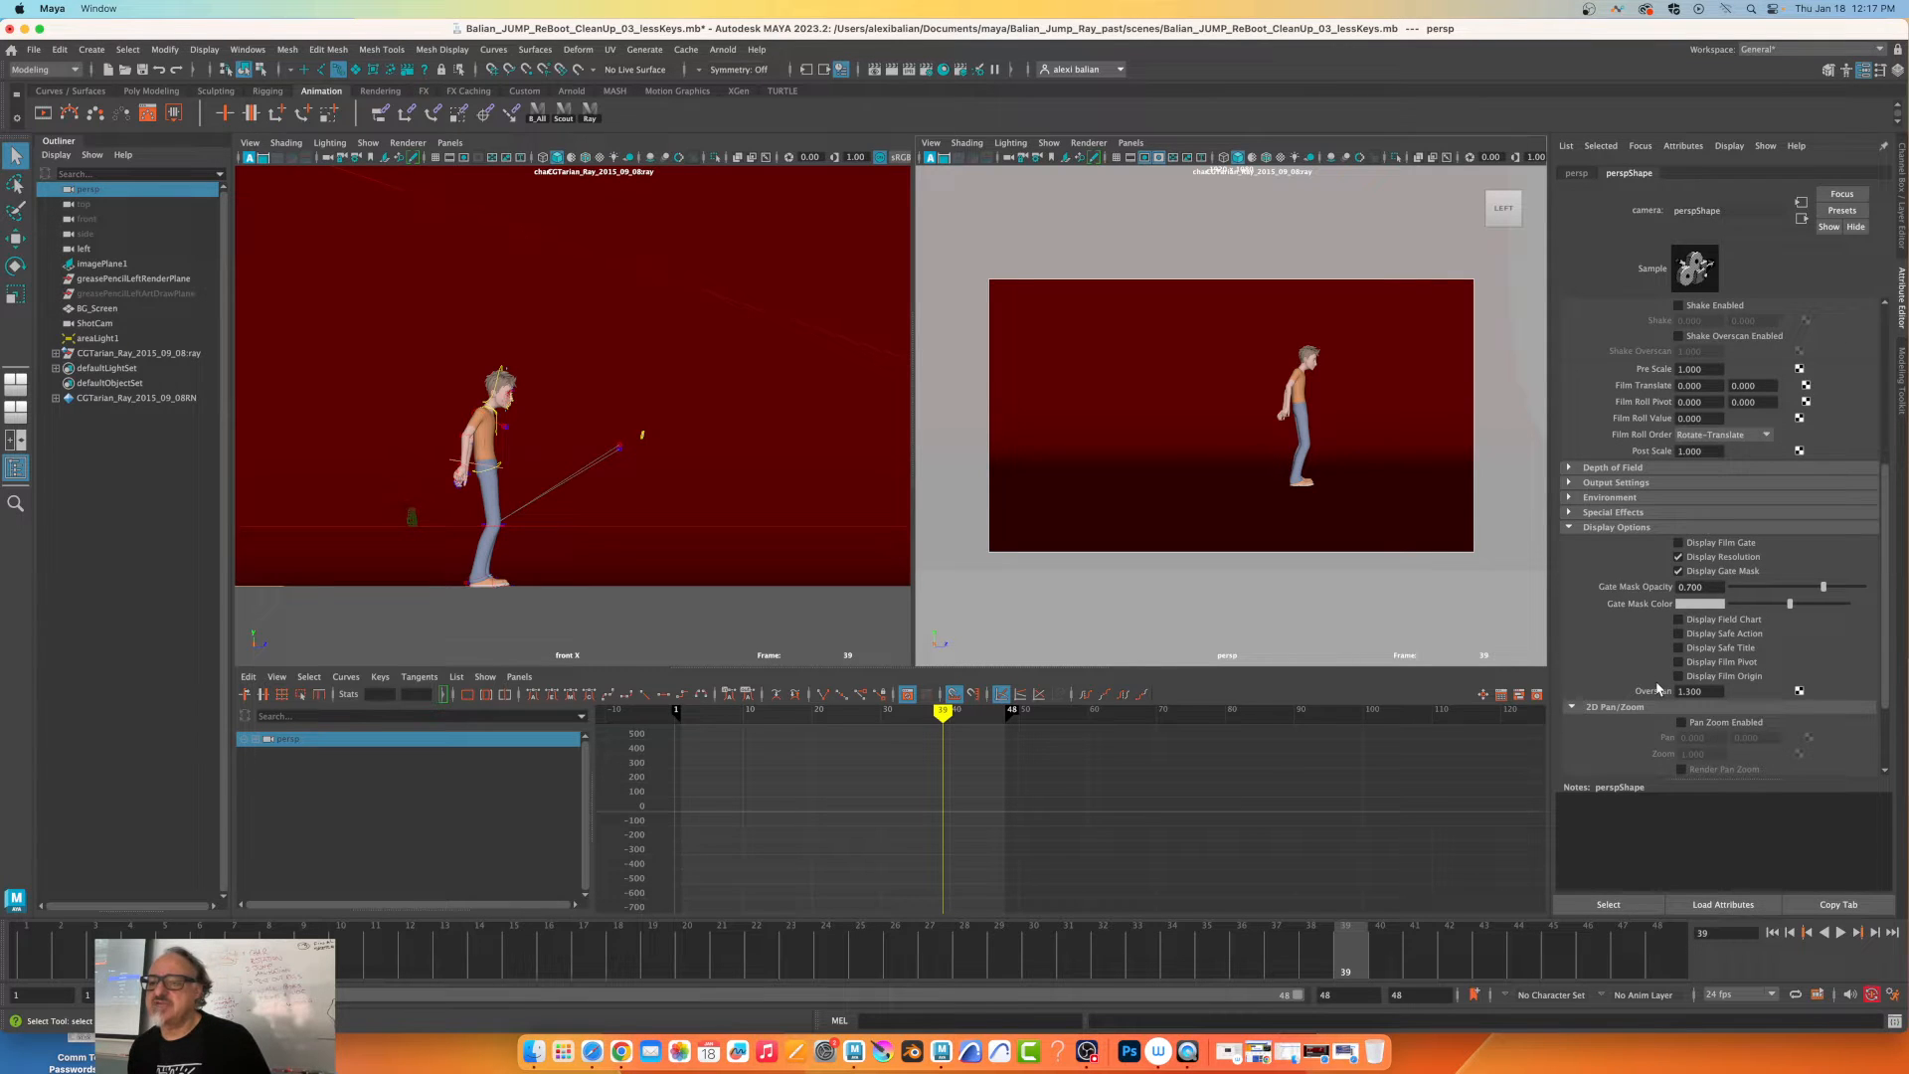
pyautogui.moveTo(1731, 595)
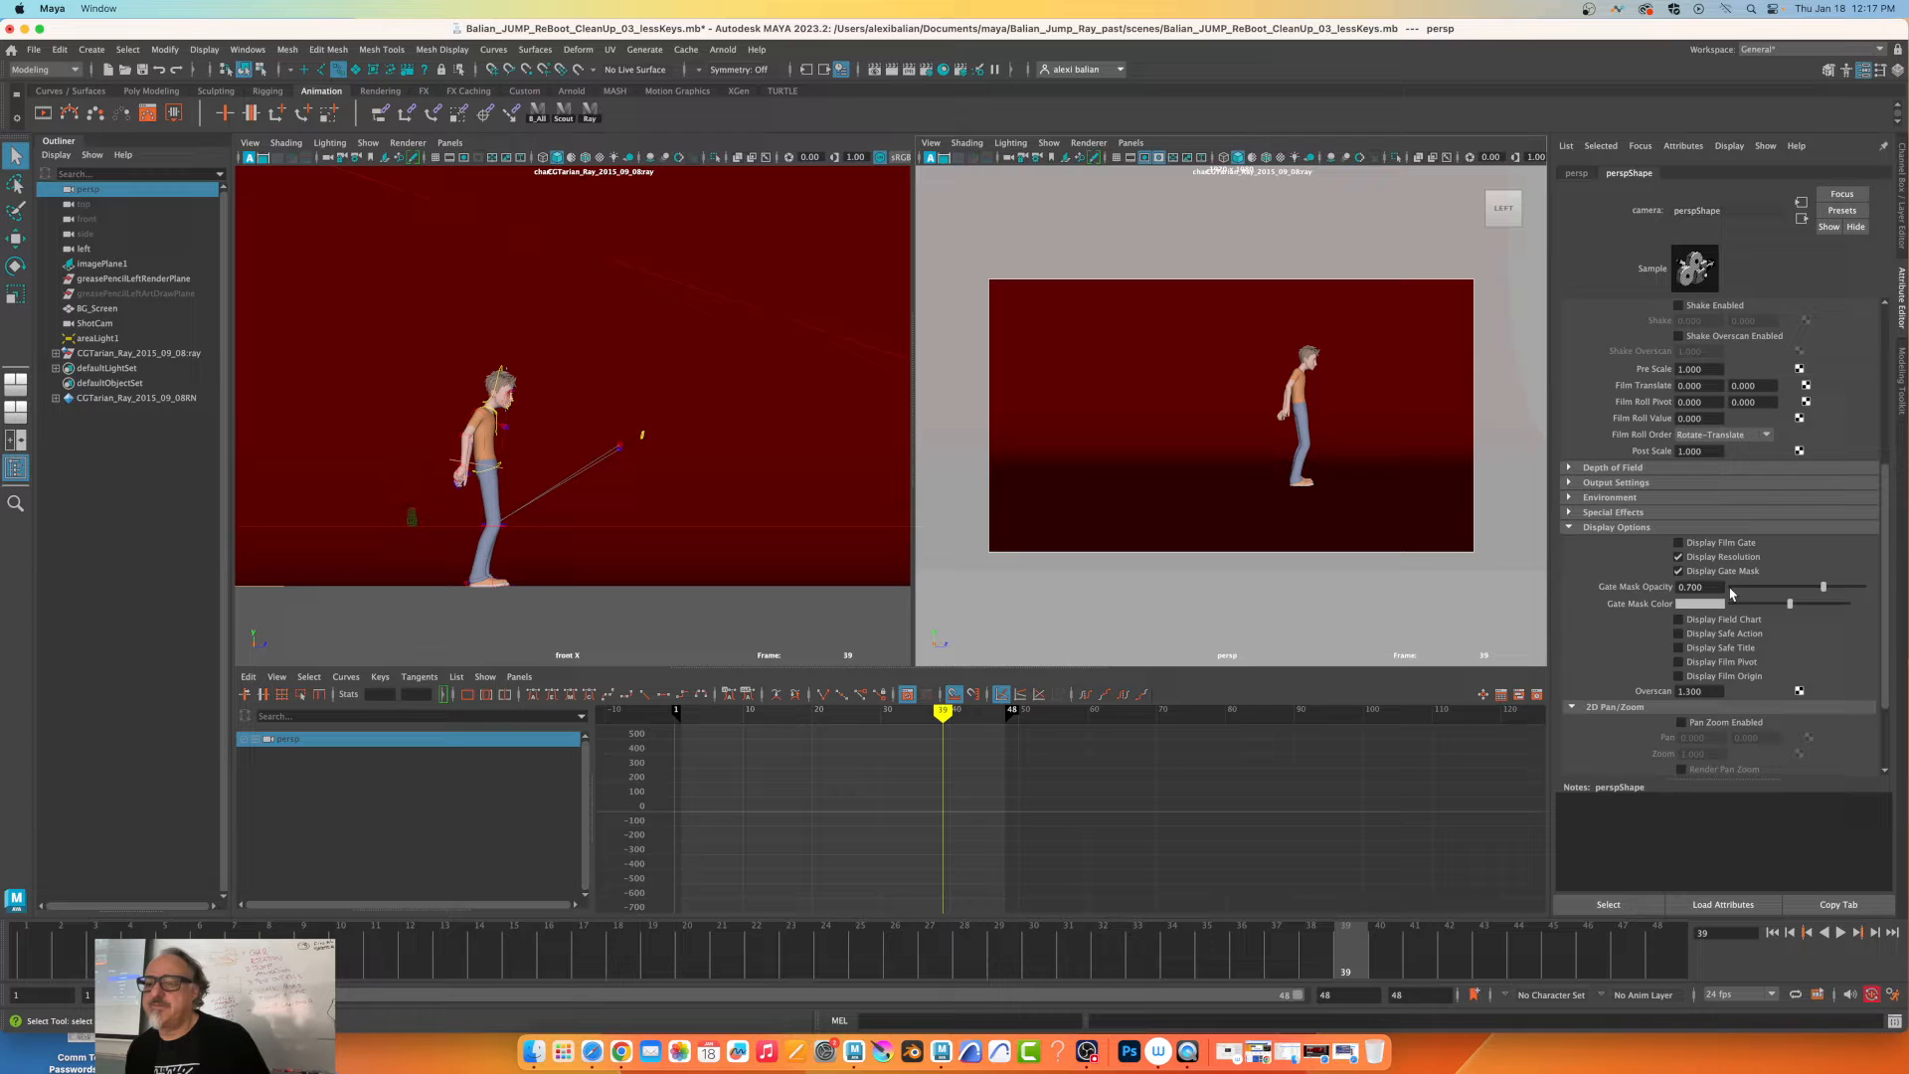
pyautogui.scroll(3)
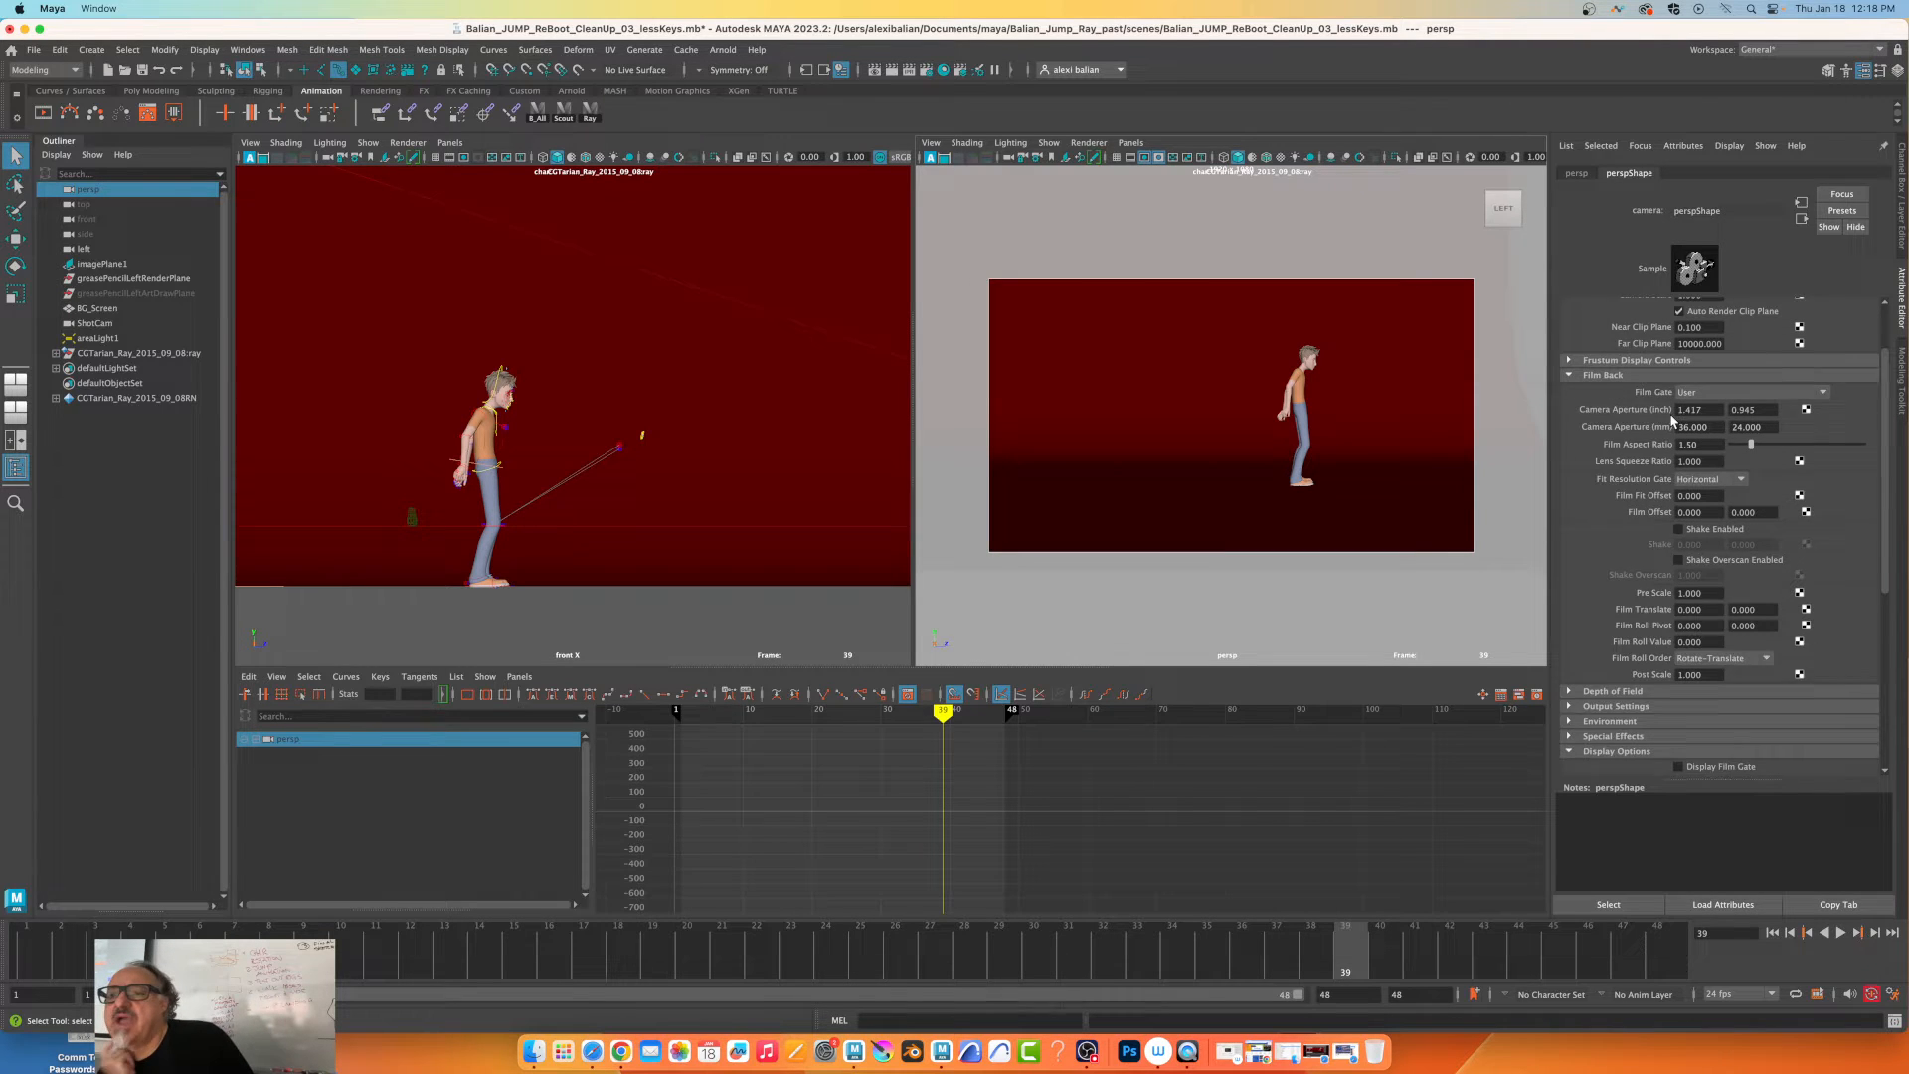
pyautogui.scroll(3)
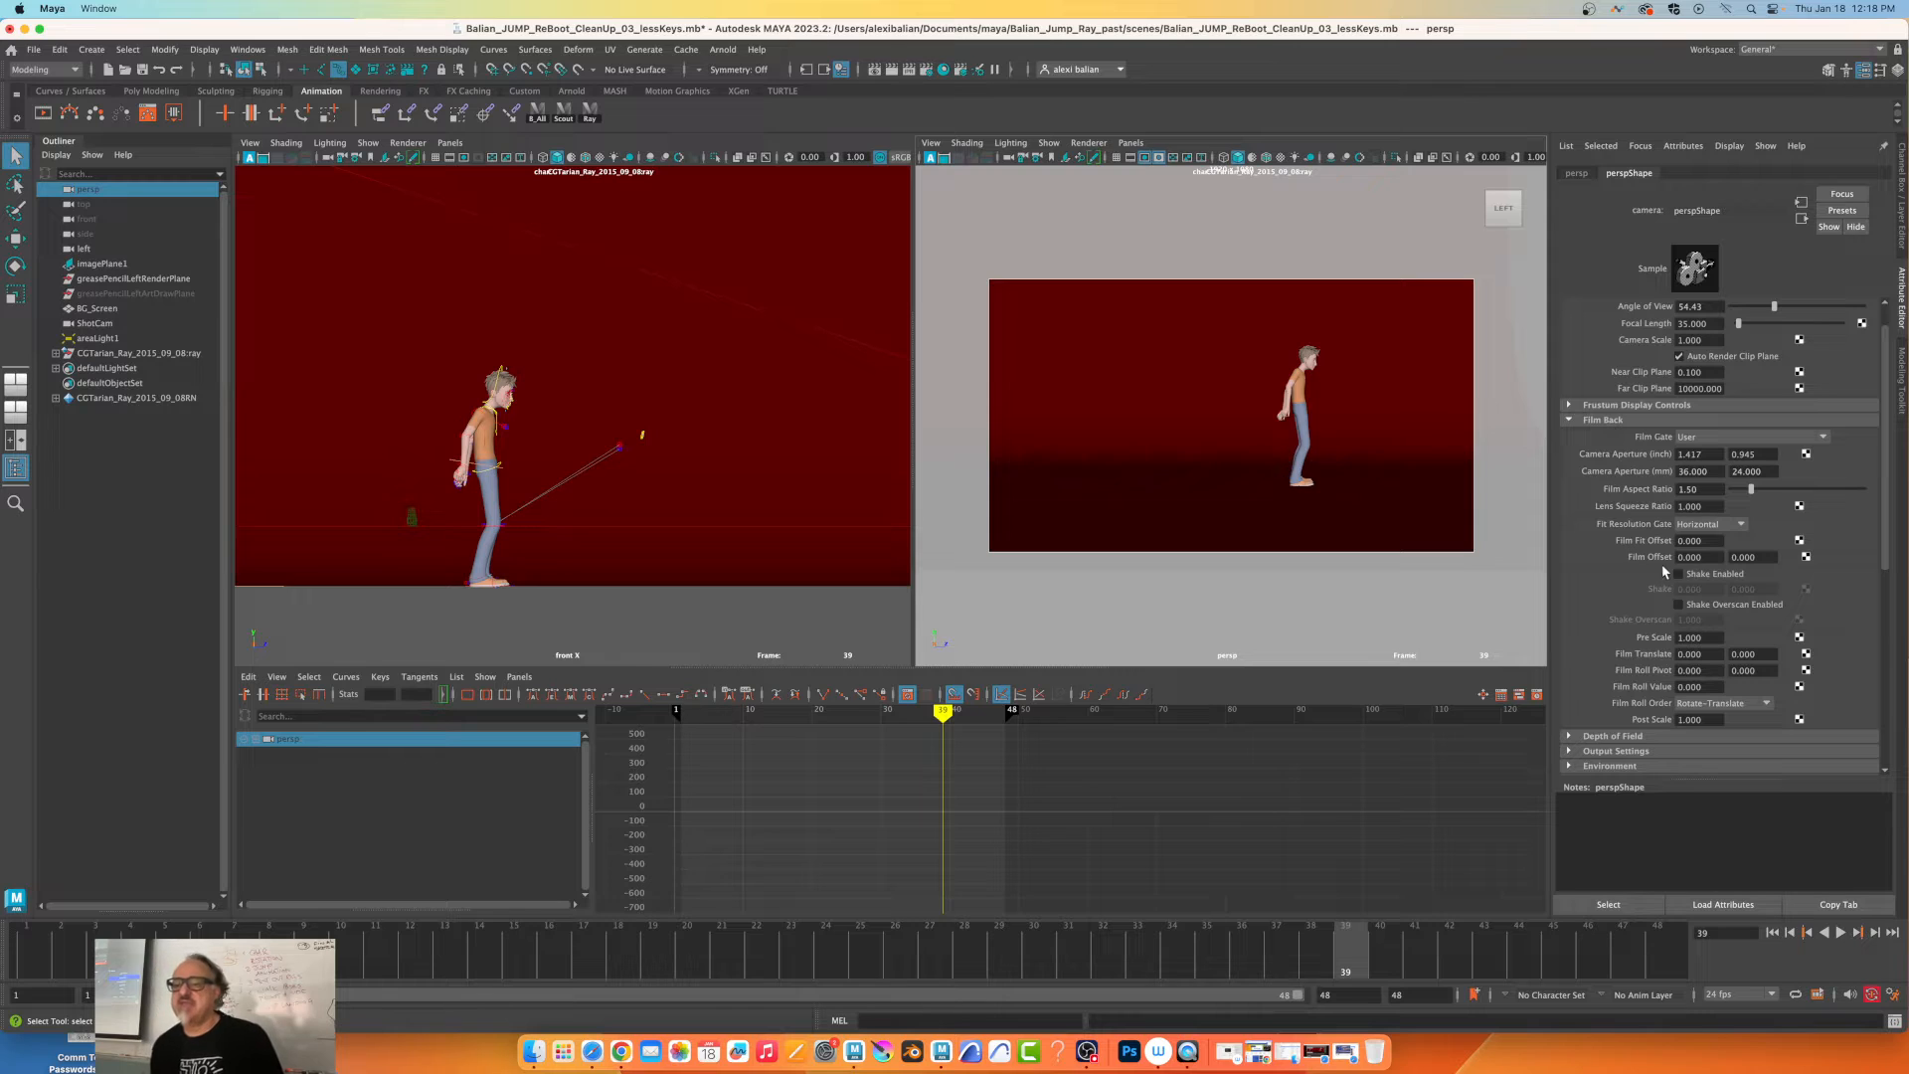
pyautogui.click(1711, 524)
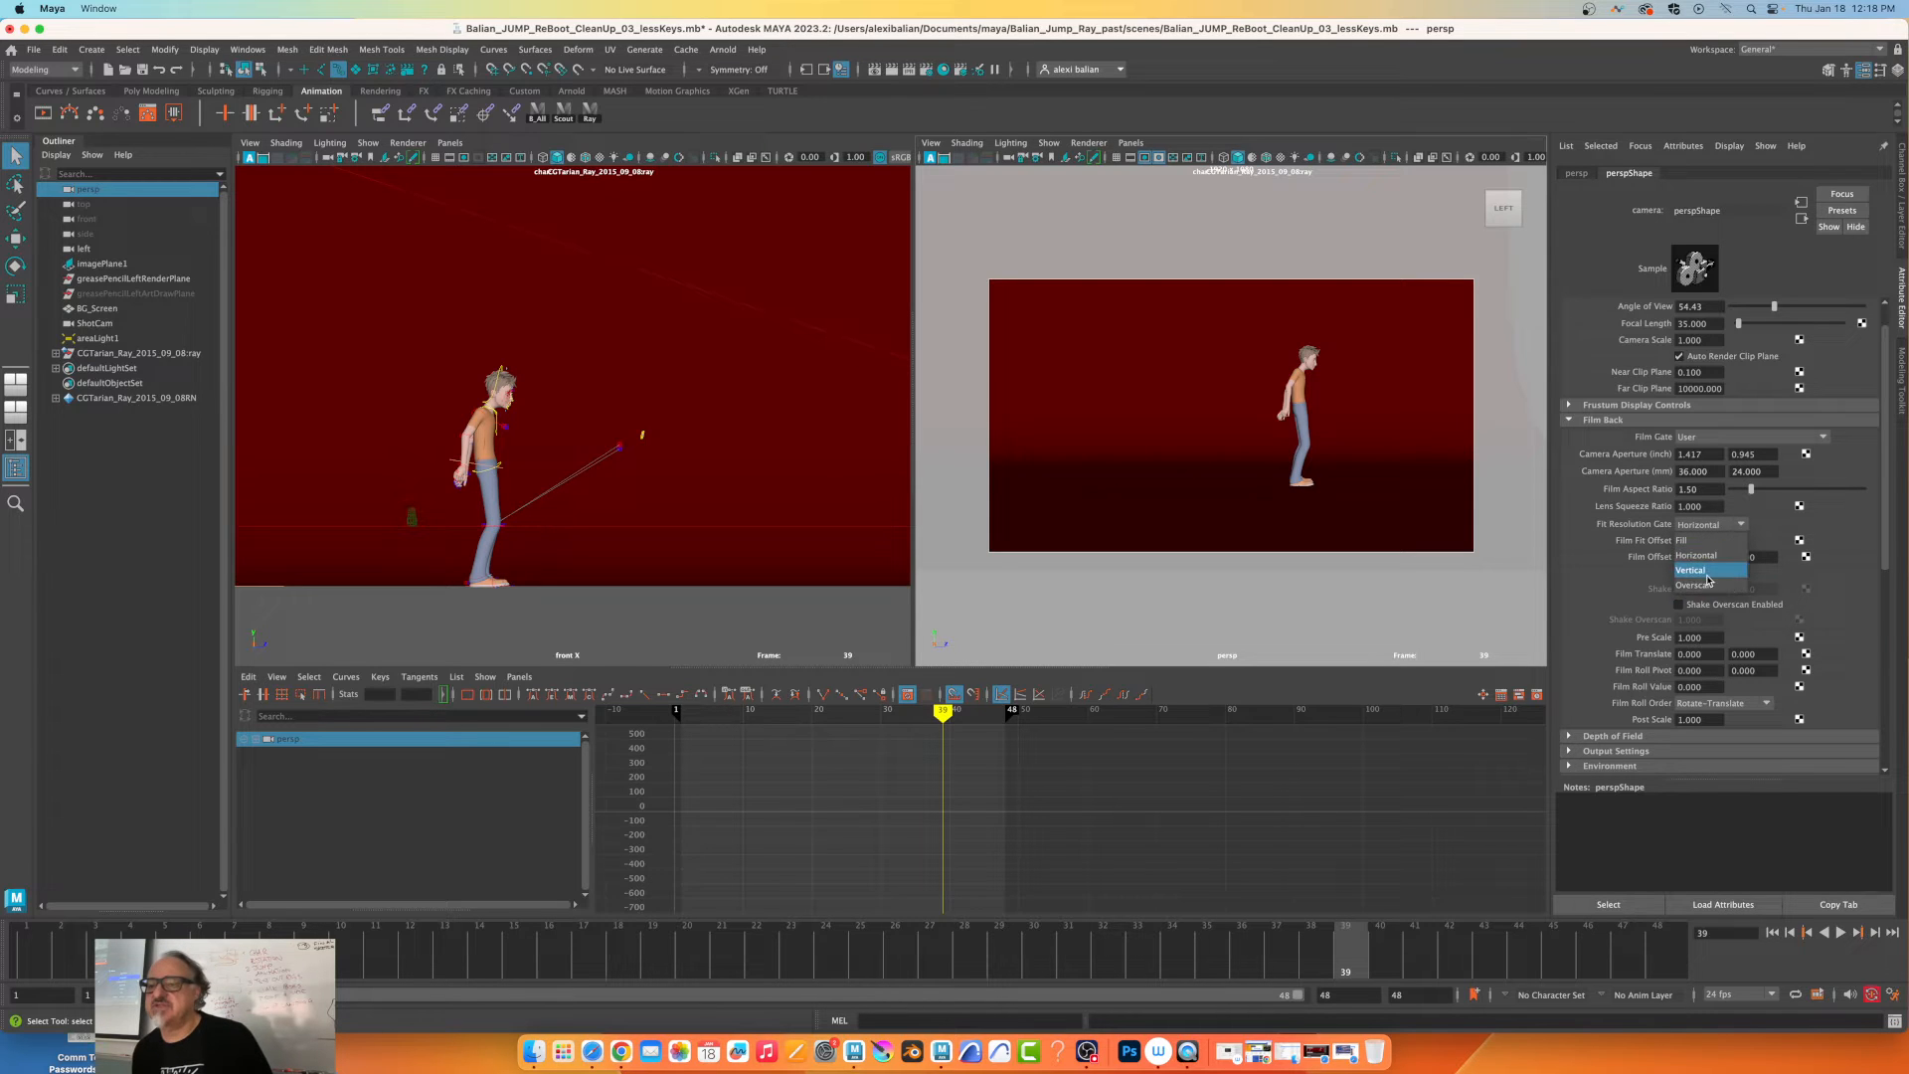
pyautogui.click(1692, 585)
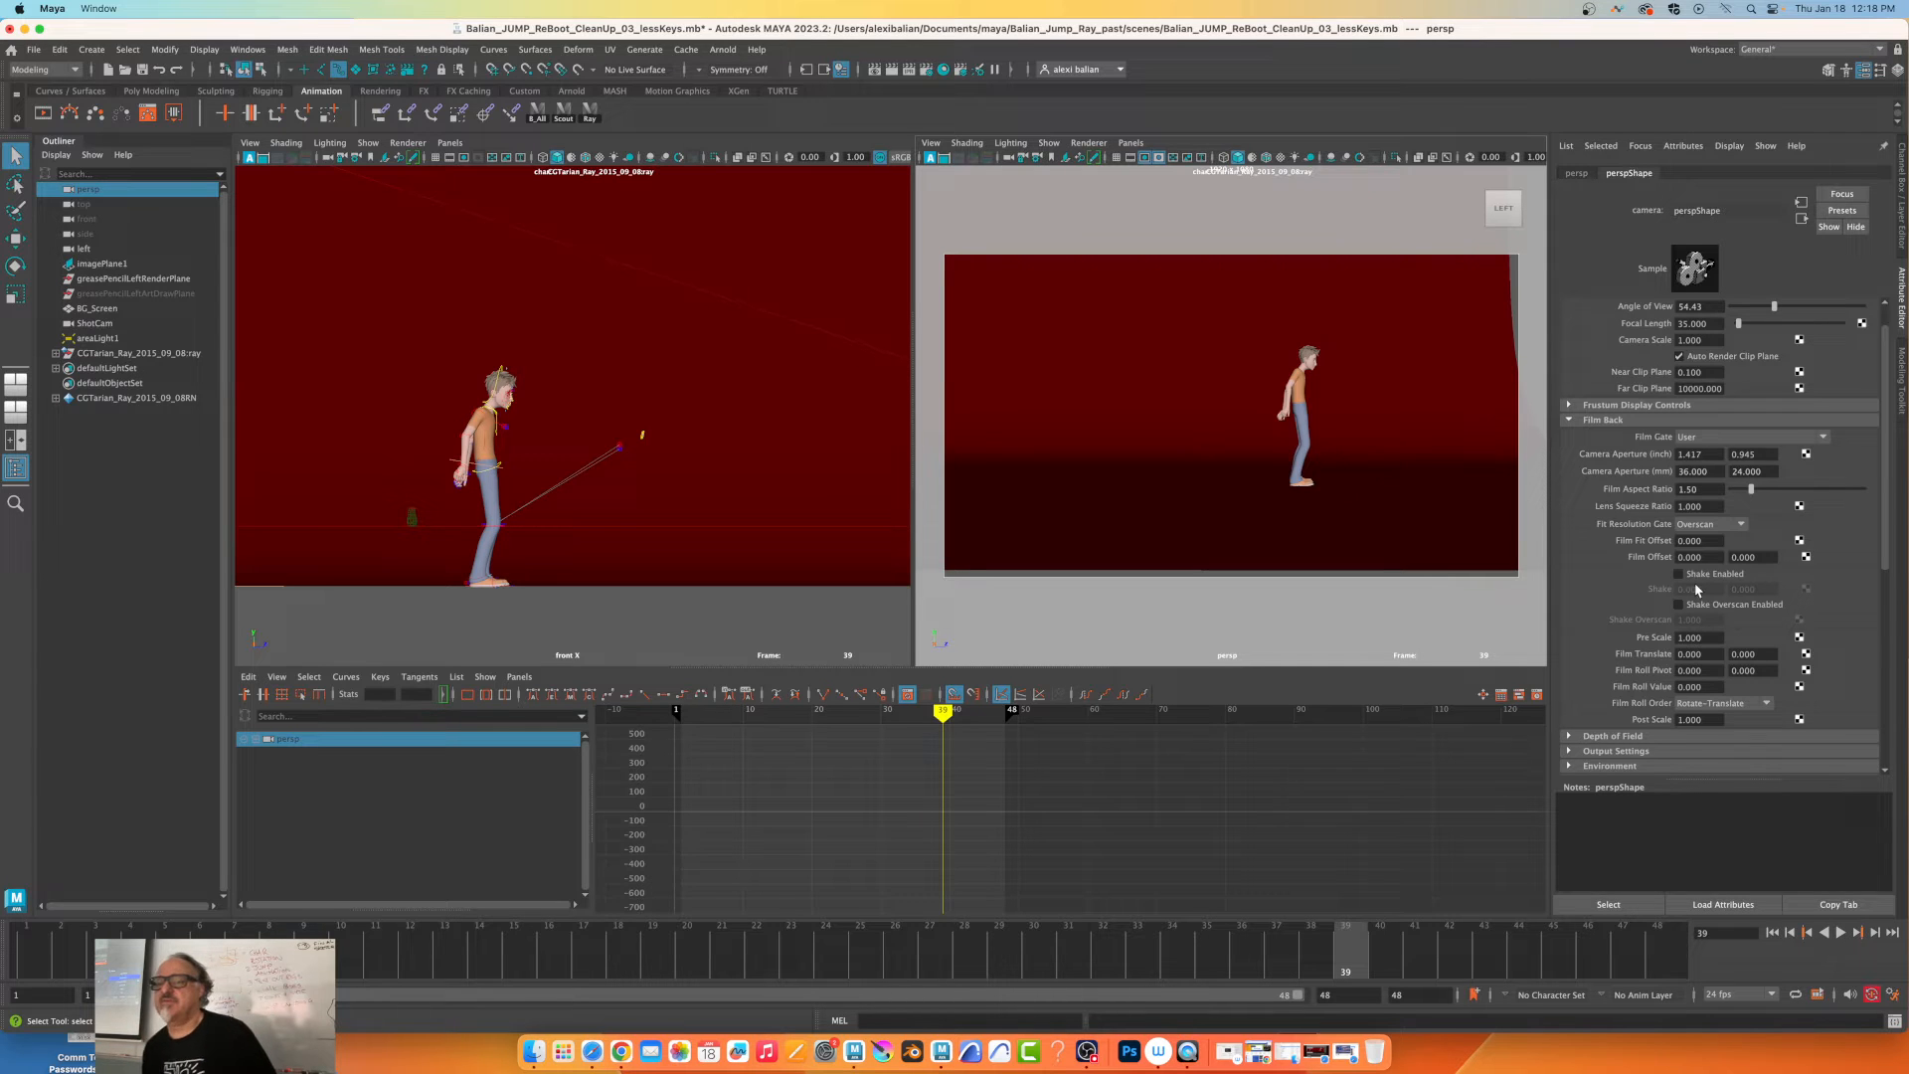
pyautogui.moveTo(1698, 591)
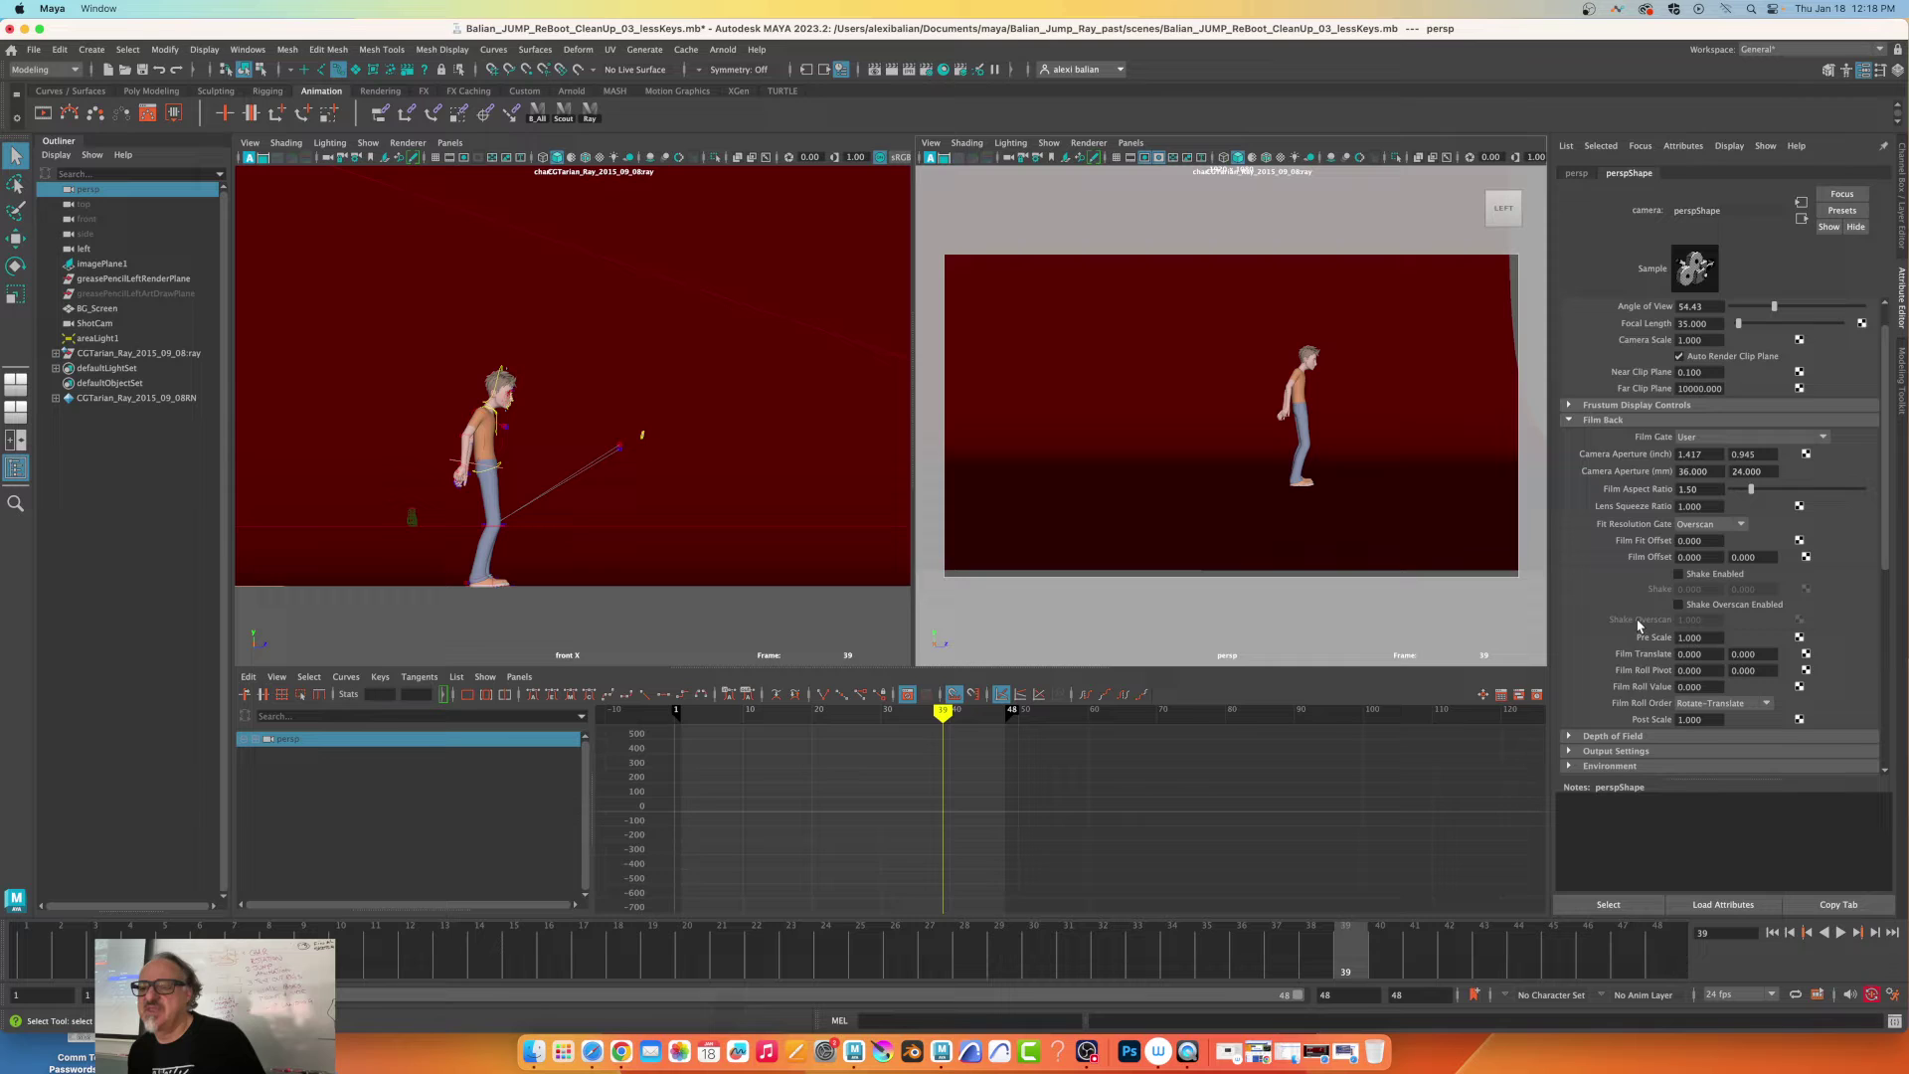
# Hide the gate mask, check the 1.5 film aspect ratio, and reopen Render Settings.
pyautogui.click(1618, 646)
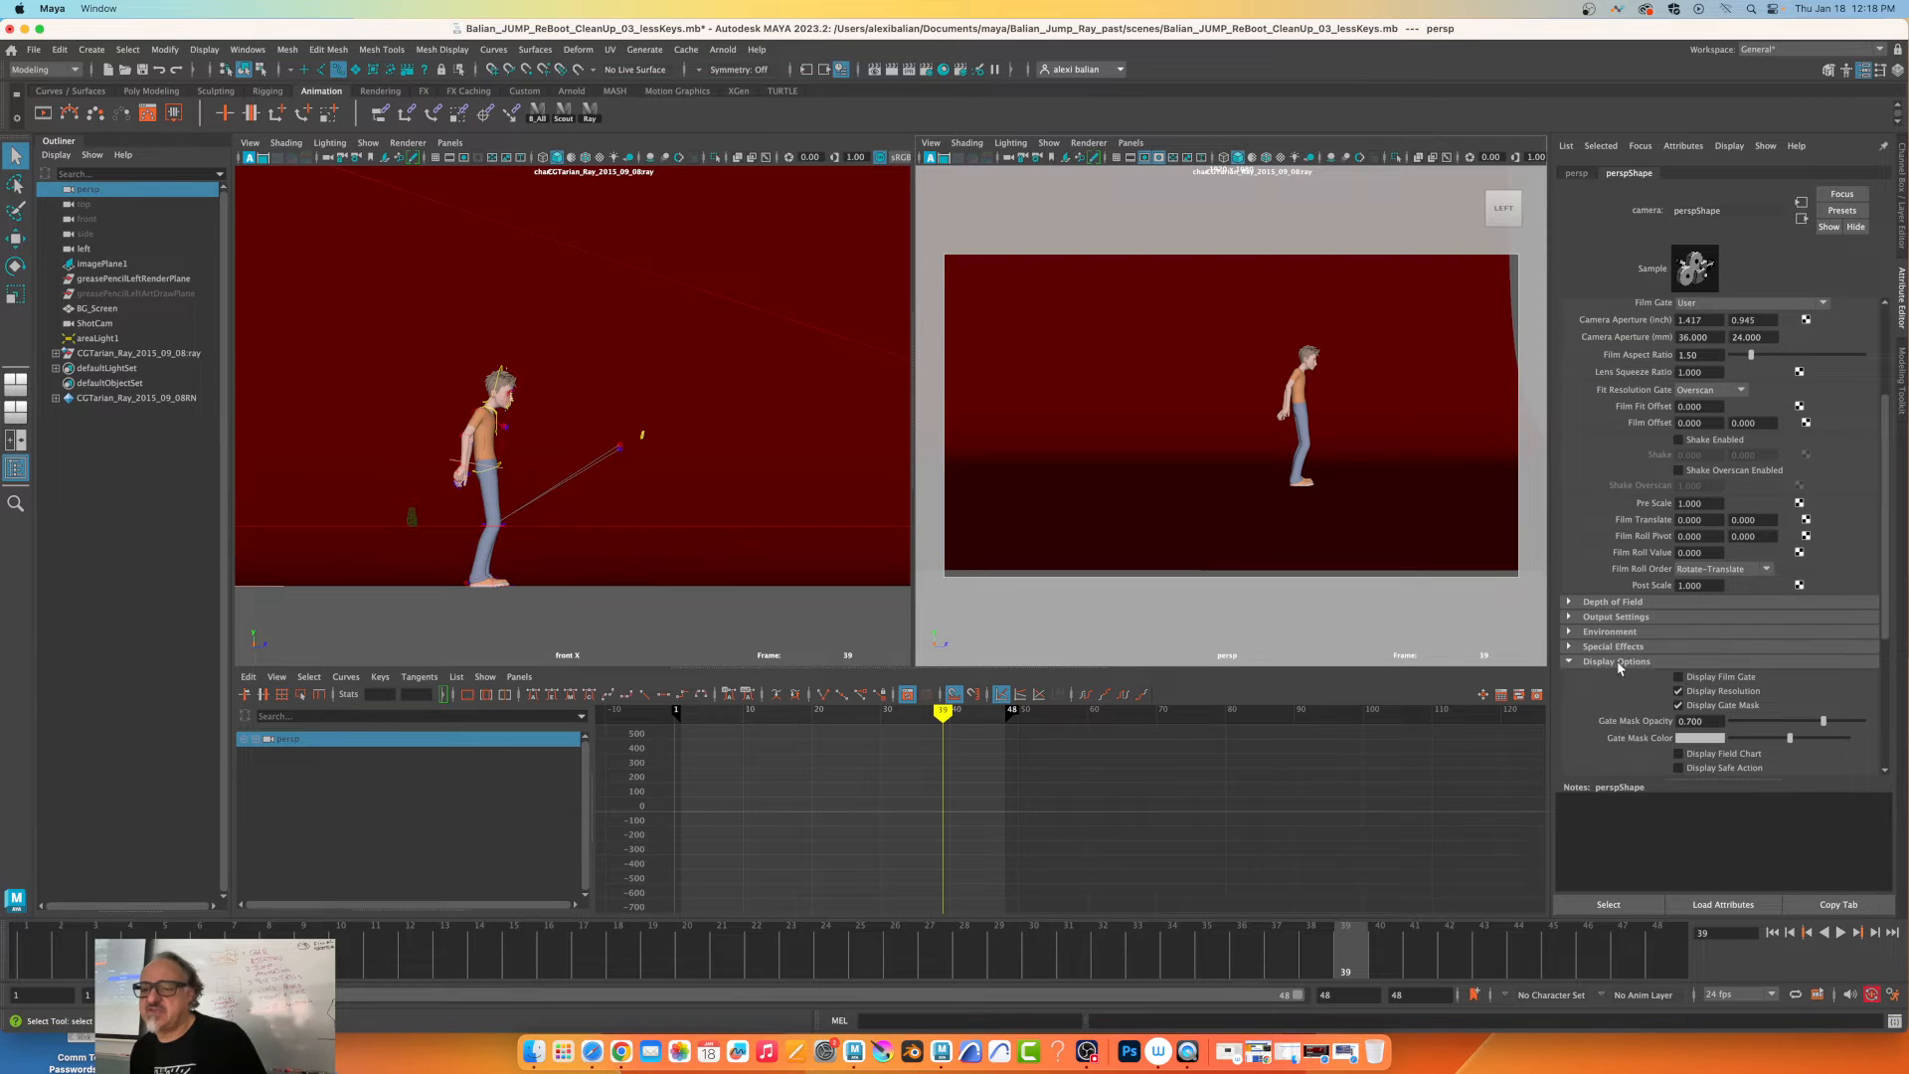
pyautogui.scroll(-3)
pyautogui.write('1.000')
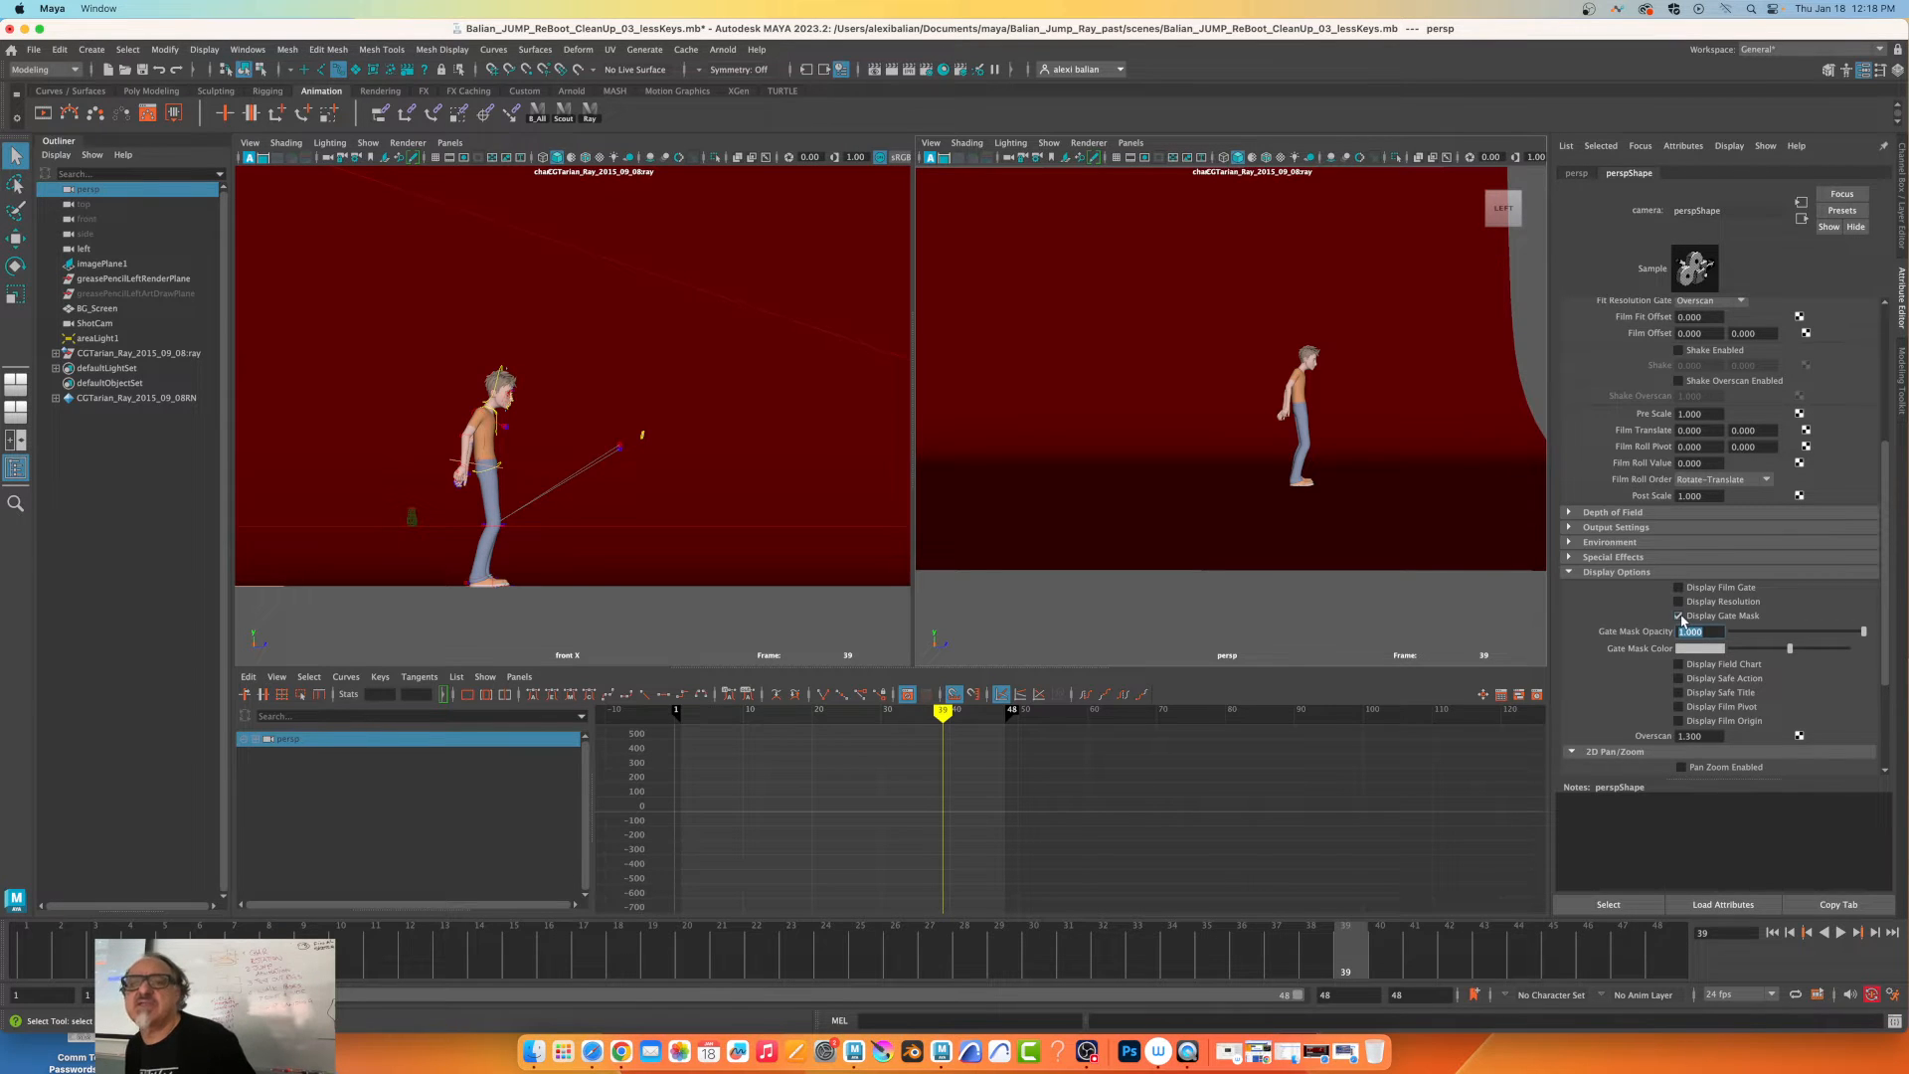
pyautogui.click(1682, 615)
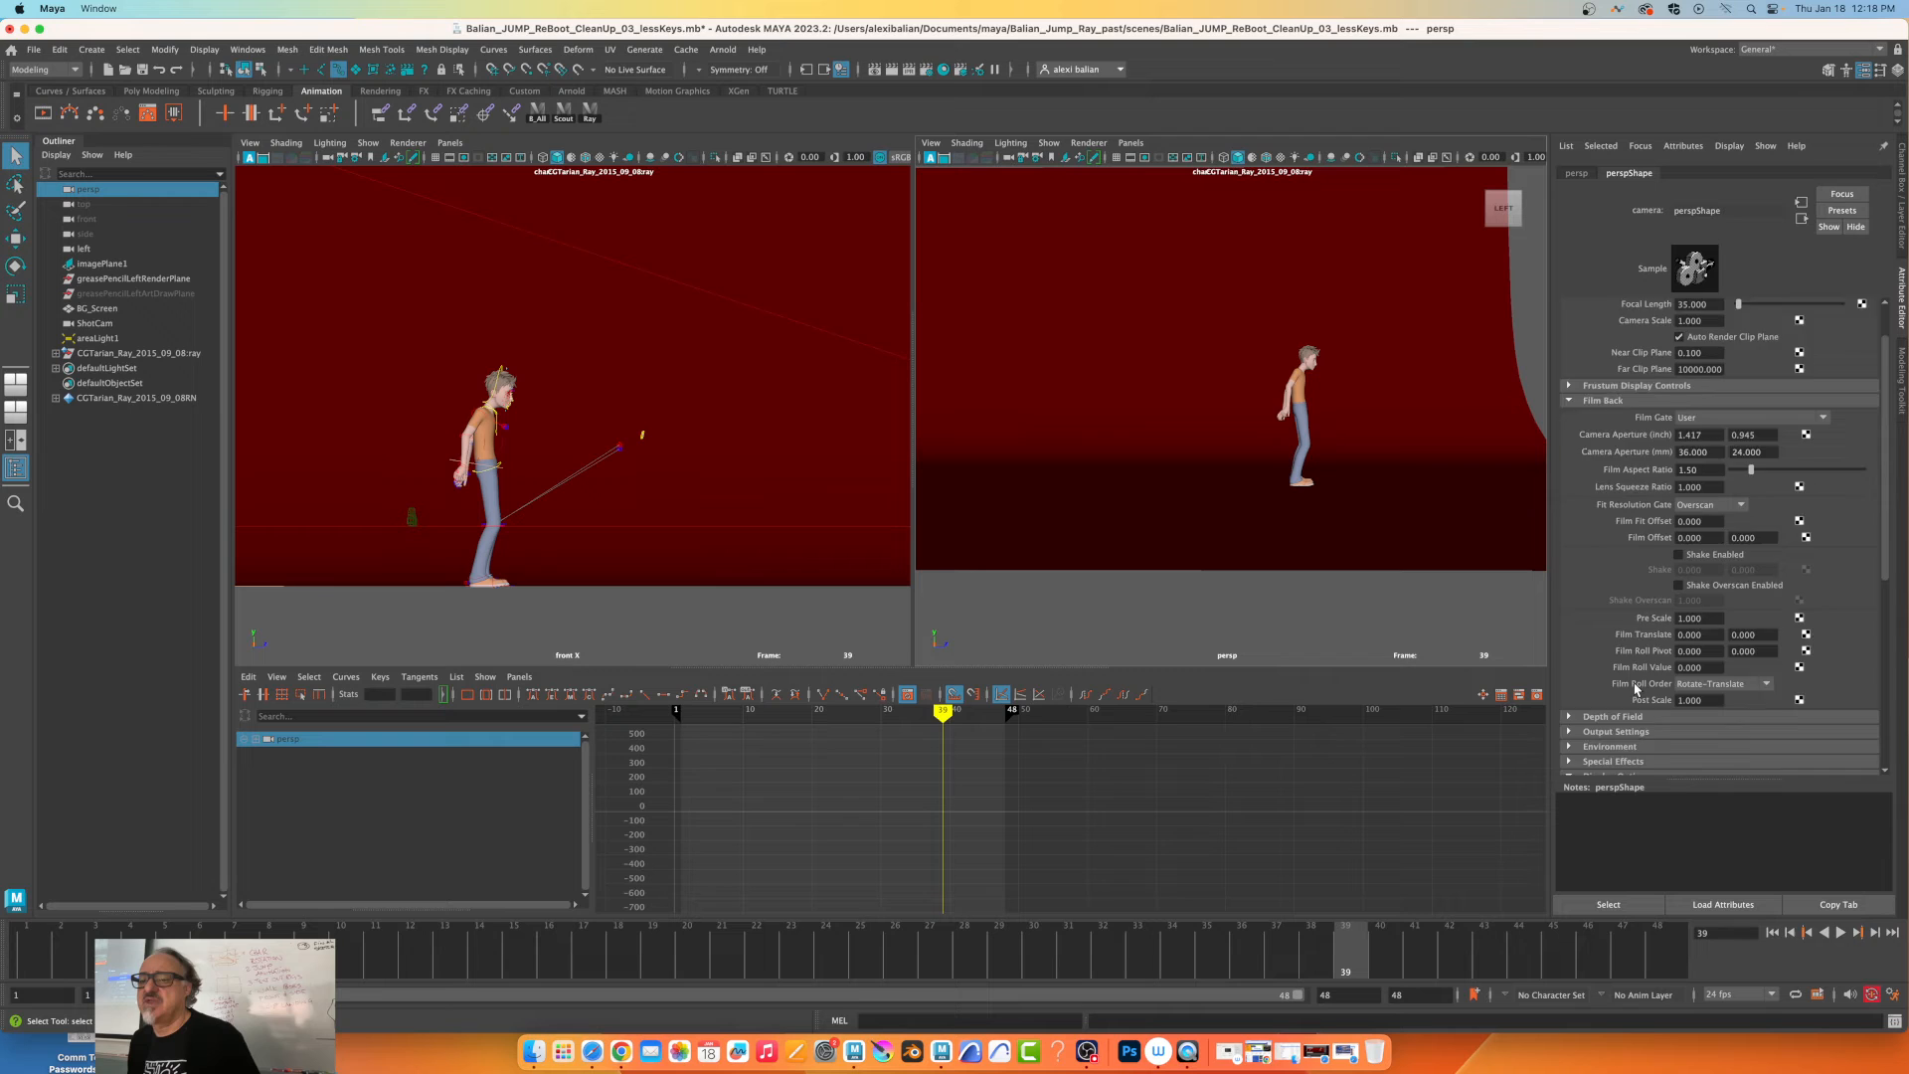
pyautogui.scroll(3)
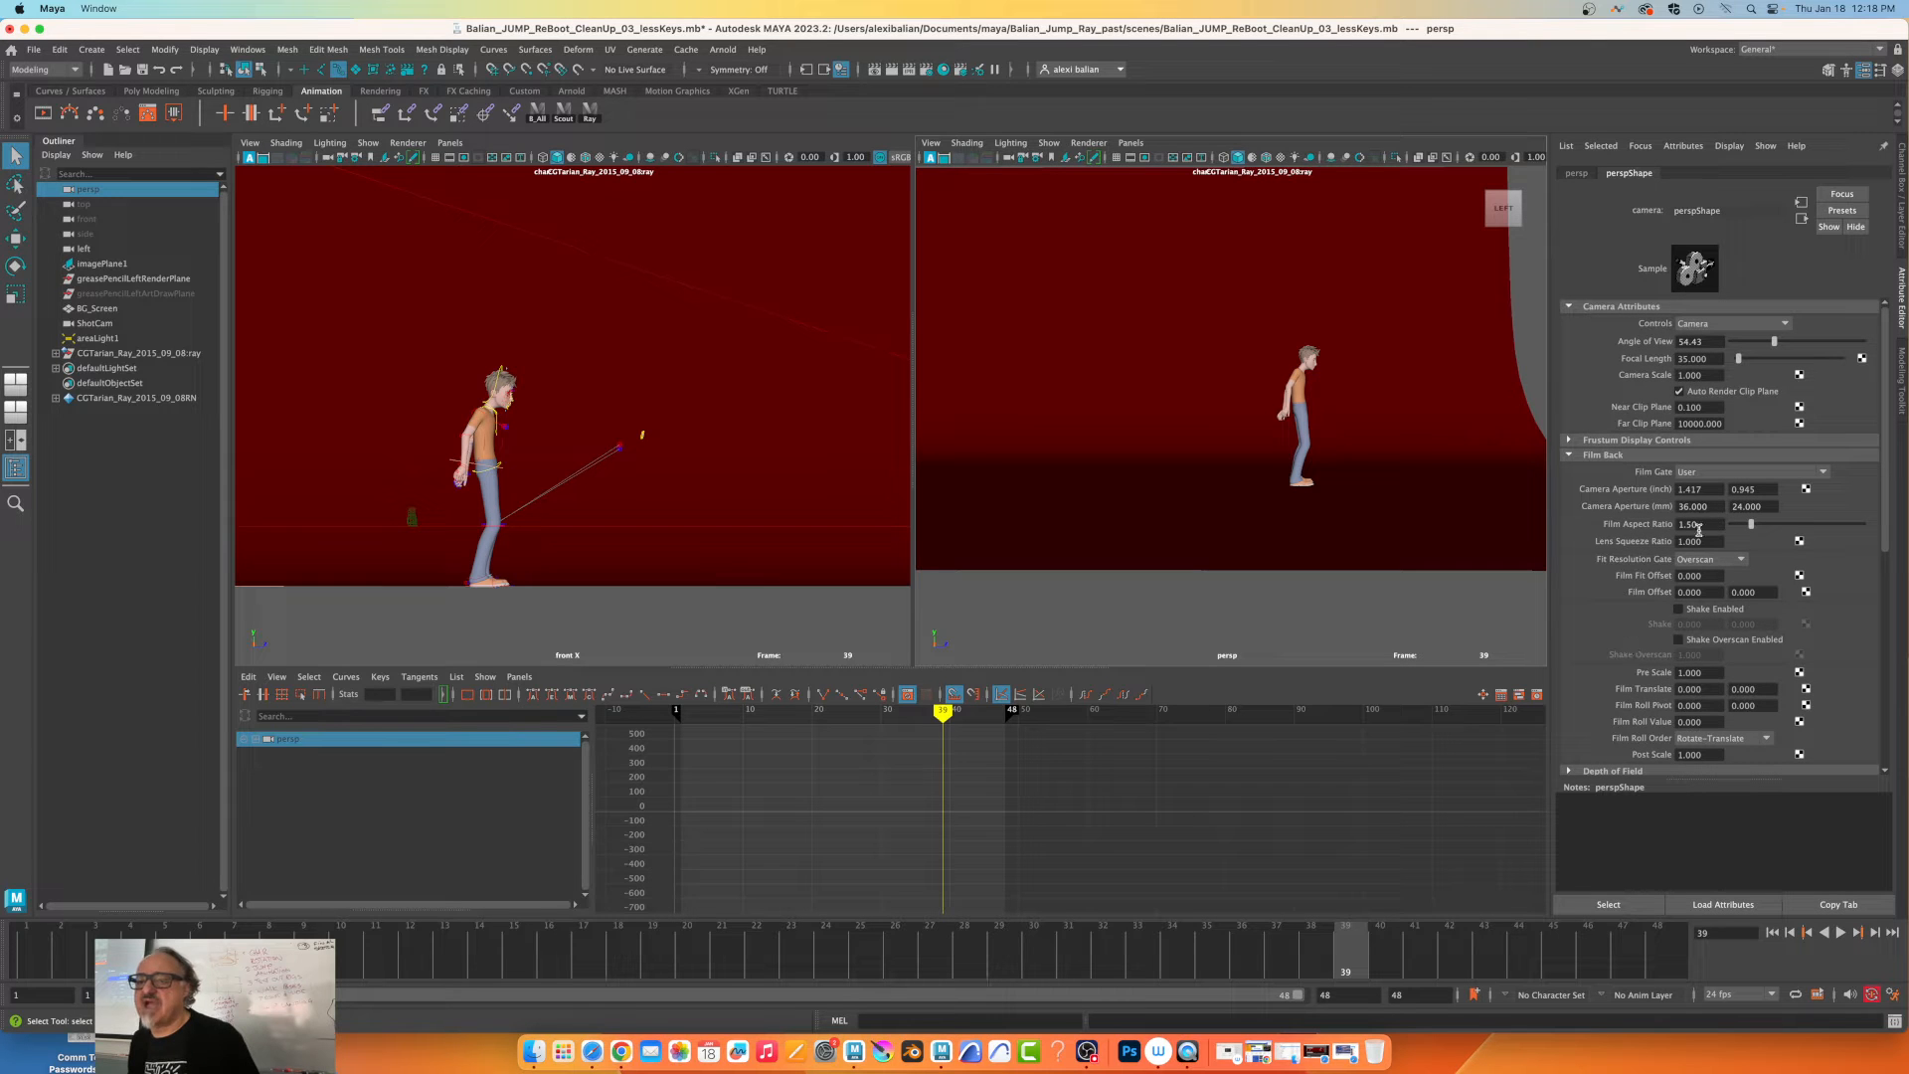
pyautogui.click(1693, 524)
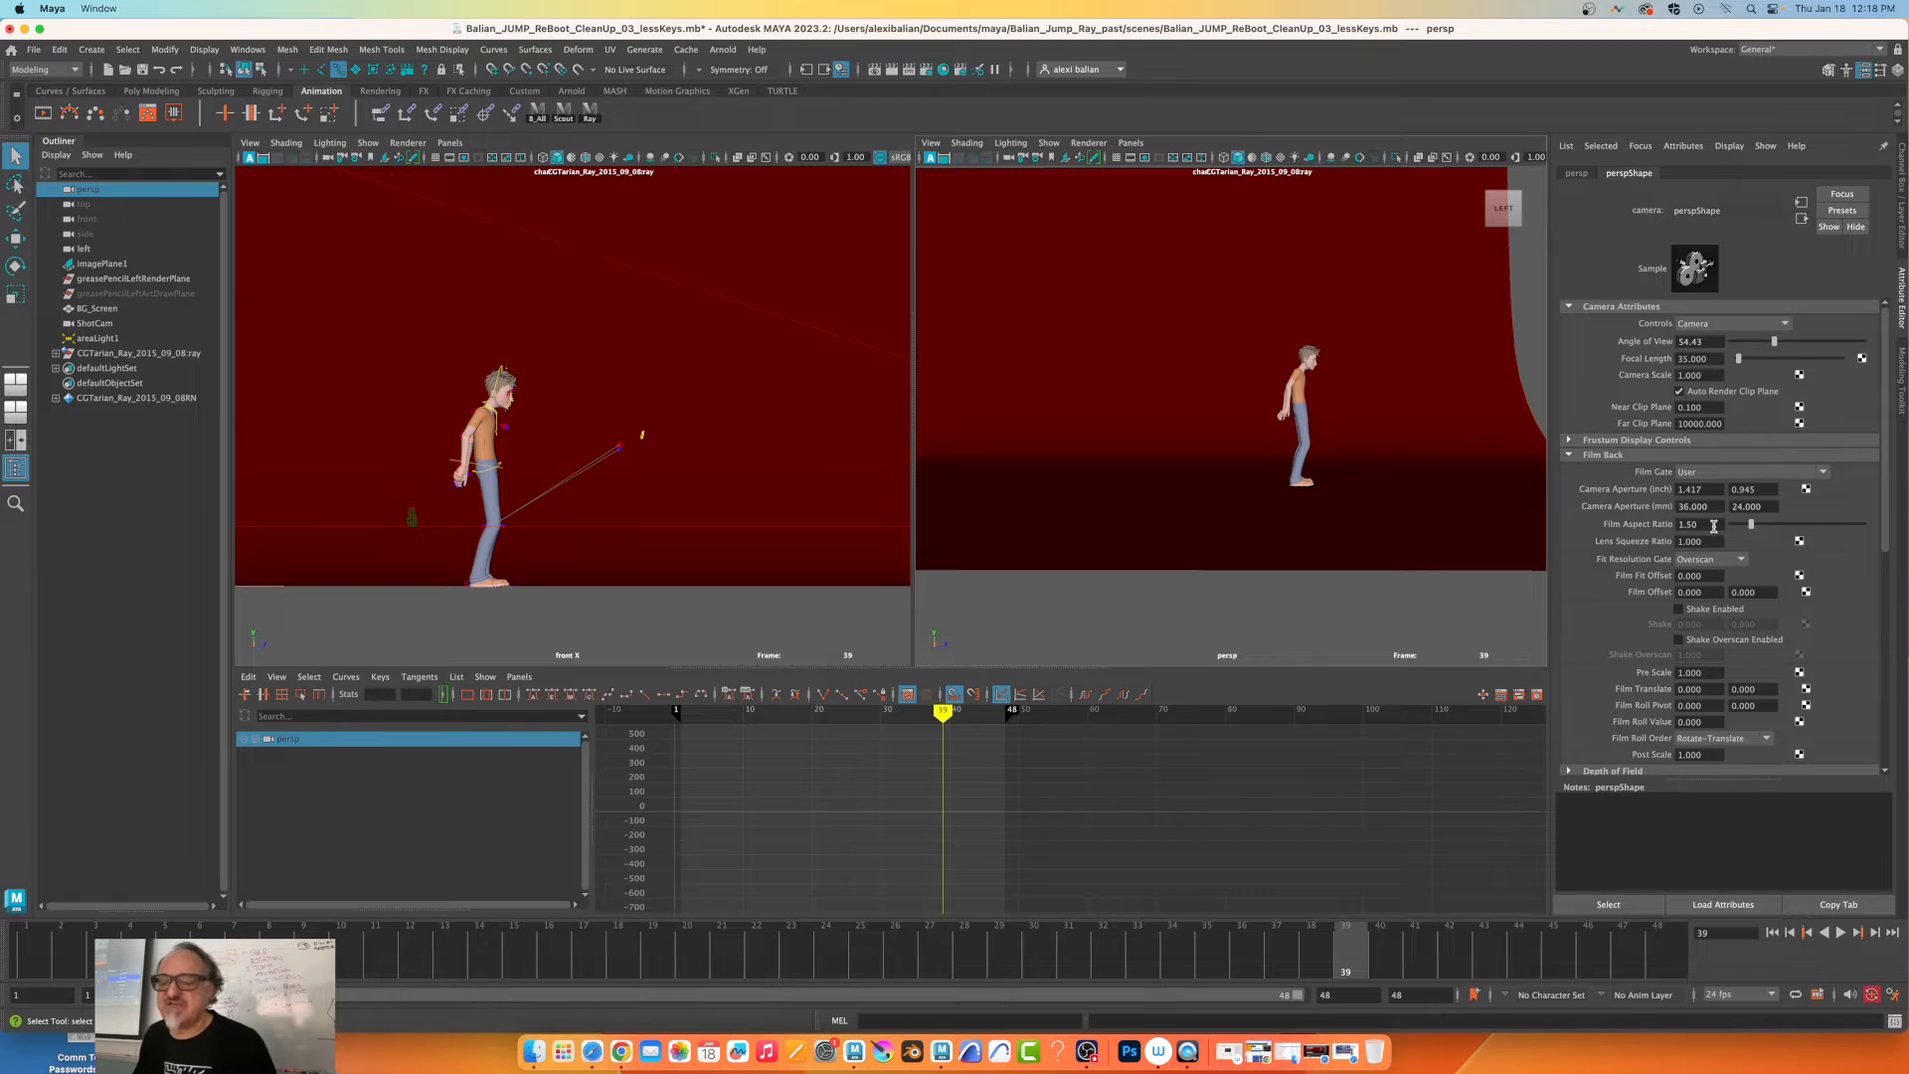
pyautogui.click(923, 70)
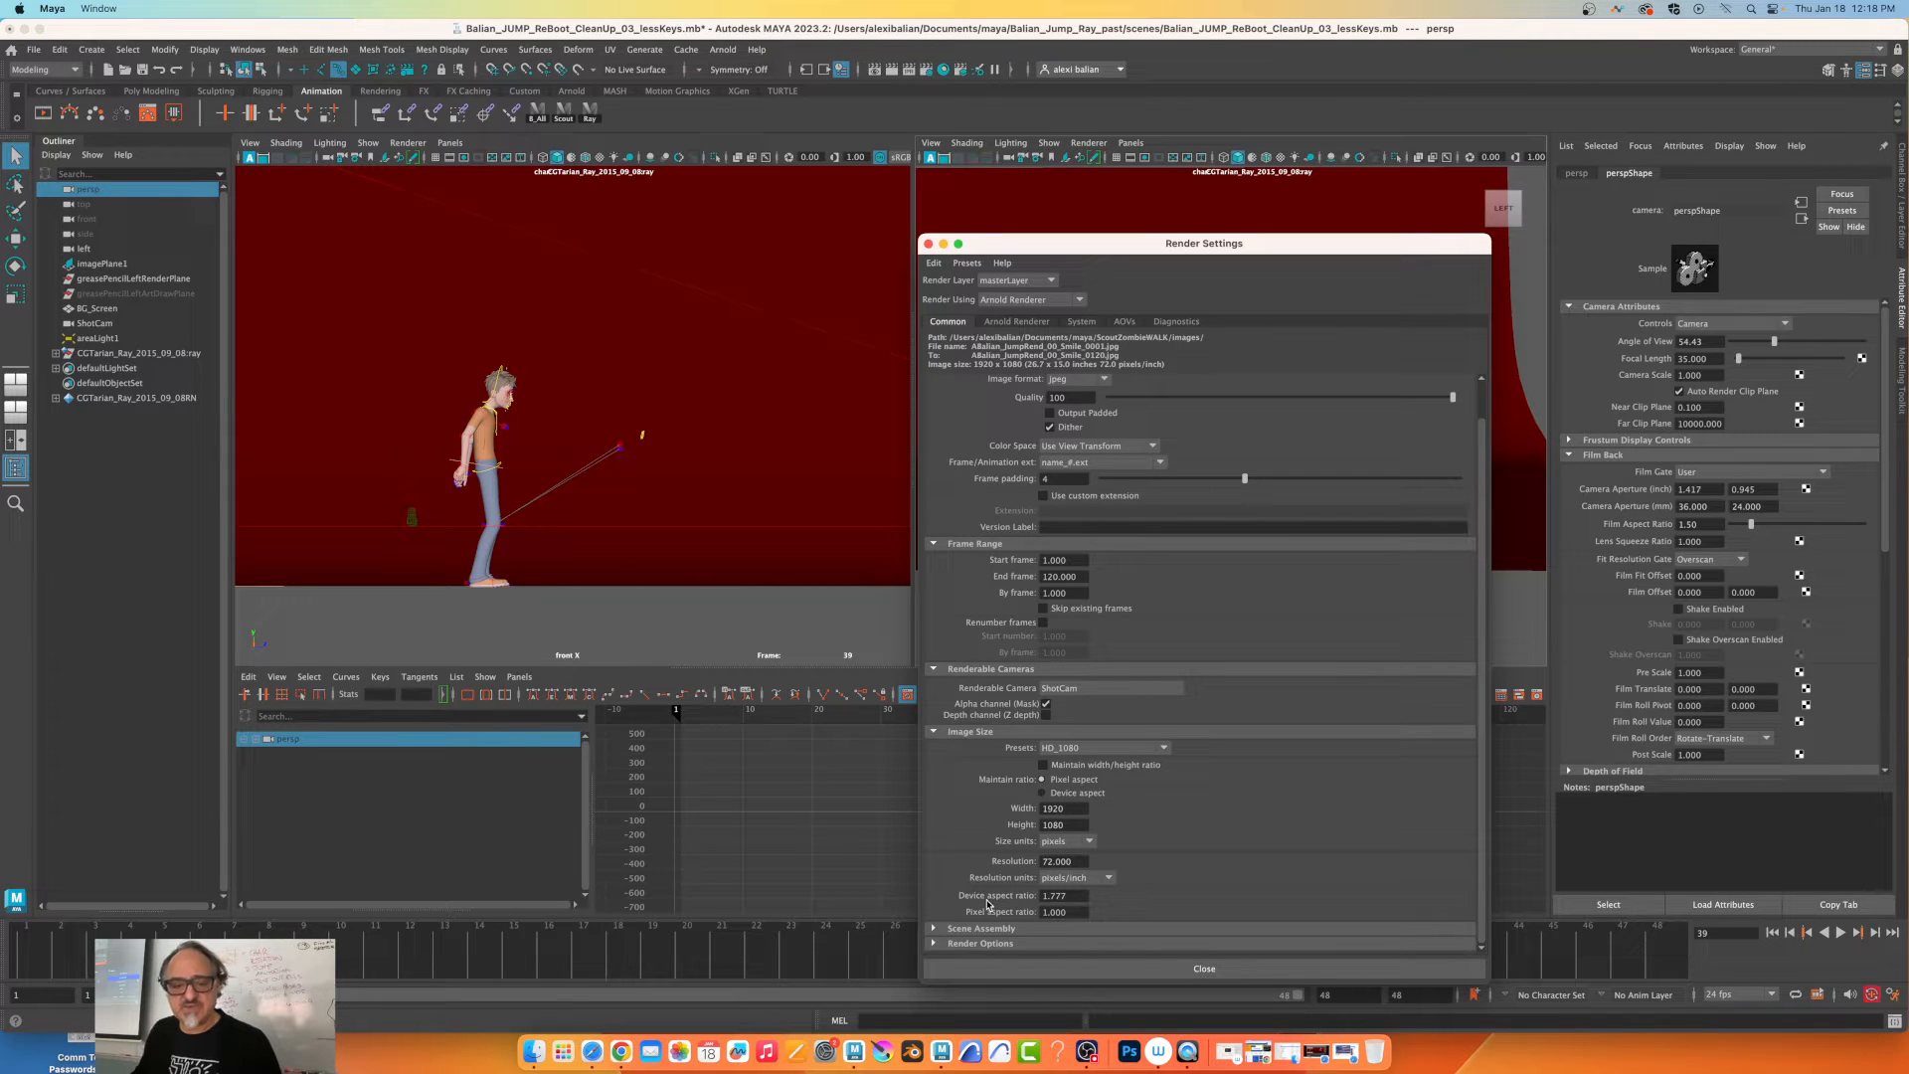
# Check the 1.777 device aspect ratio, then close Render Settings.
pyautogui.tripleClick(1054, 896)
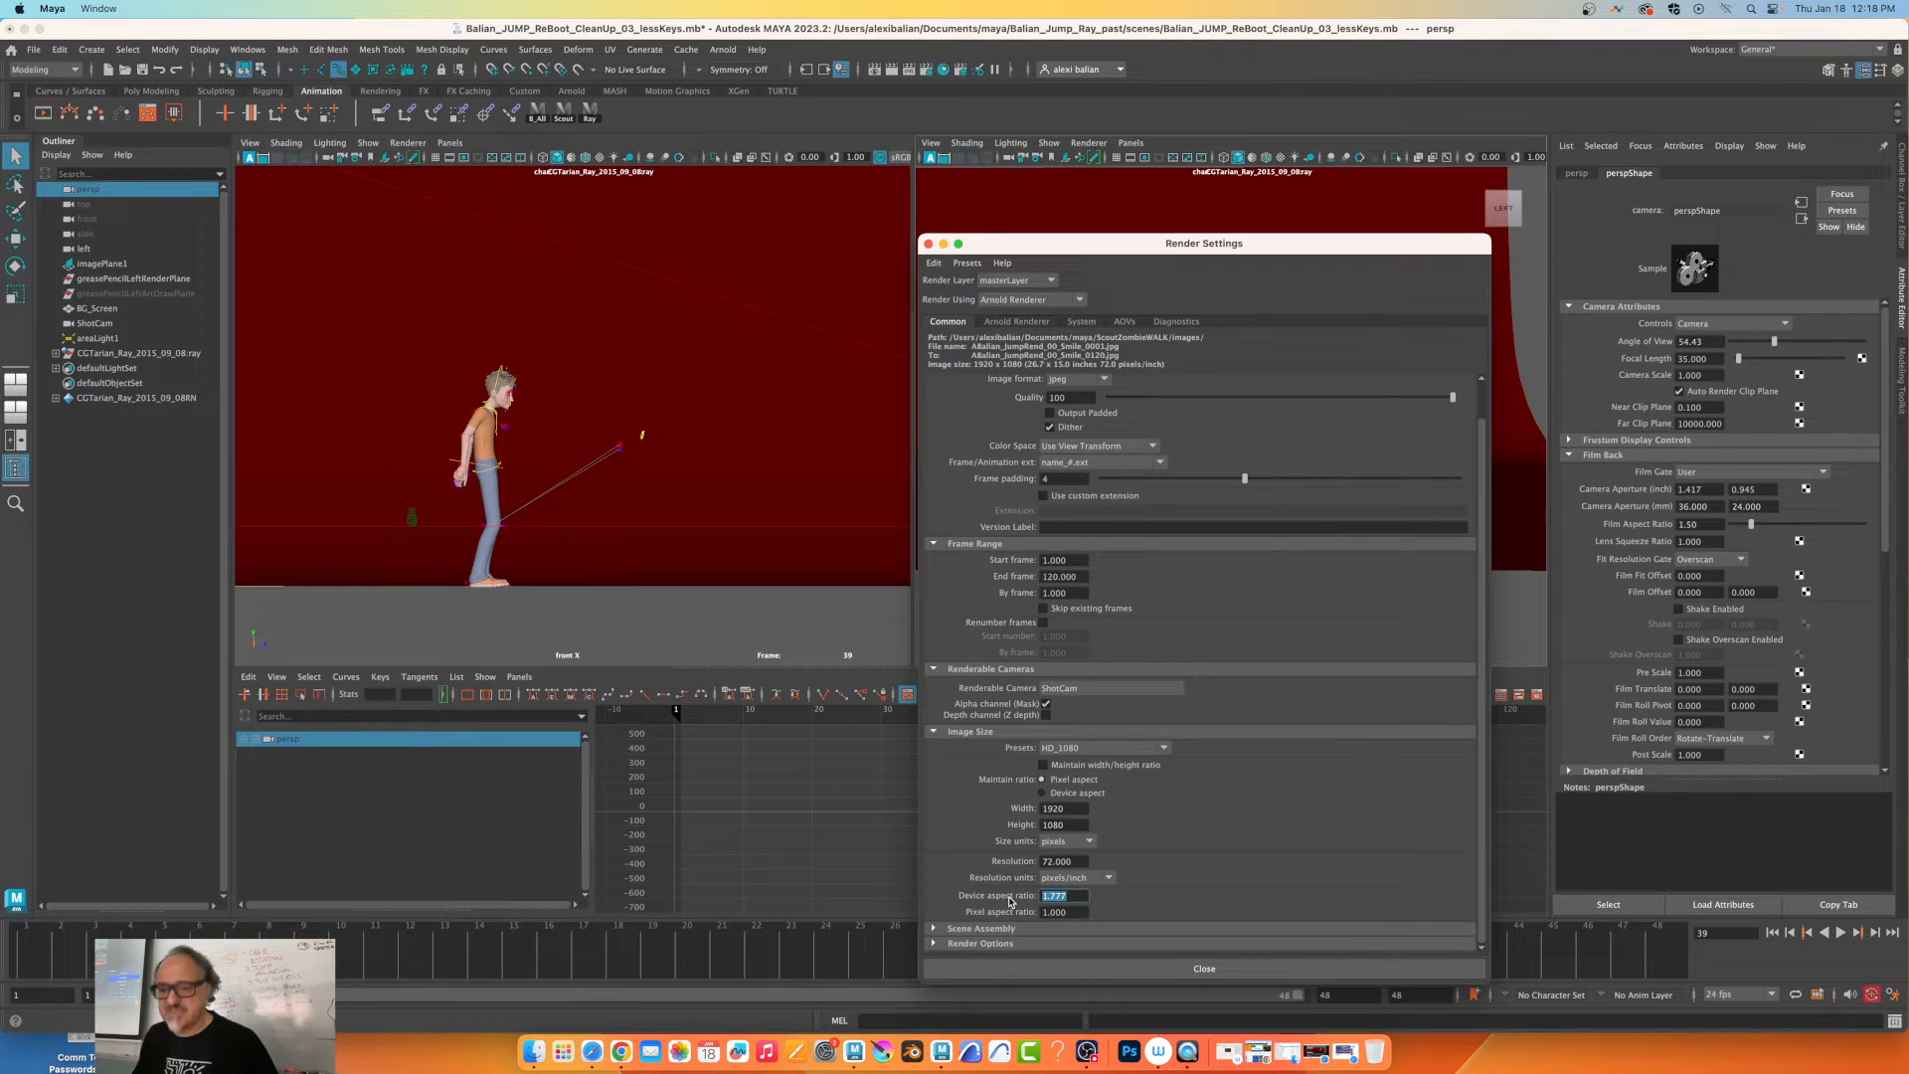
pyautogui.click(1202, 967)
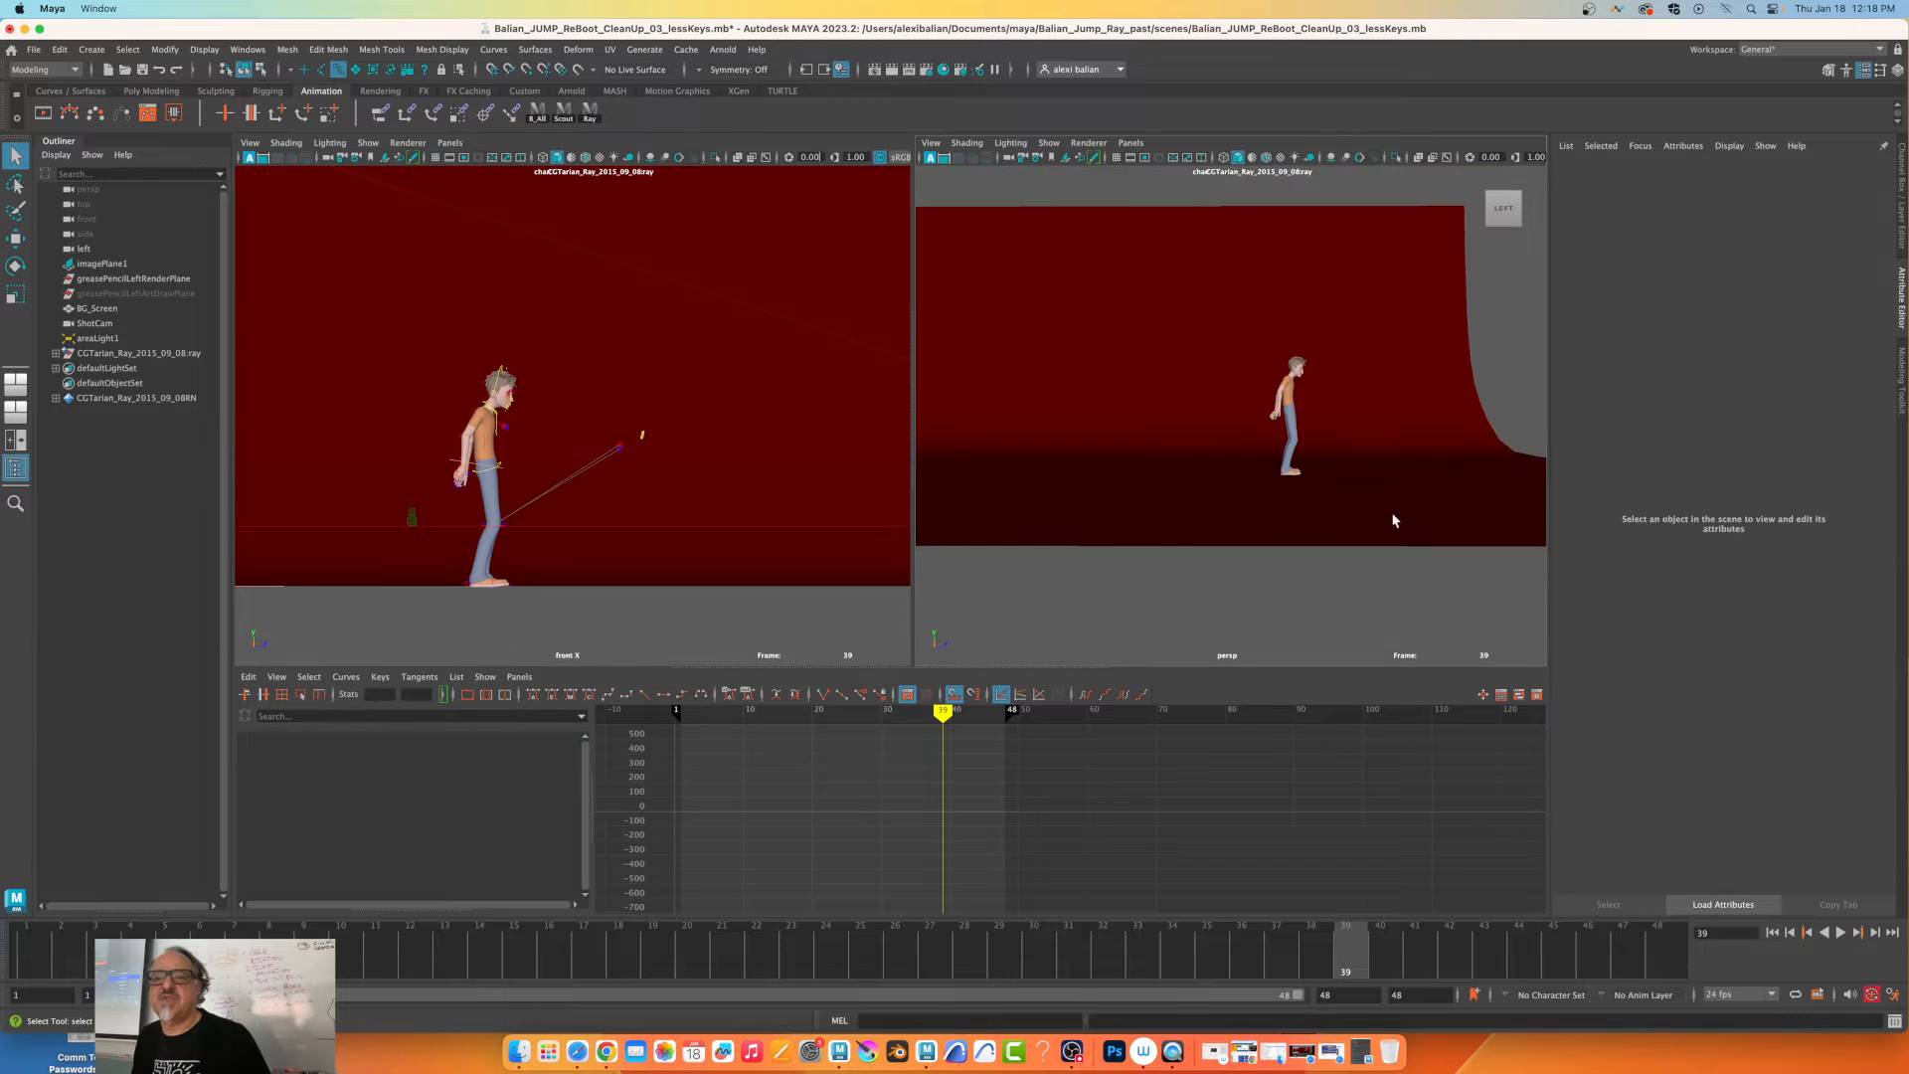
pyautogui.moveTo(1301, 445)
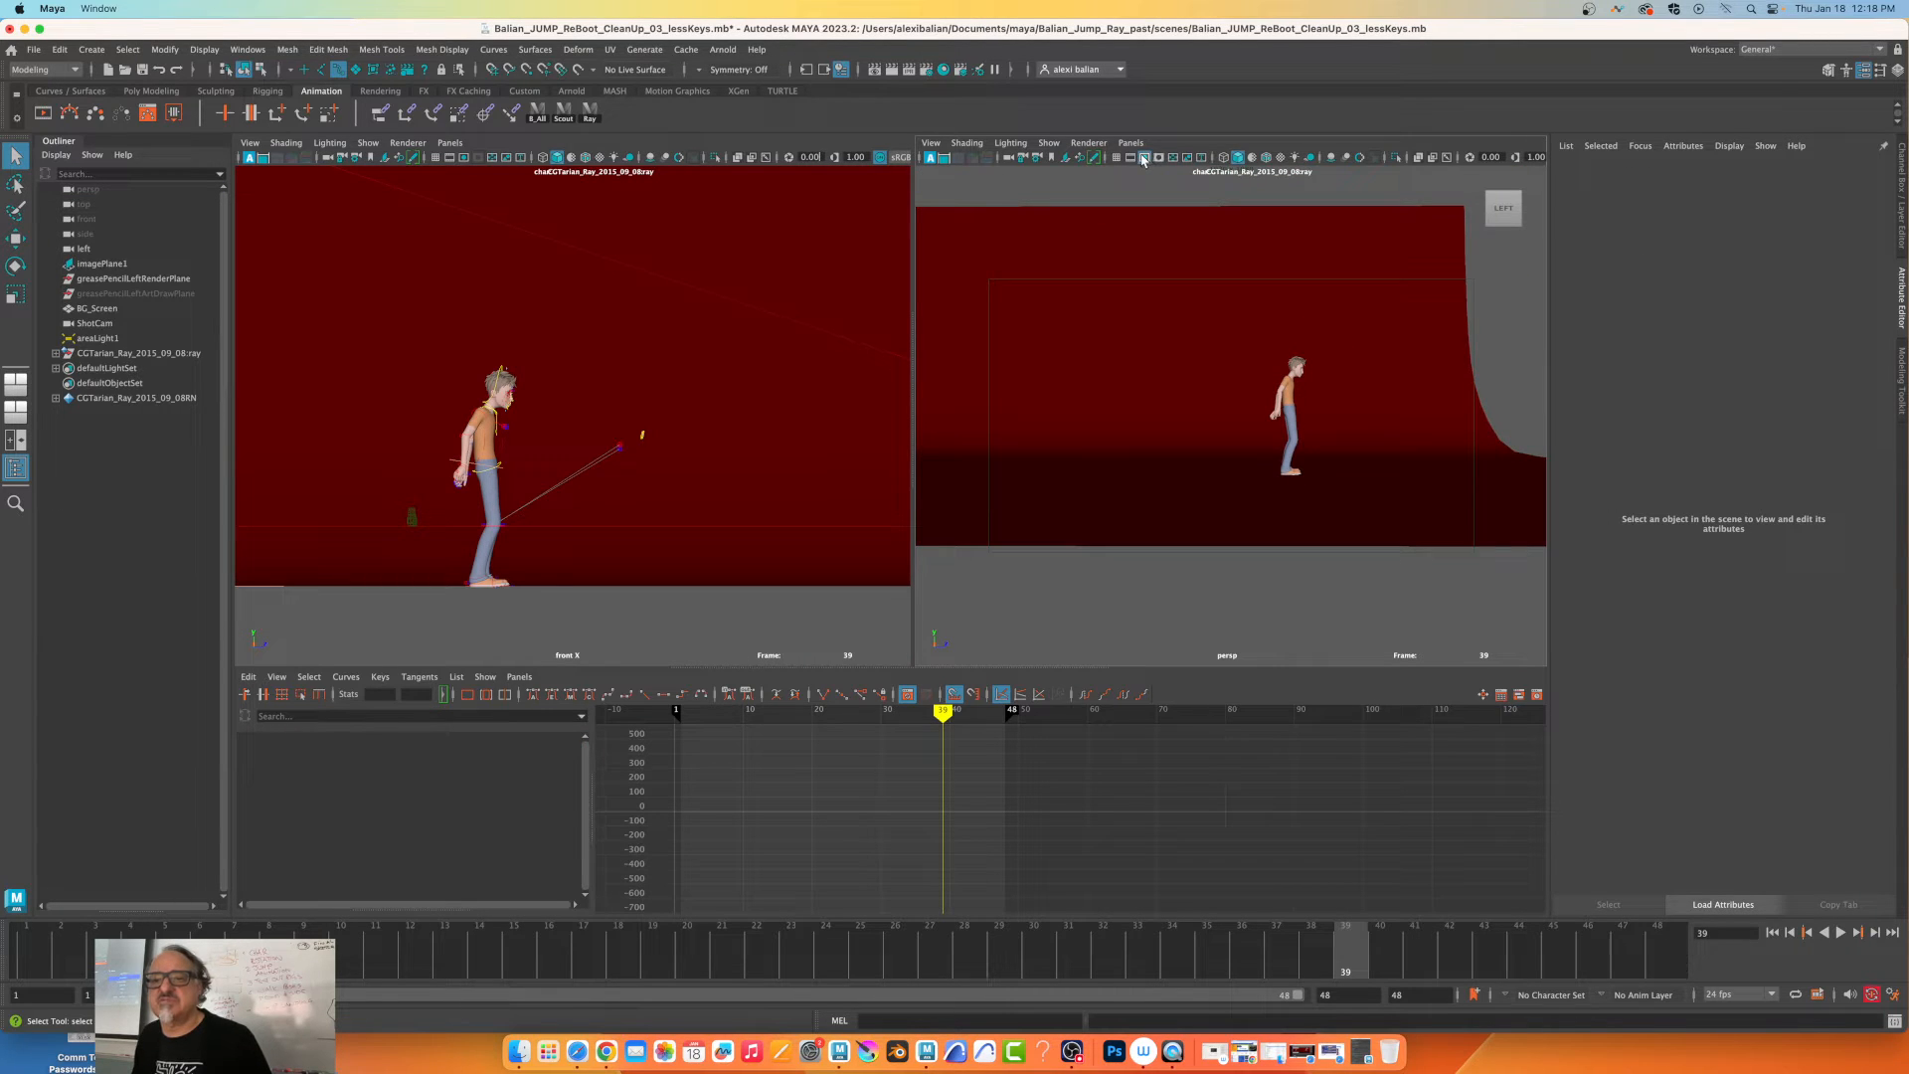
# Show the persp resolution gate and playblast to CleanUpKeys-02-test.mov.
pyautogui.click(1143, 156)
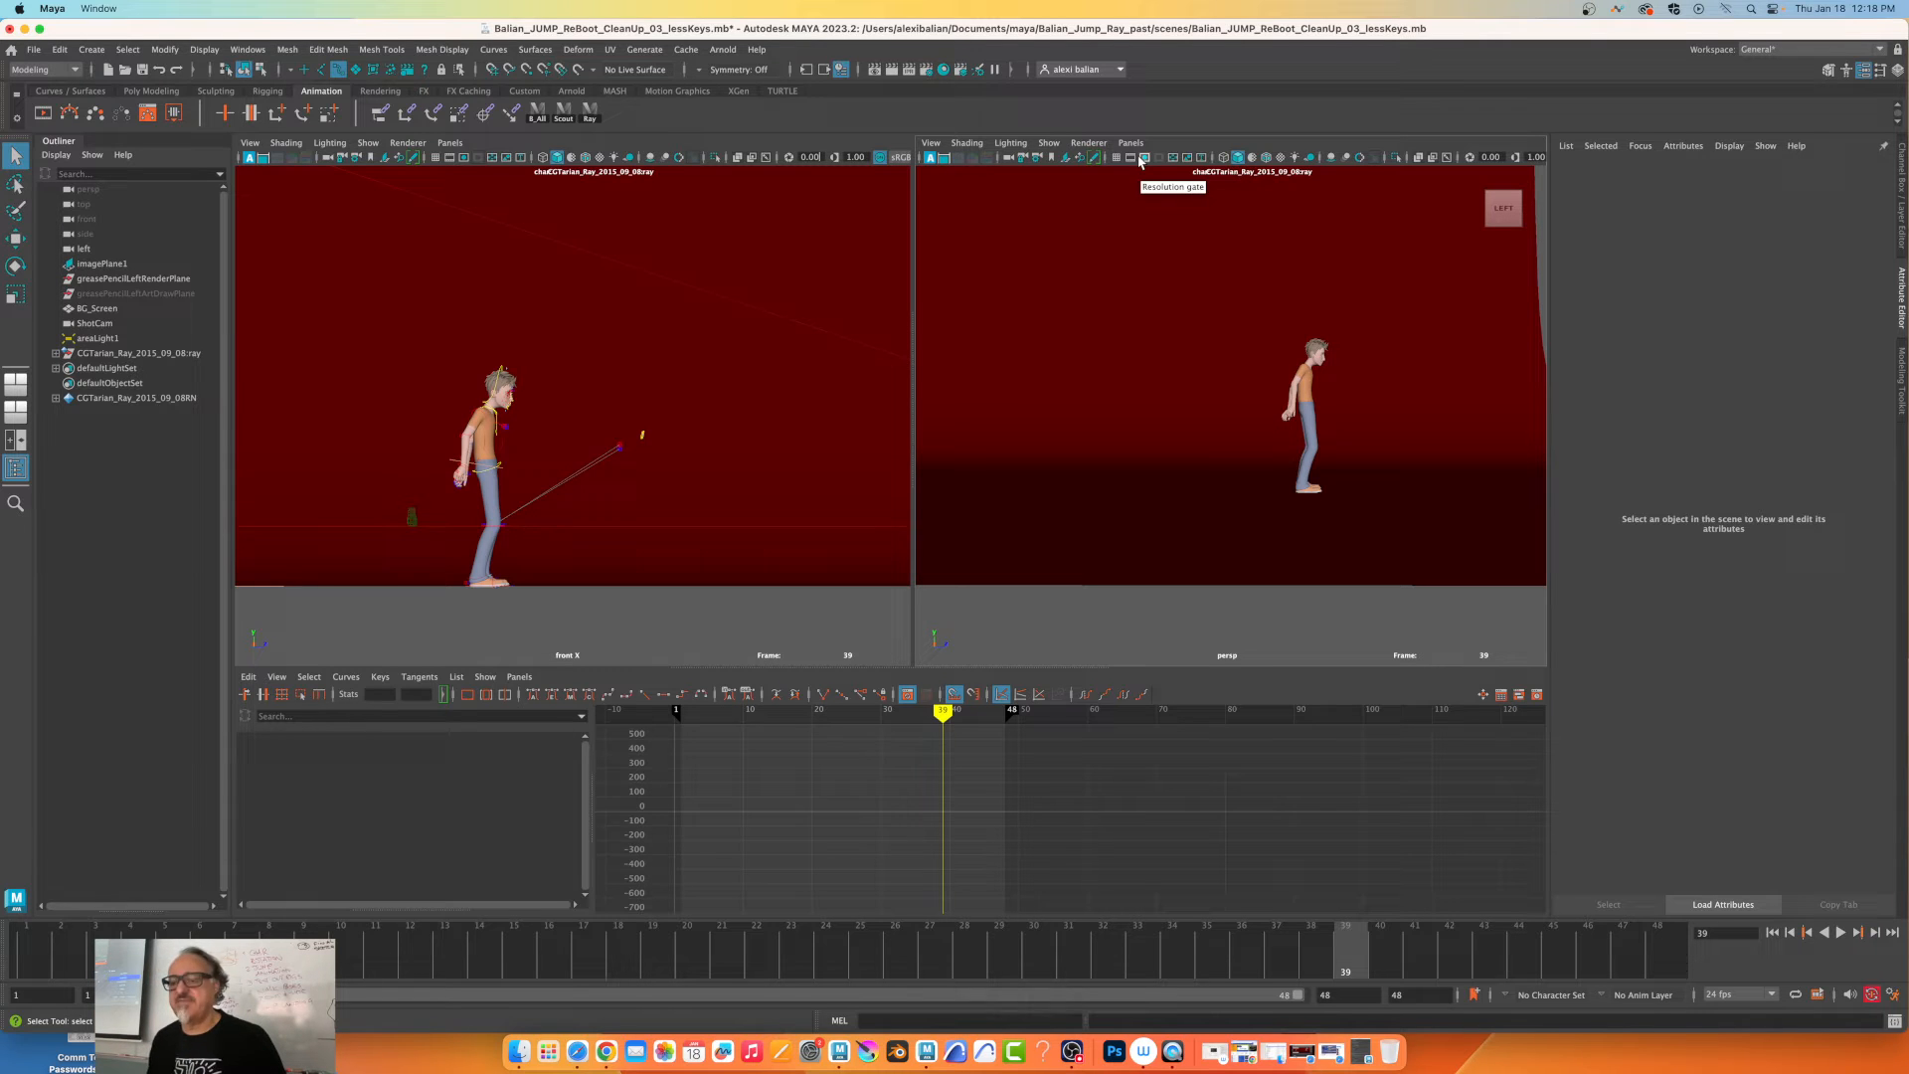
pyautogui.moveTo(1242, 961)
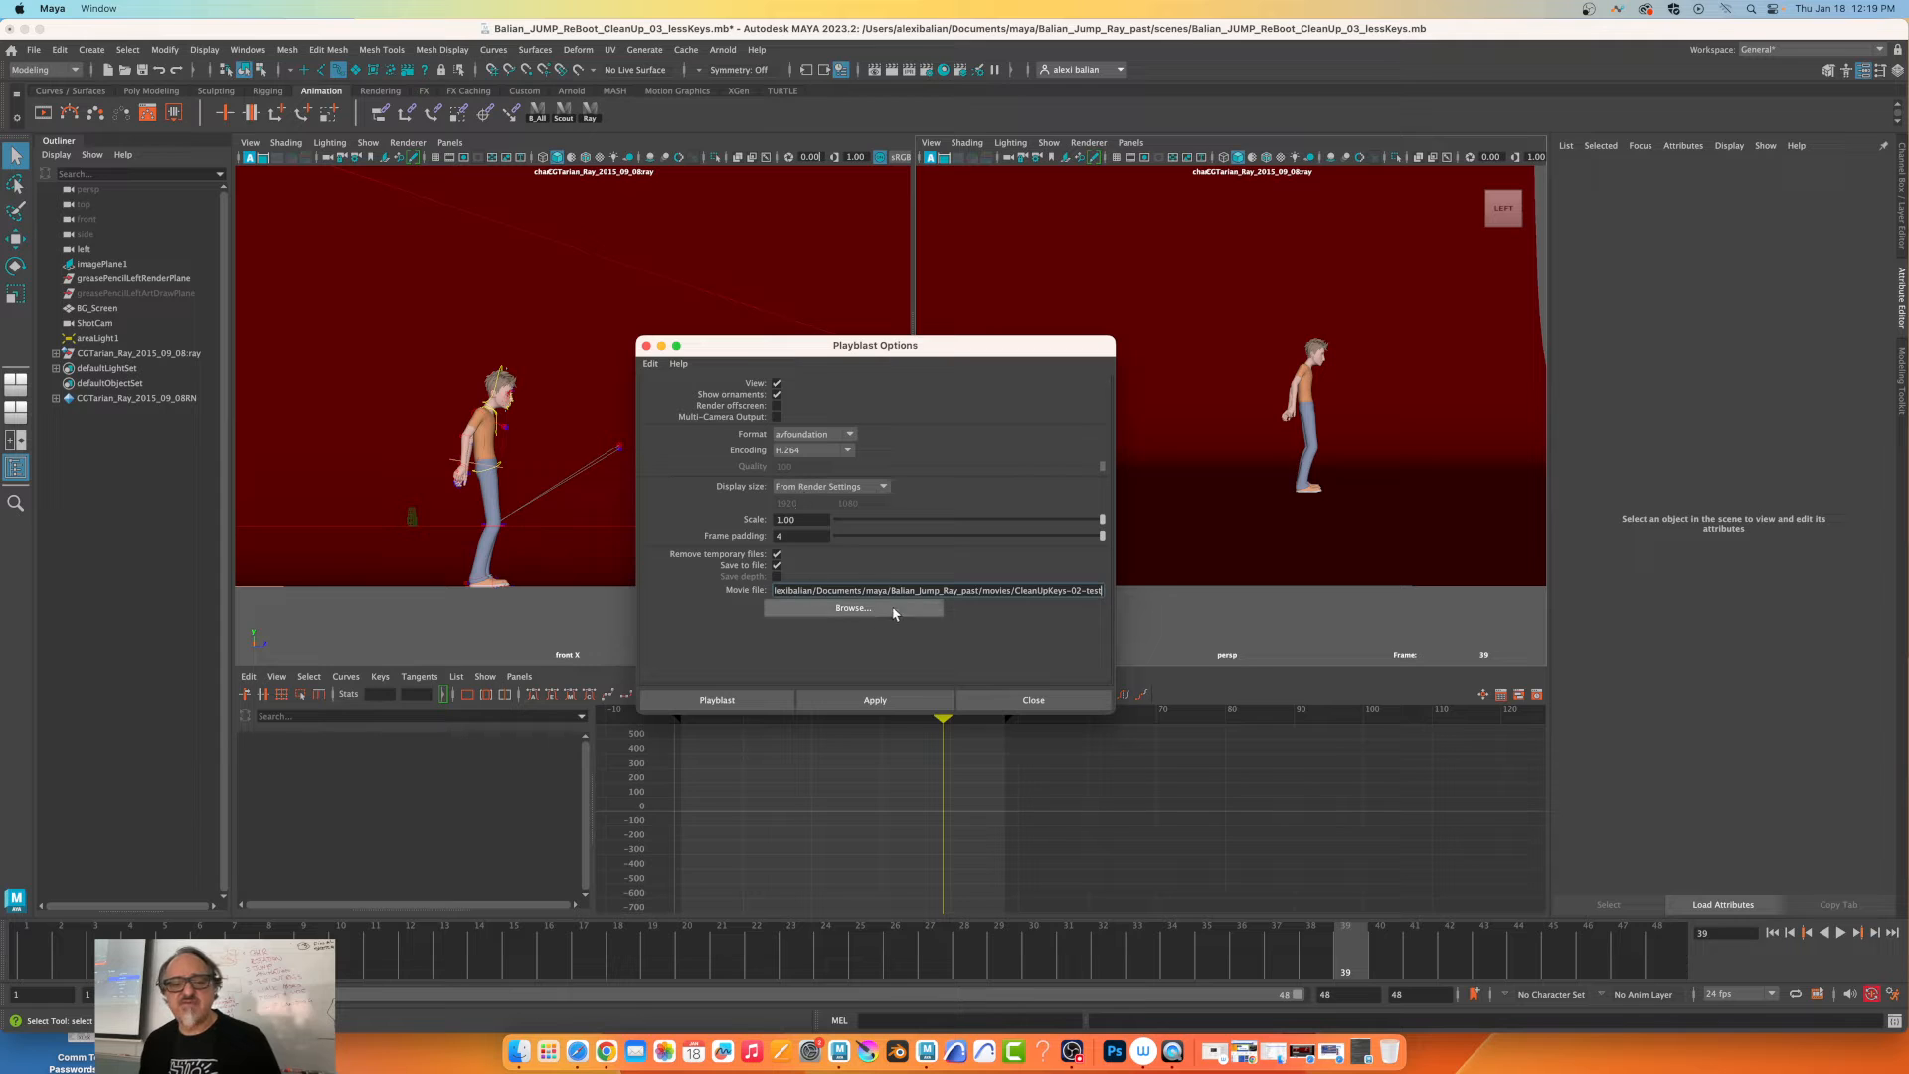
pyautogui.click(715, 699)
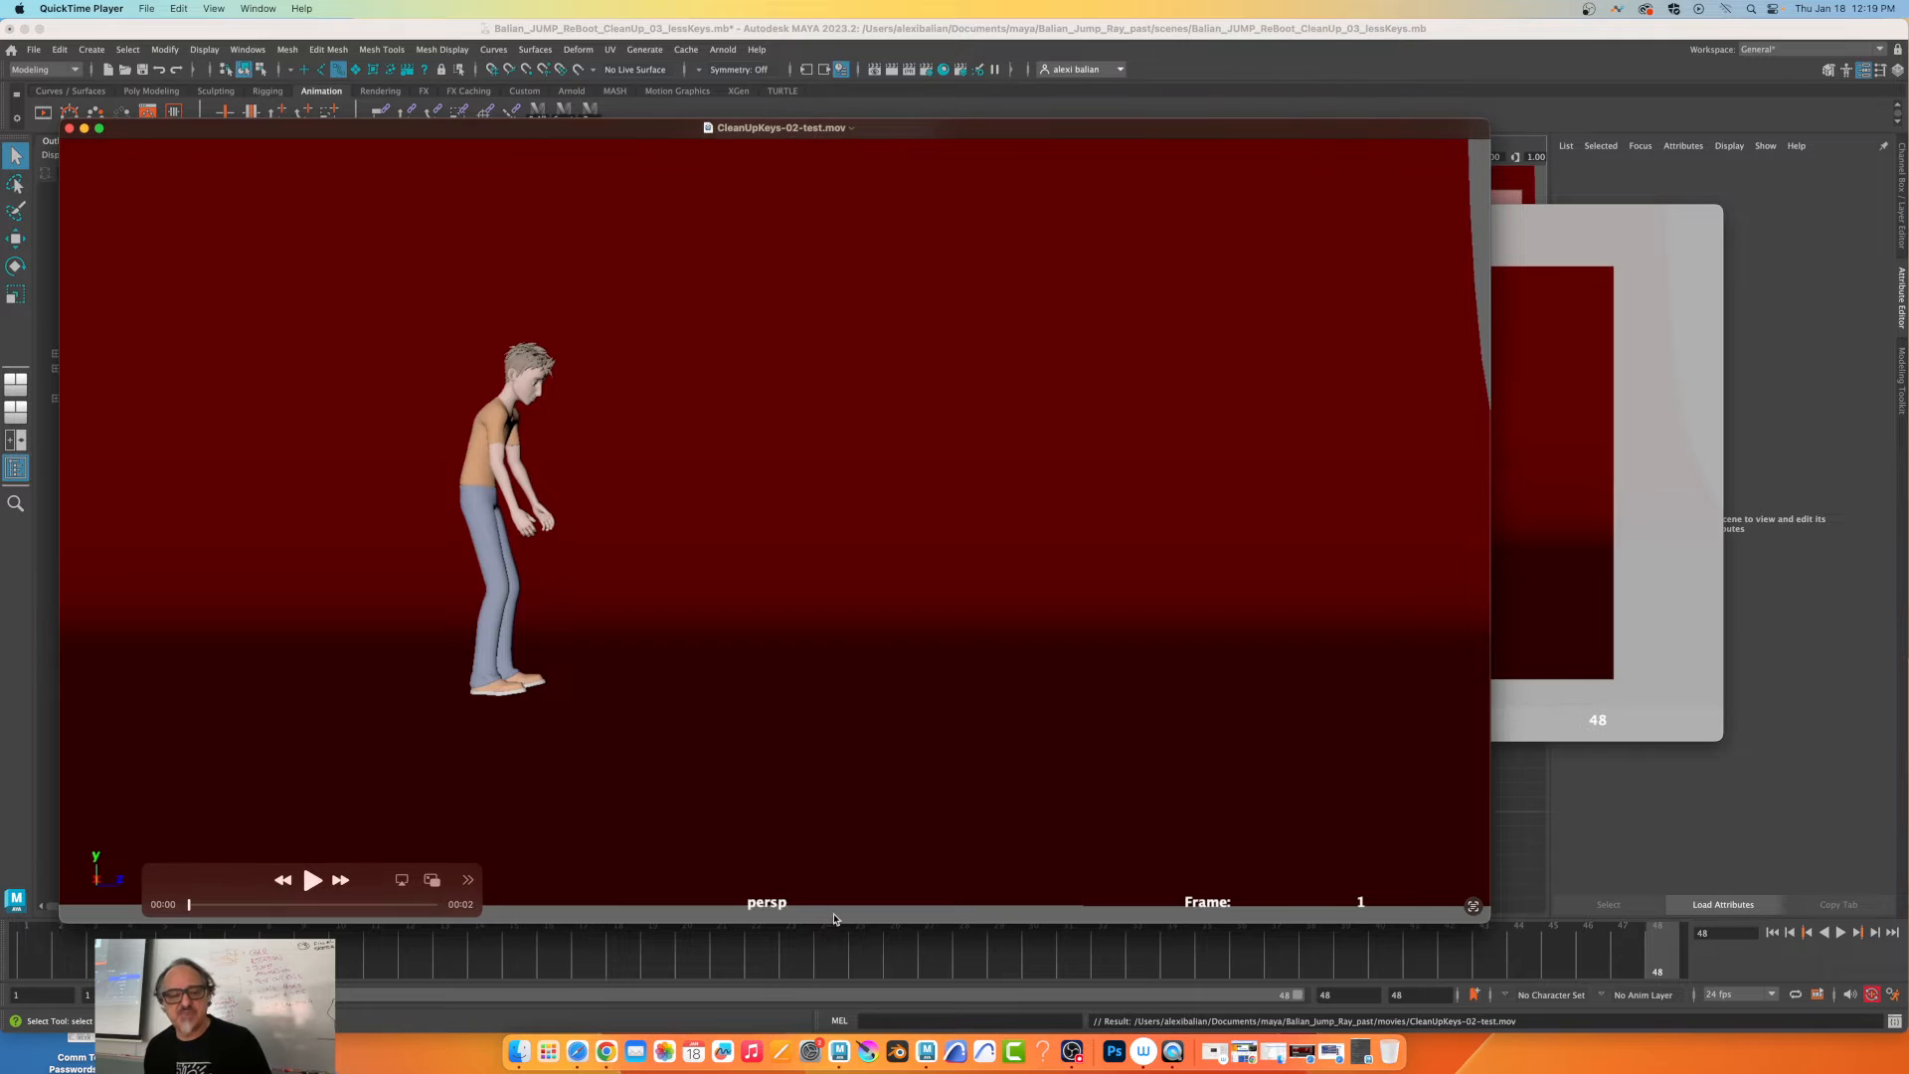
pyautogui.moveTo(1345, 900)
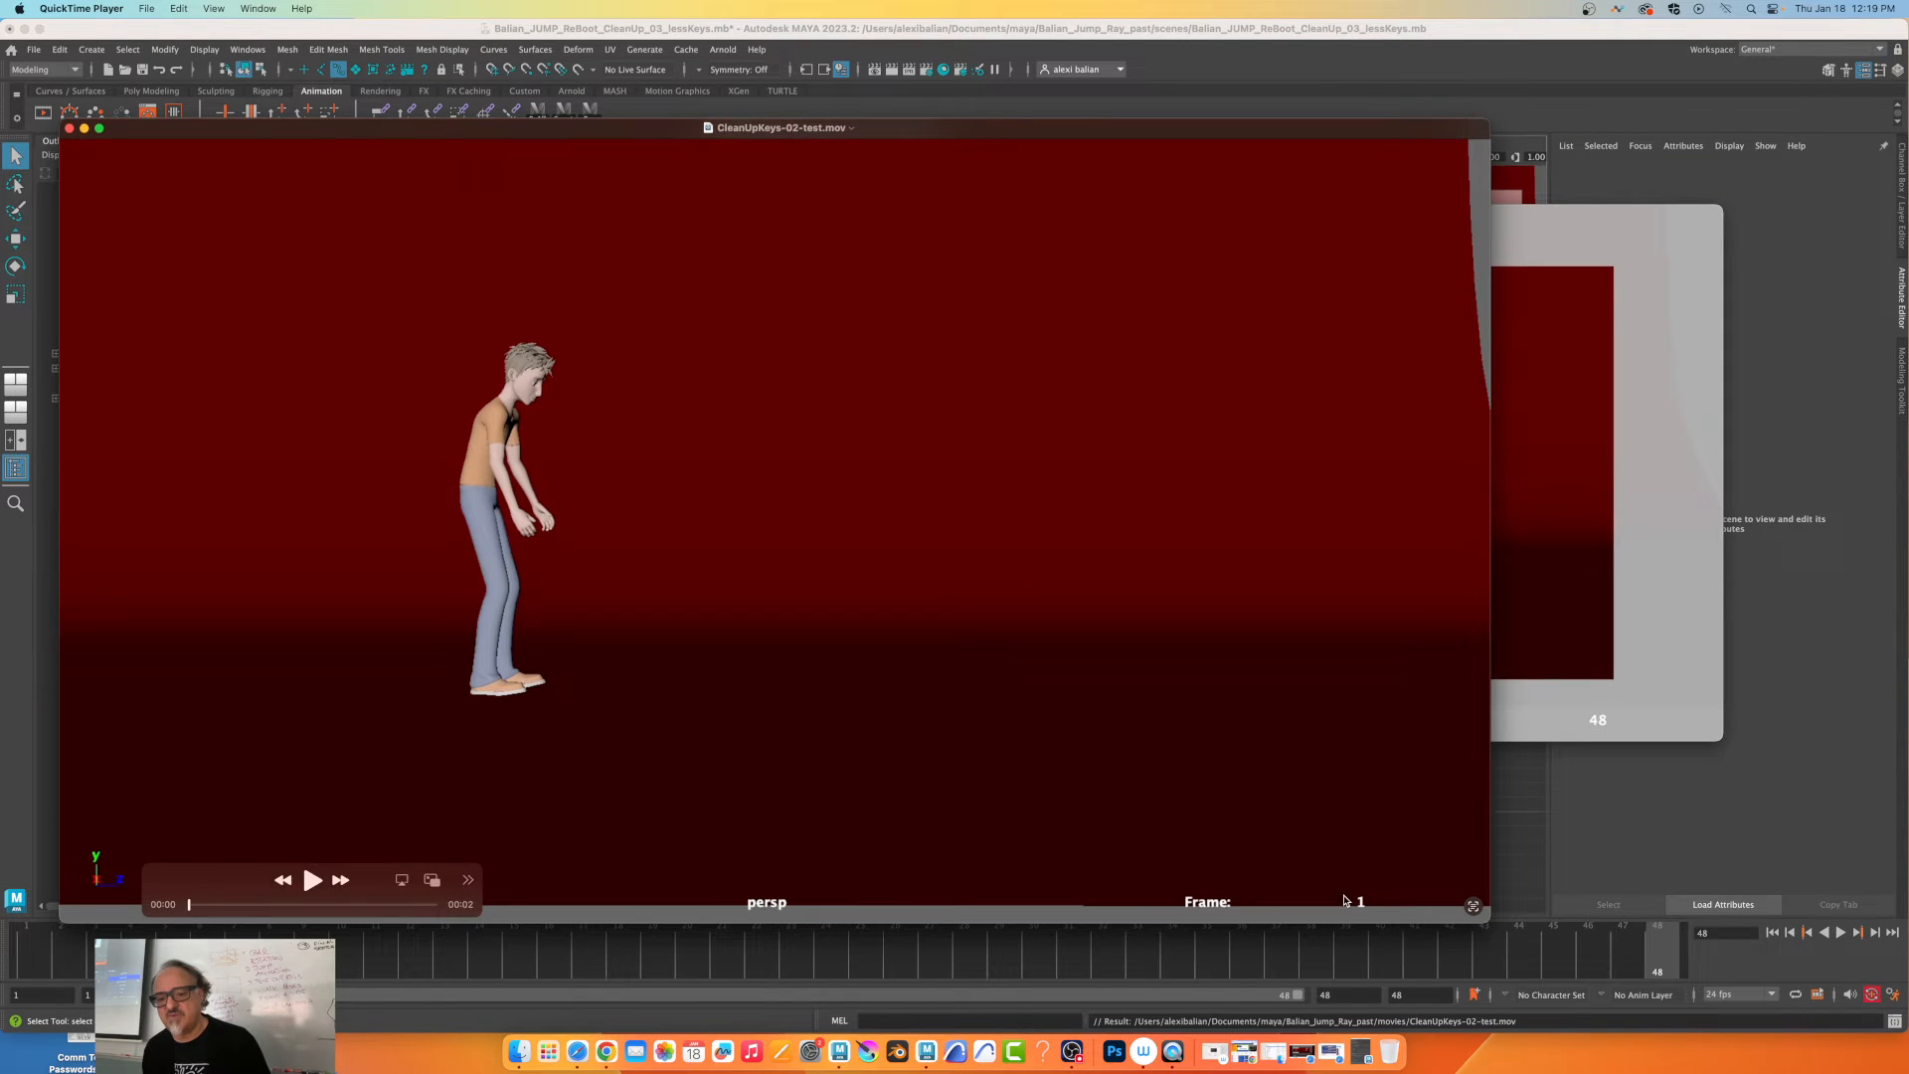
pyautogui.moveTo(1330, 918)
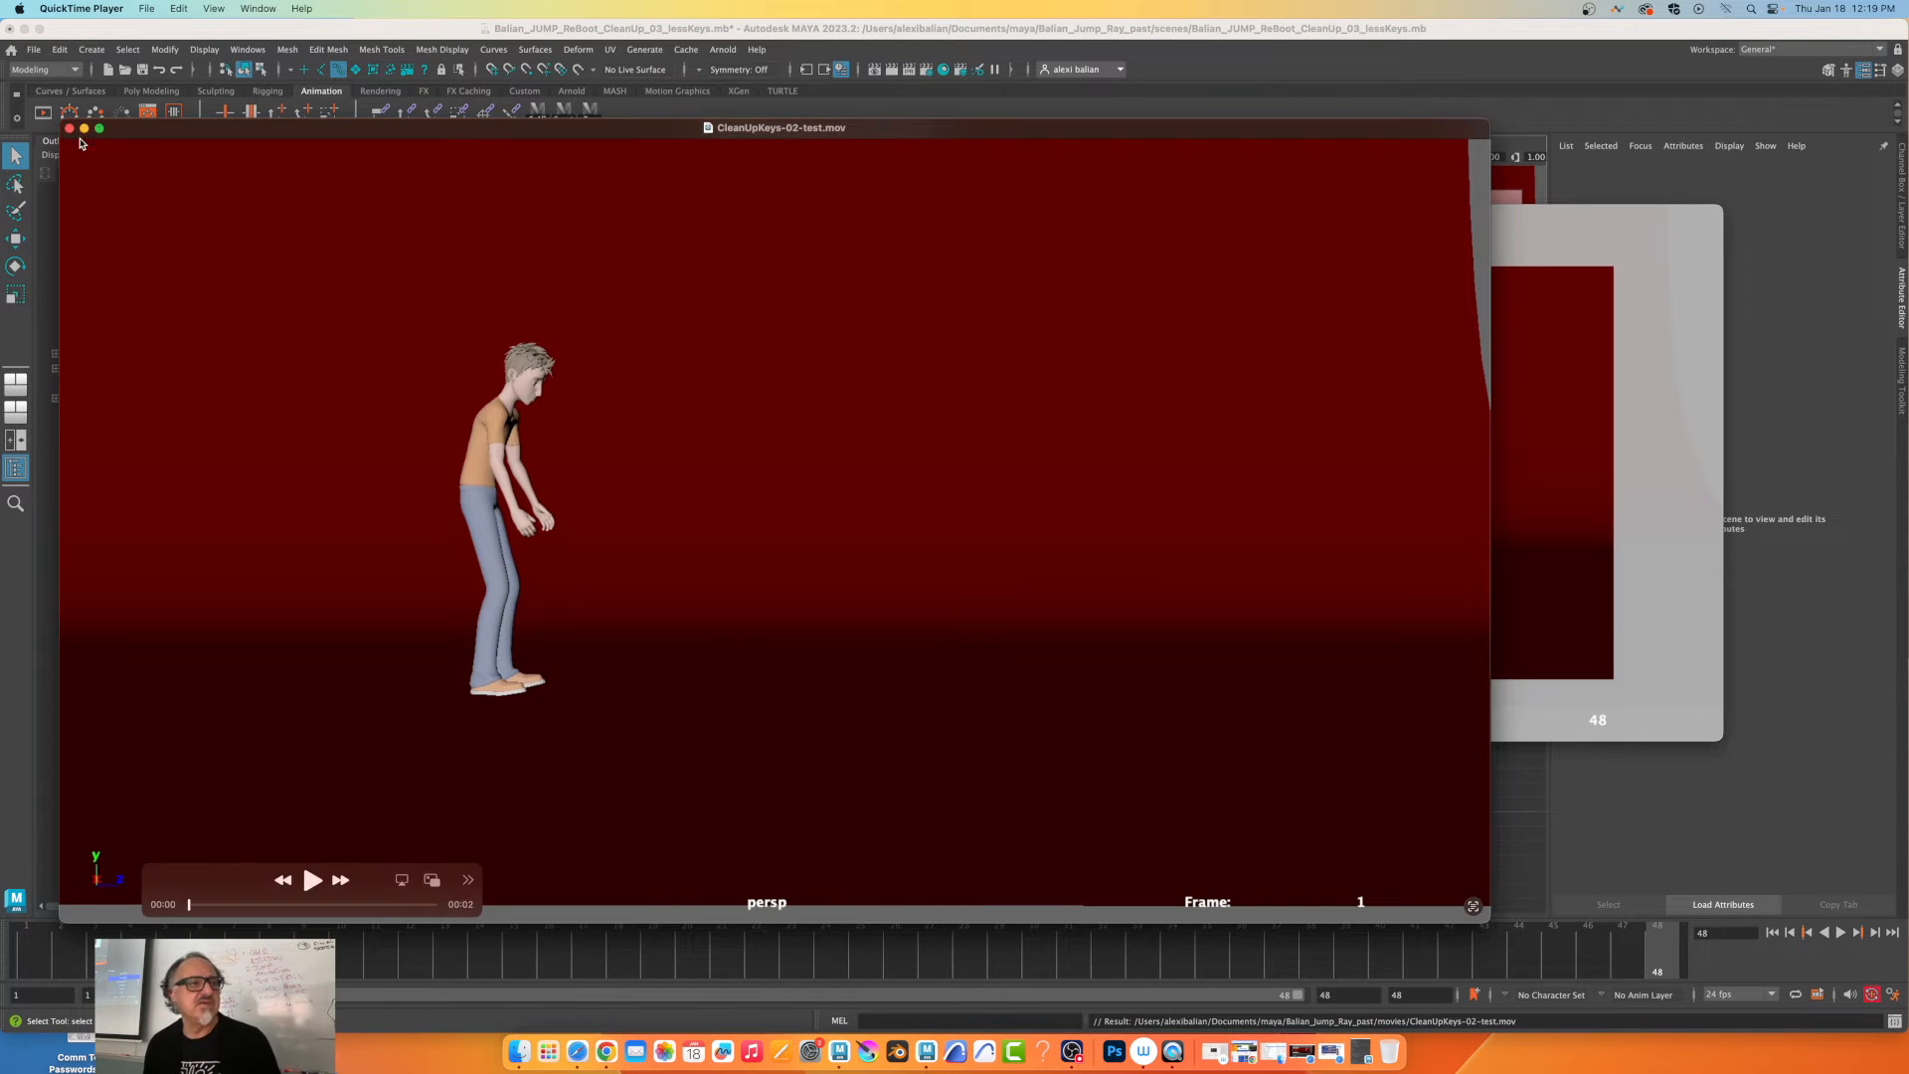
# Close the CleanUpKeys-02-test.mov movie window in QuickTime Player.
pyautogui.click(69, 129)
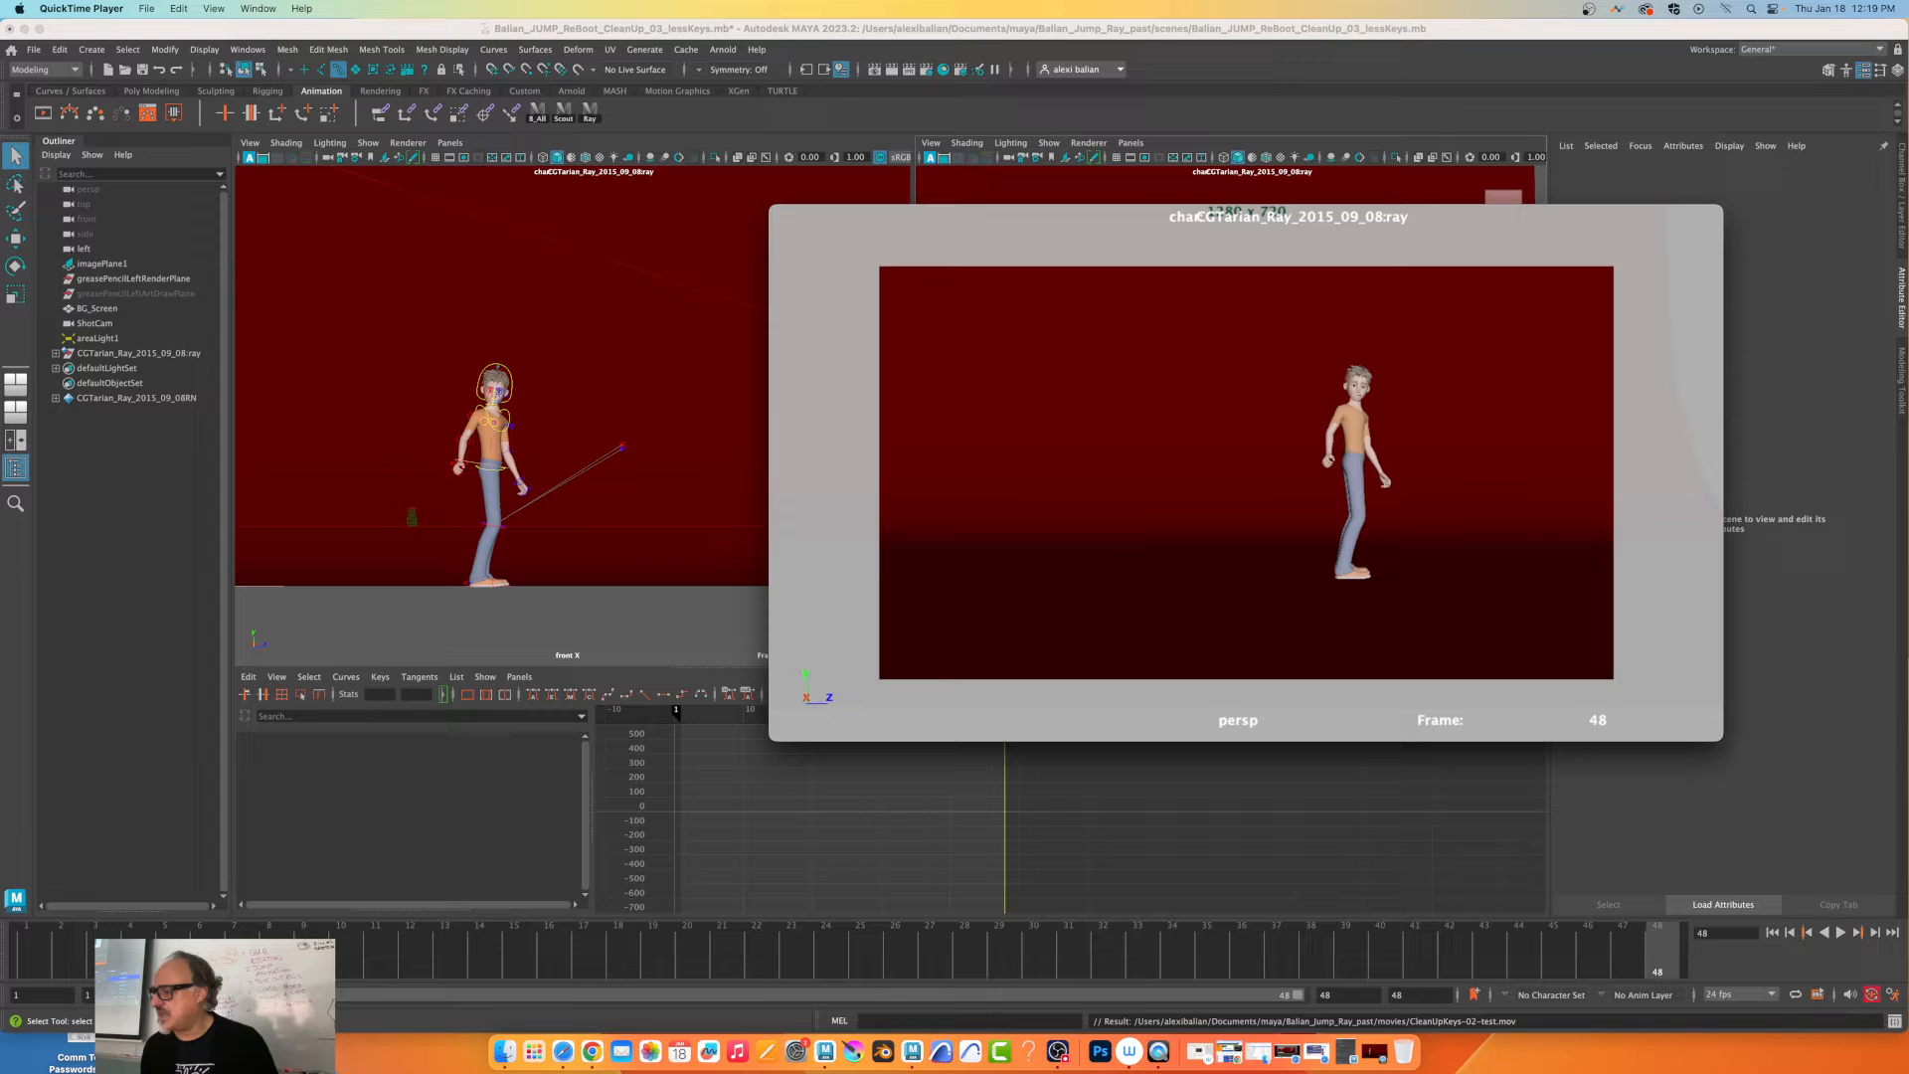
pyautogui.moveTo(1057, 1050)
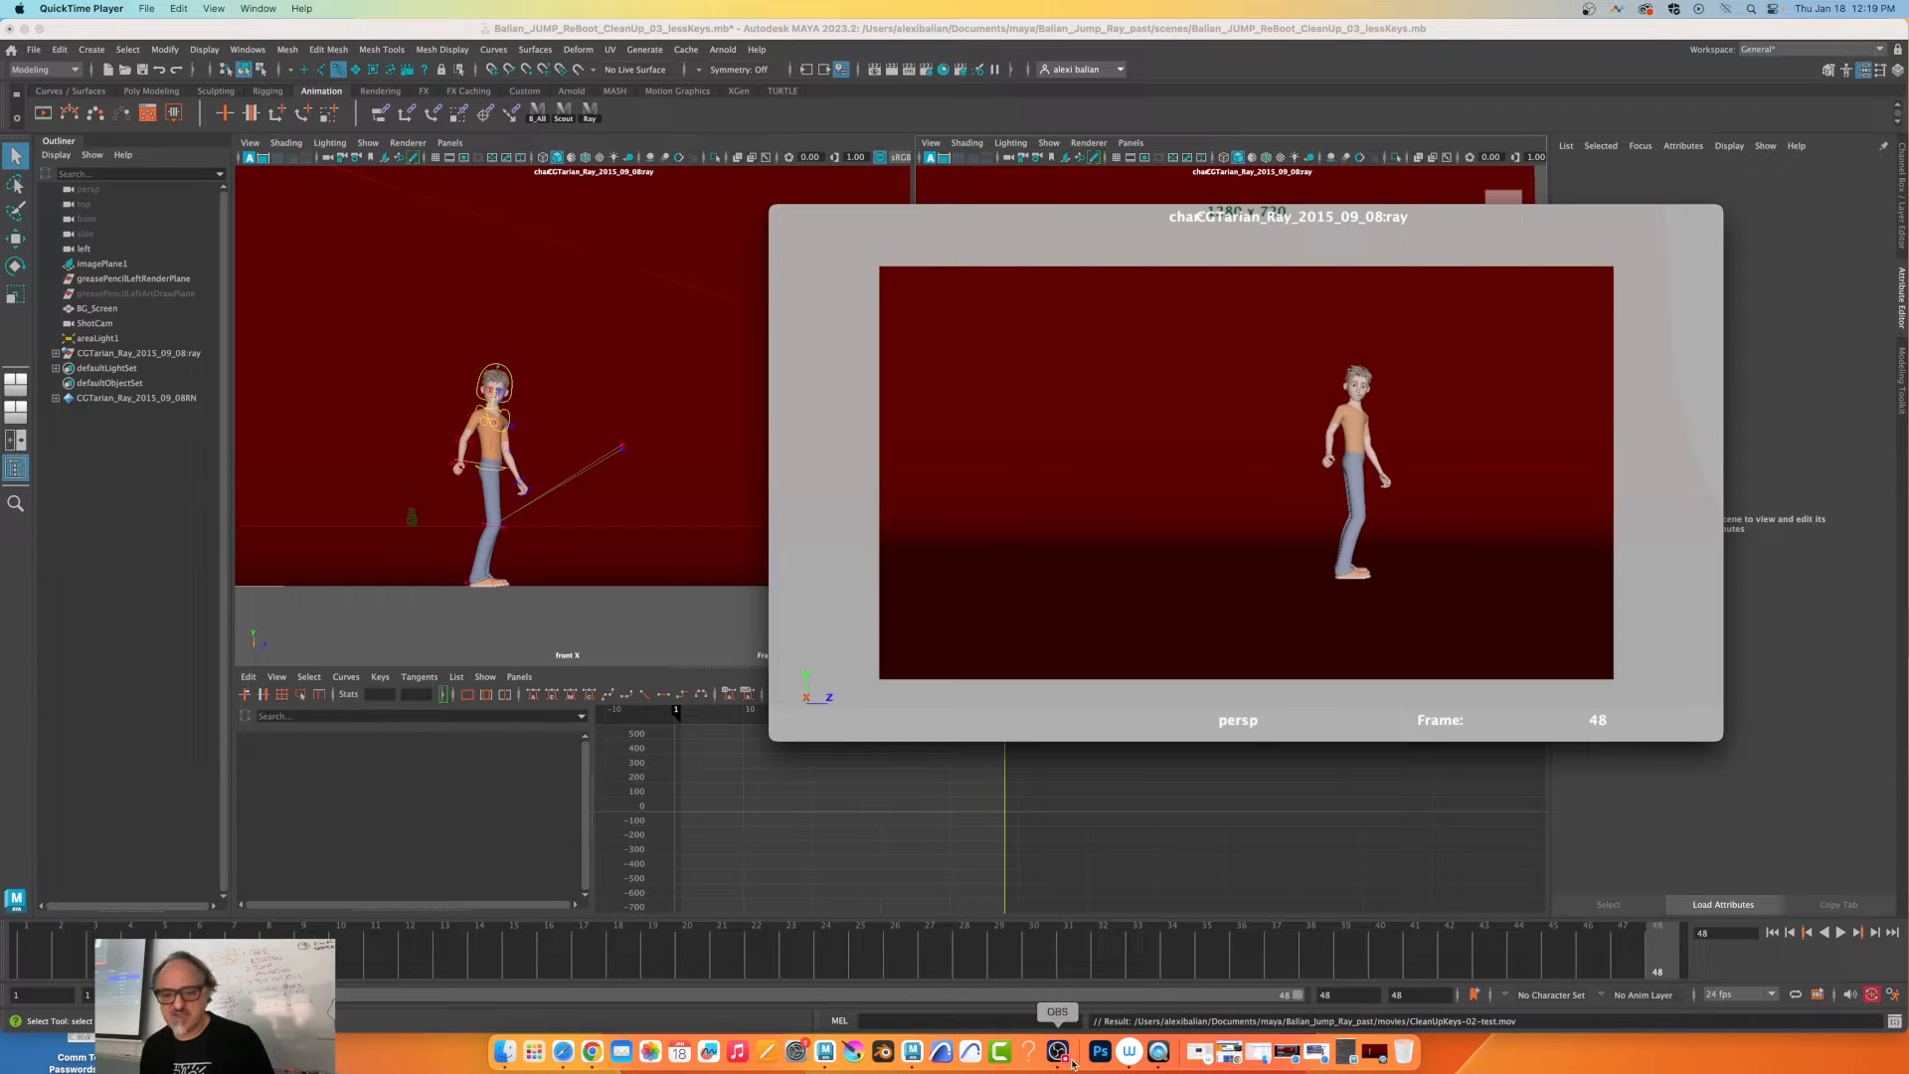
pyautogui.moveTo(1100, 1051)
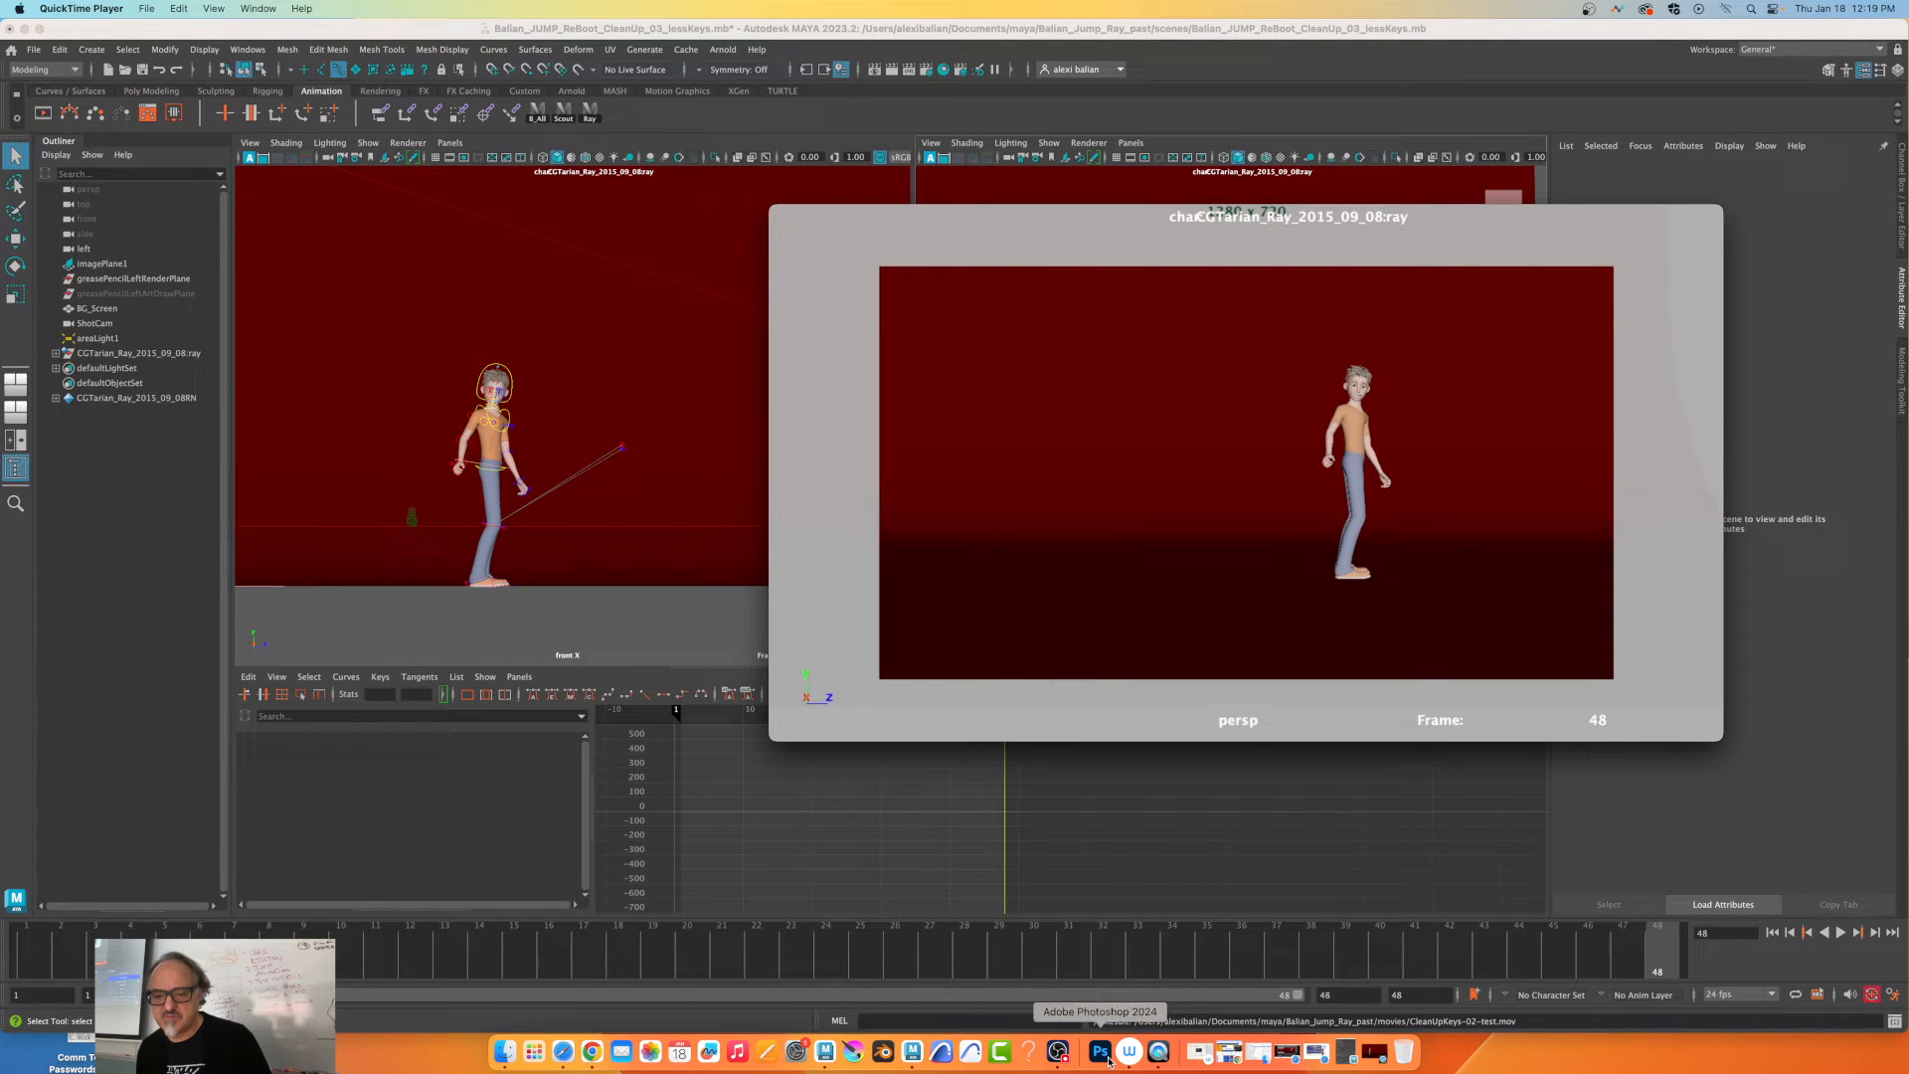
pyautogui.moveTo(911, 1050)
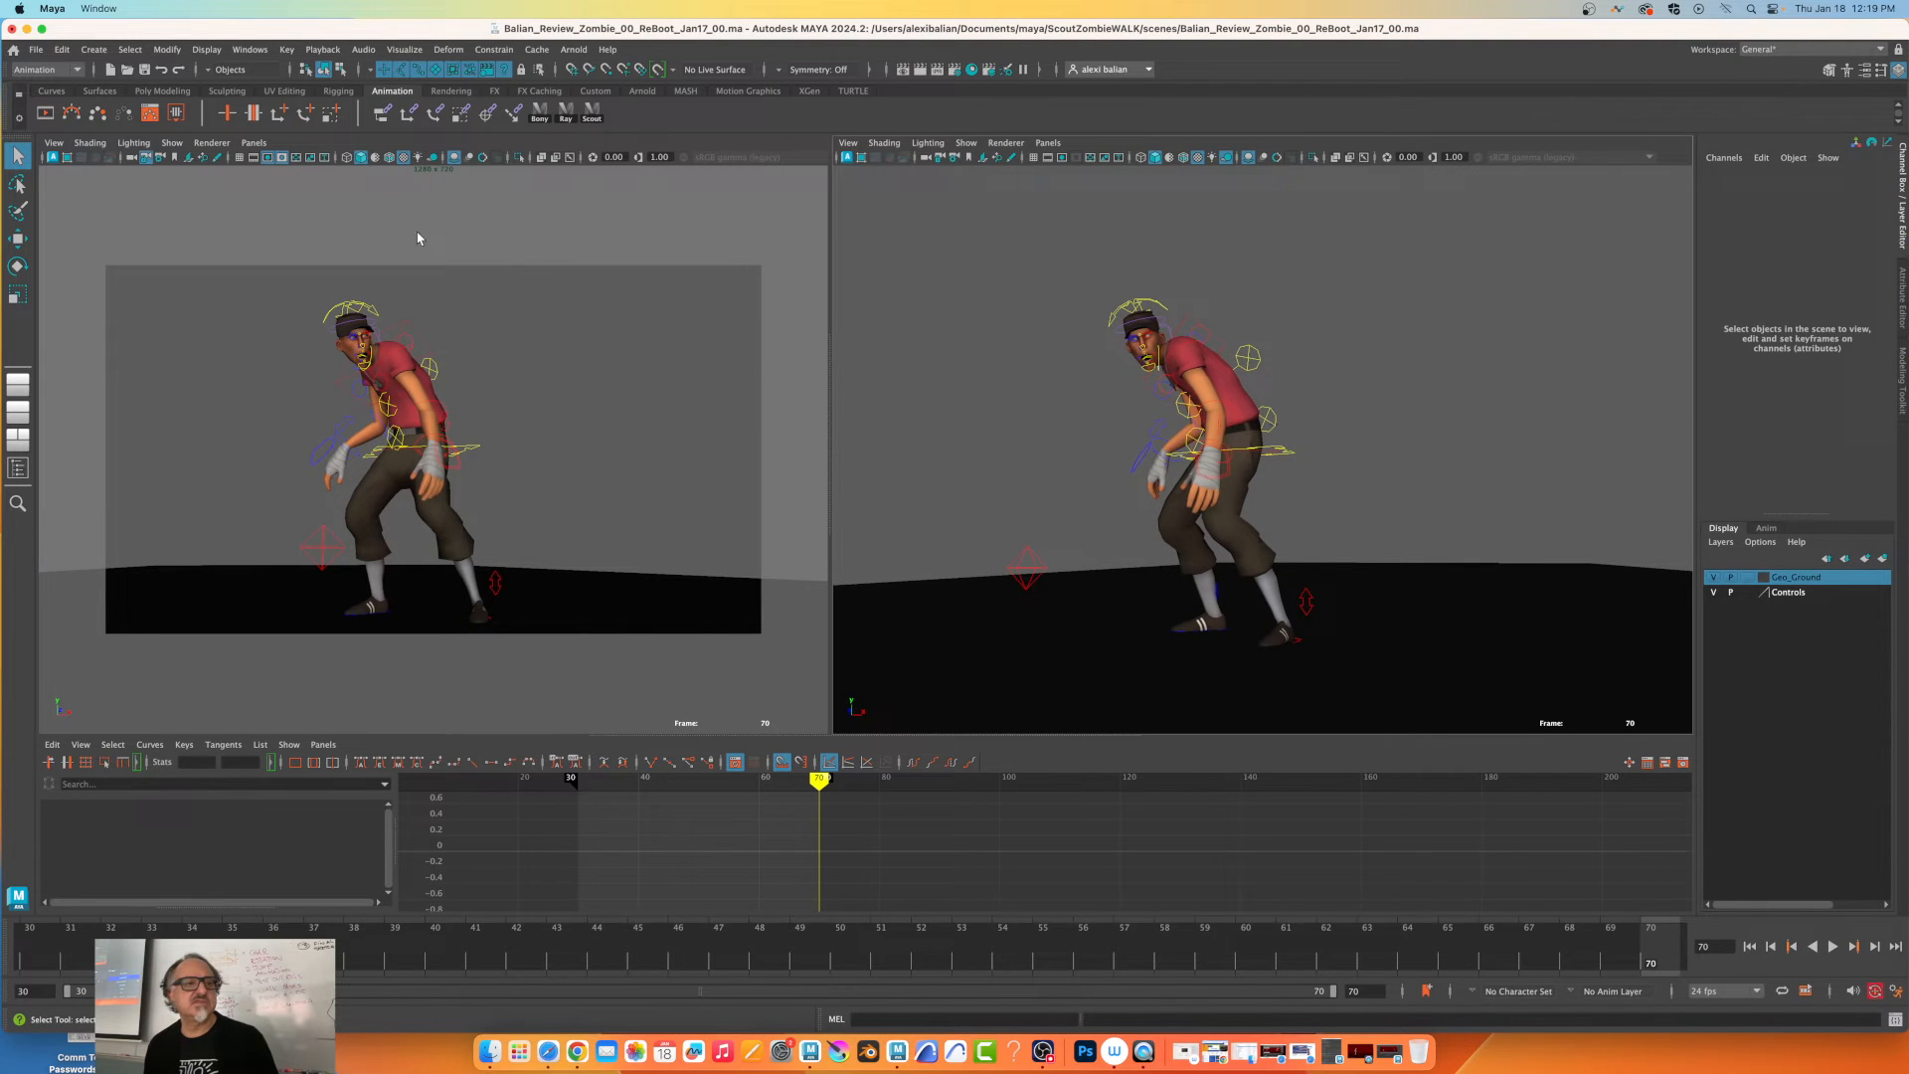
pyautogui.moveTo(217, 162)
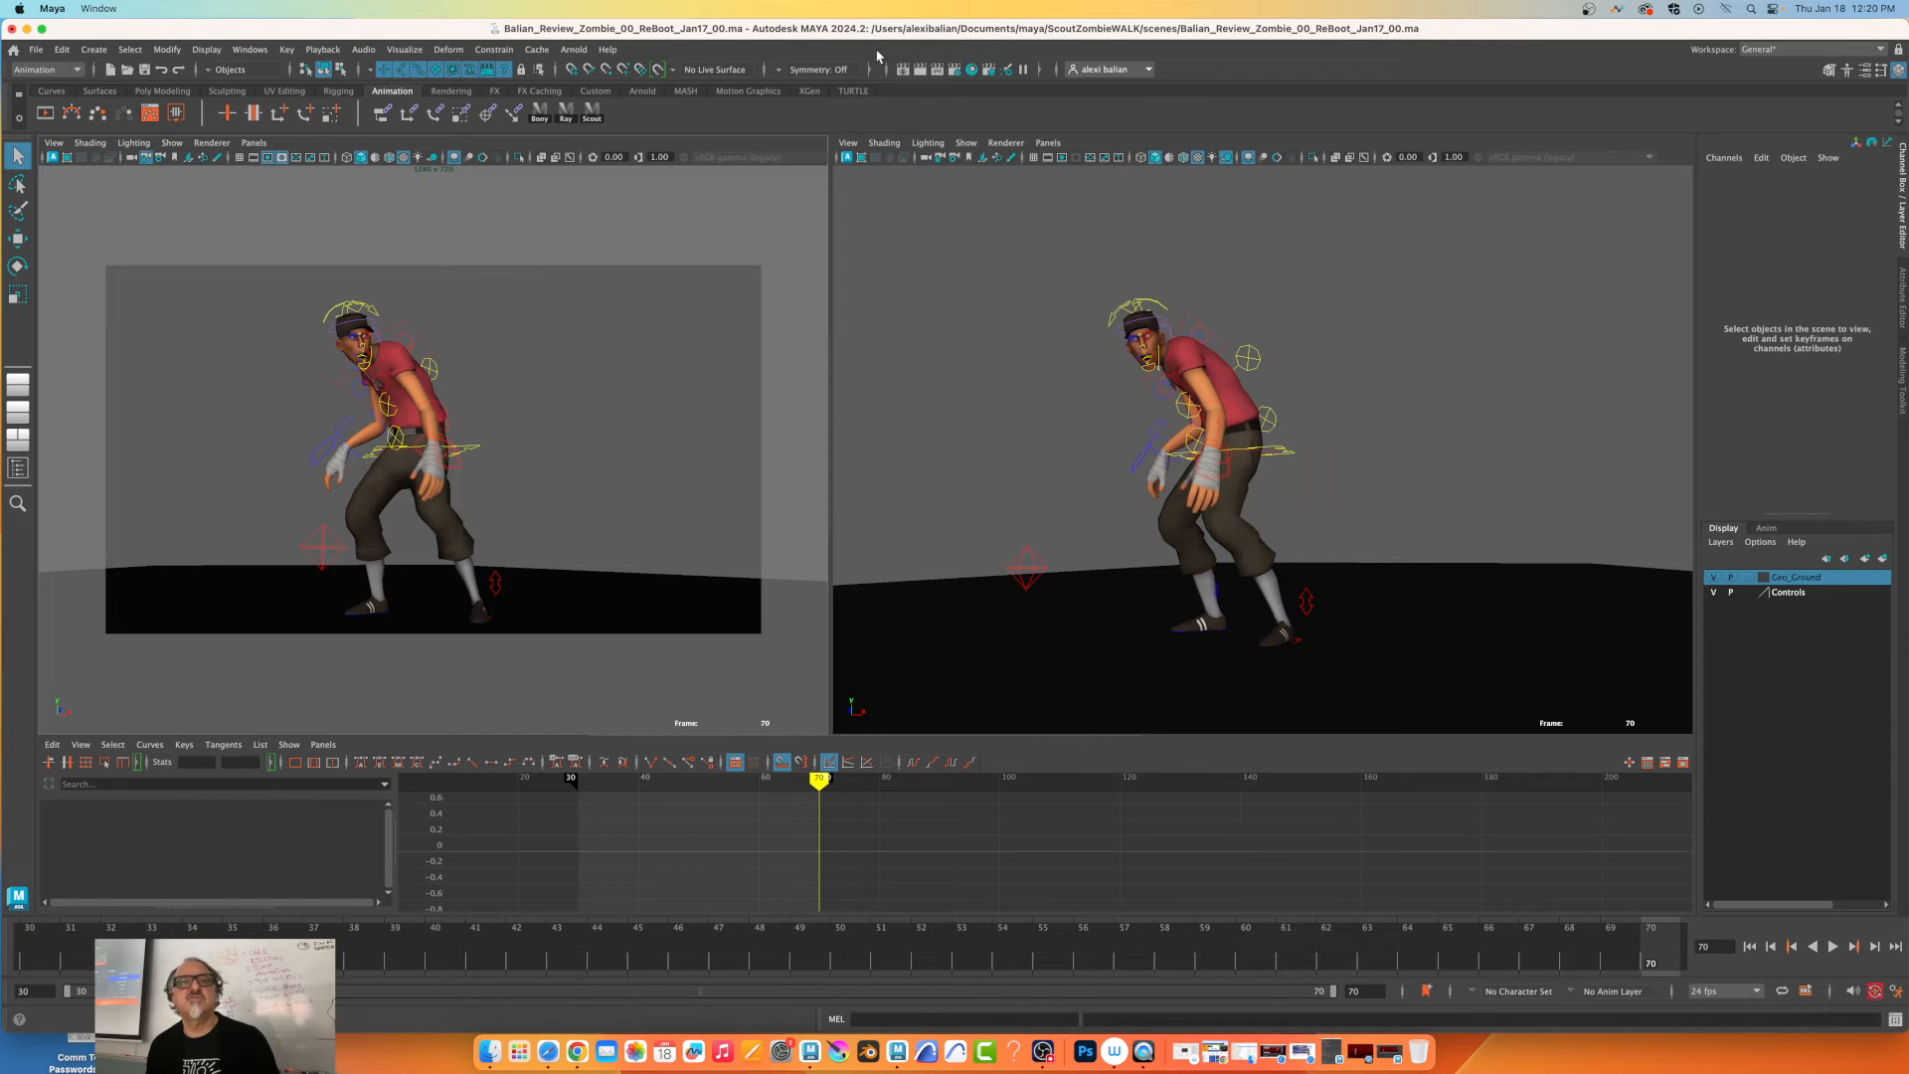
# Show the left view's Playblast Display object list in the zombie scene.
pyautogui.click(172, 143)
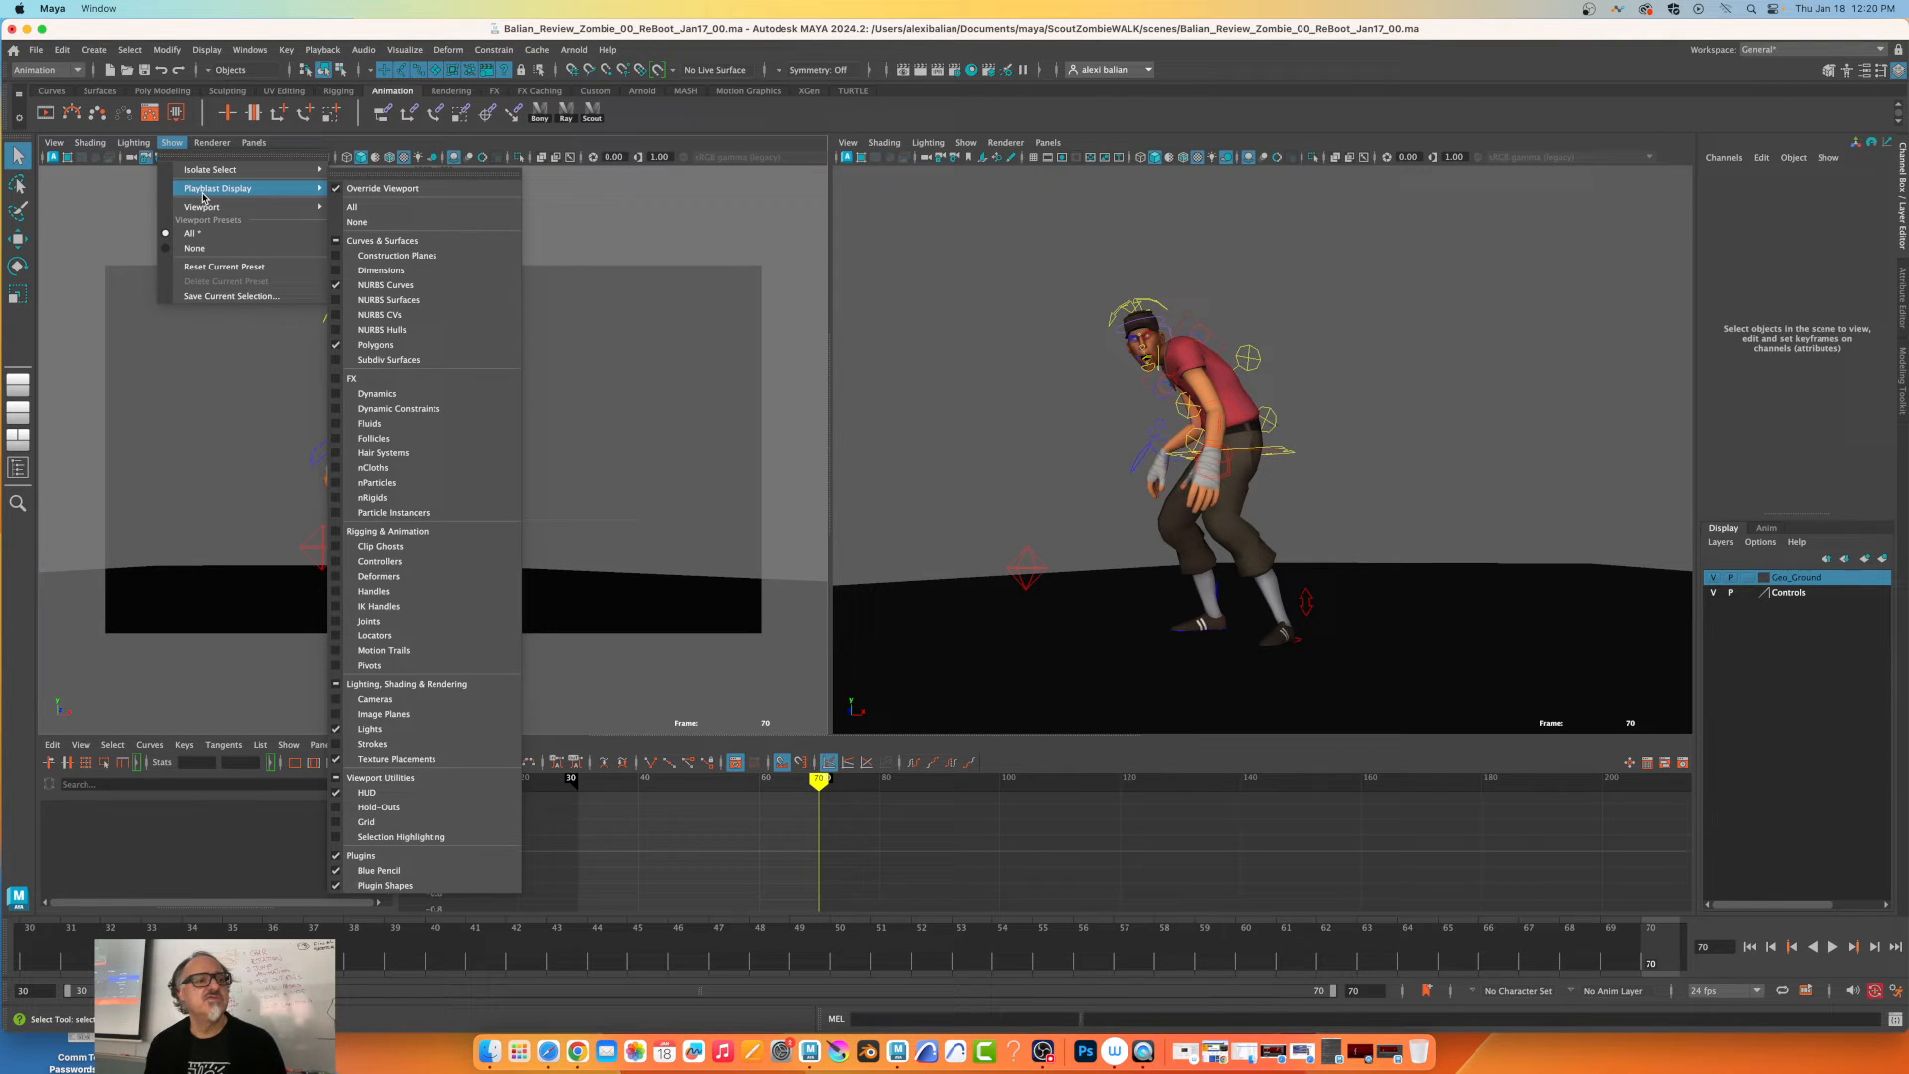
pyautogui.moveTo(381, 188)
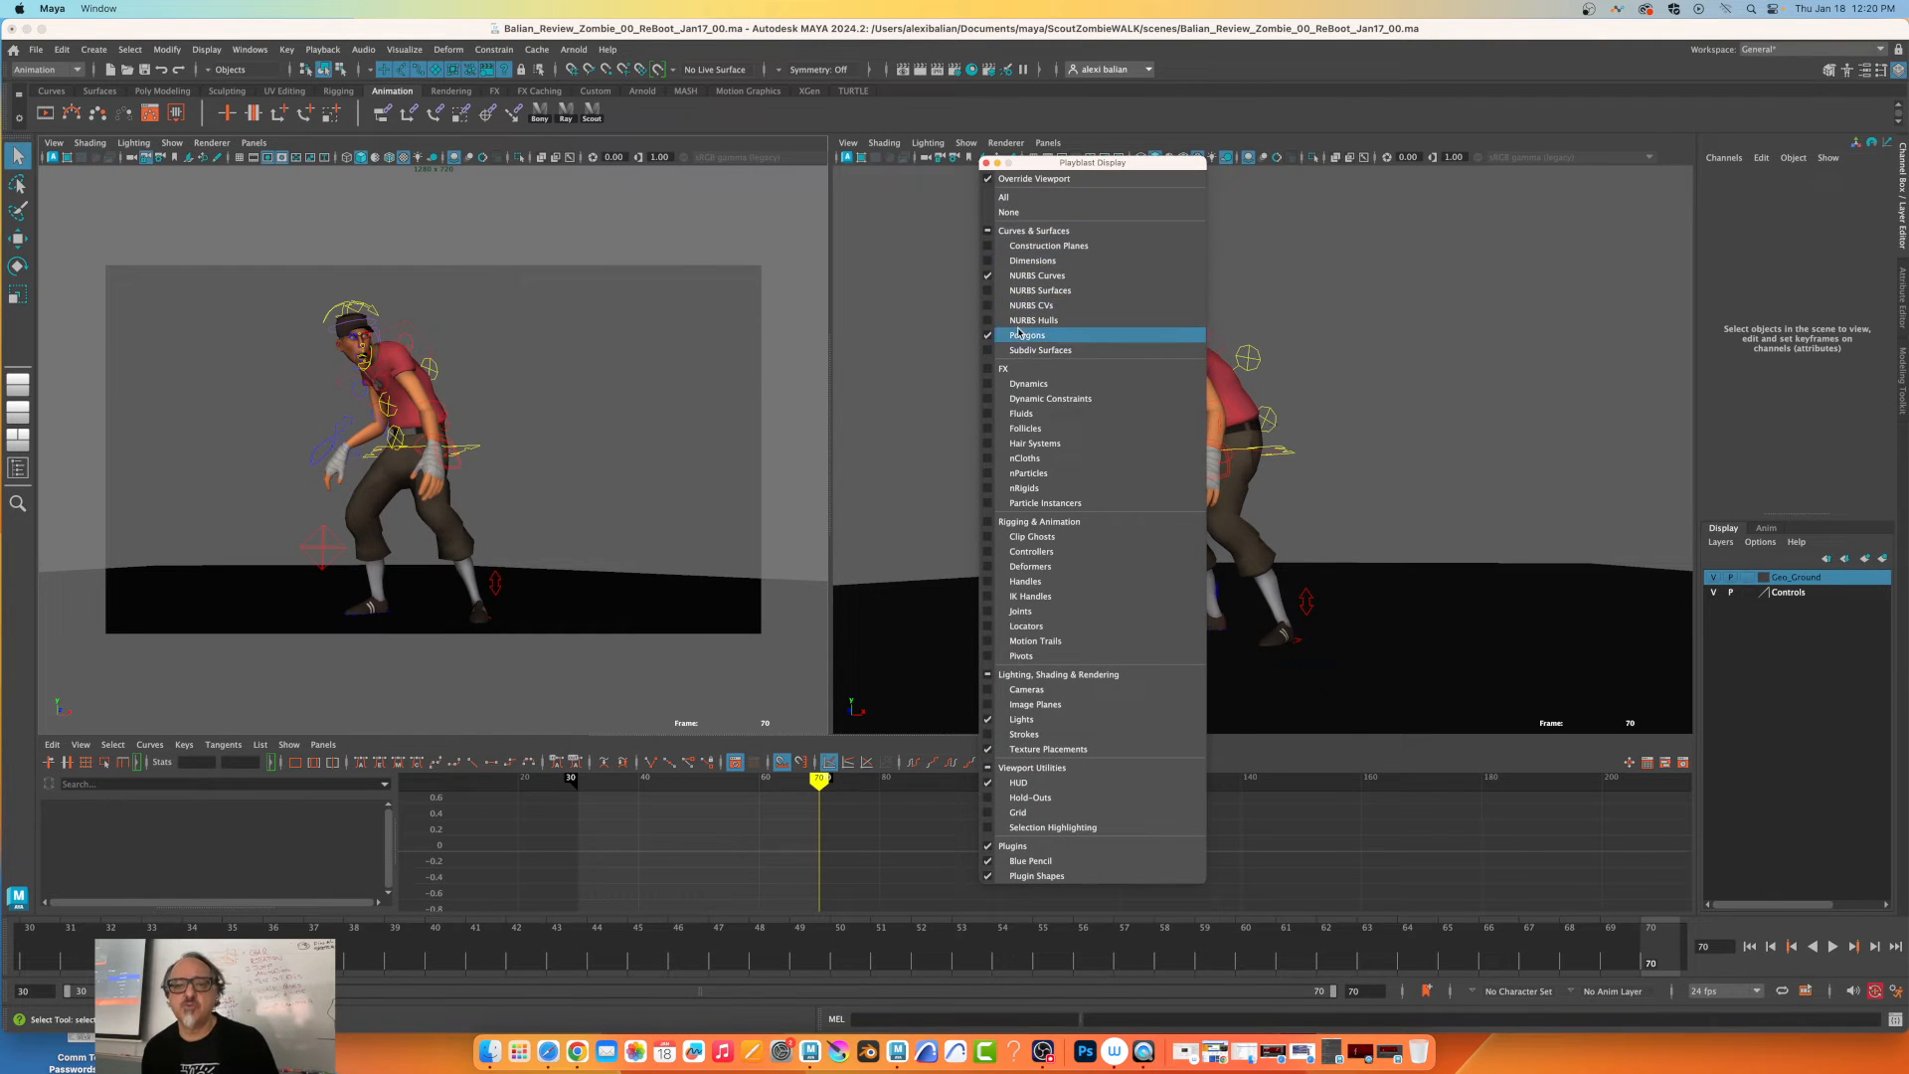
pyautogui.moveTo(1021, 718)
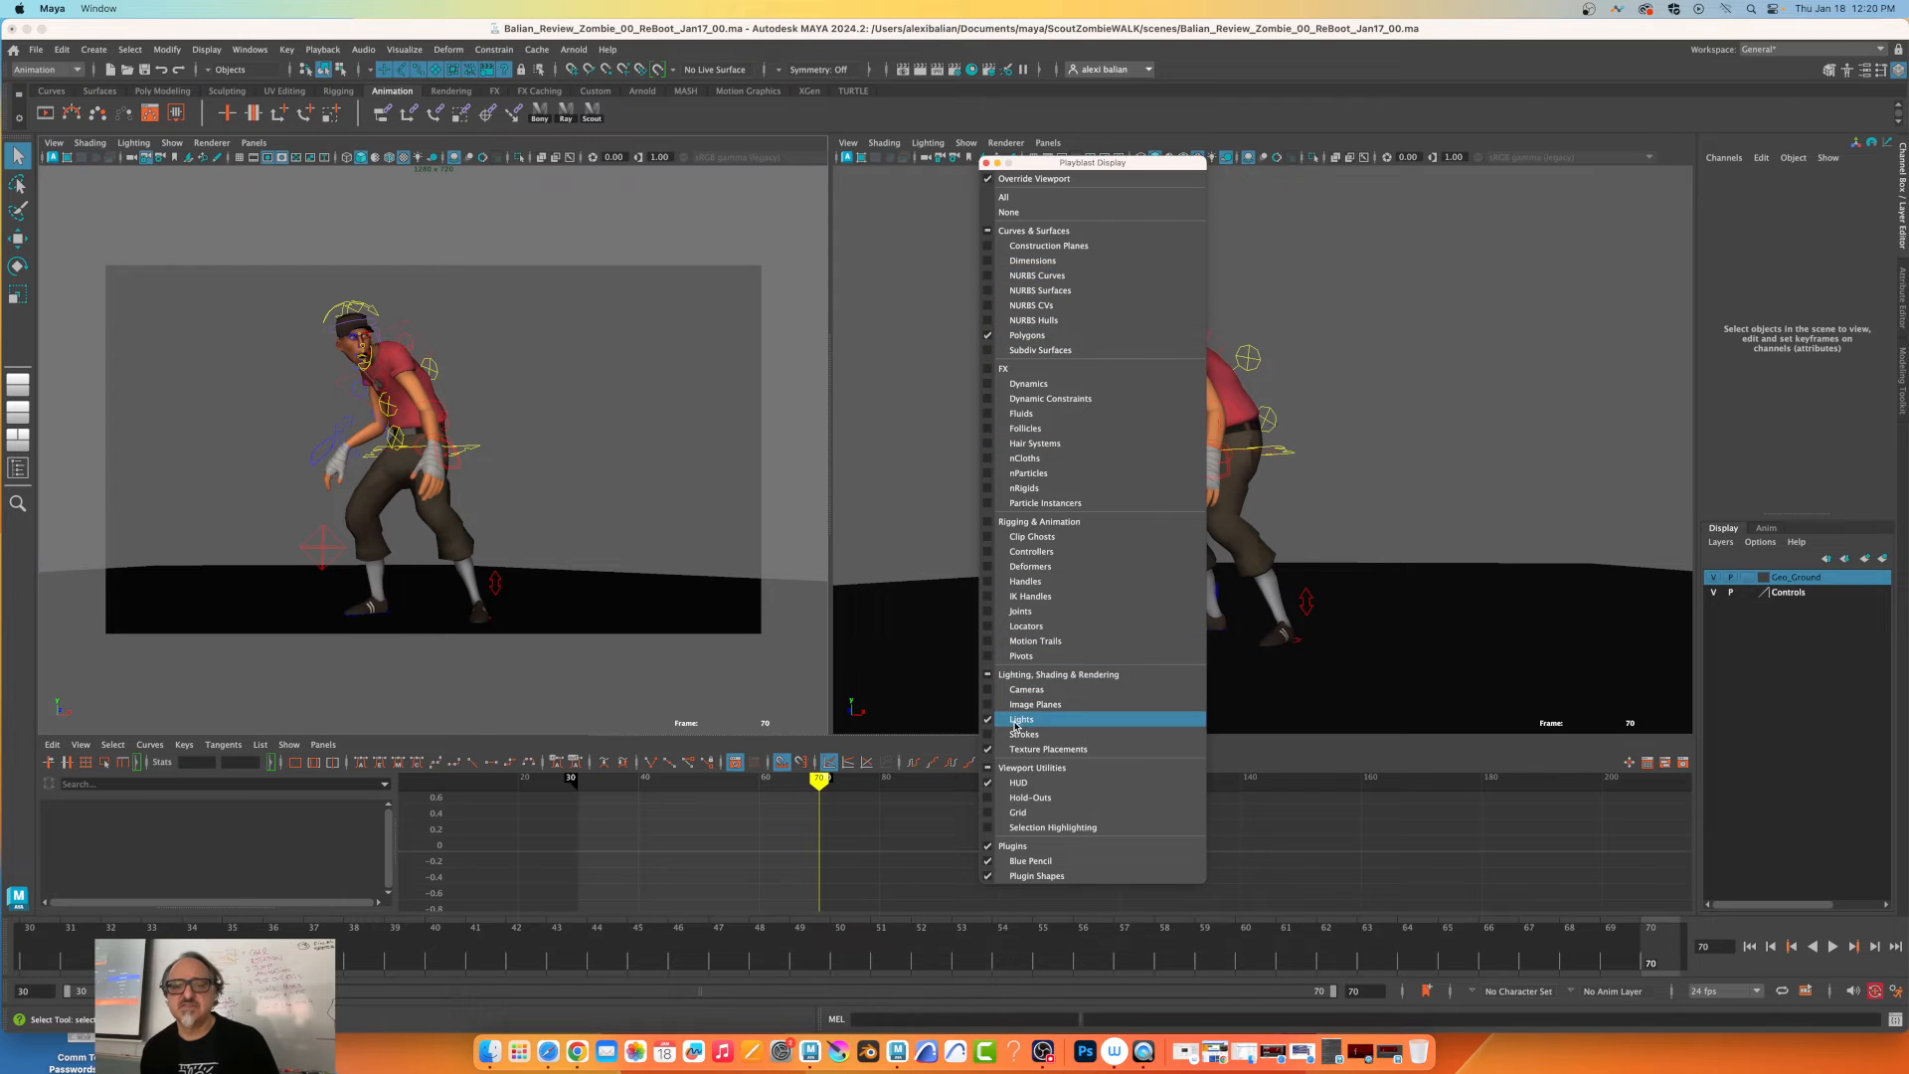
# Exclude lights from the playblast display, keeping Polygons and HUD enabled.
pyautogui.click(987, 720)
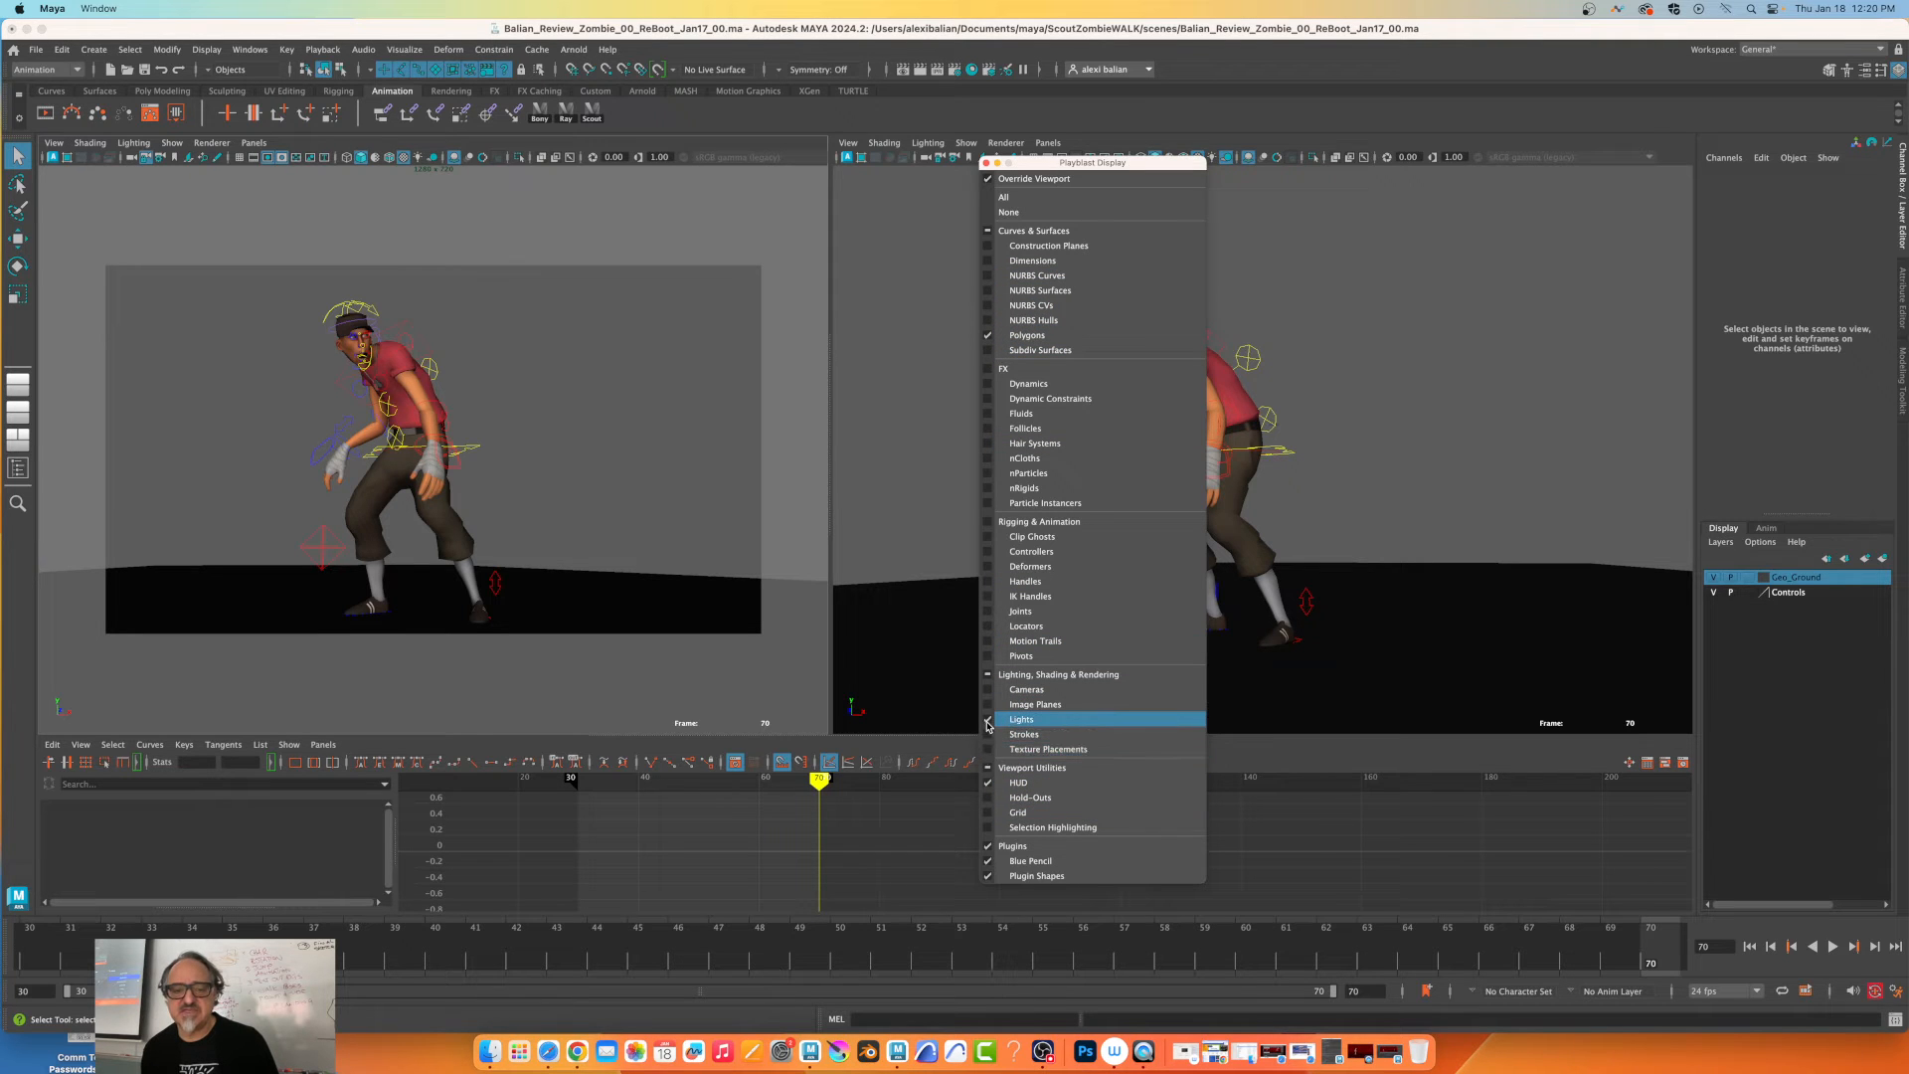
pyautogui.moveTo(1037, 782)
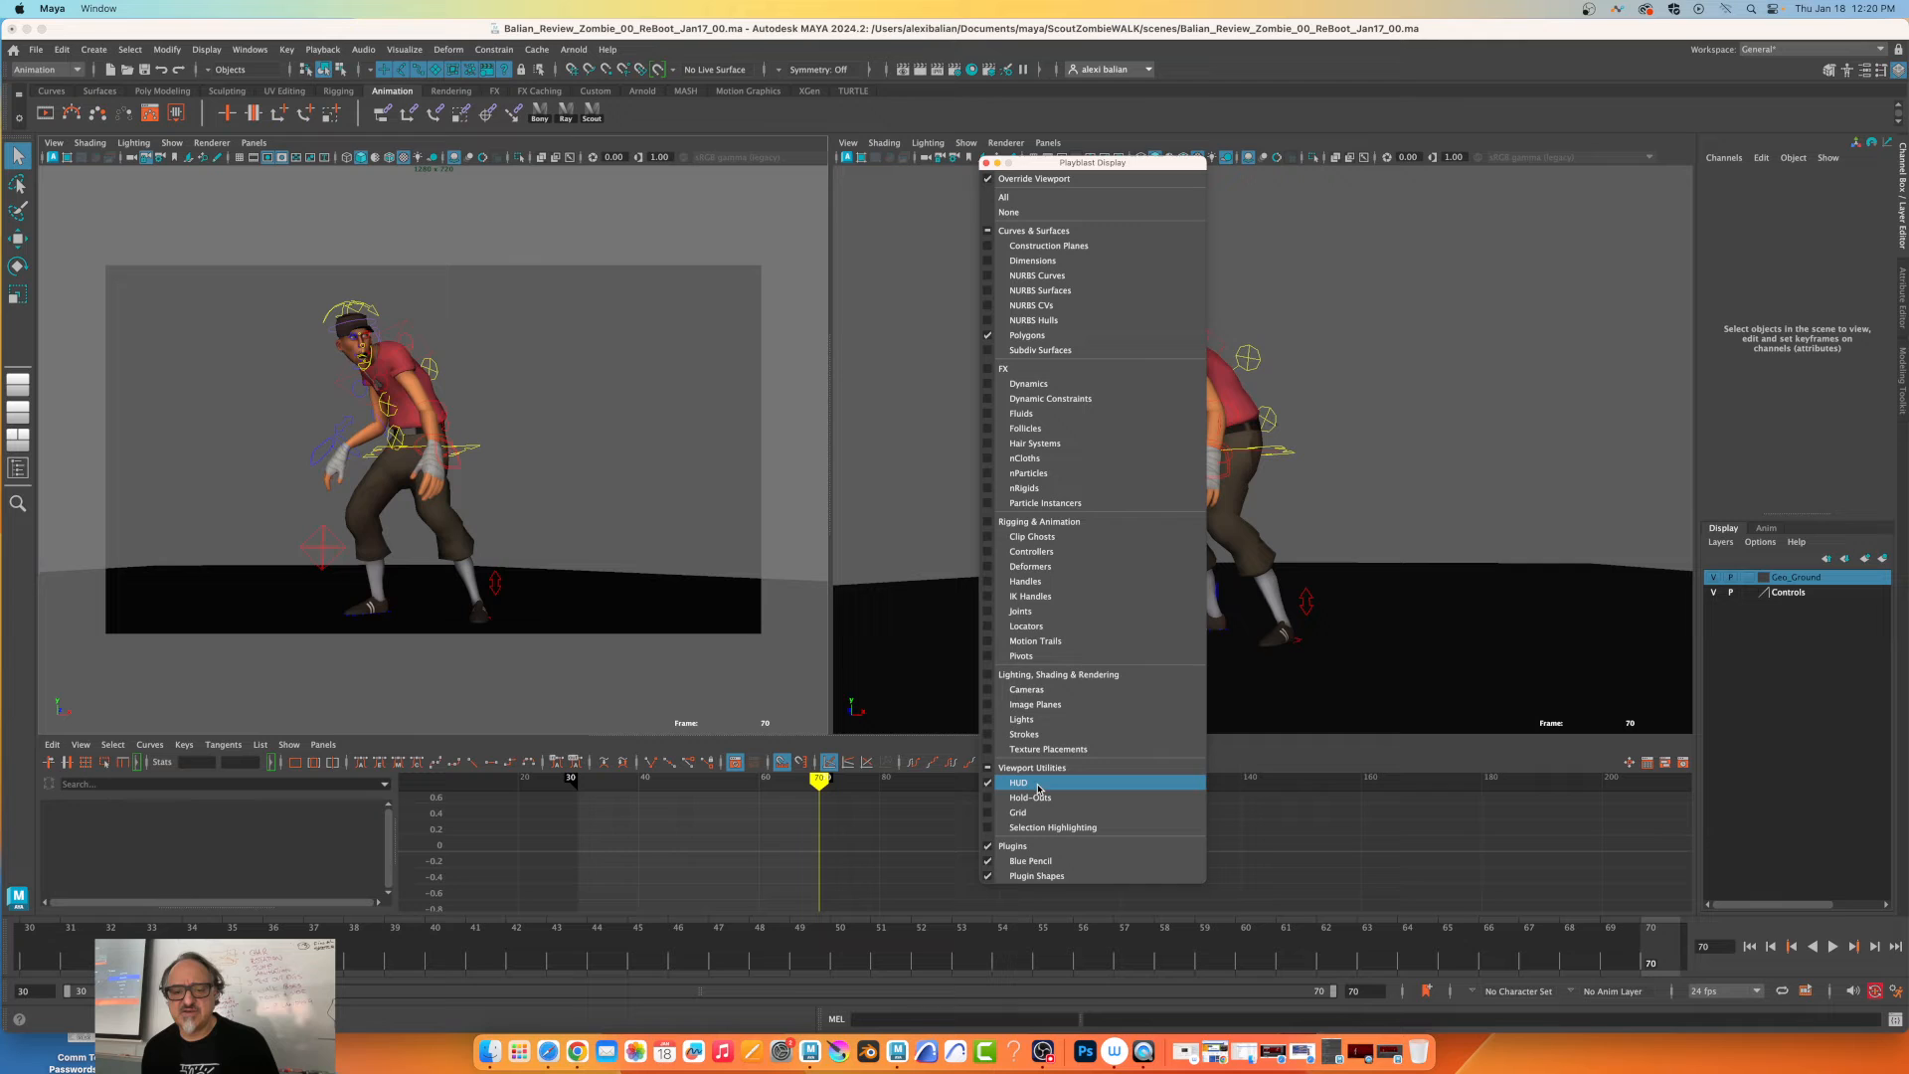
pyautogui.moveTo(1031, 861)
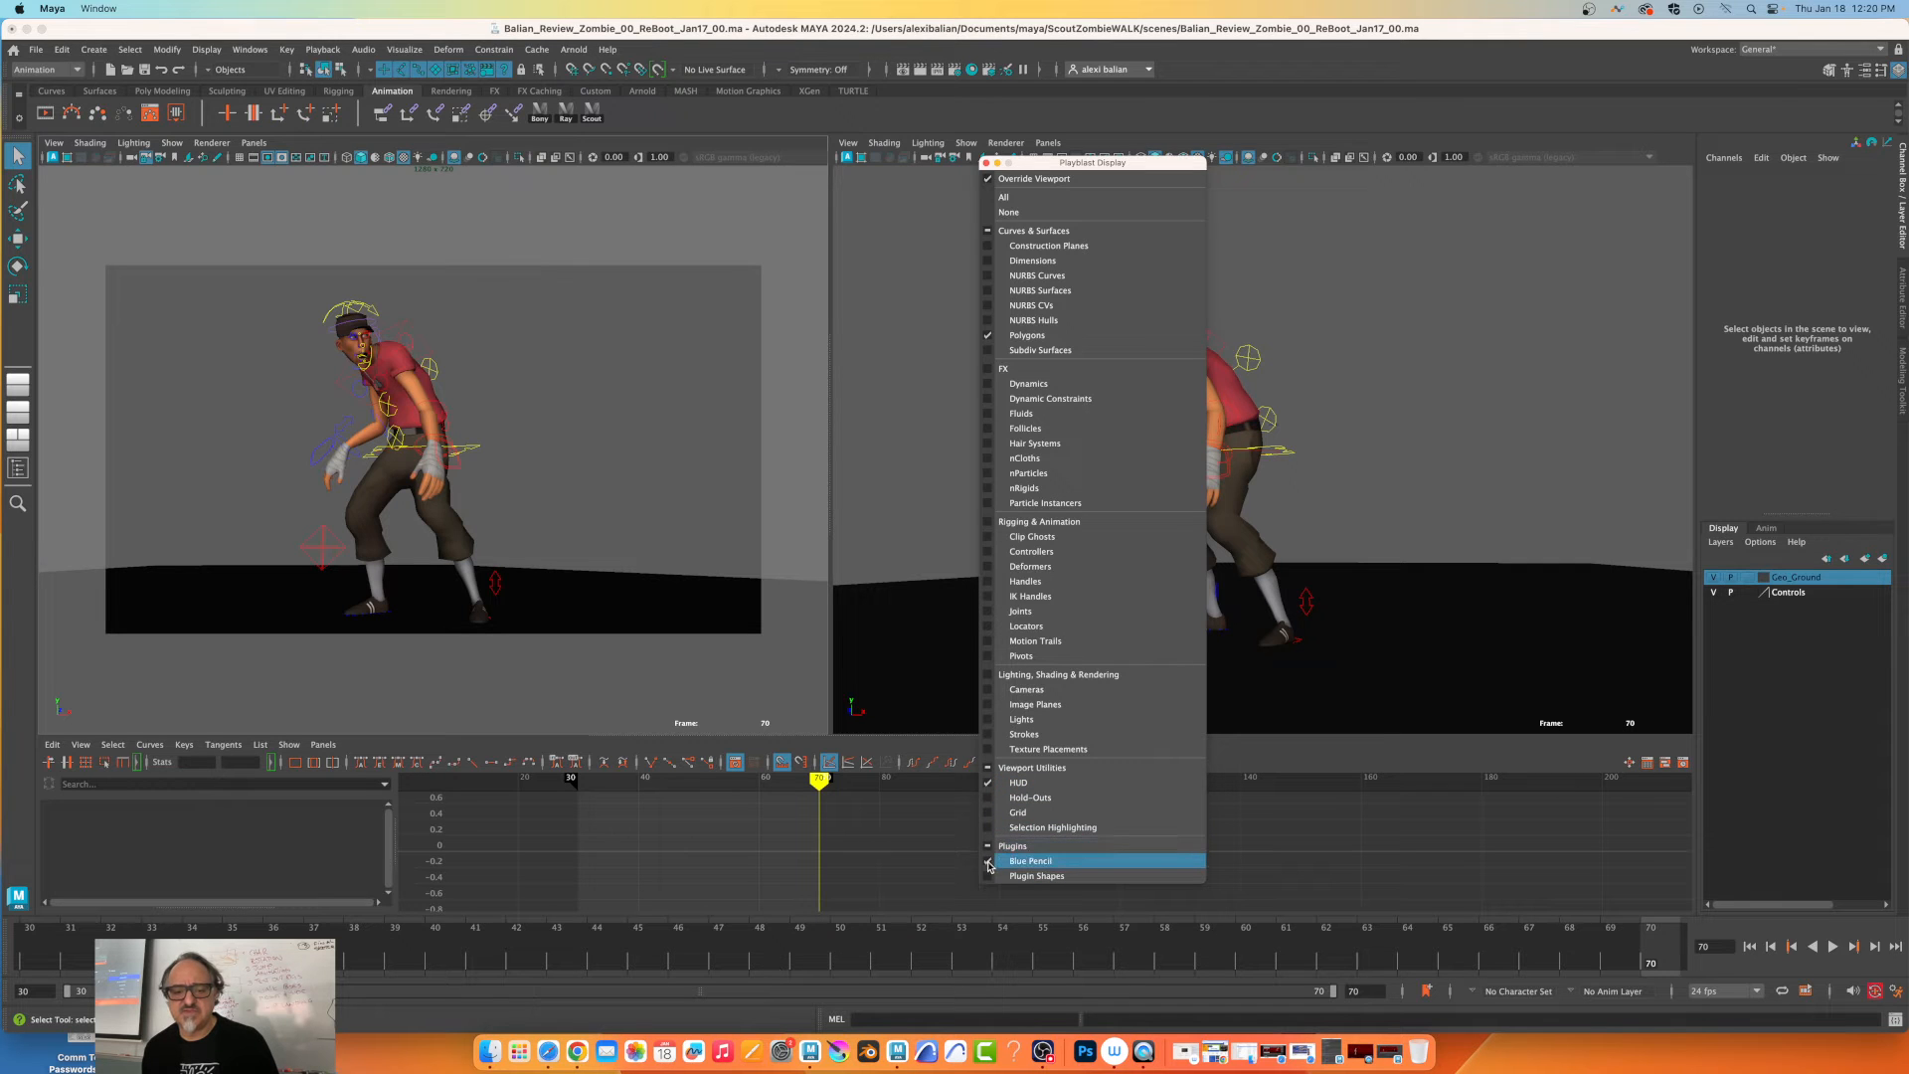
pyautogui.moveTo(1011, 846)
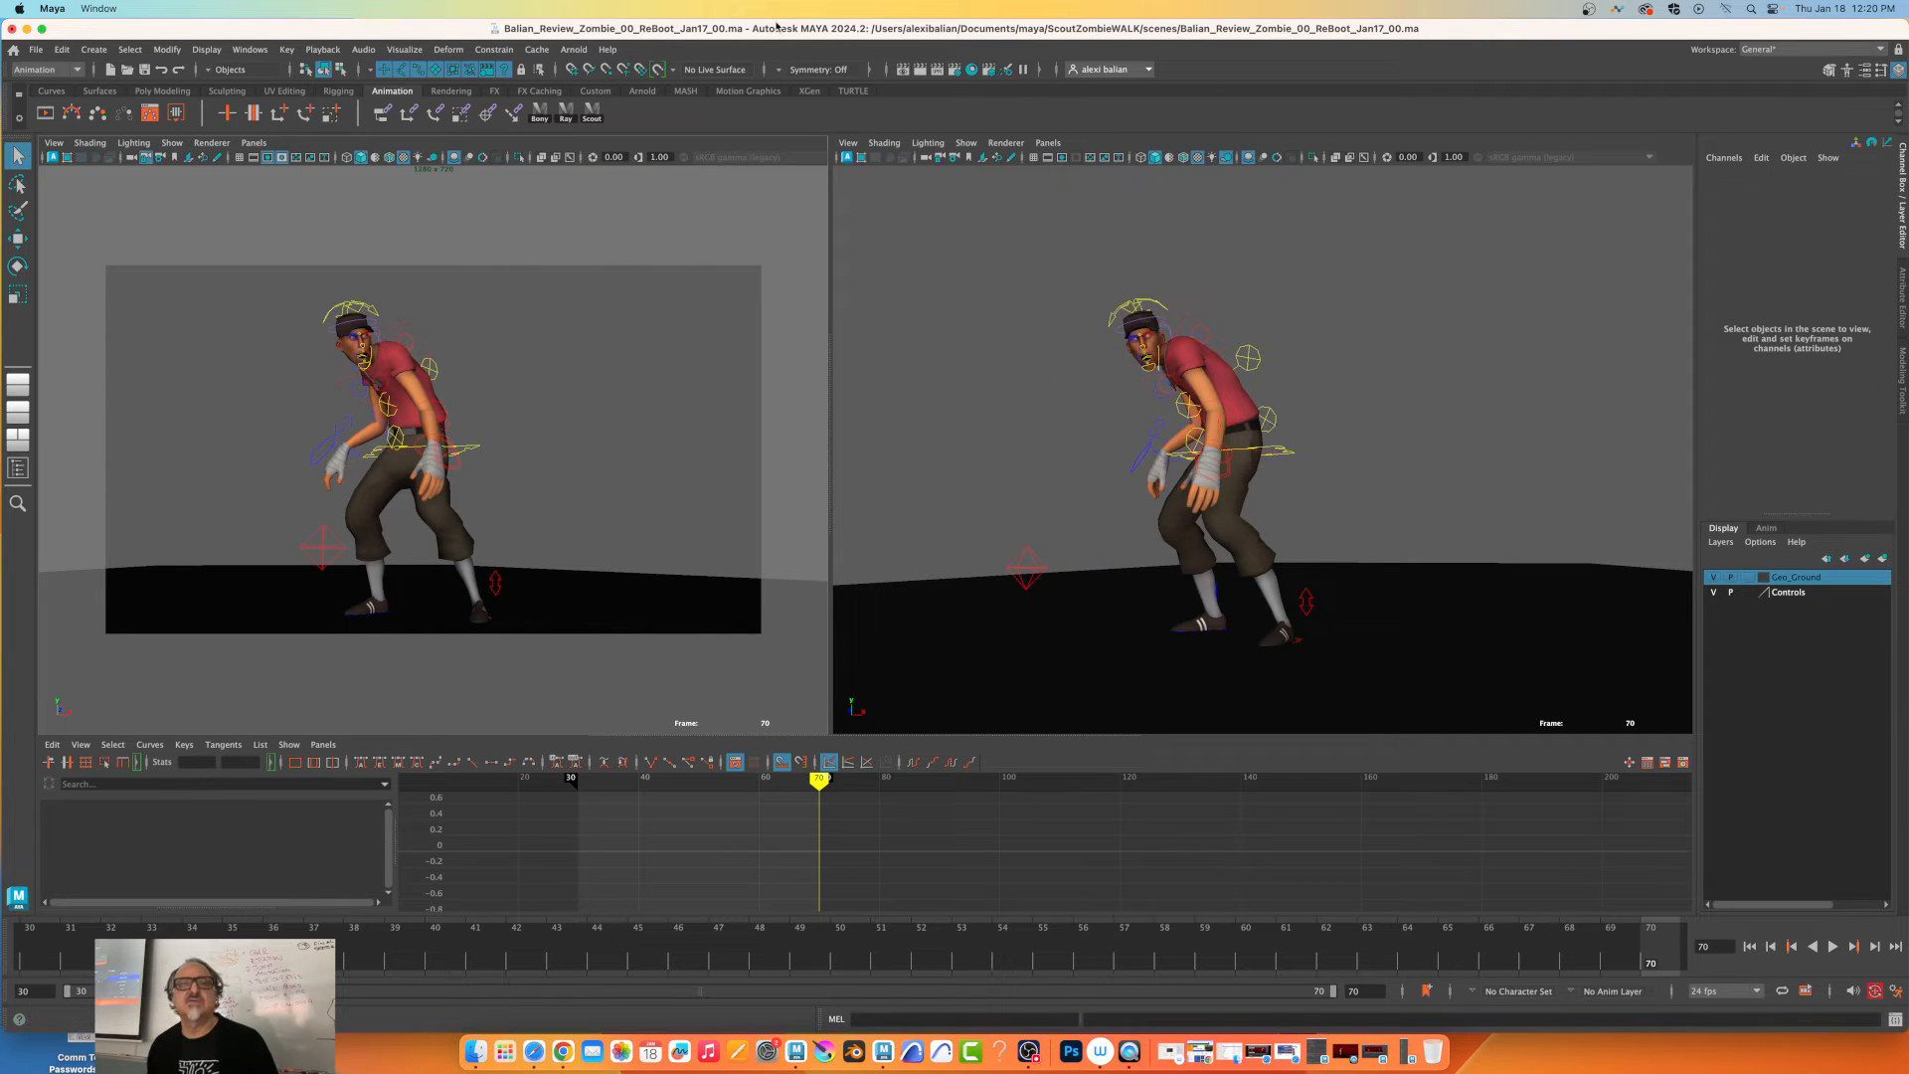
# In Render Settings, set the file name prefix to Test_ and the image format to JPEG.
pyautogui.click(955, 69)
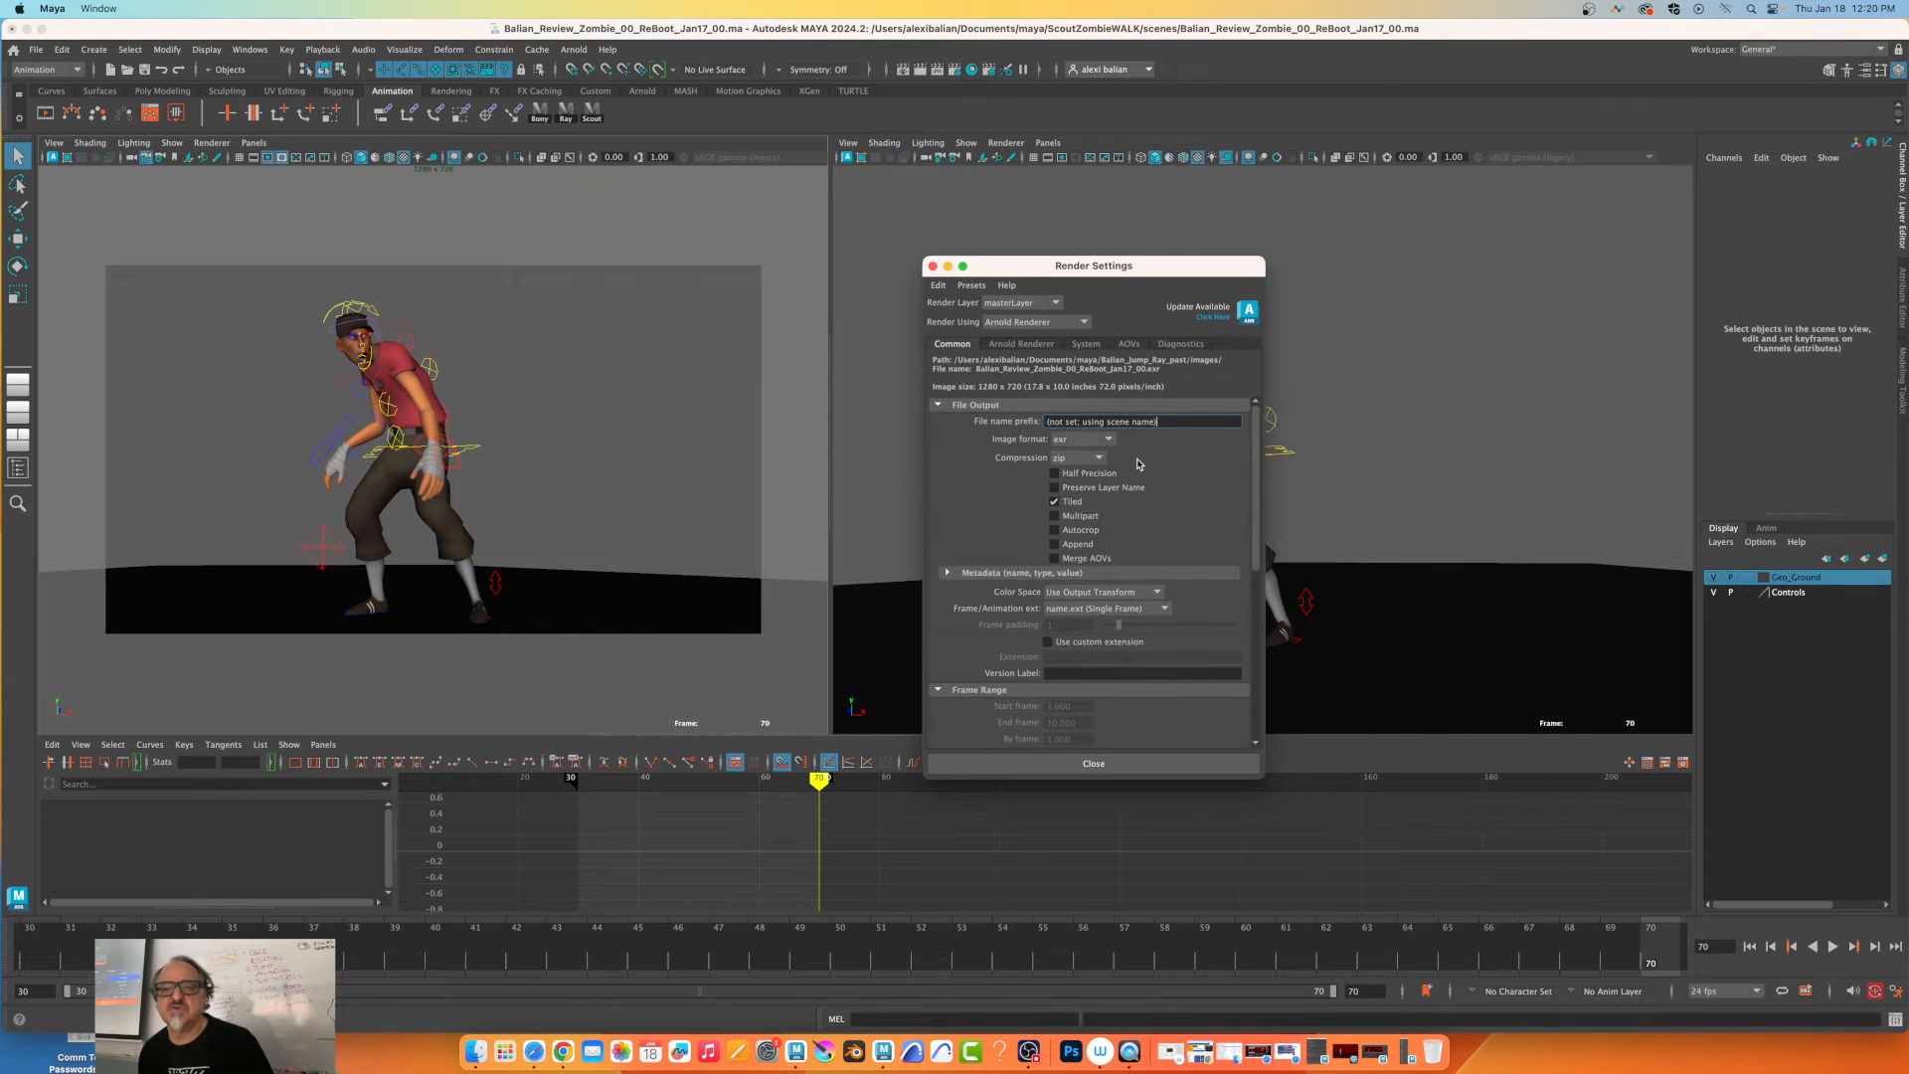
pyautogui.tripleClick(1142, 421)
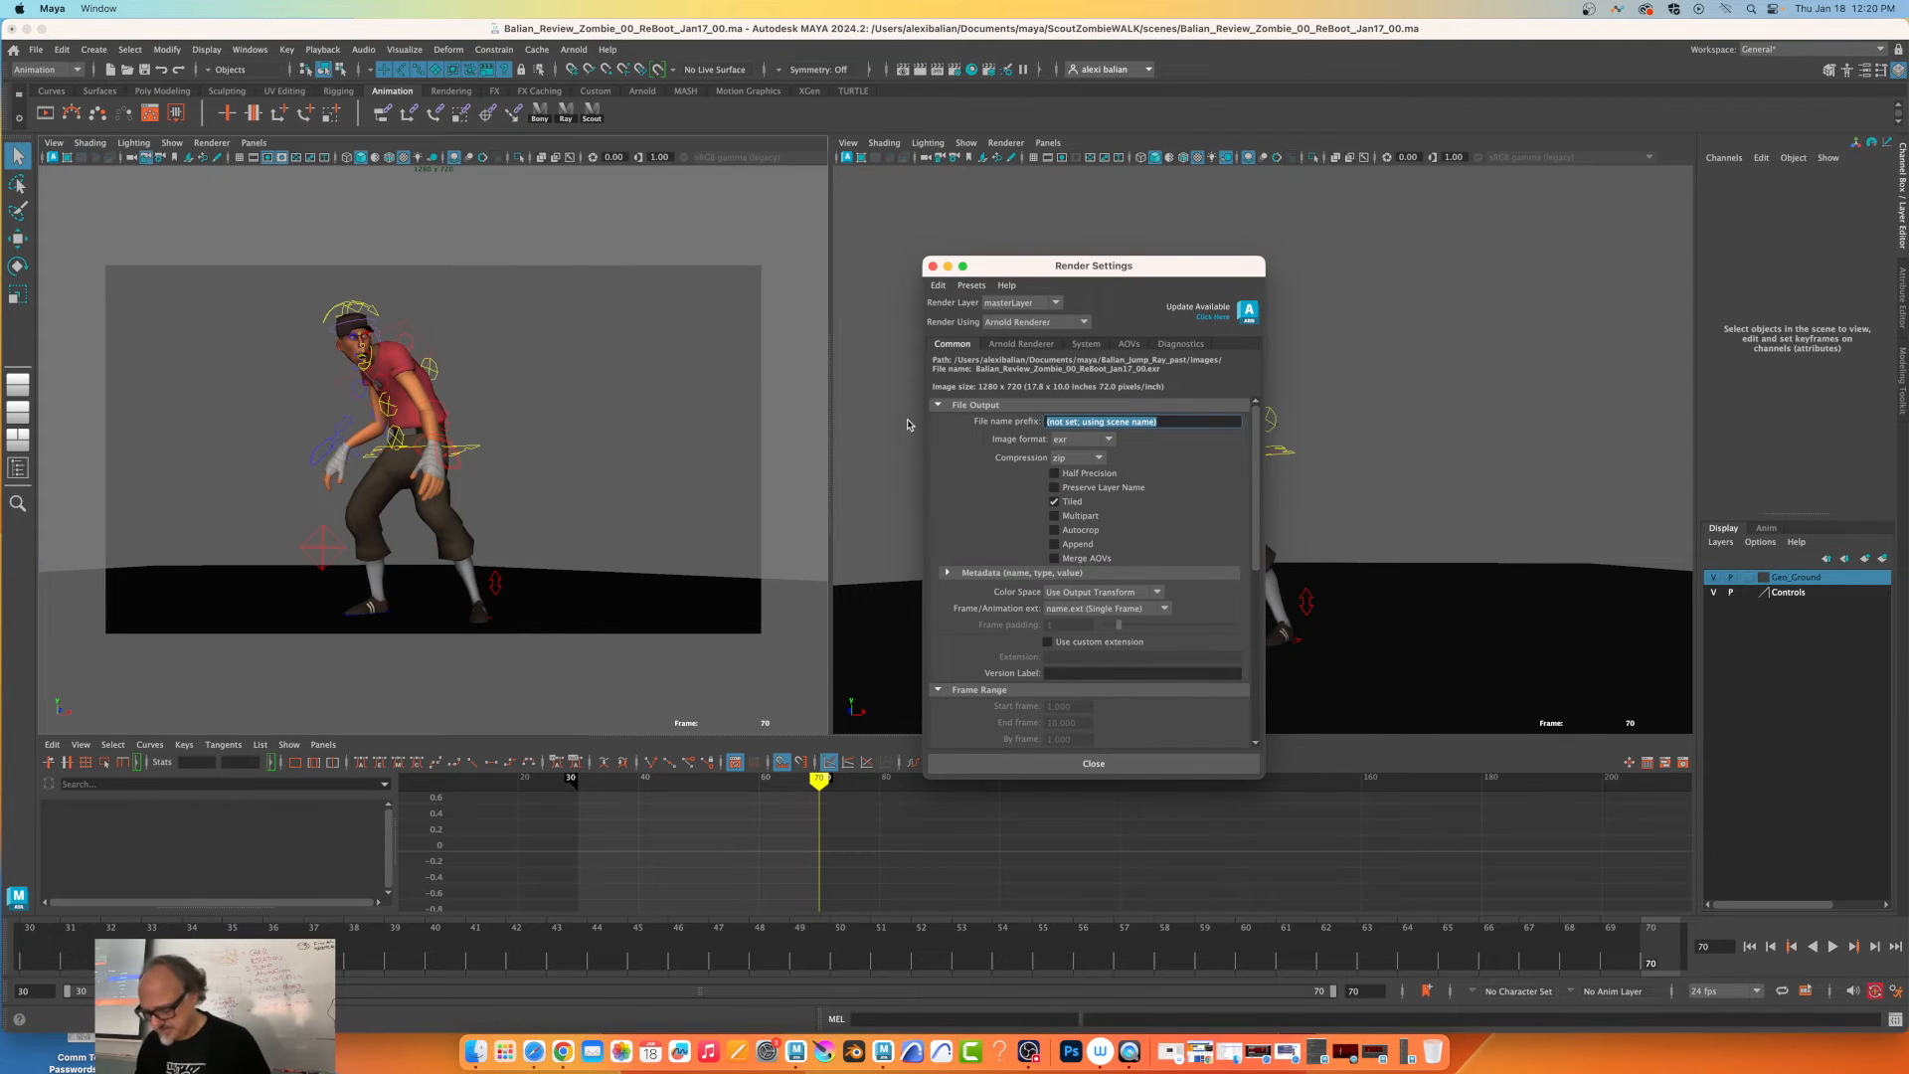
pyautogui.write('Test_Zombie')
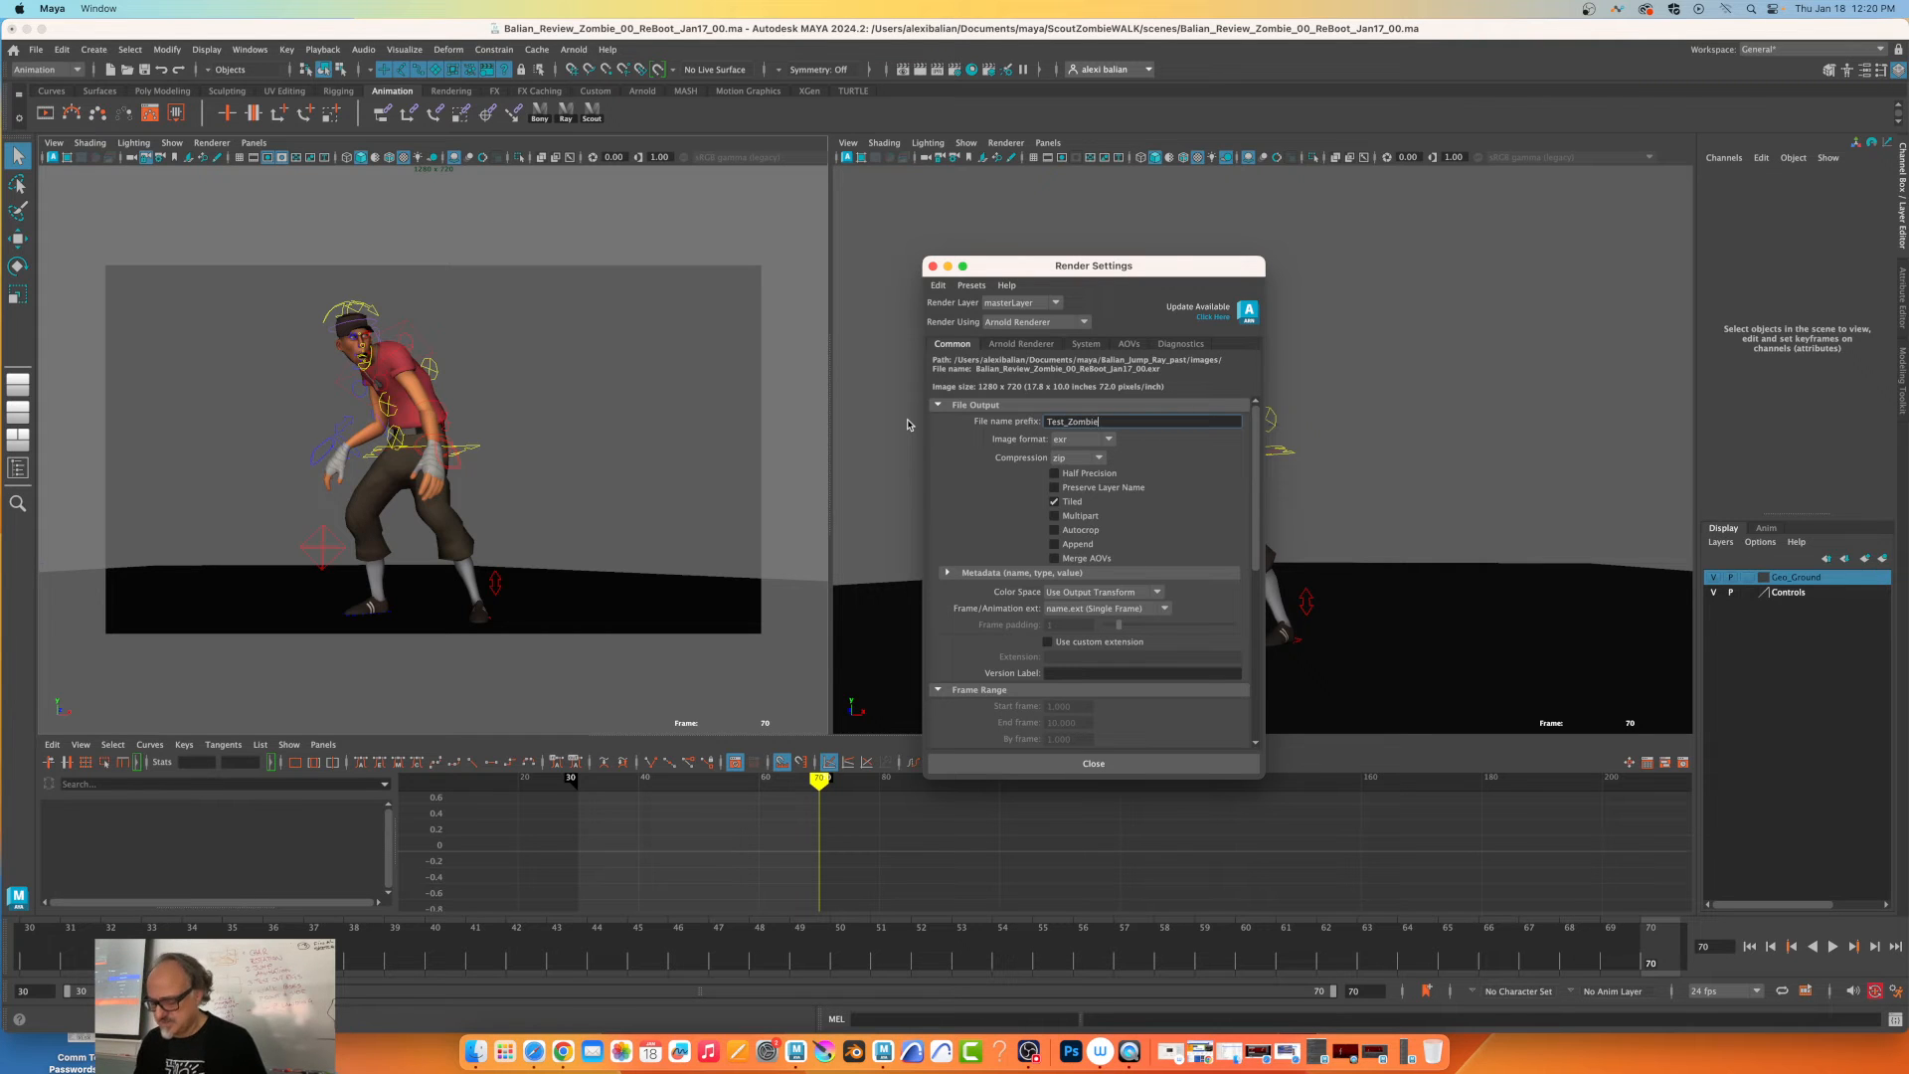
pyautogui.click(1106, 439)
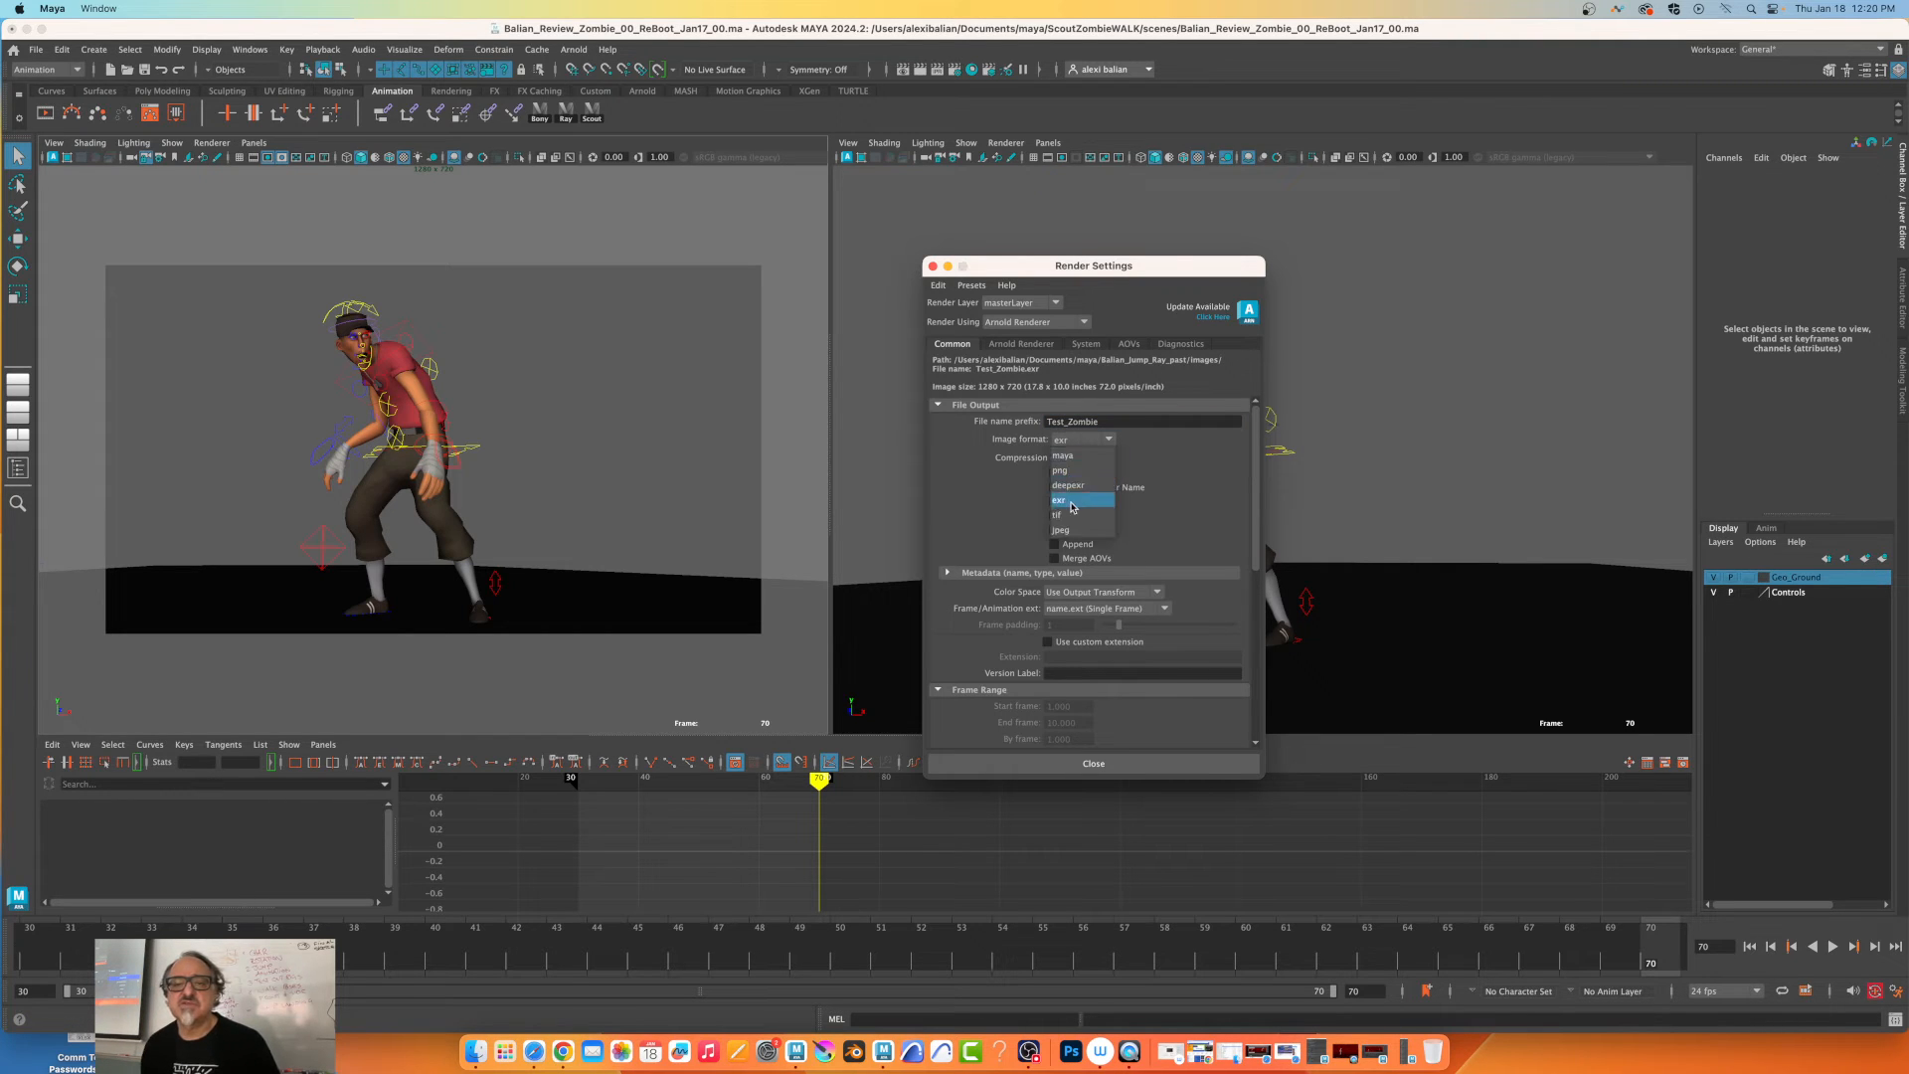
pyautogui.click(1061, 530)
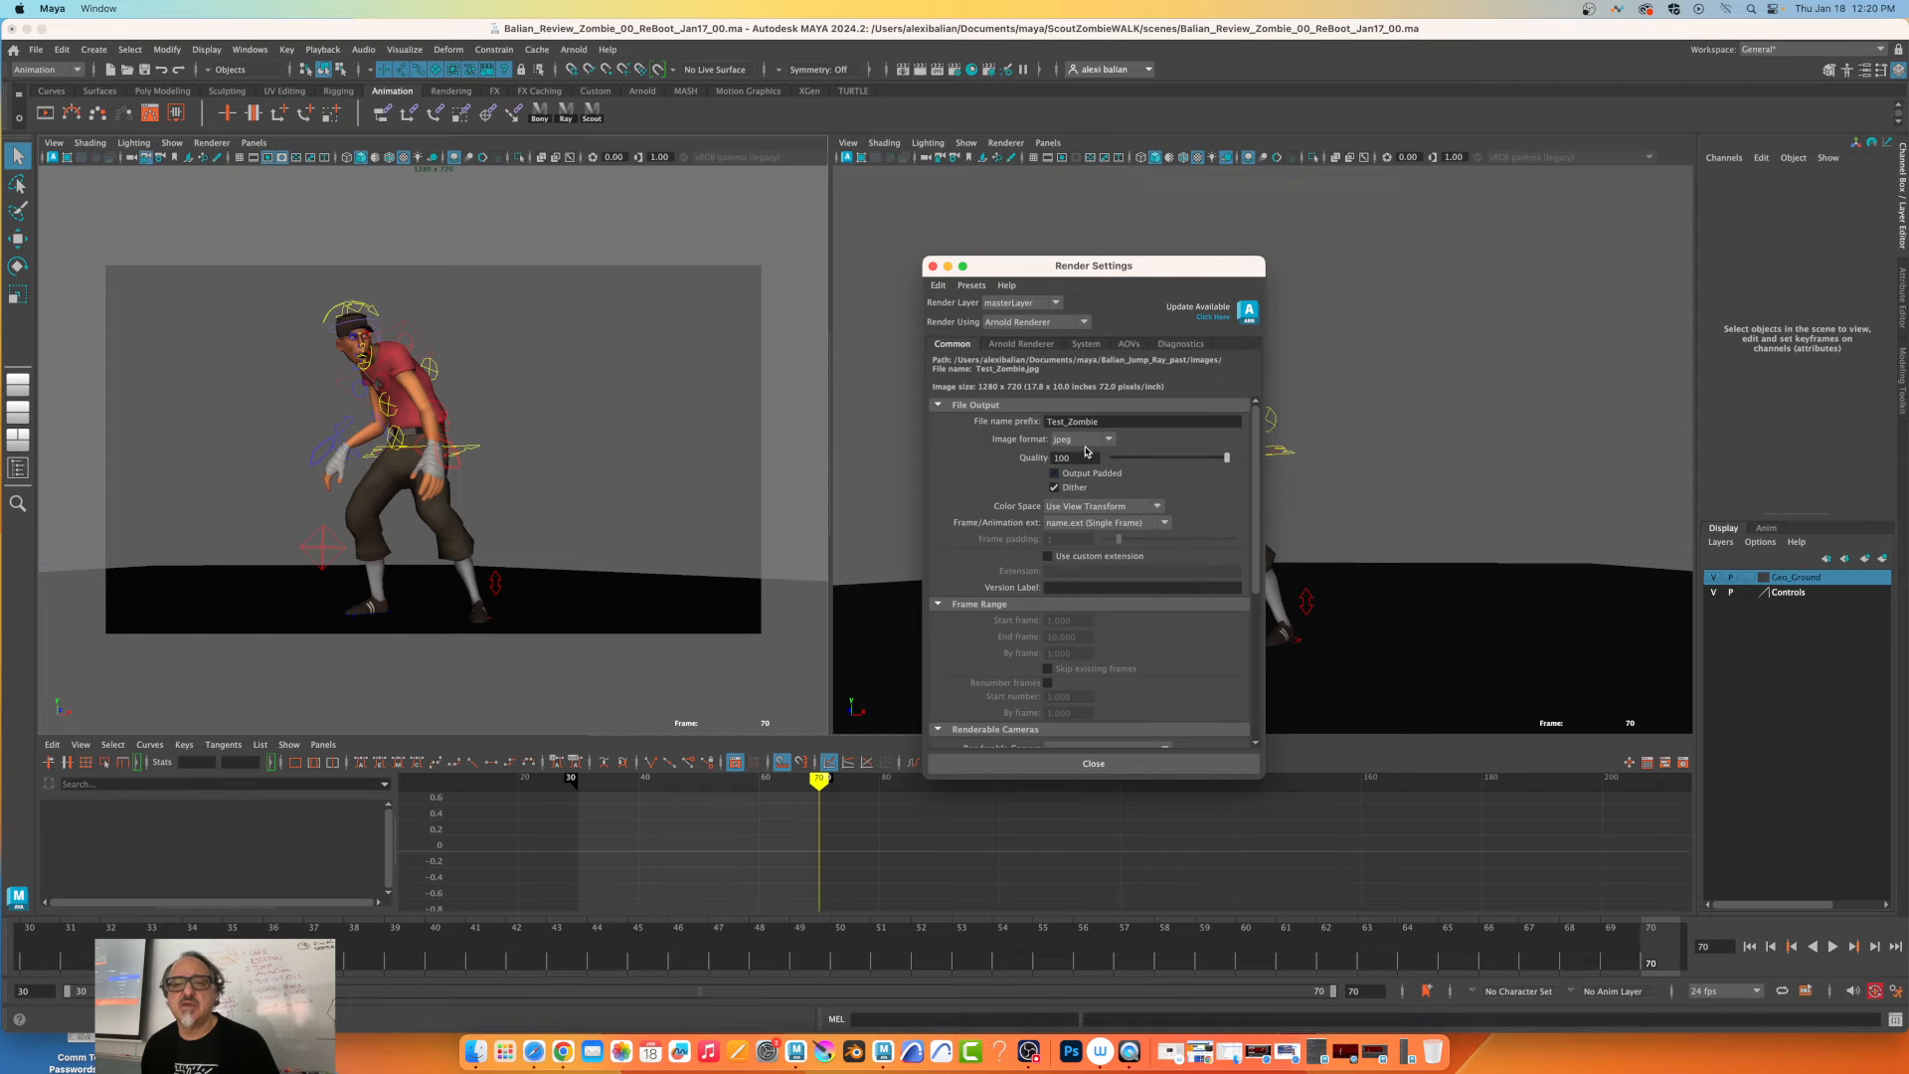
pyautogui.click(1105, 438)
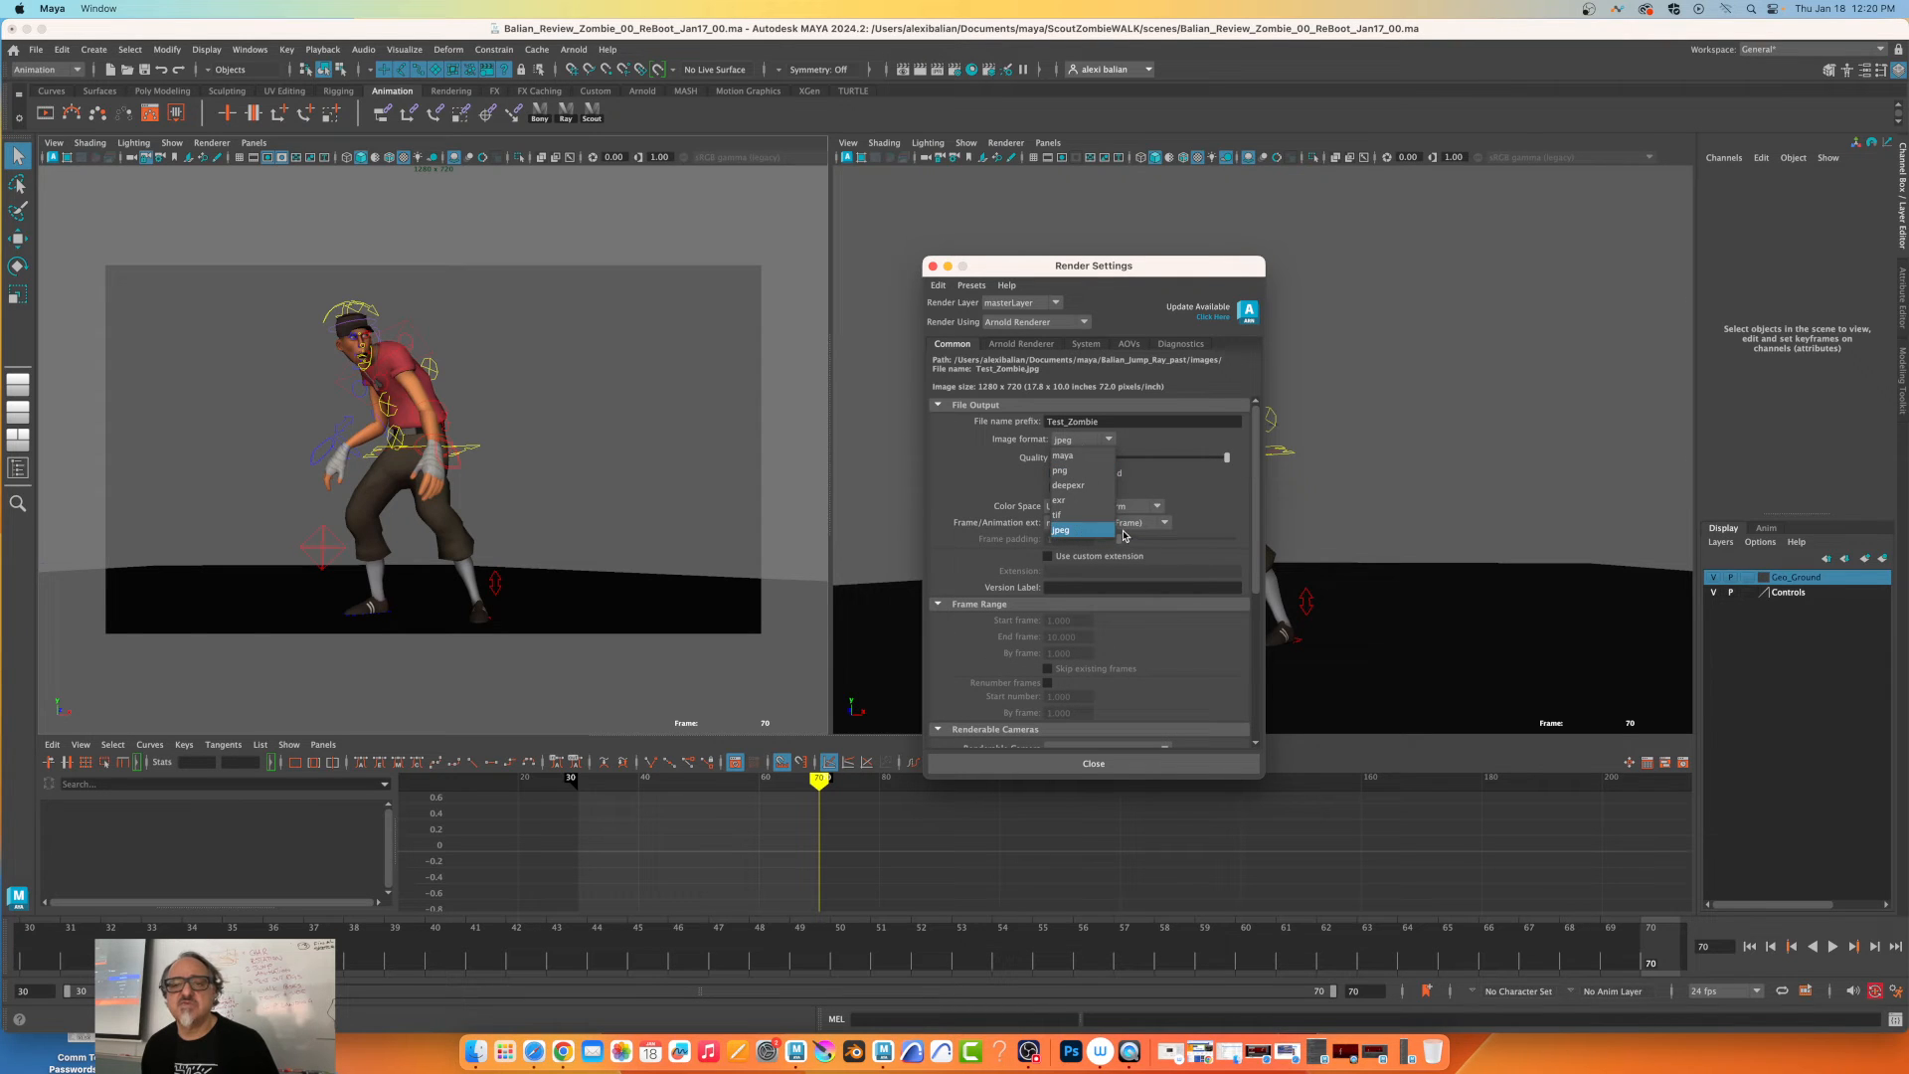
pyautogui.click(1061, 528)
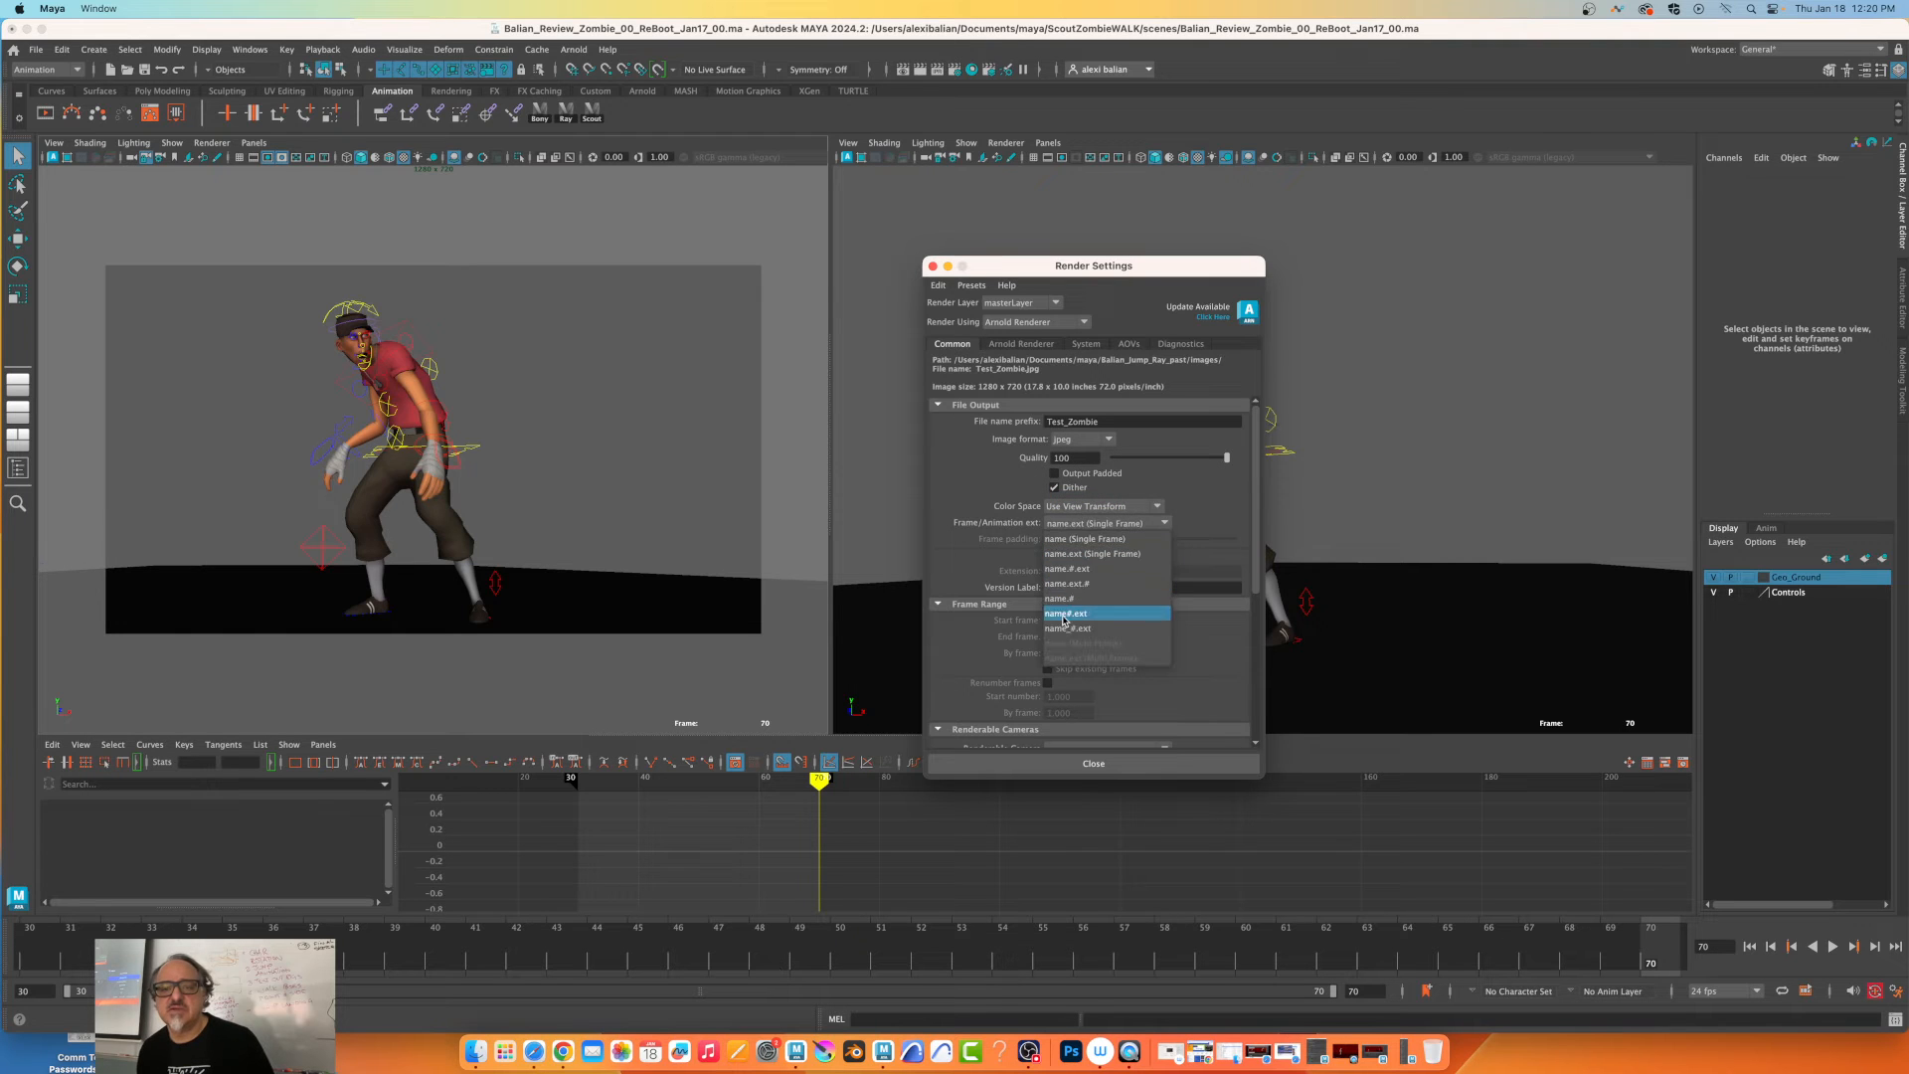
# Set the frame range 30–80 and image size HD_1080, then close Render Settings.
pyautogui.click(1067, 612)
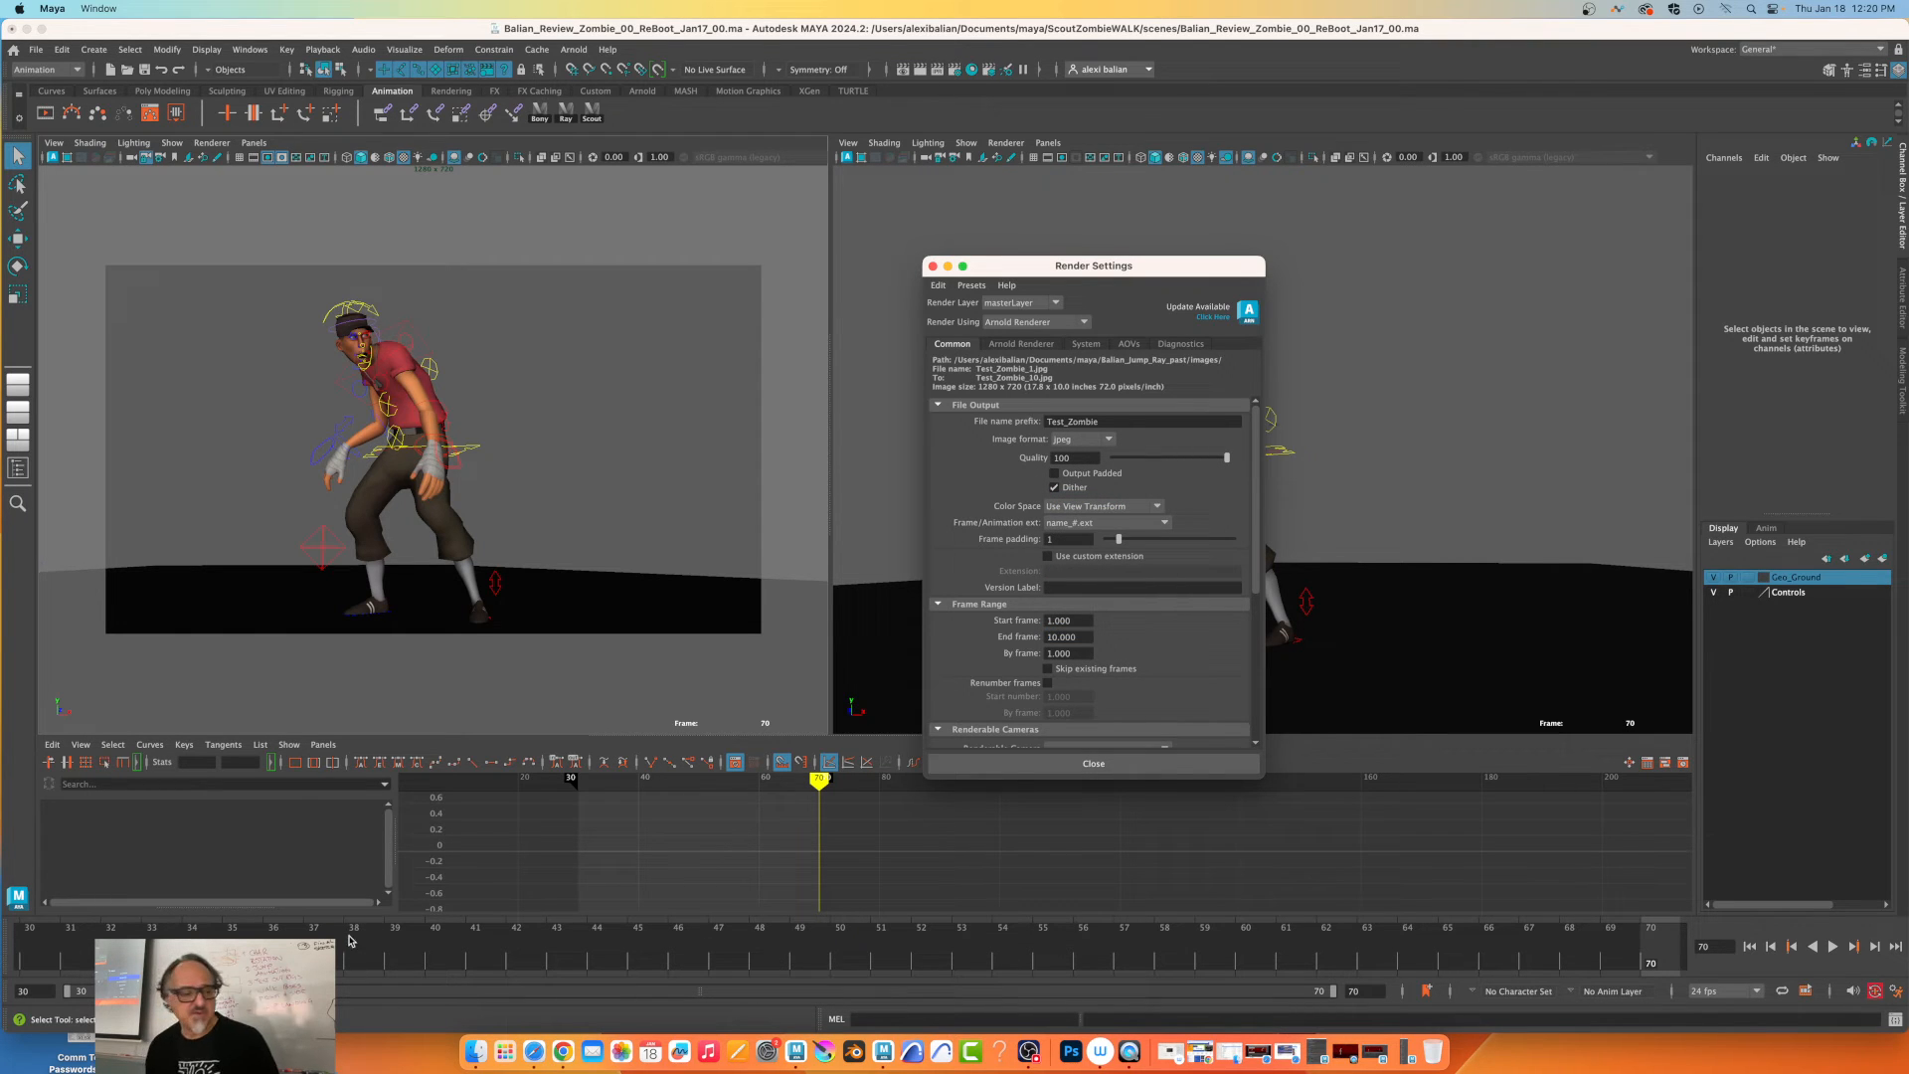
pyautogui.click(728, 777)
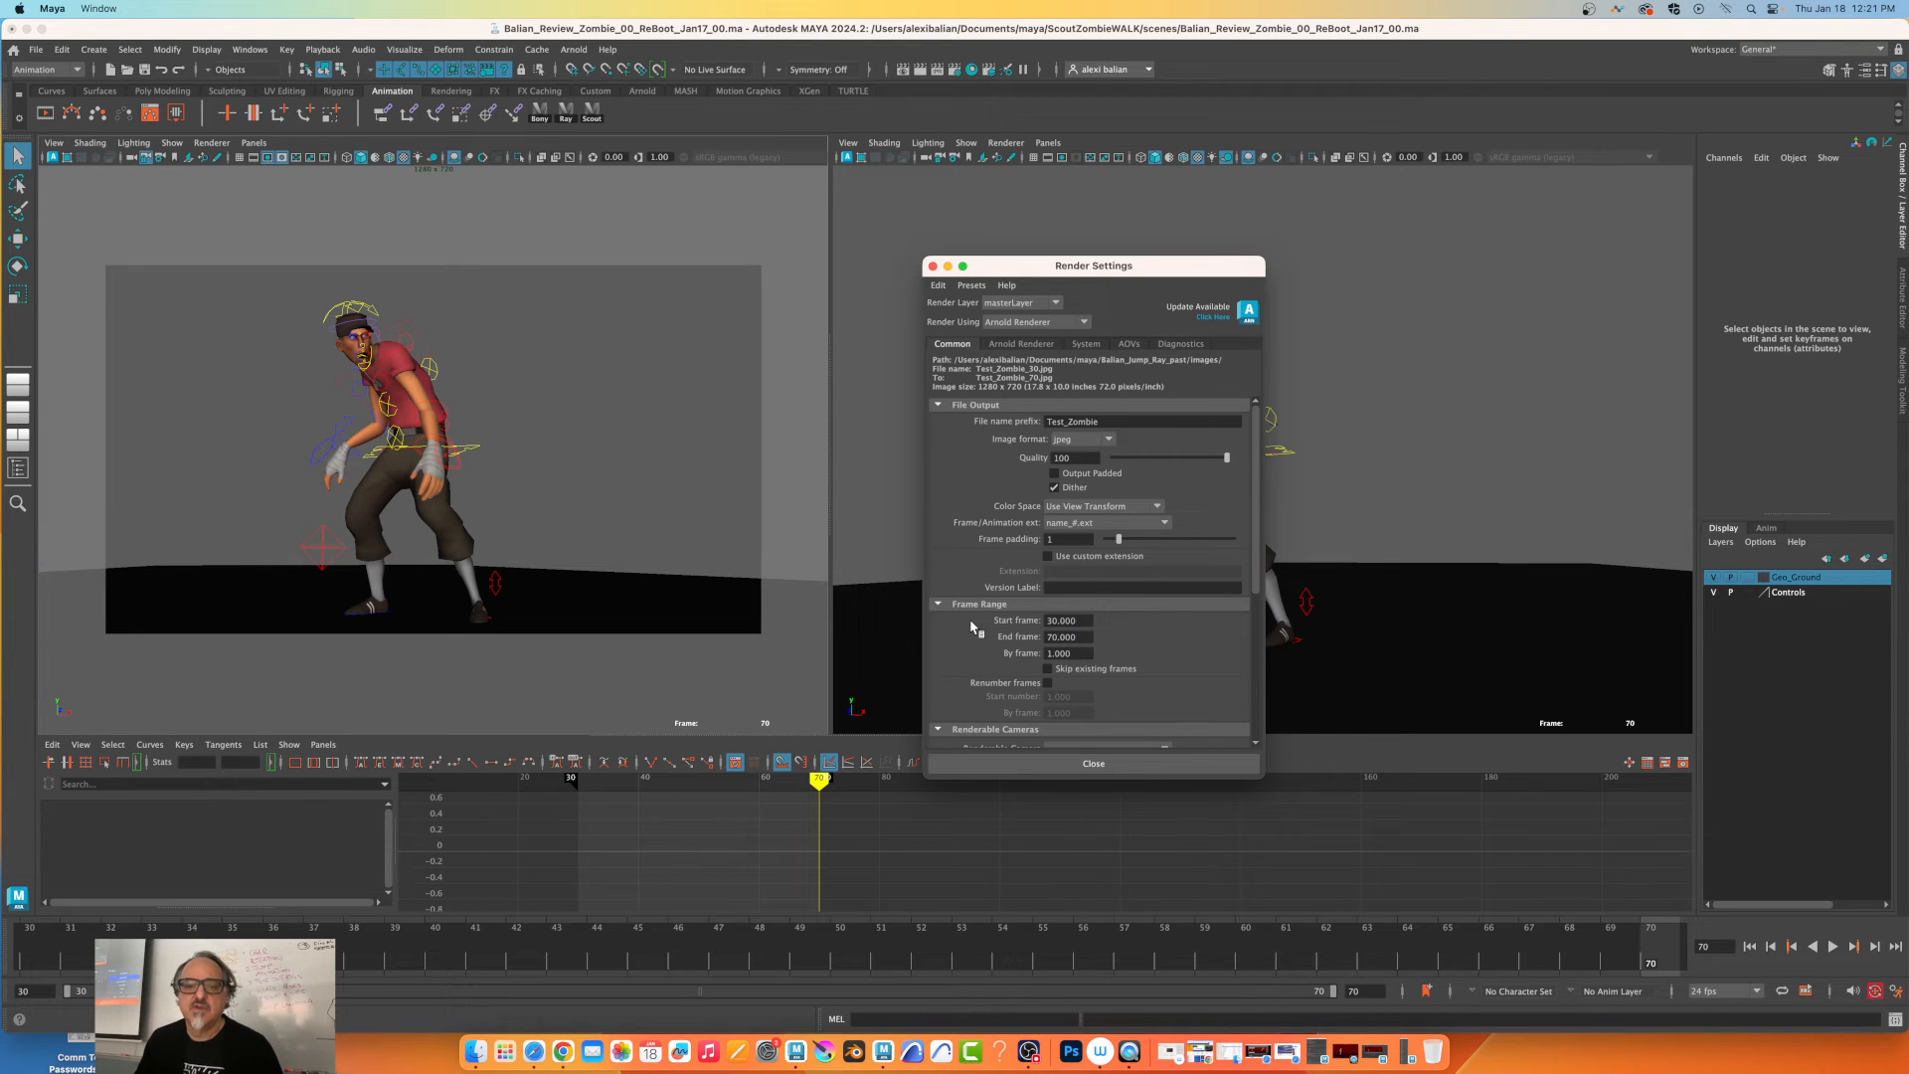
pyautogui.tripleClick(1061, 636)
pyautogui.write('80.000')
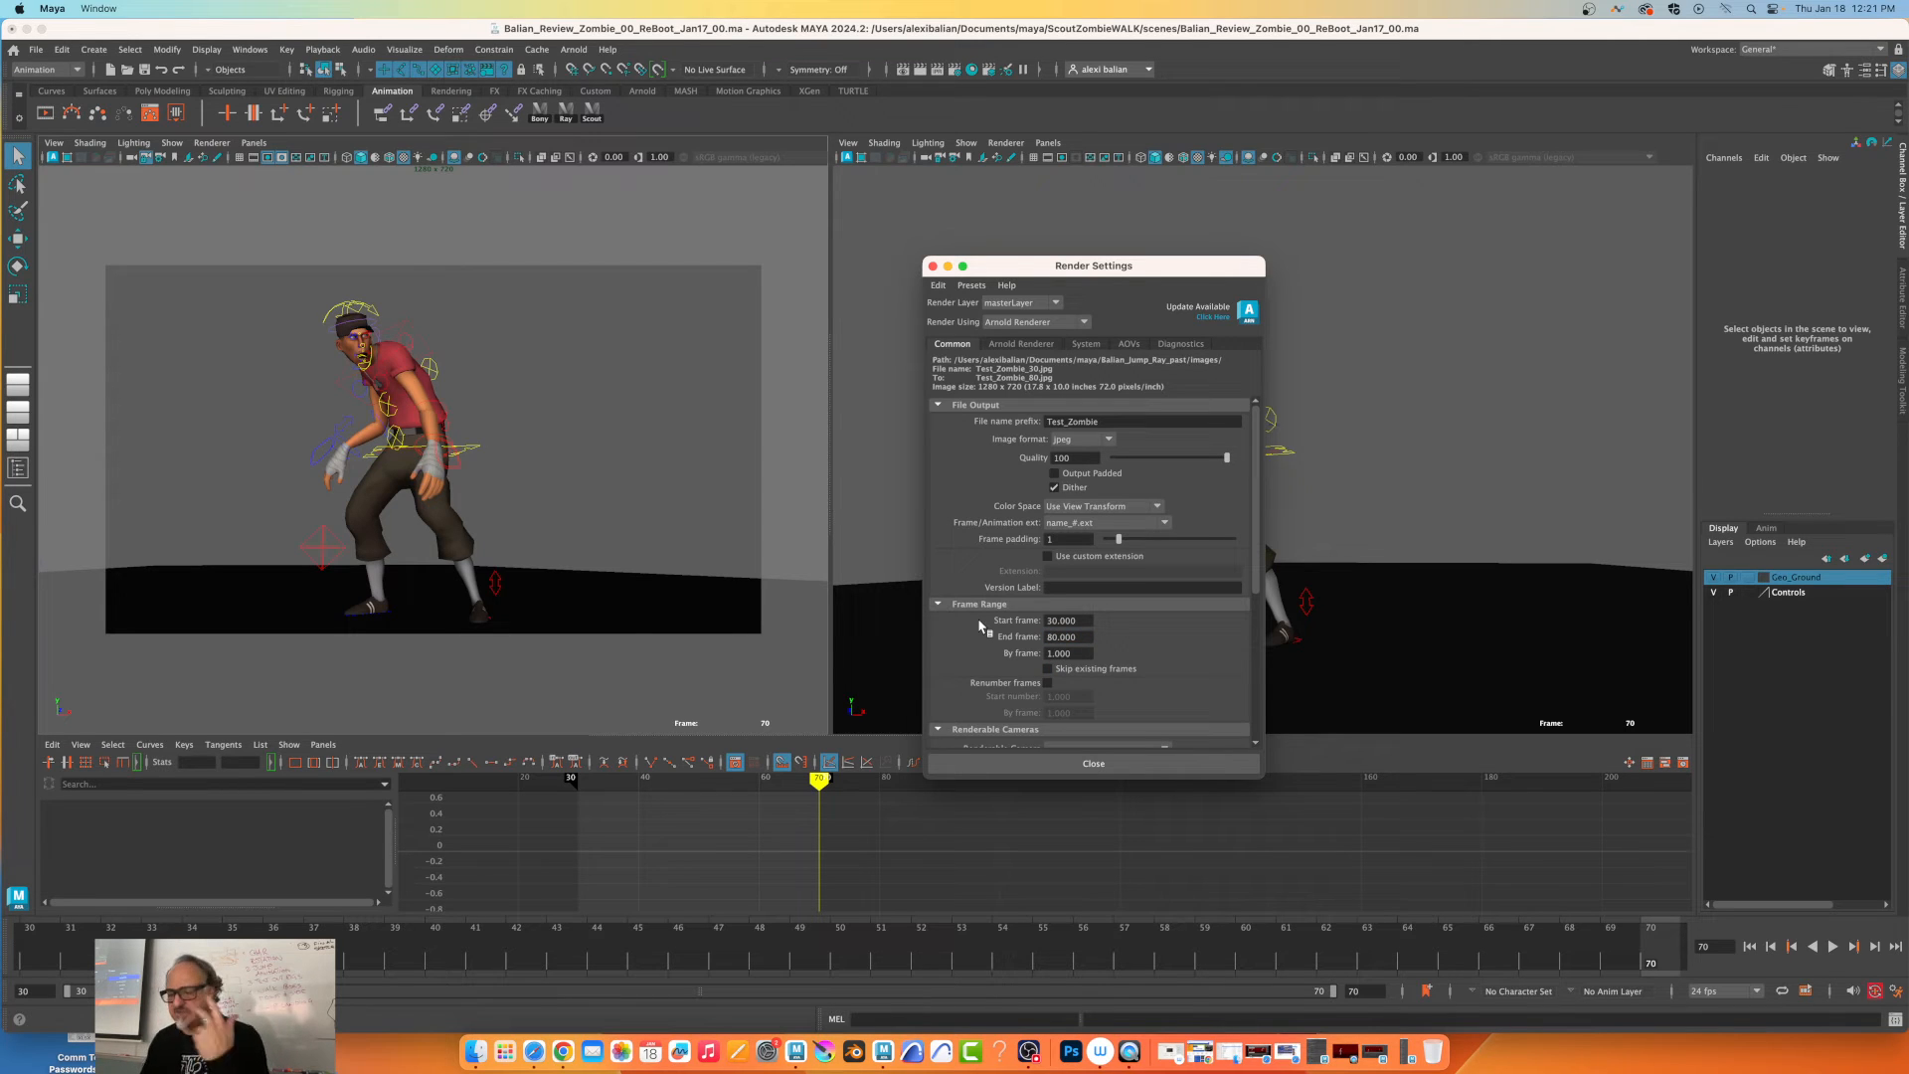
pyautogui.scroll(-3)
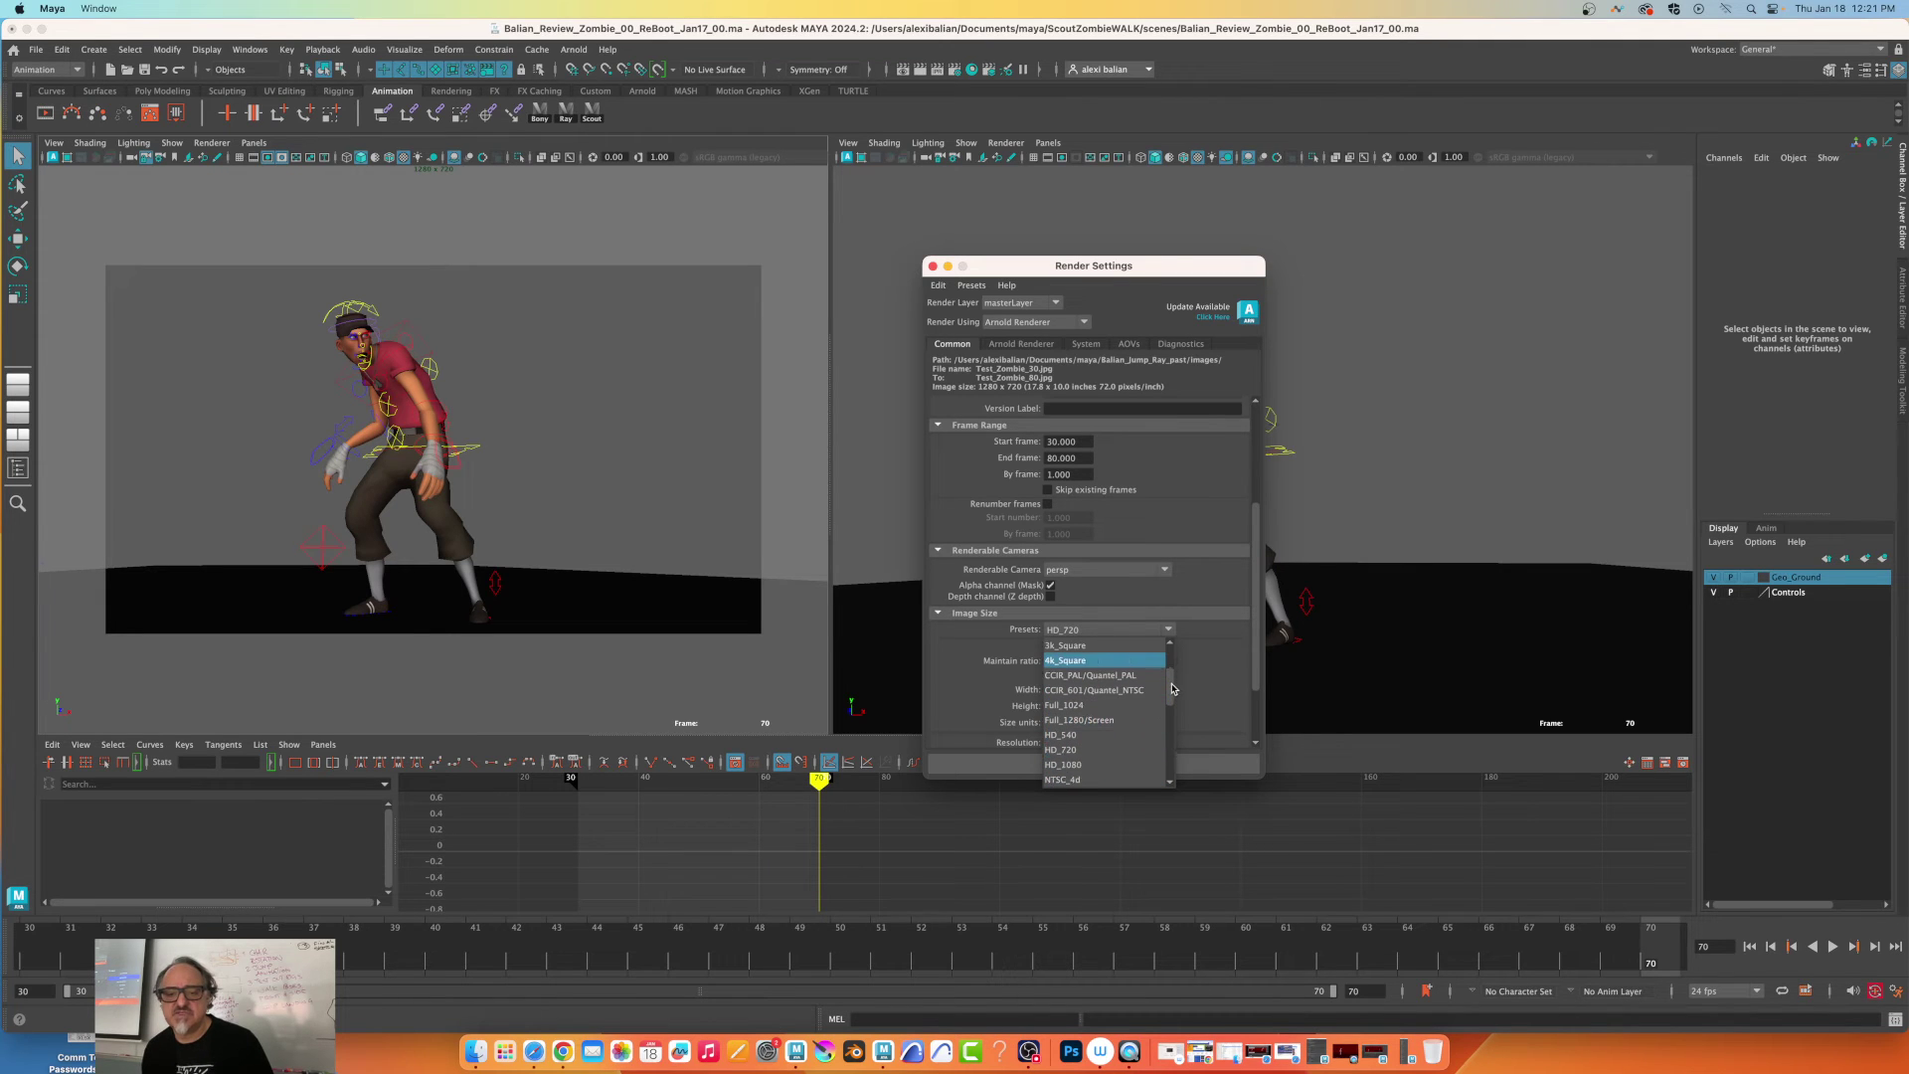
pyautogui.click(1063, 764)
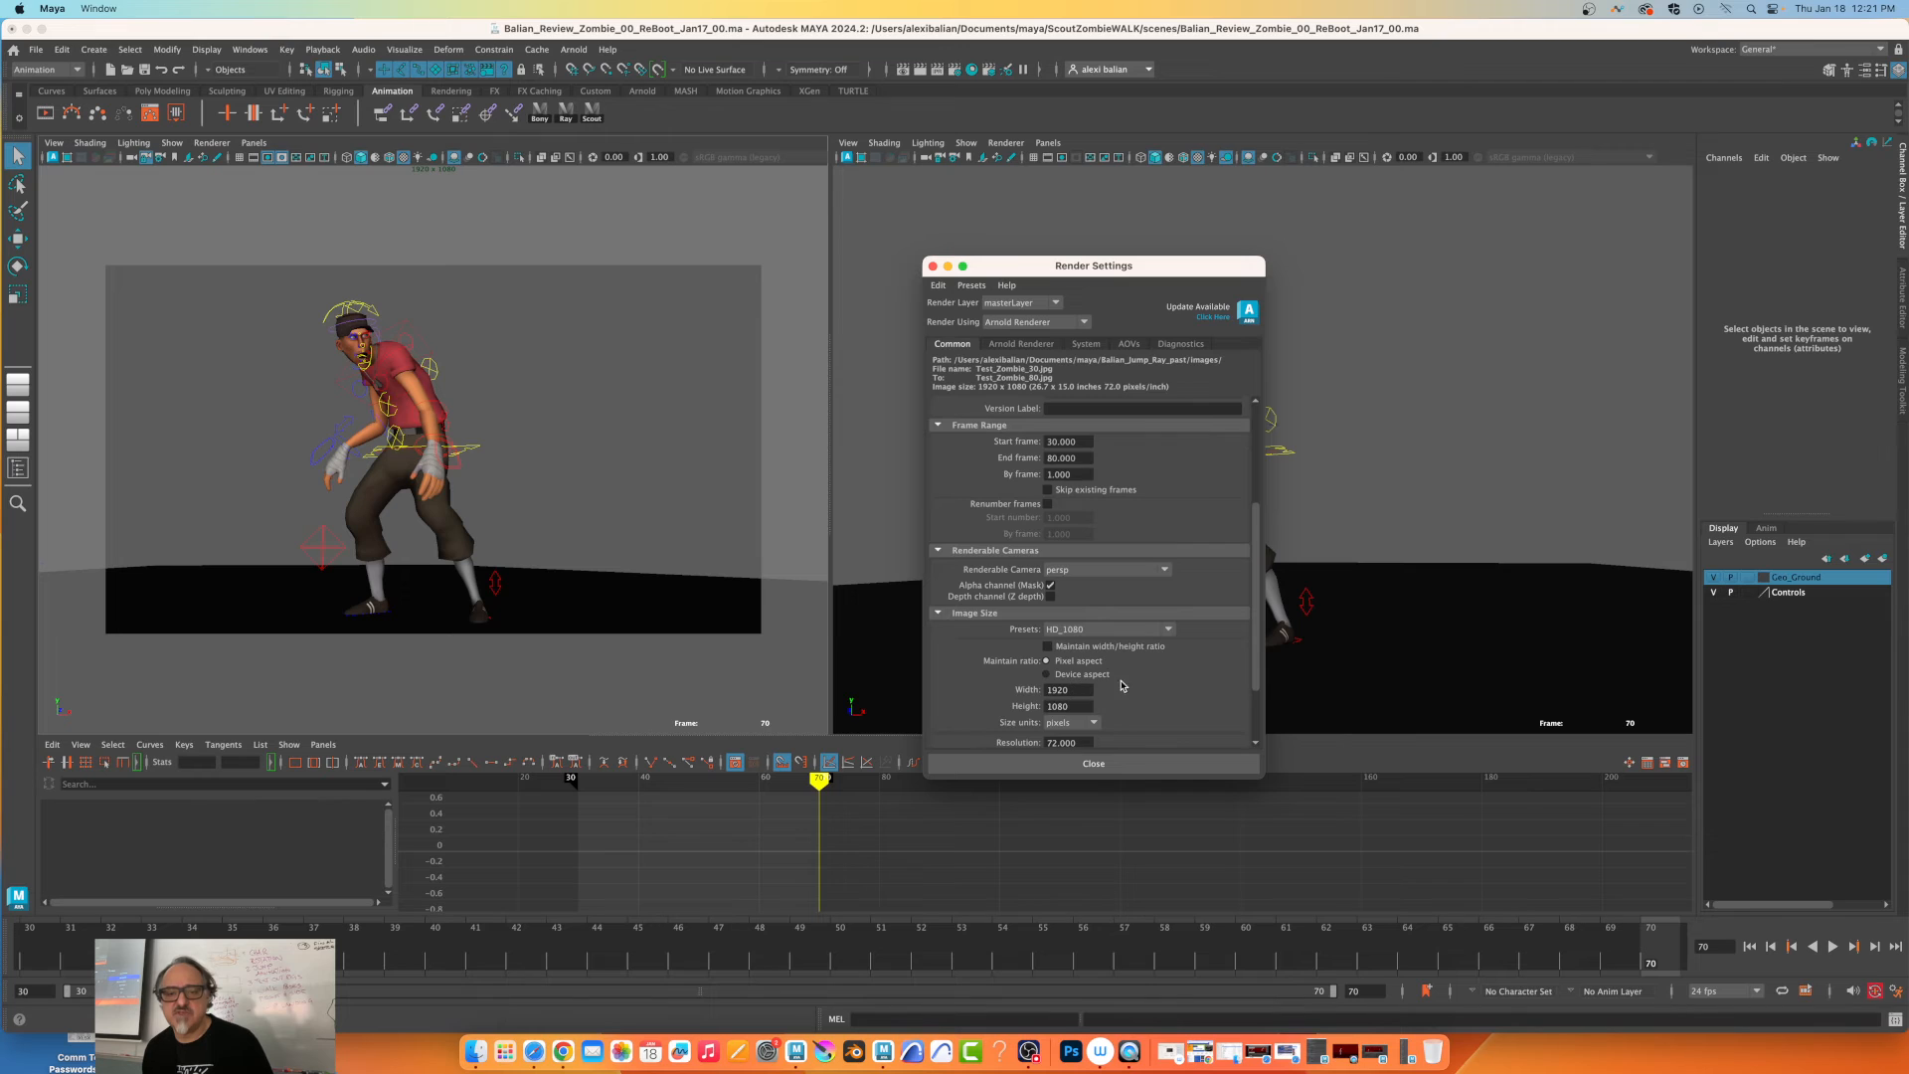
pyautogui.scroll(-3)
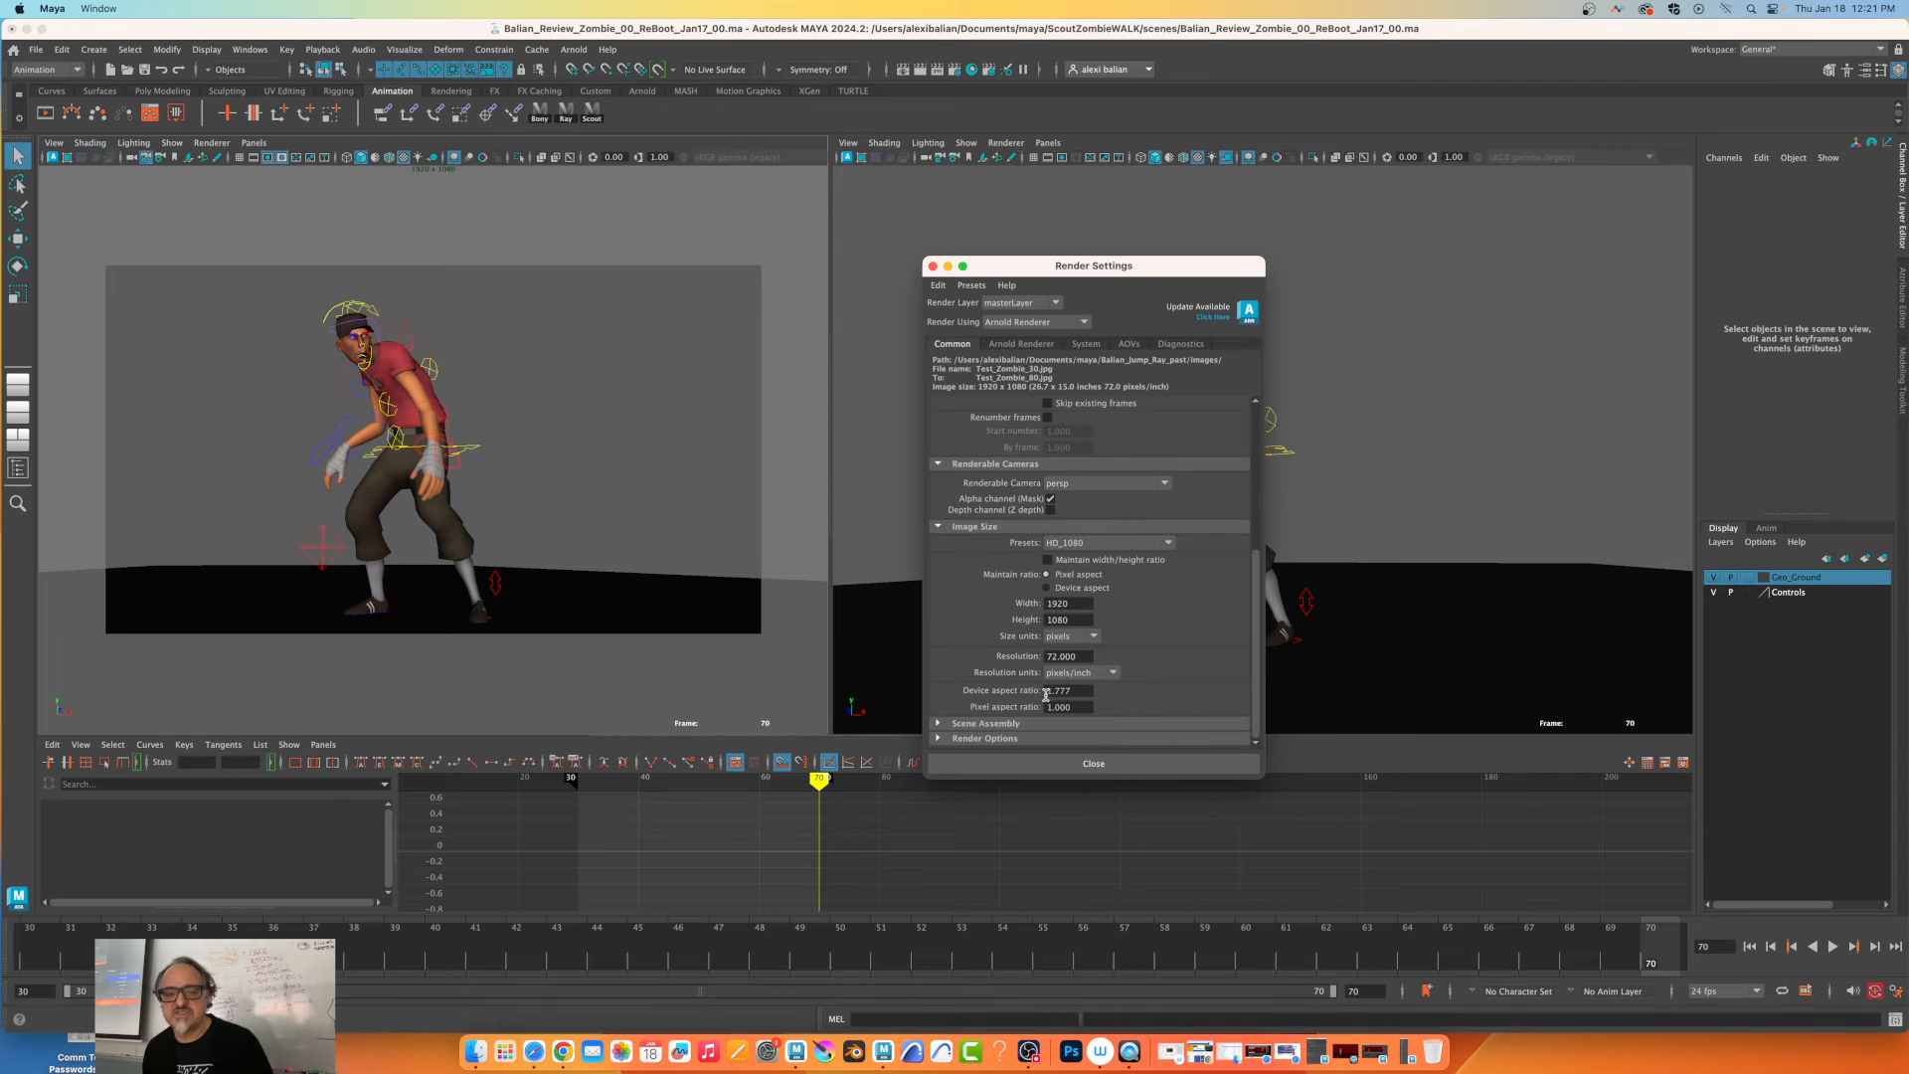
pyautogui.click(1091, 764)
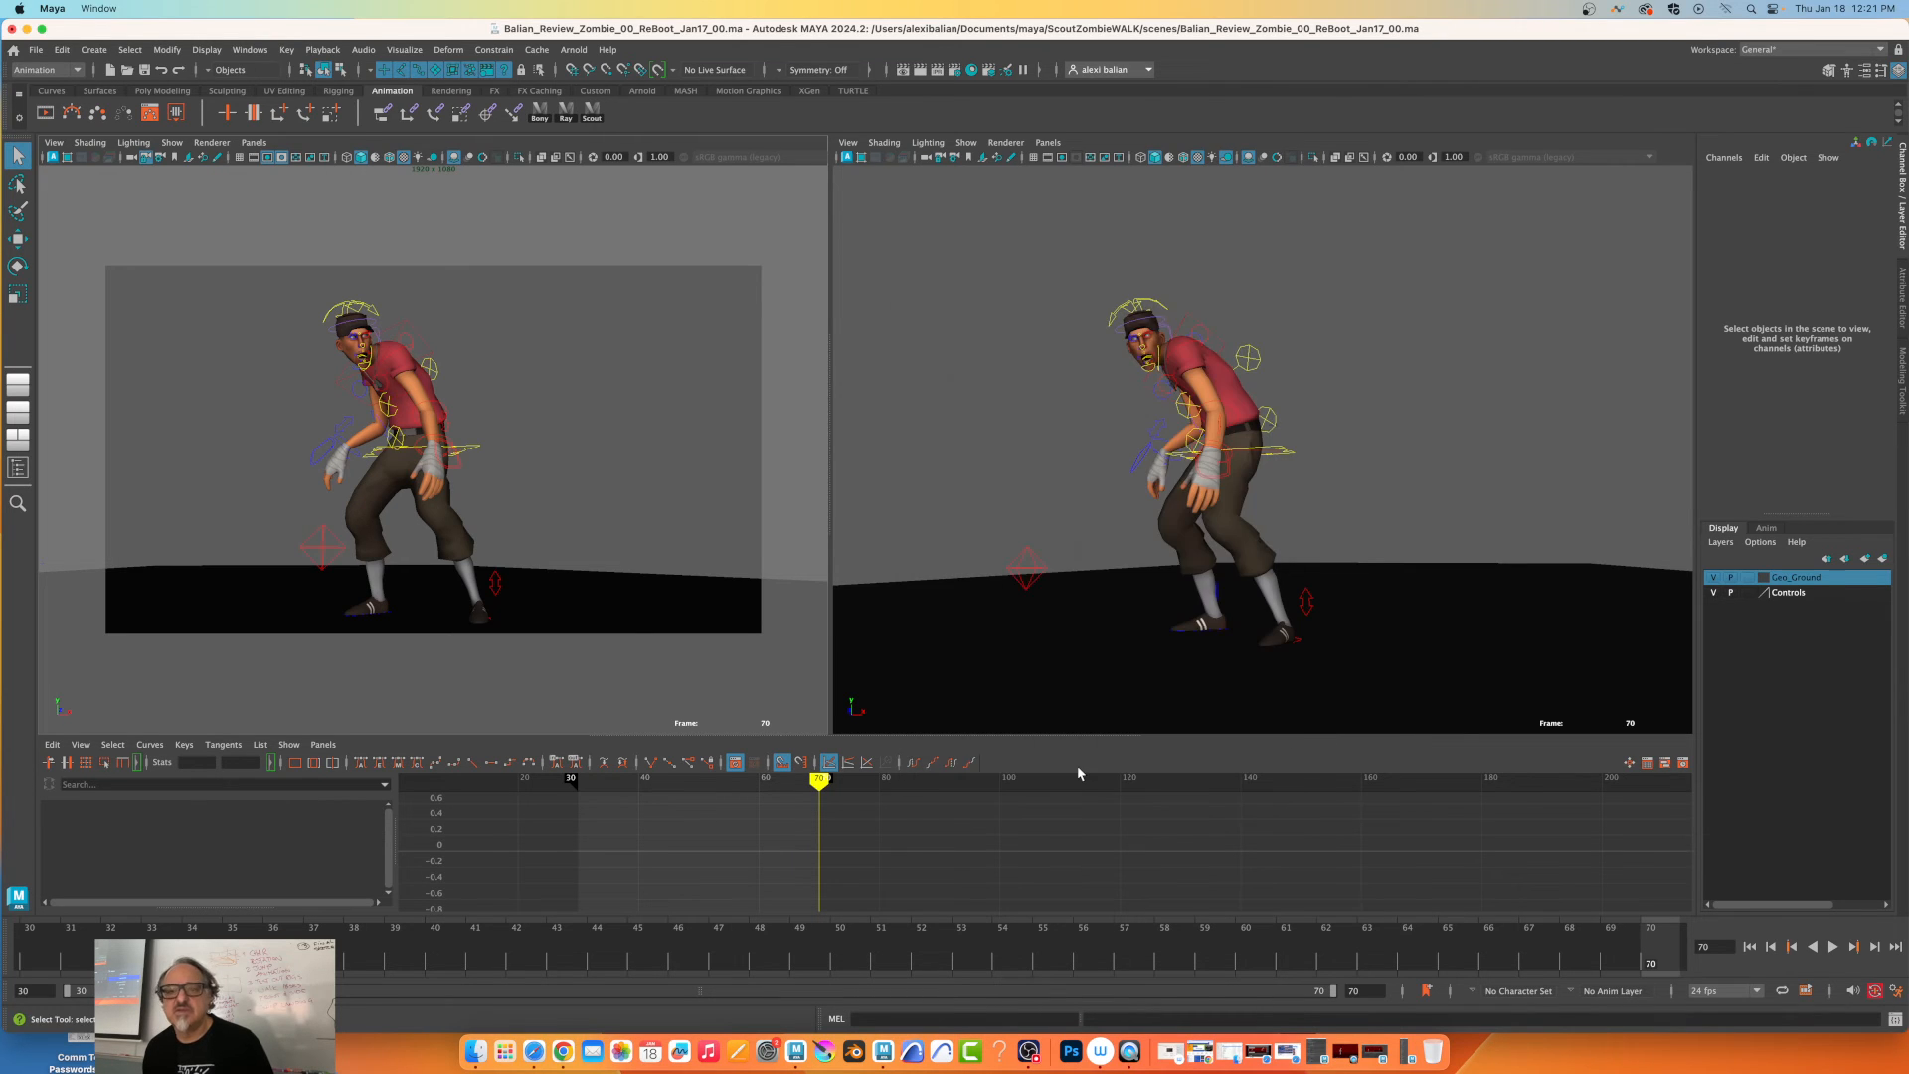
pyautogui.moveTo(1705, 341)
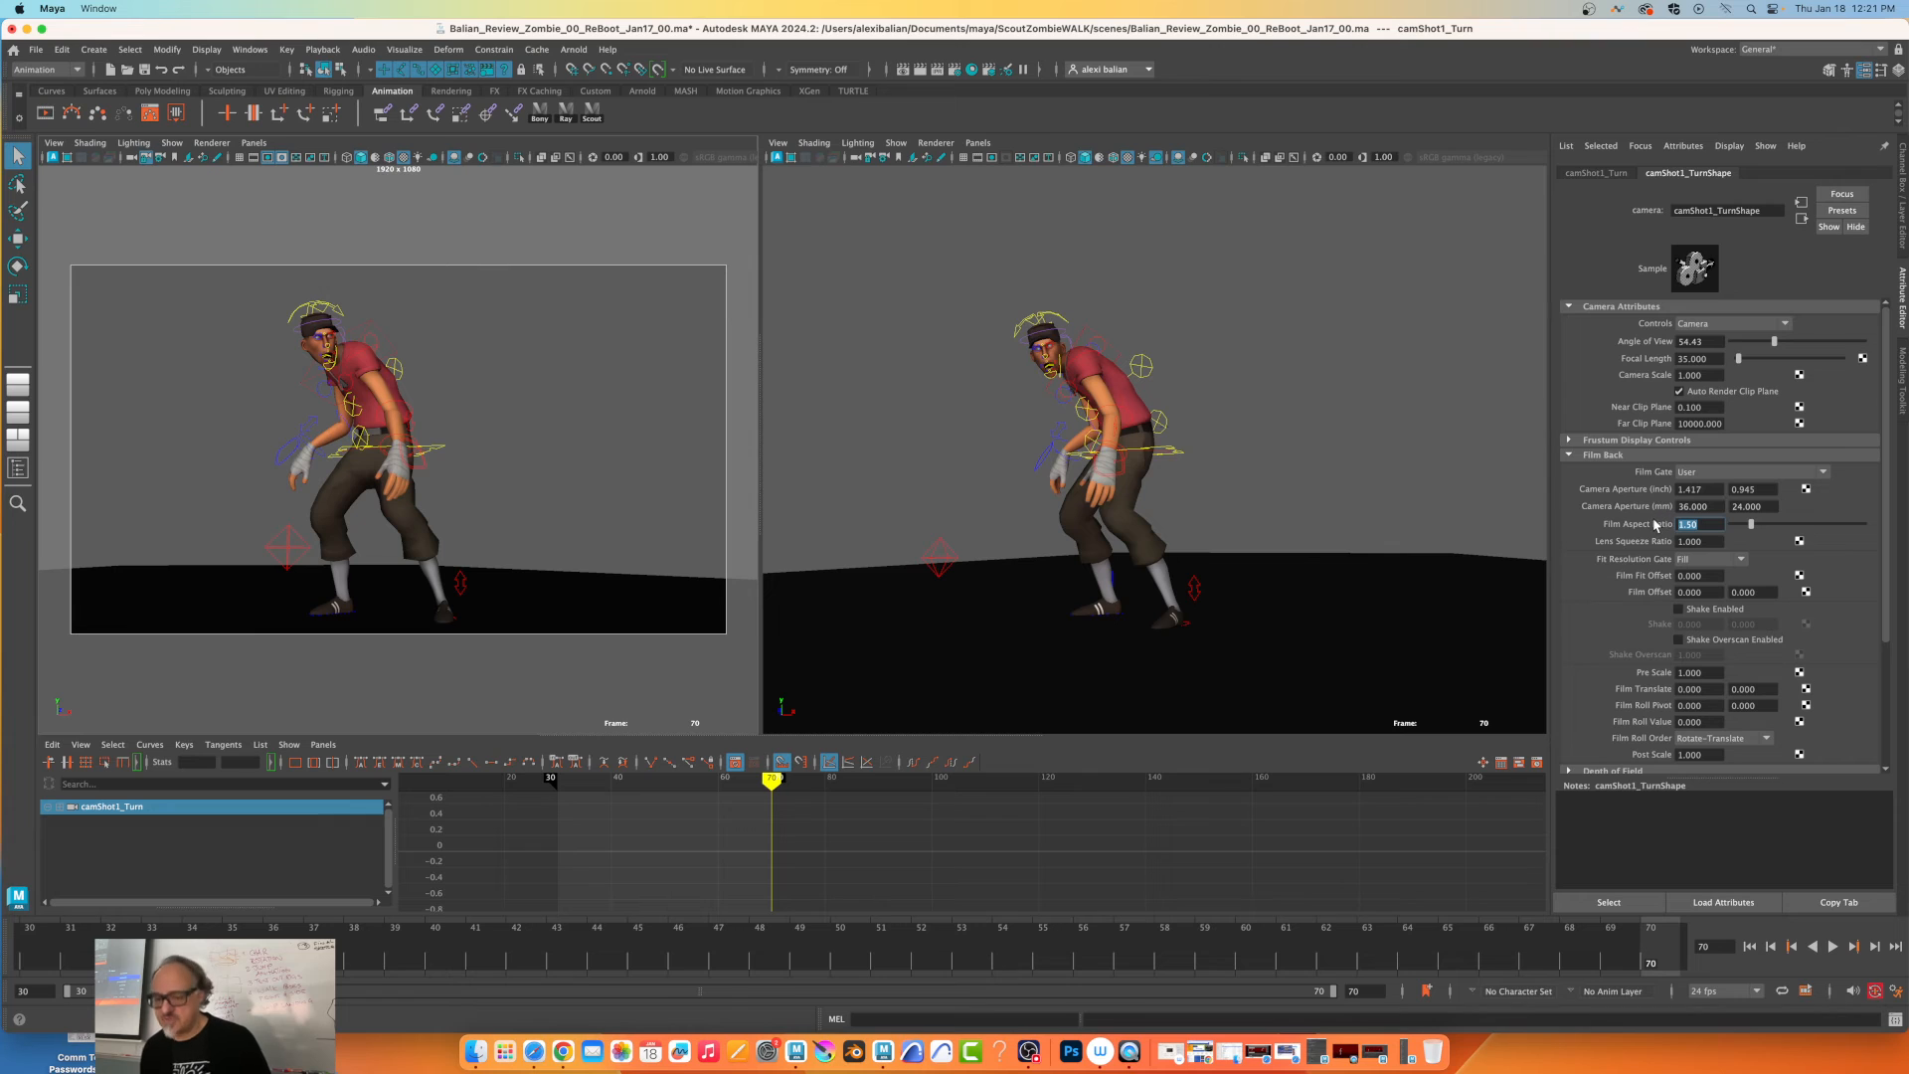
# Give camShot1_TurnShape a 1.77 film aspect ratio and Overscan resolution gate fit.
pyautogui.write('1.77')
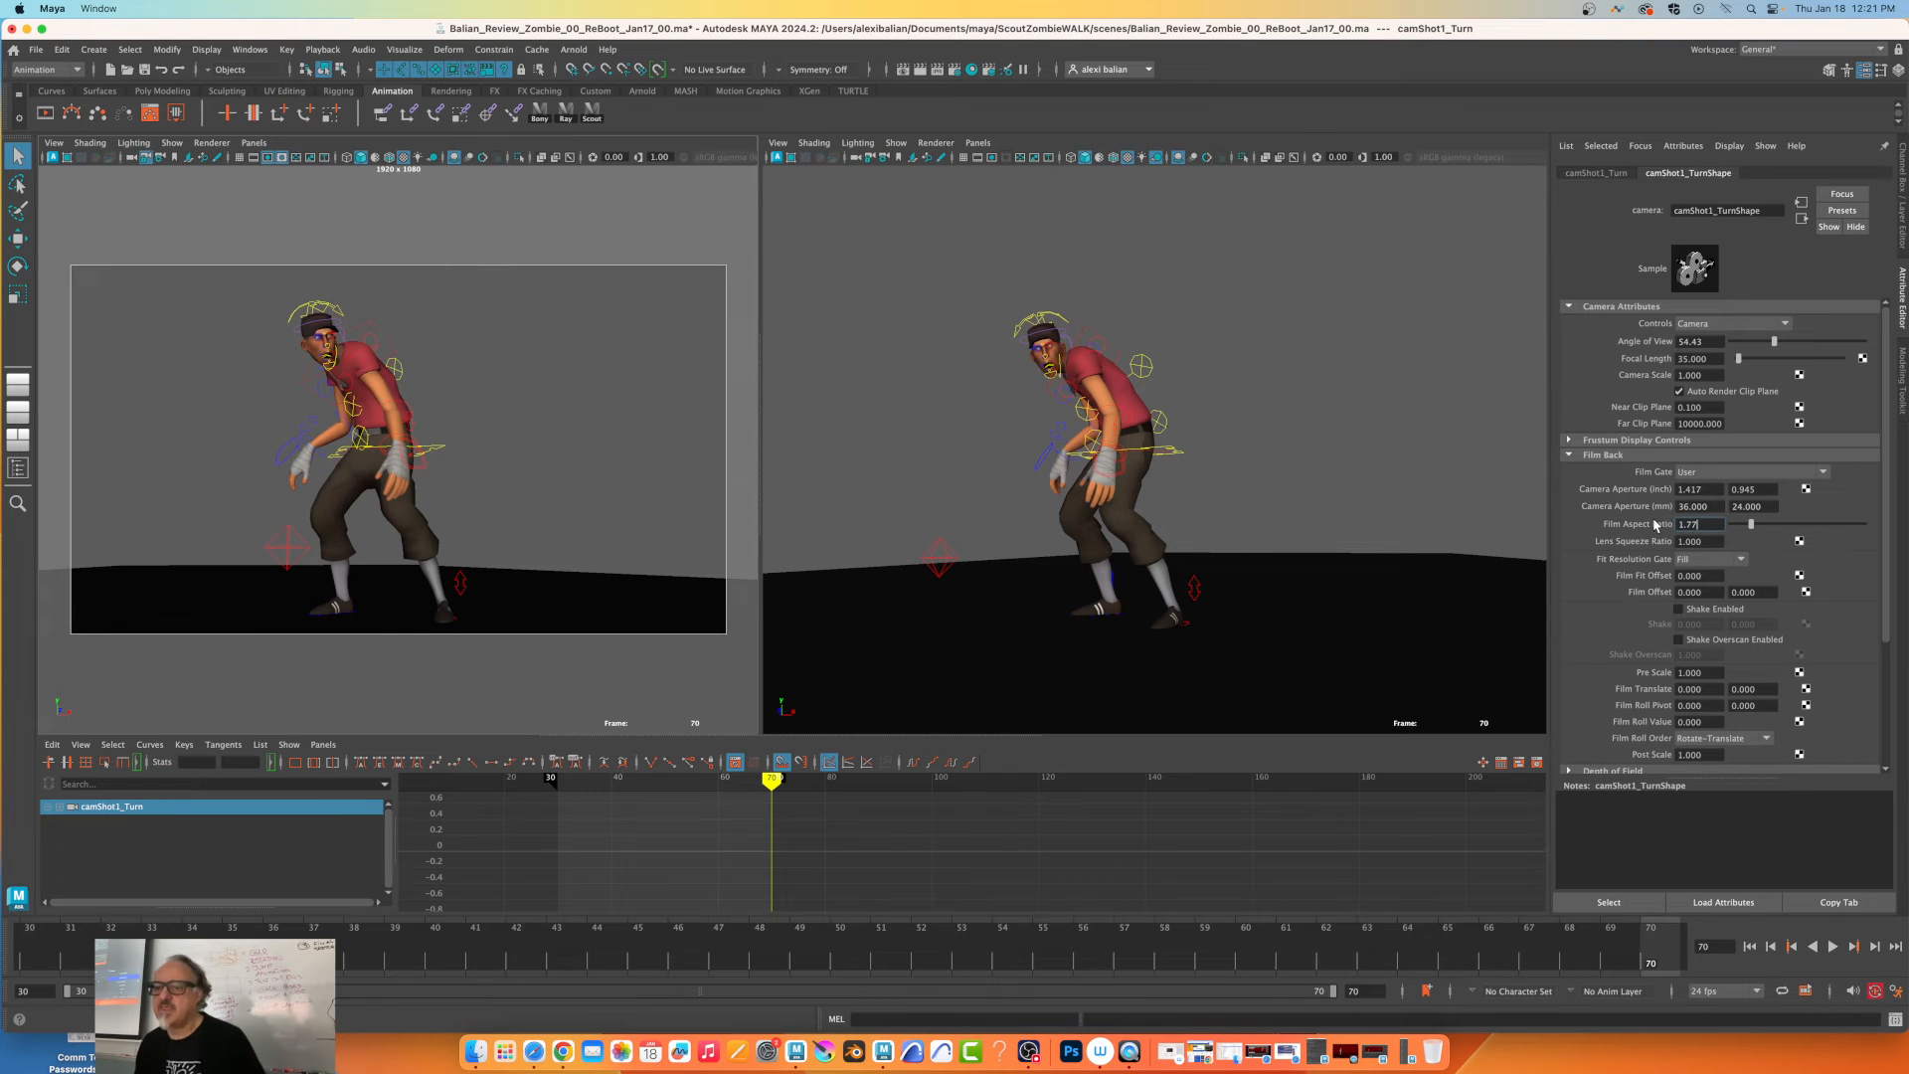
pyautogui.moveTo(1656, 634)
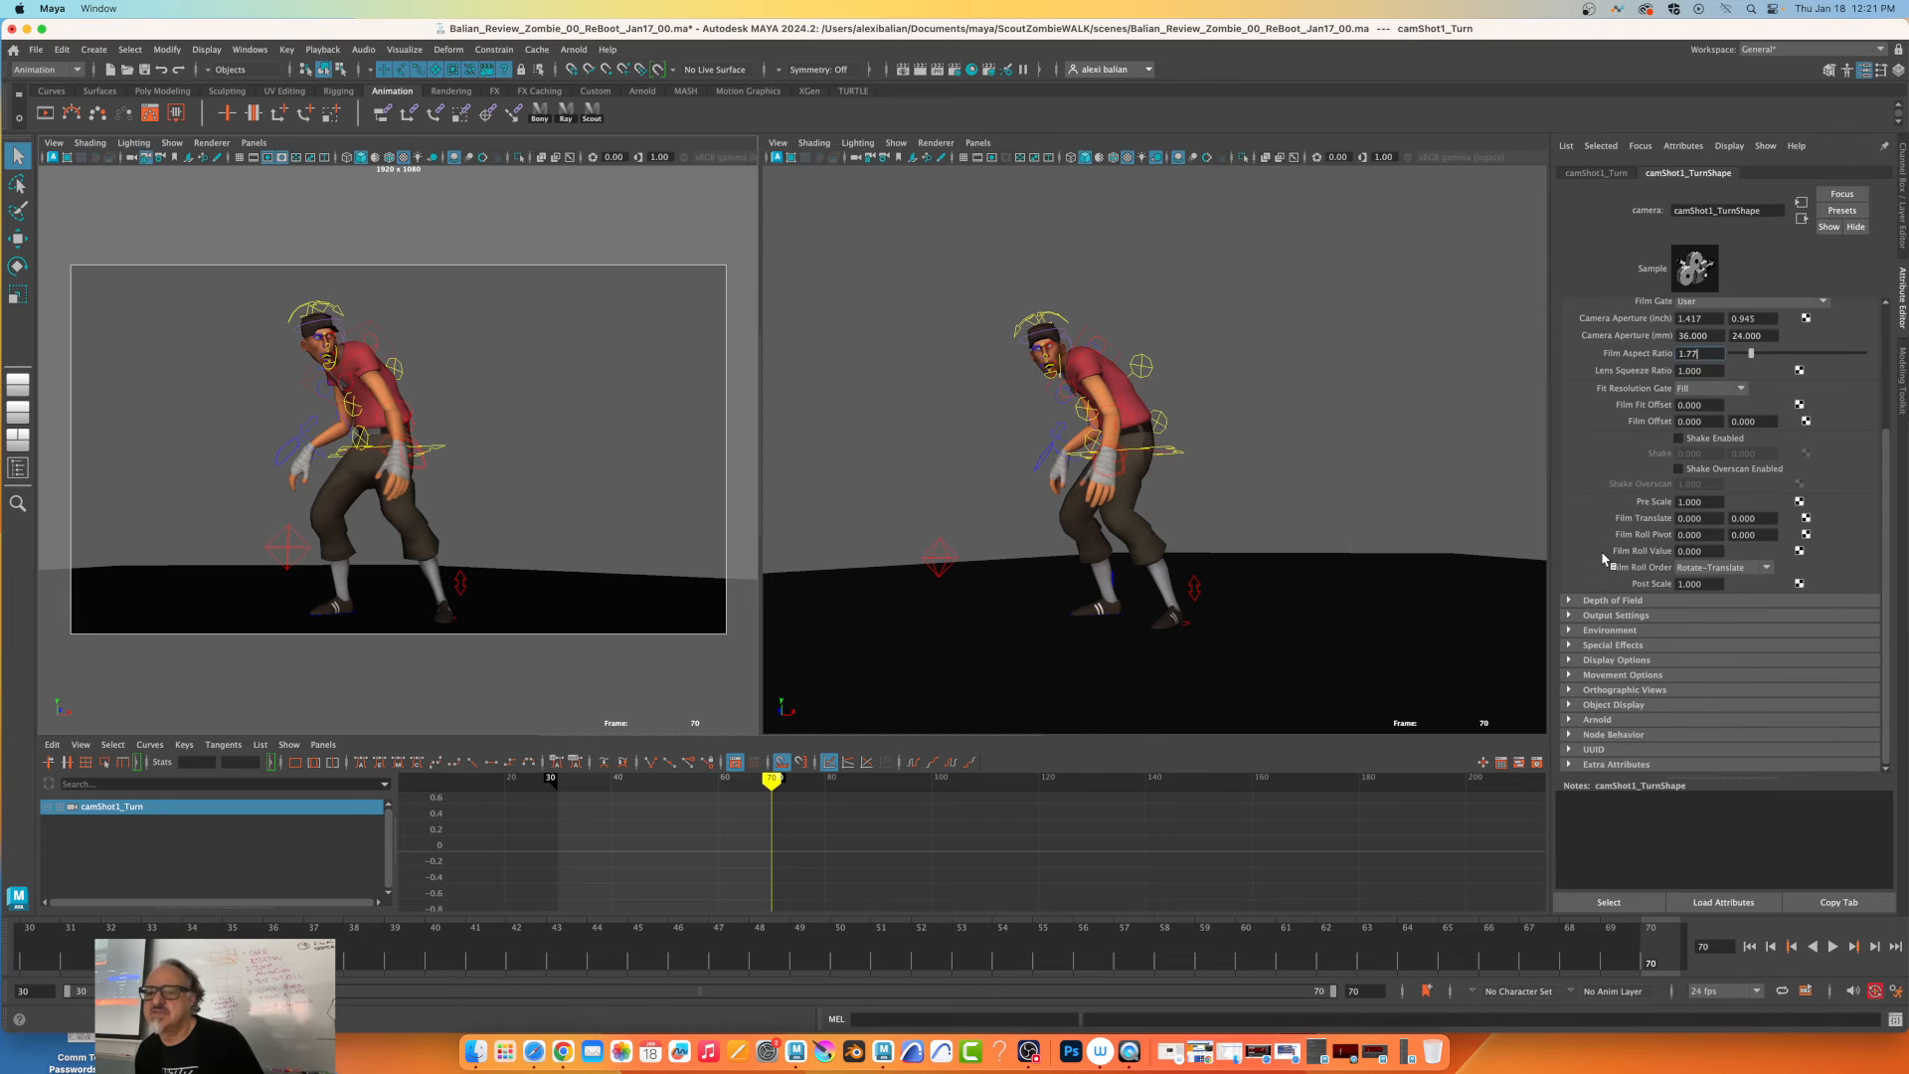
pyautogui.moveTo(1598, 618)
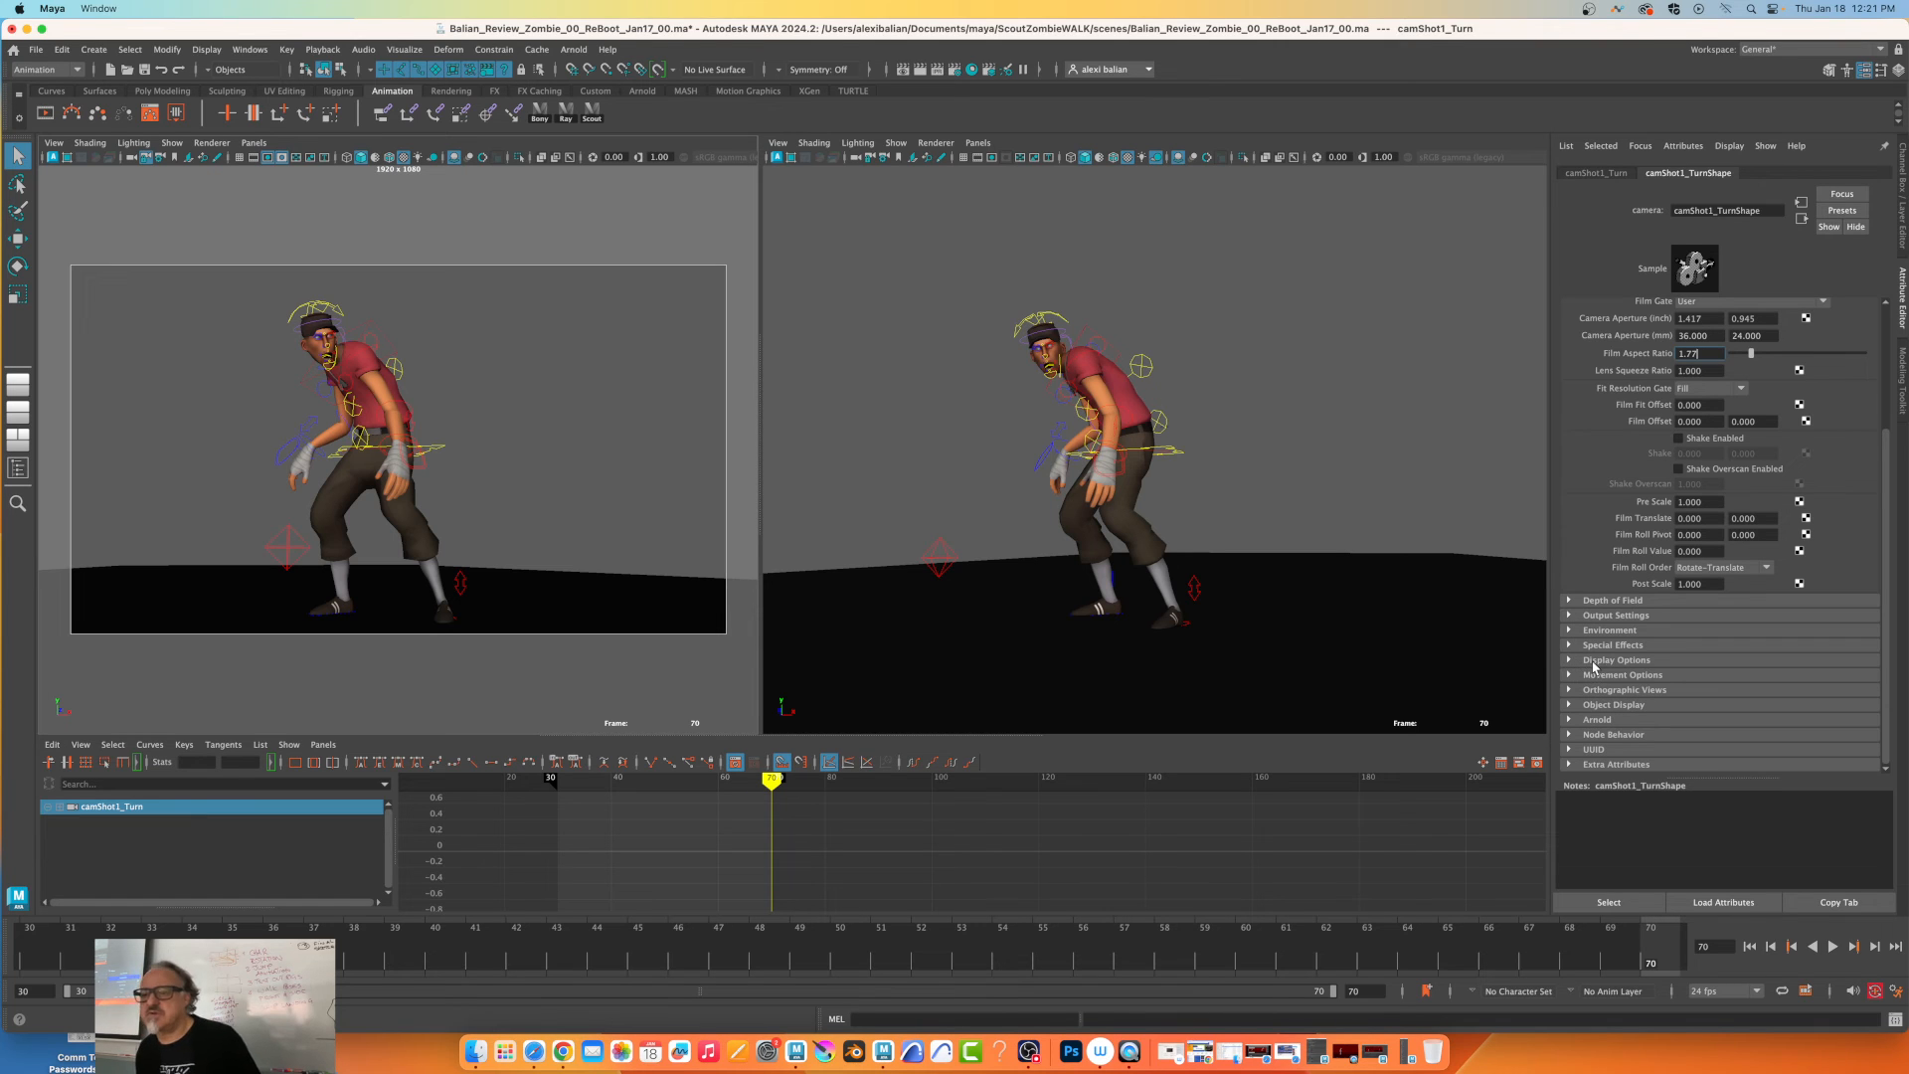
pyautogui.click(1617, 305)
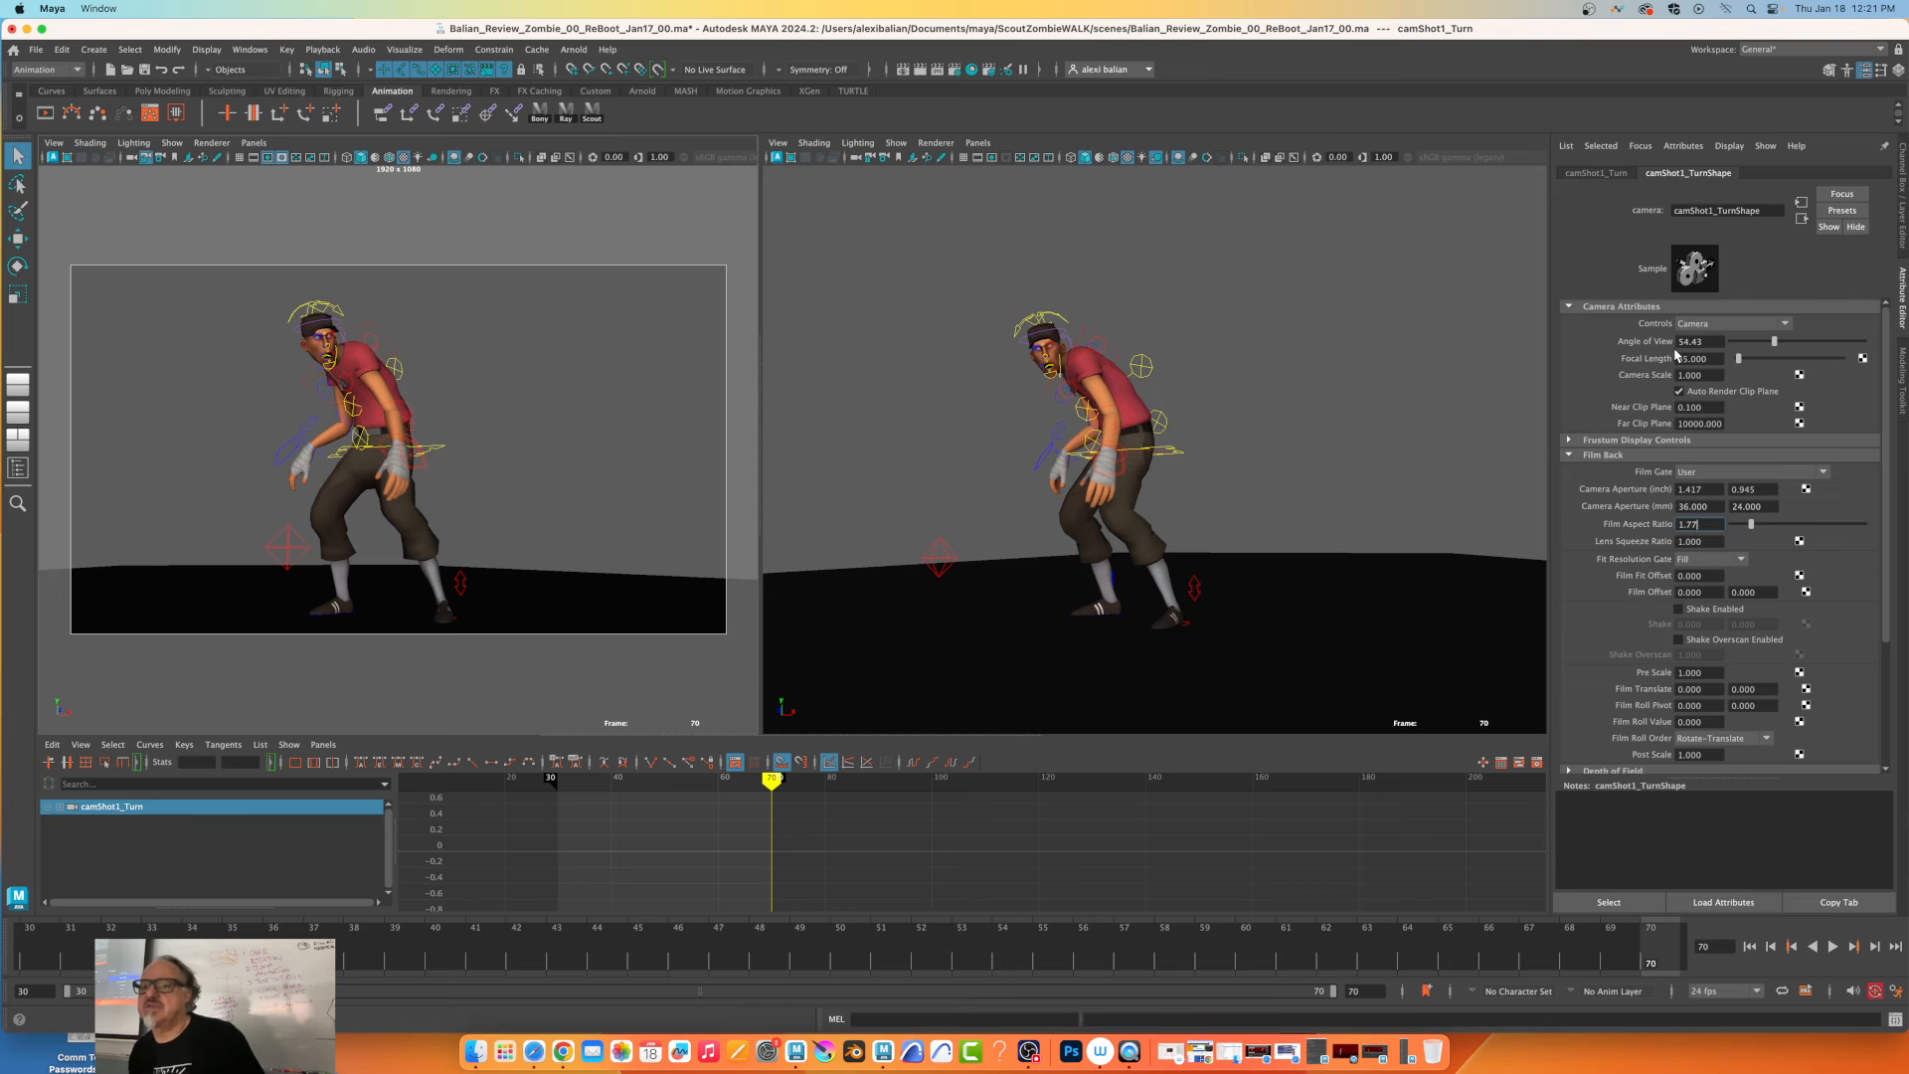
pyautogui.click(1710, 558)
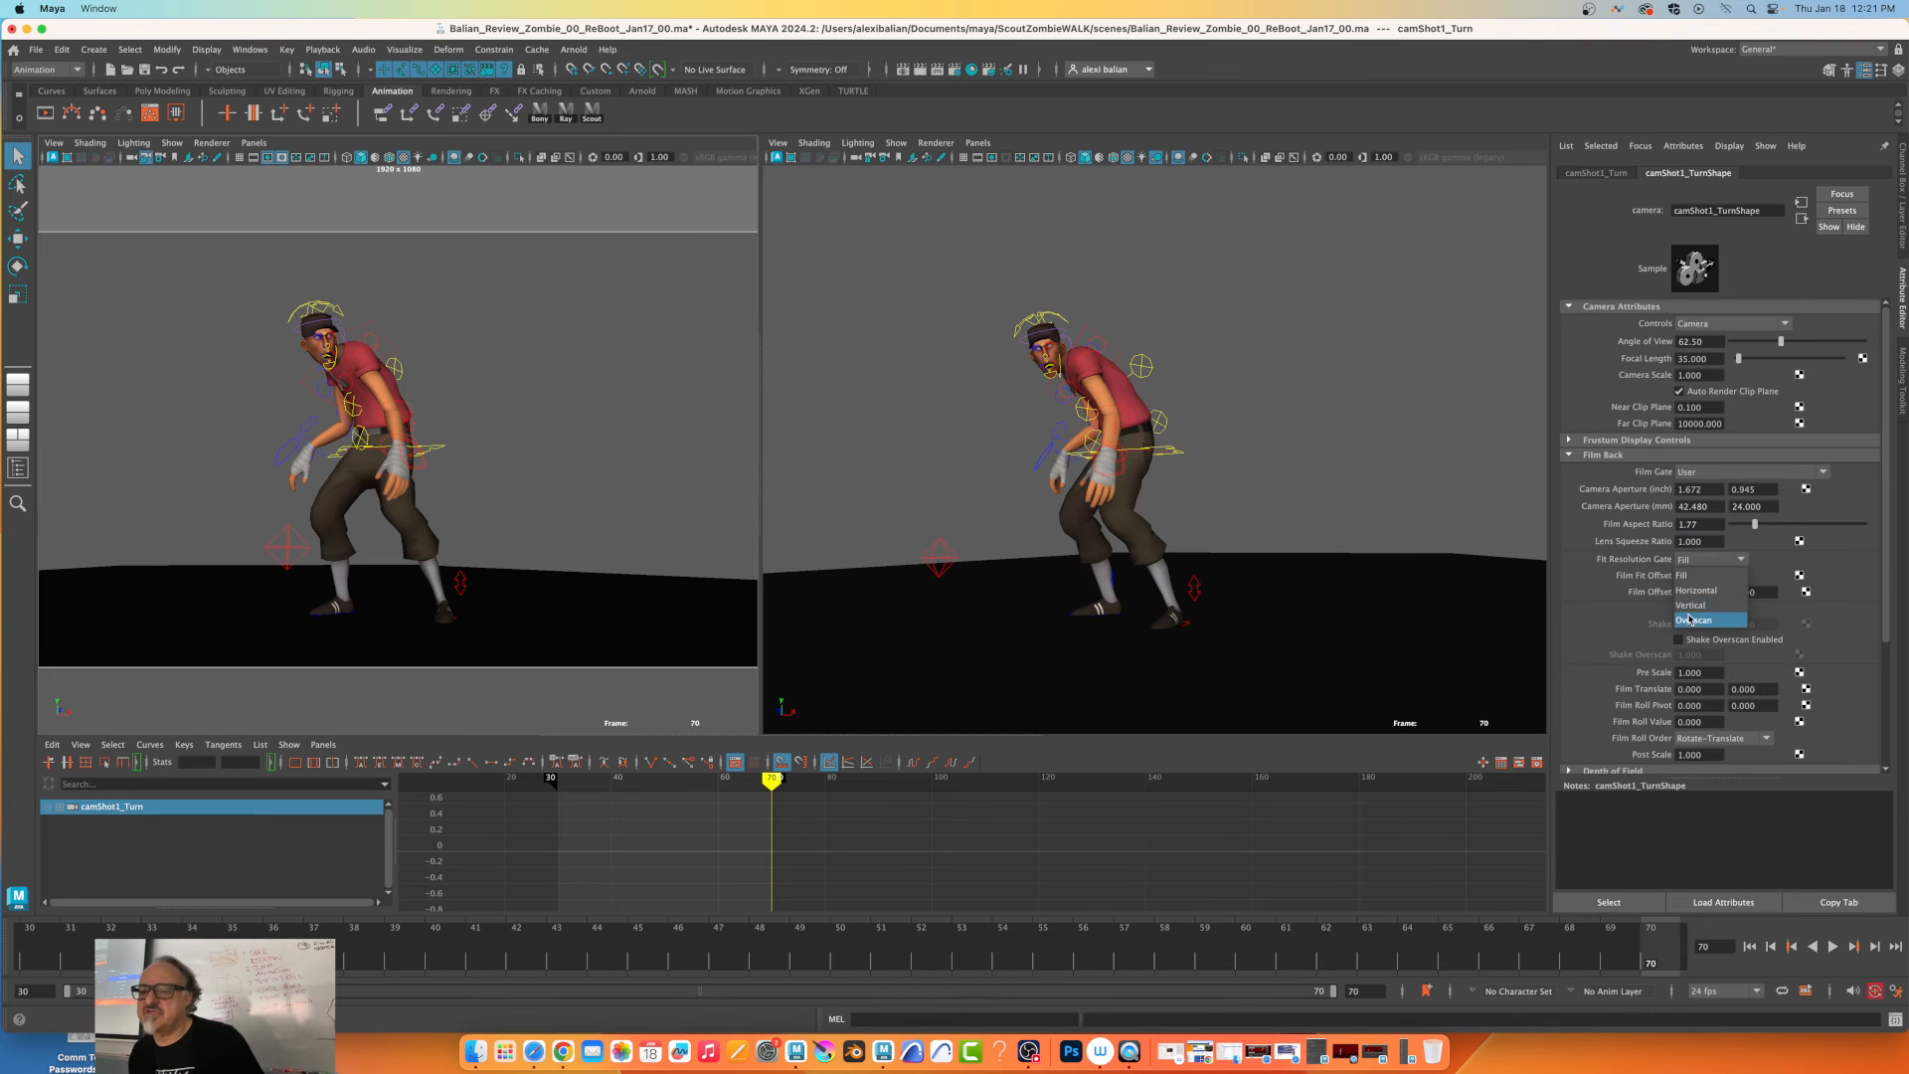
pyautogui.click(1697, 619)
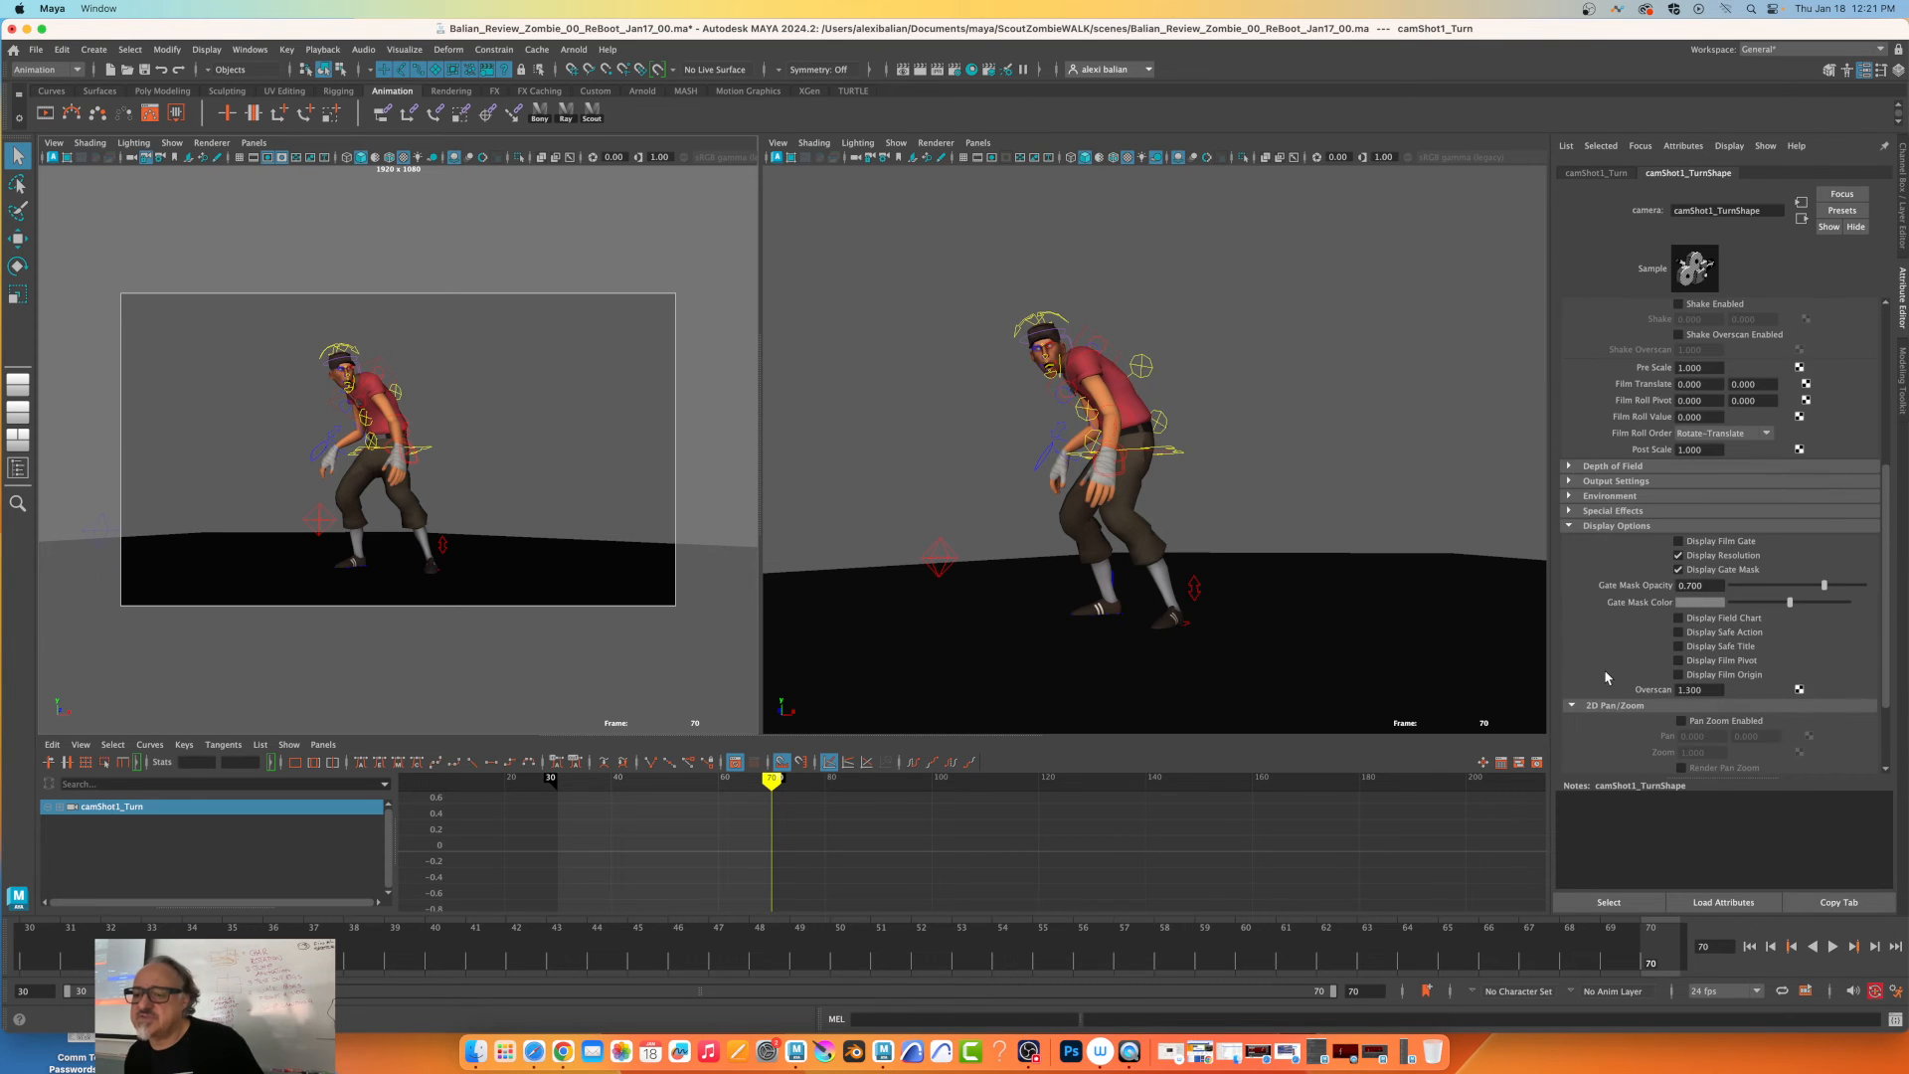
# Turn off Display Gate Mask and Display Resolution for the camShot1_Turn camera.
pyautogui.click(1680, 570)
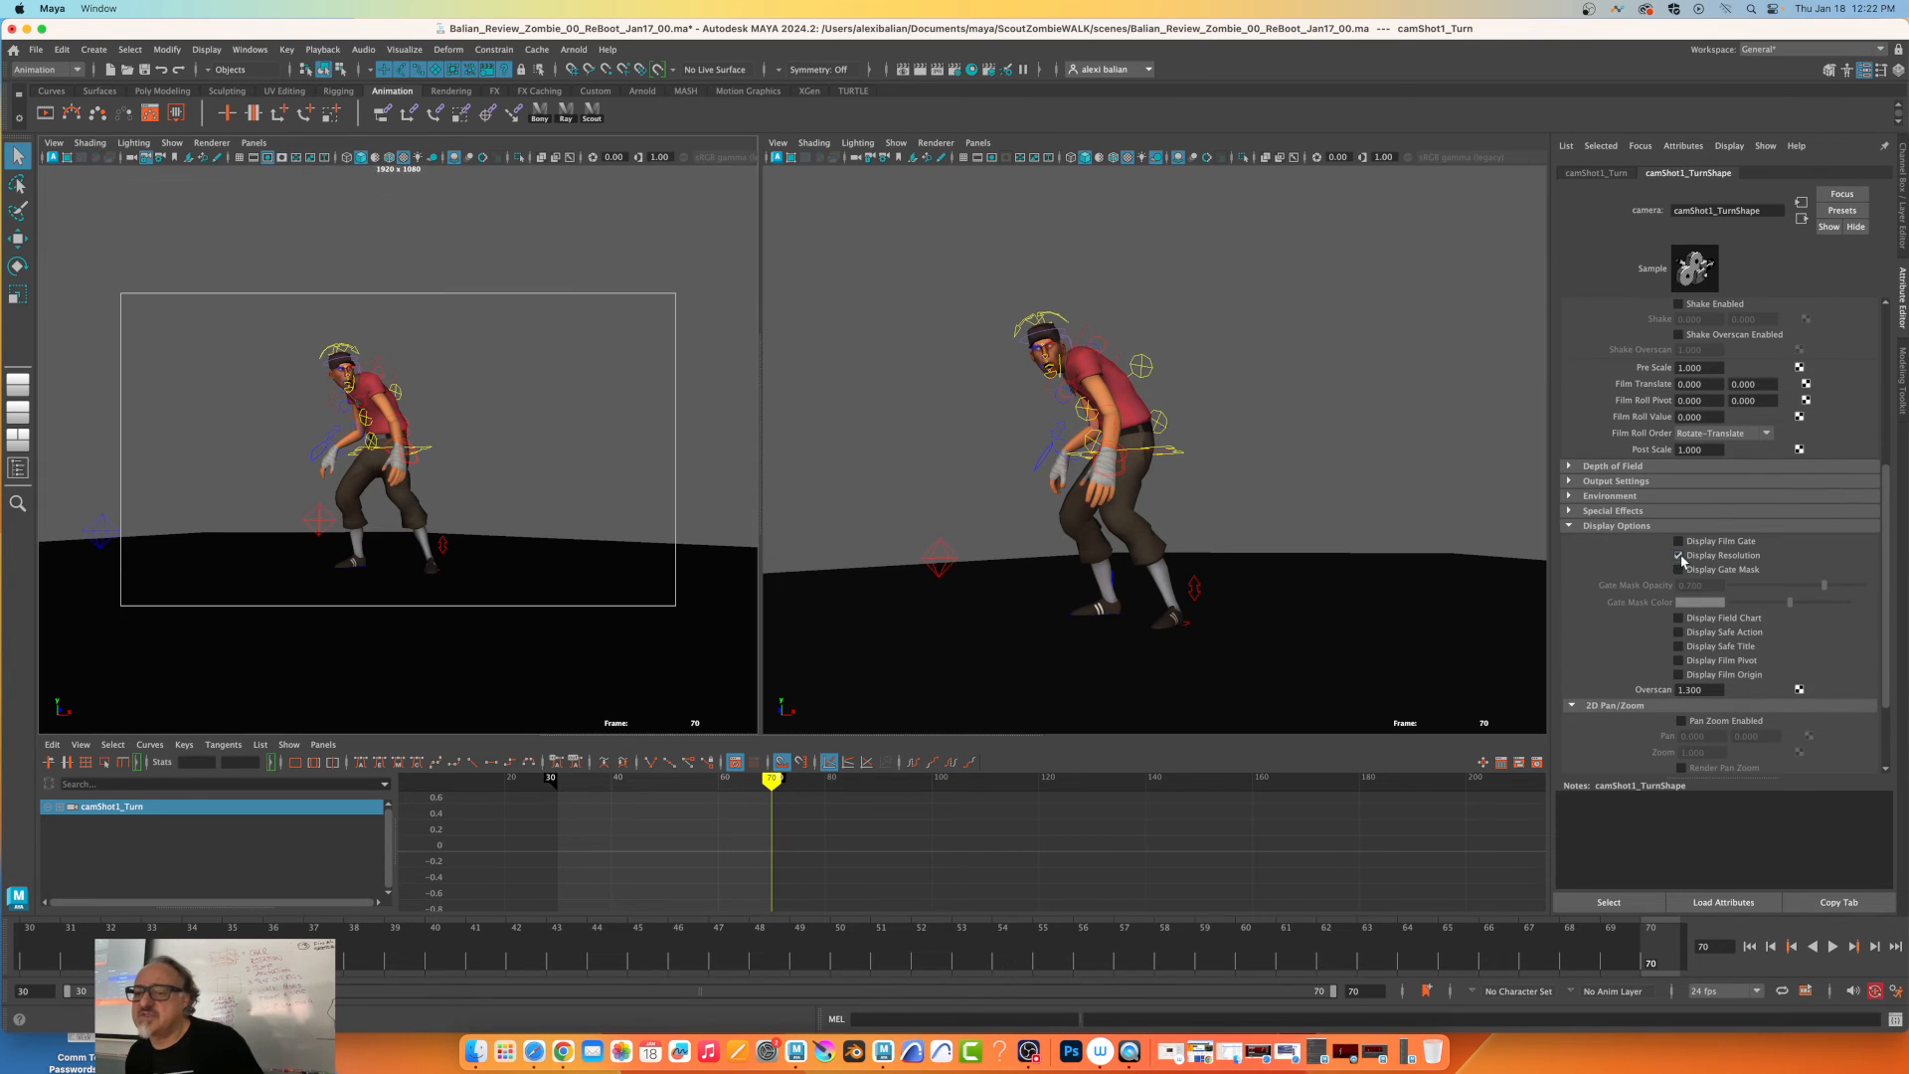
pyautogui.click(1681, 555)
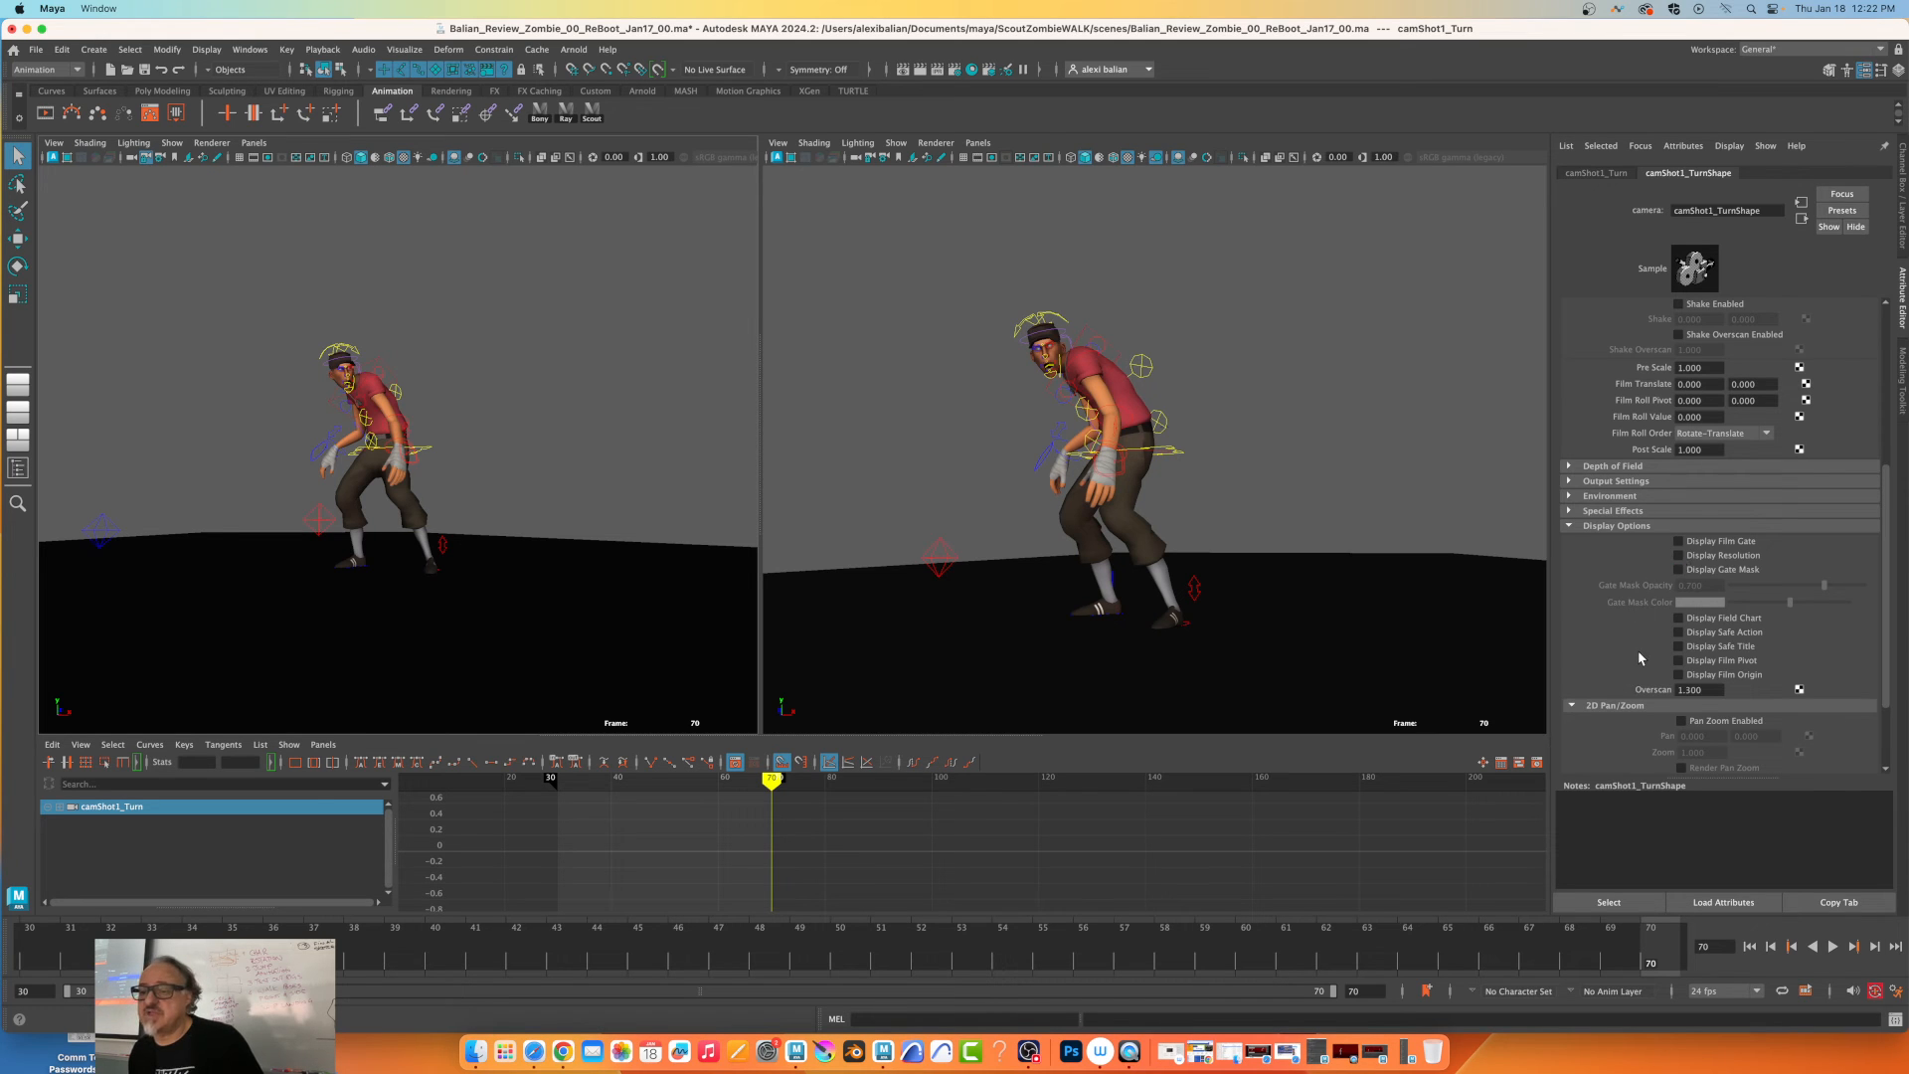
# Set the playblast display size to From Render Settings and open the movie file browser.
pyautogui.rightClick(766, 779)
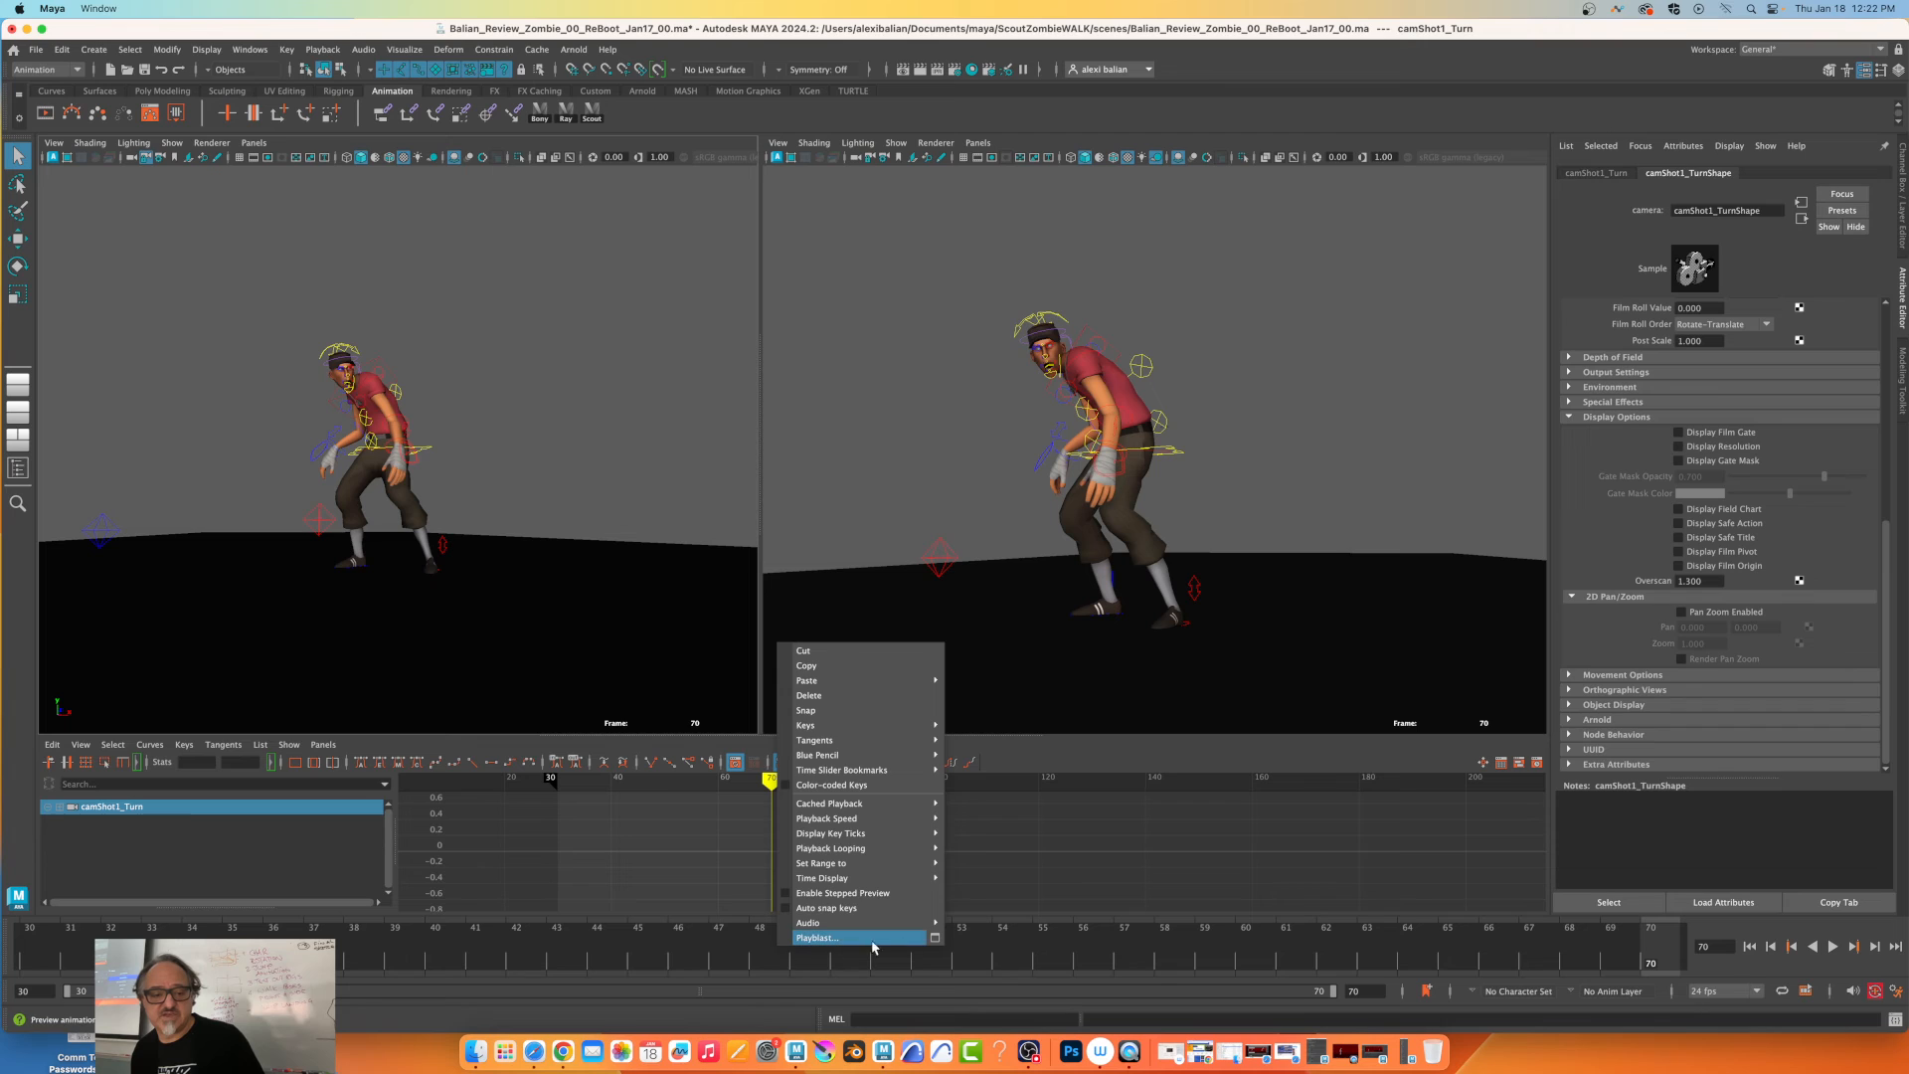
pyautogui.click(815, 938)
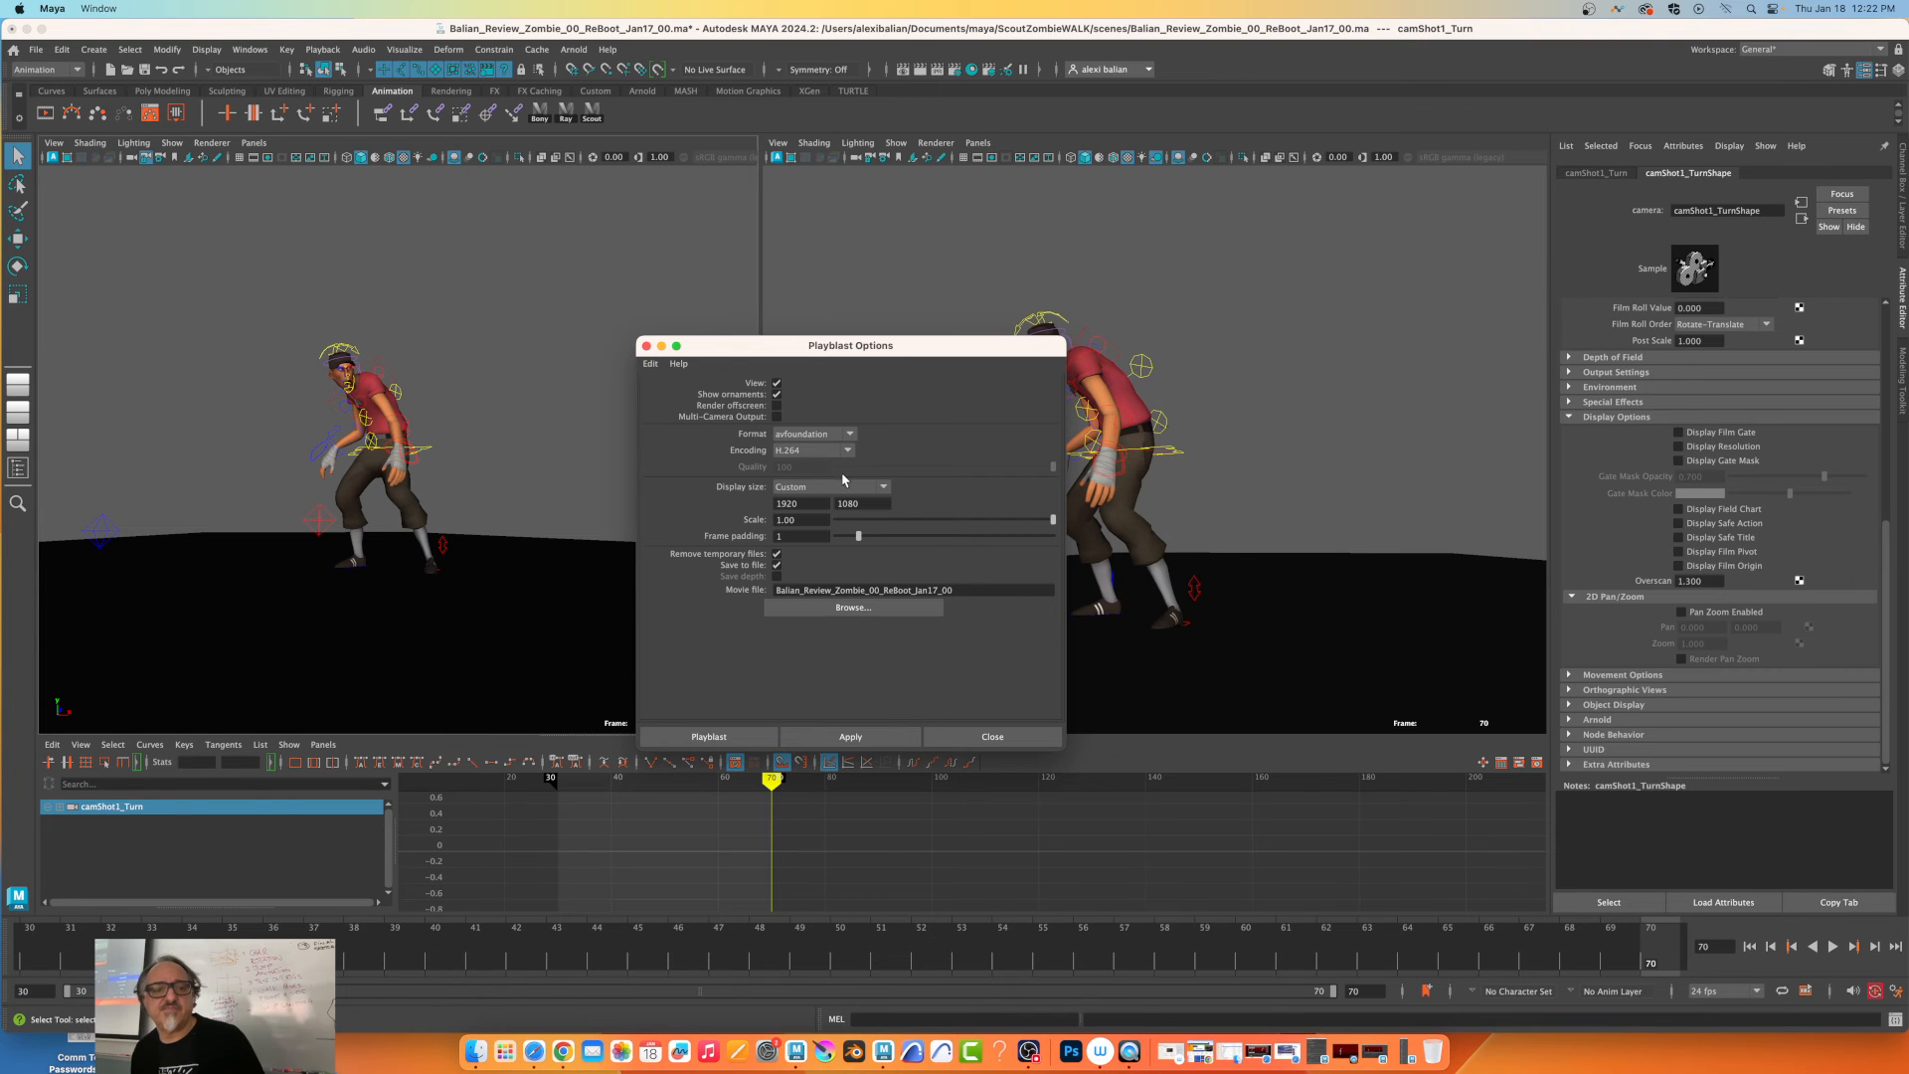
pyautogui.click(830, 487)
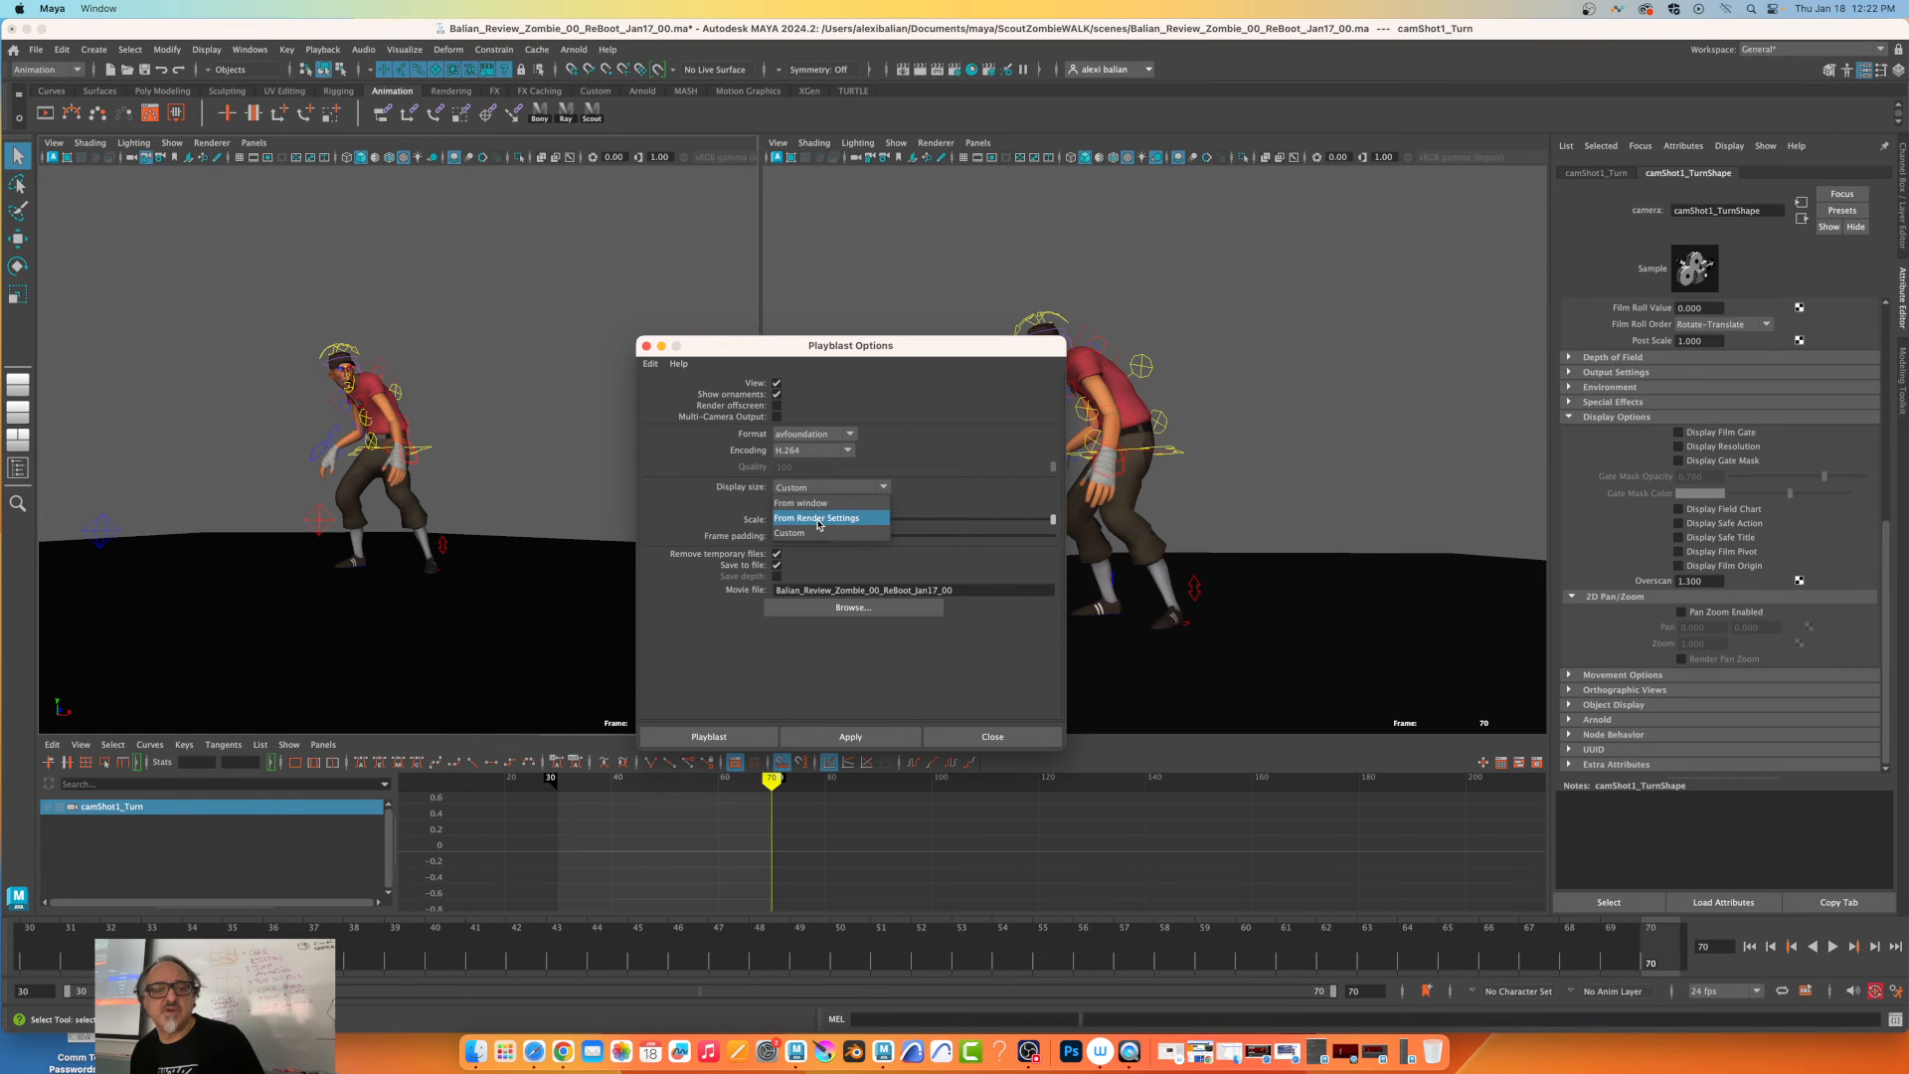
pyautogui.click(815, 517)
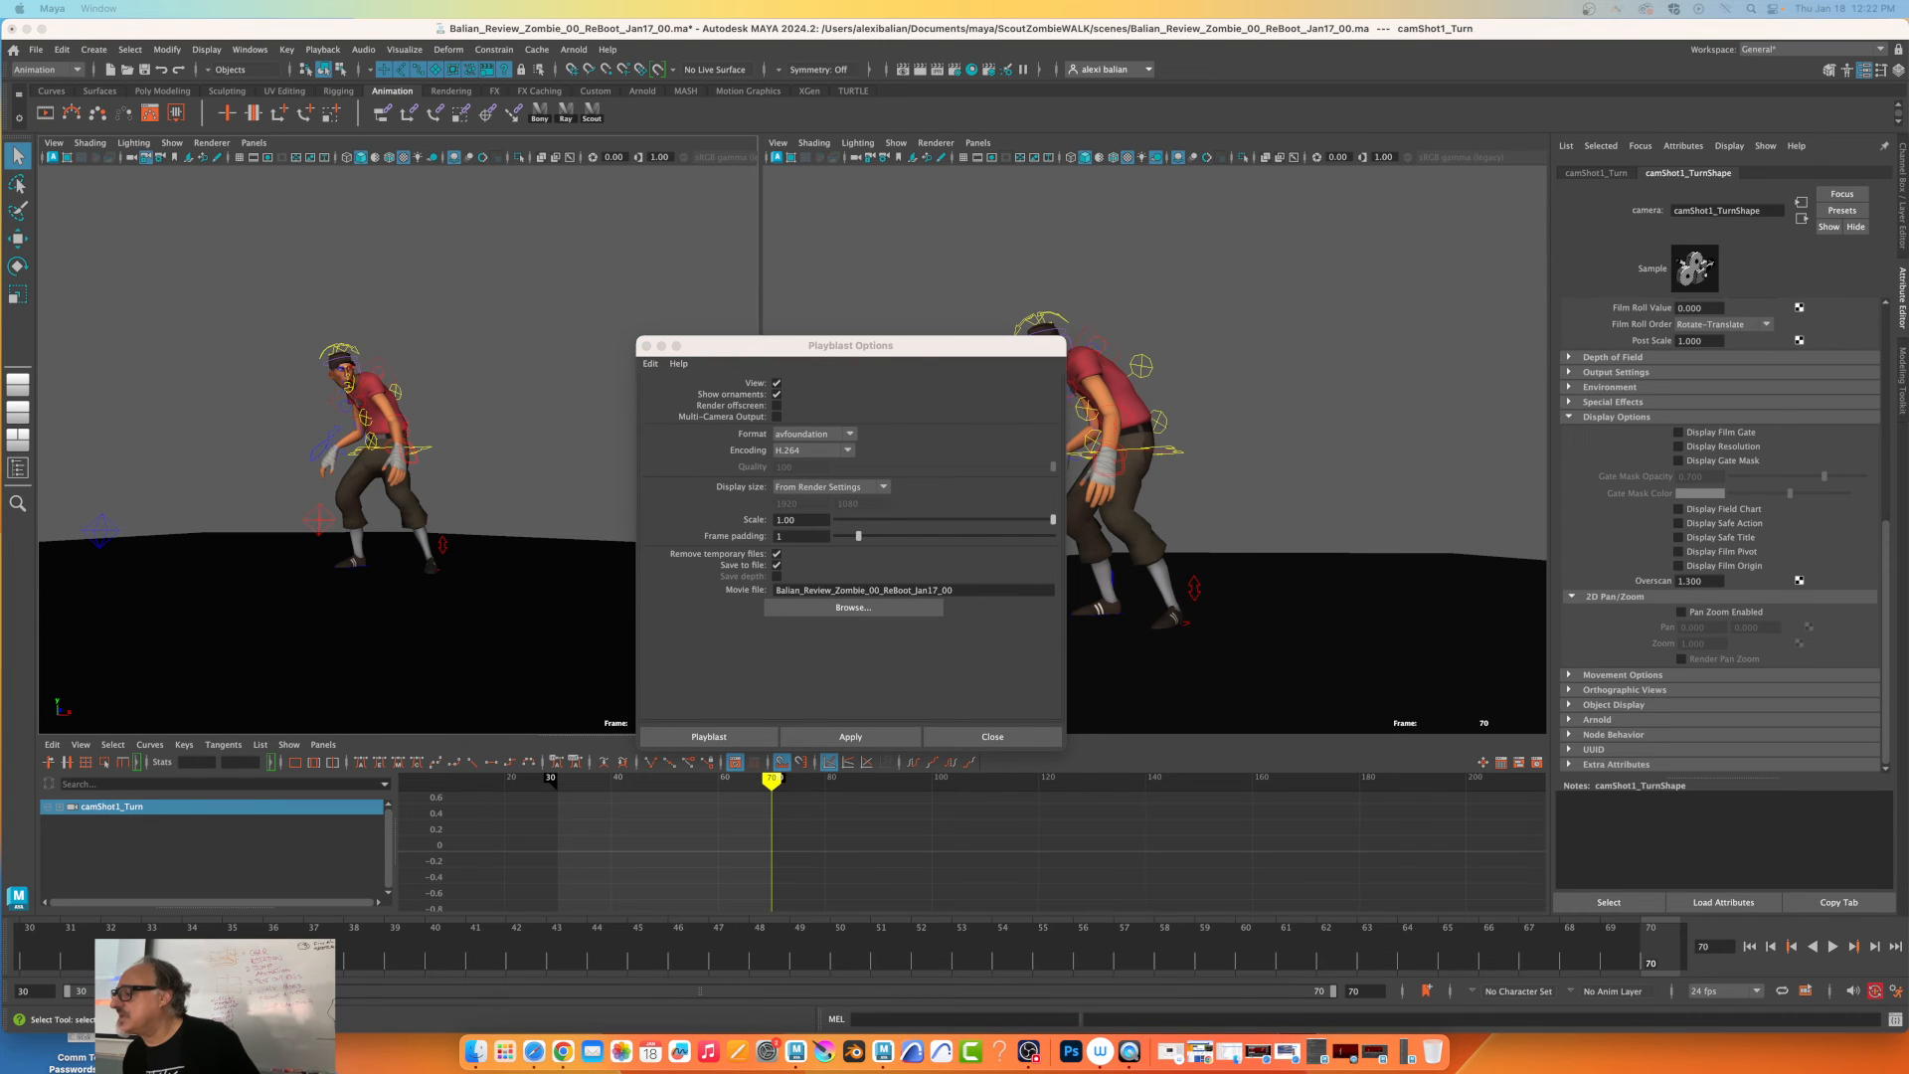
pyautogui.click(852, 607)
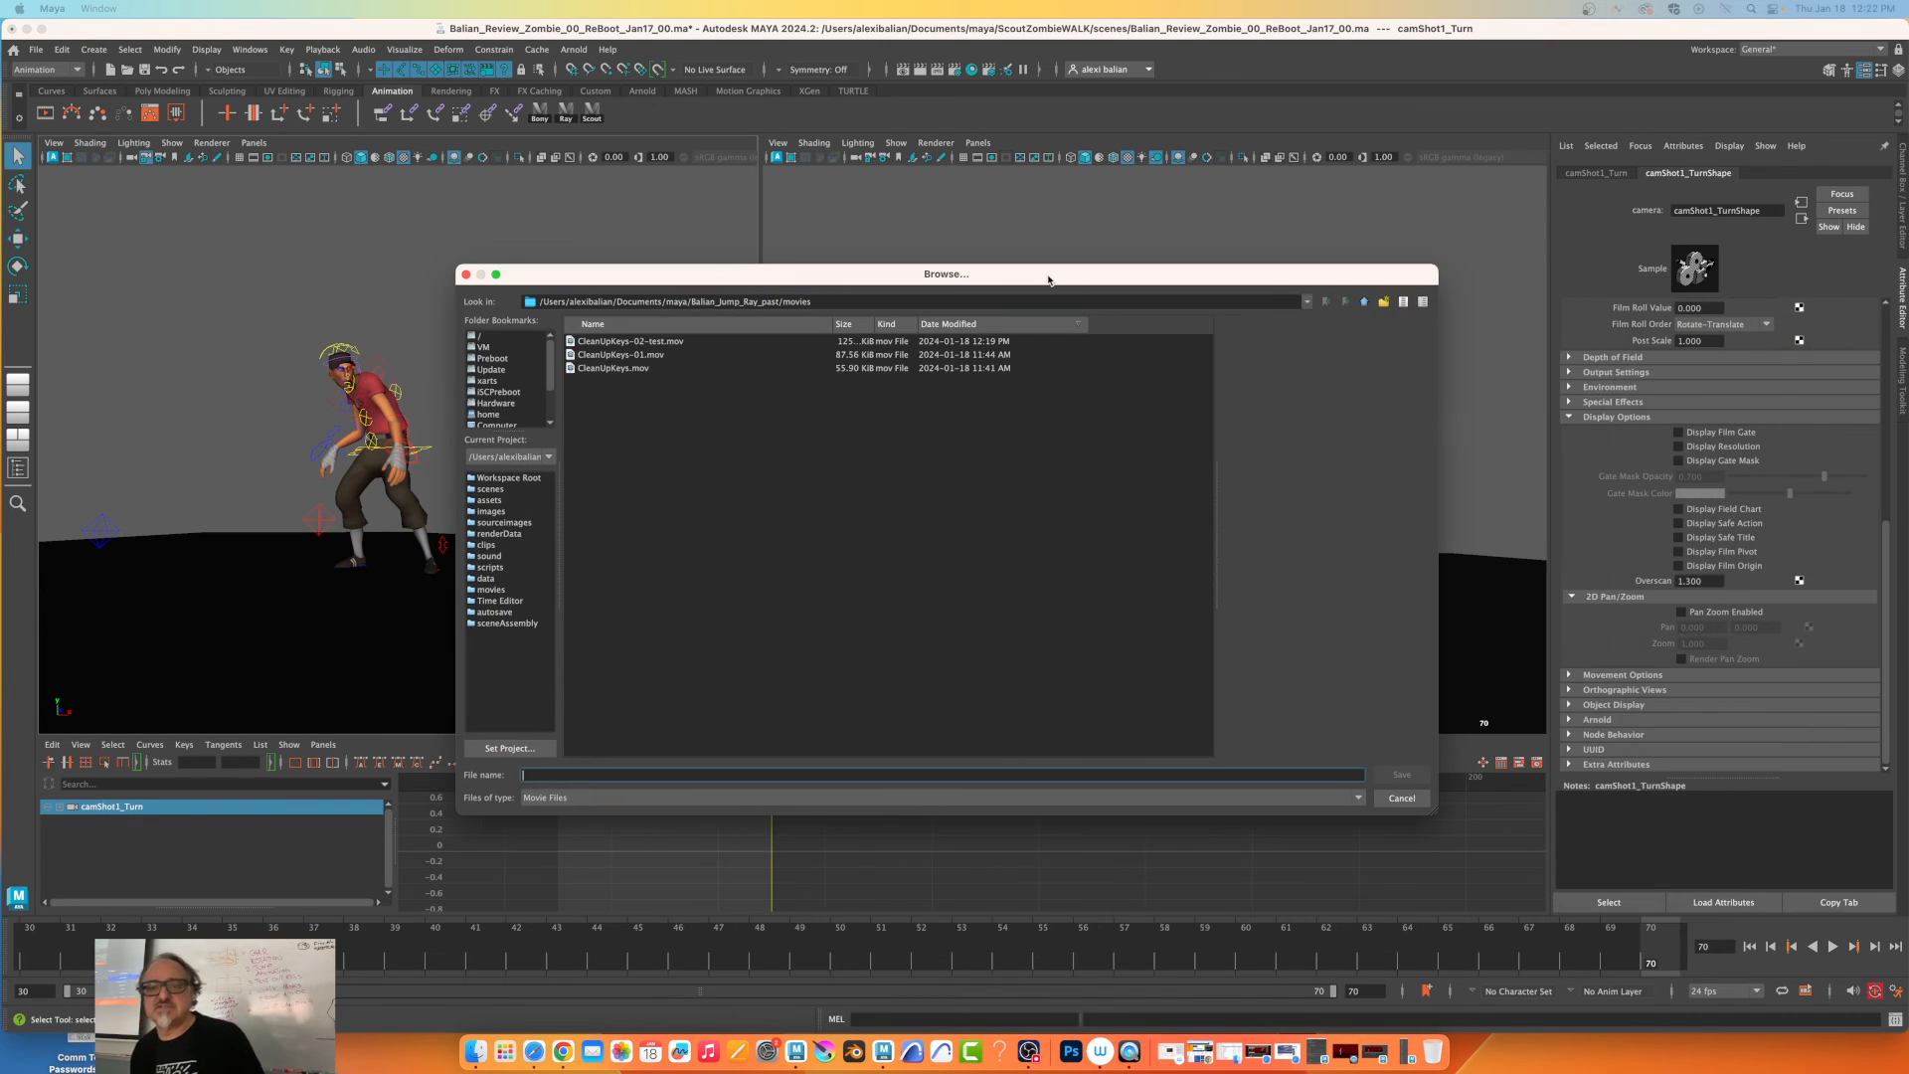
# Save the playblast as Test_Overscreen in the ScoutZombieWALK movies folder.
pyautogui.click(1362, 300)
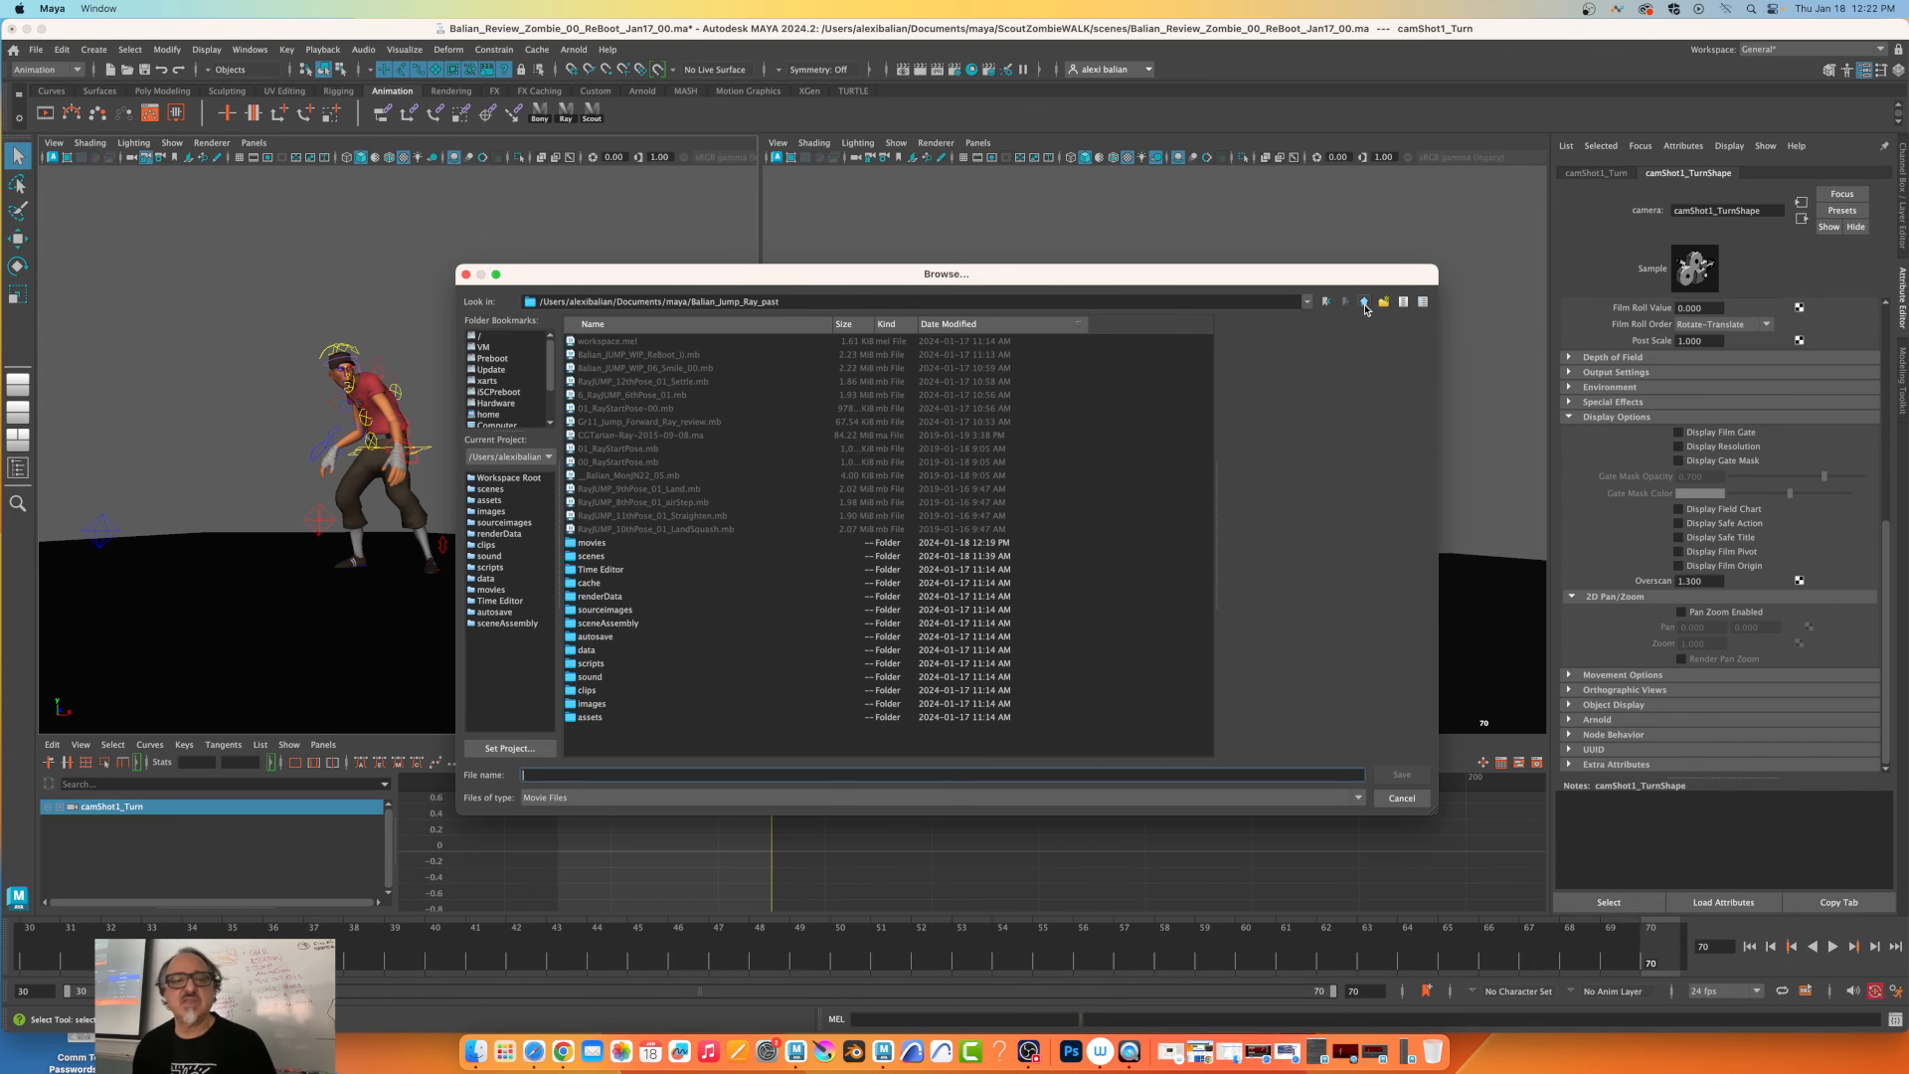
pyautogui.click(1362, 300)
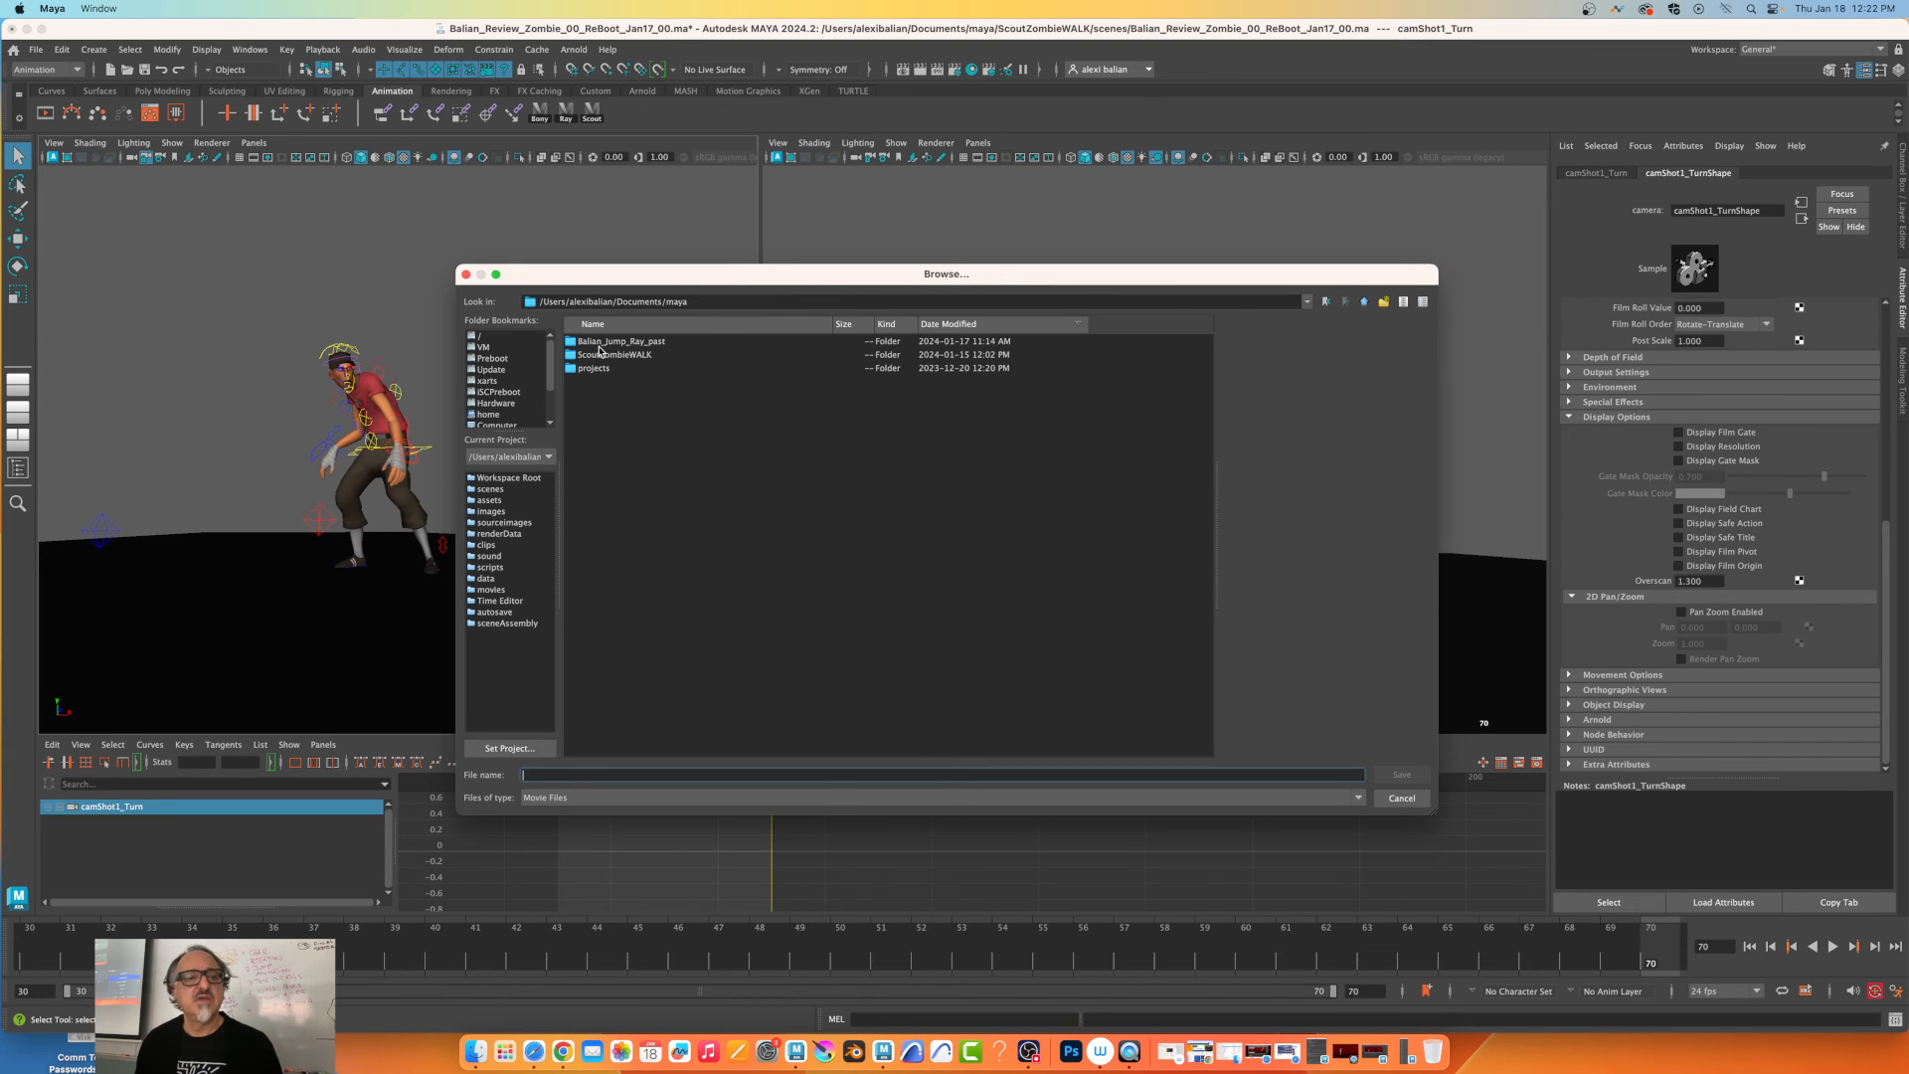
pyautogui.click(615, 354)
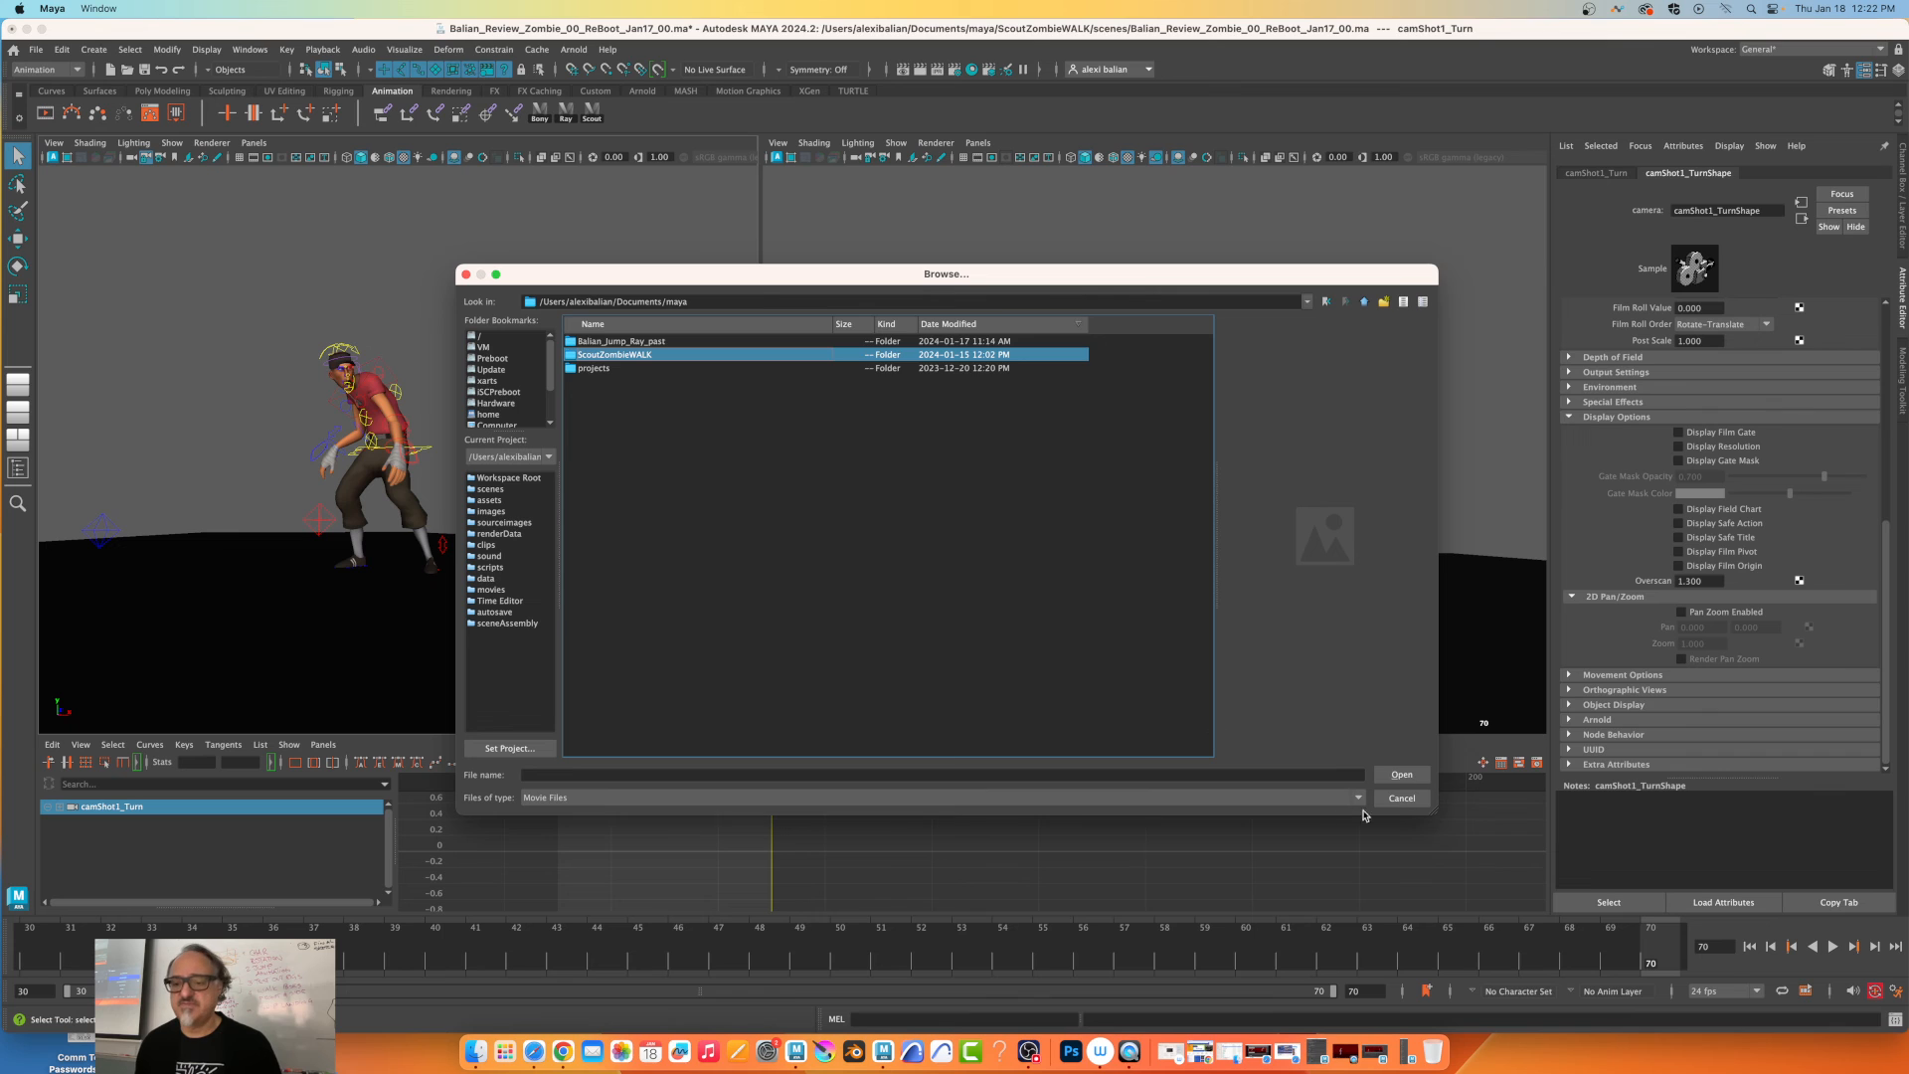
pyautogui.doubleClick(615, 354)
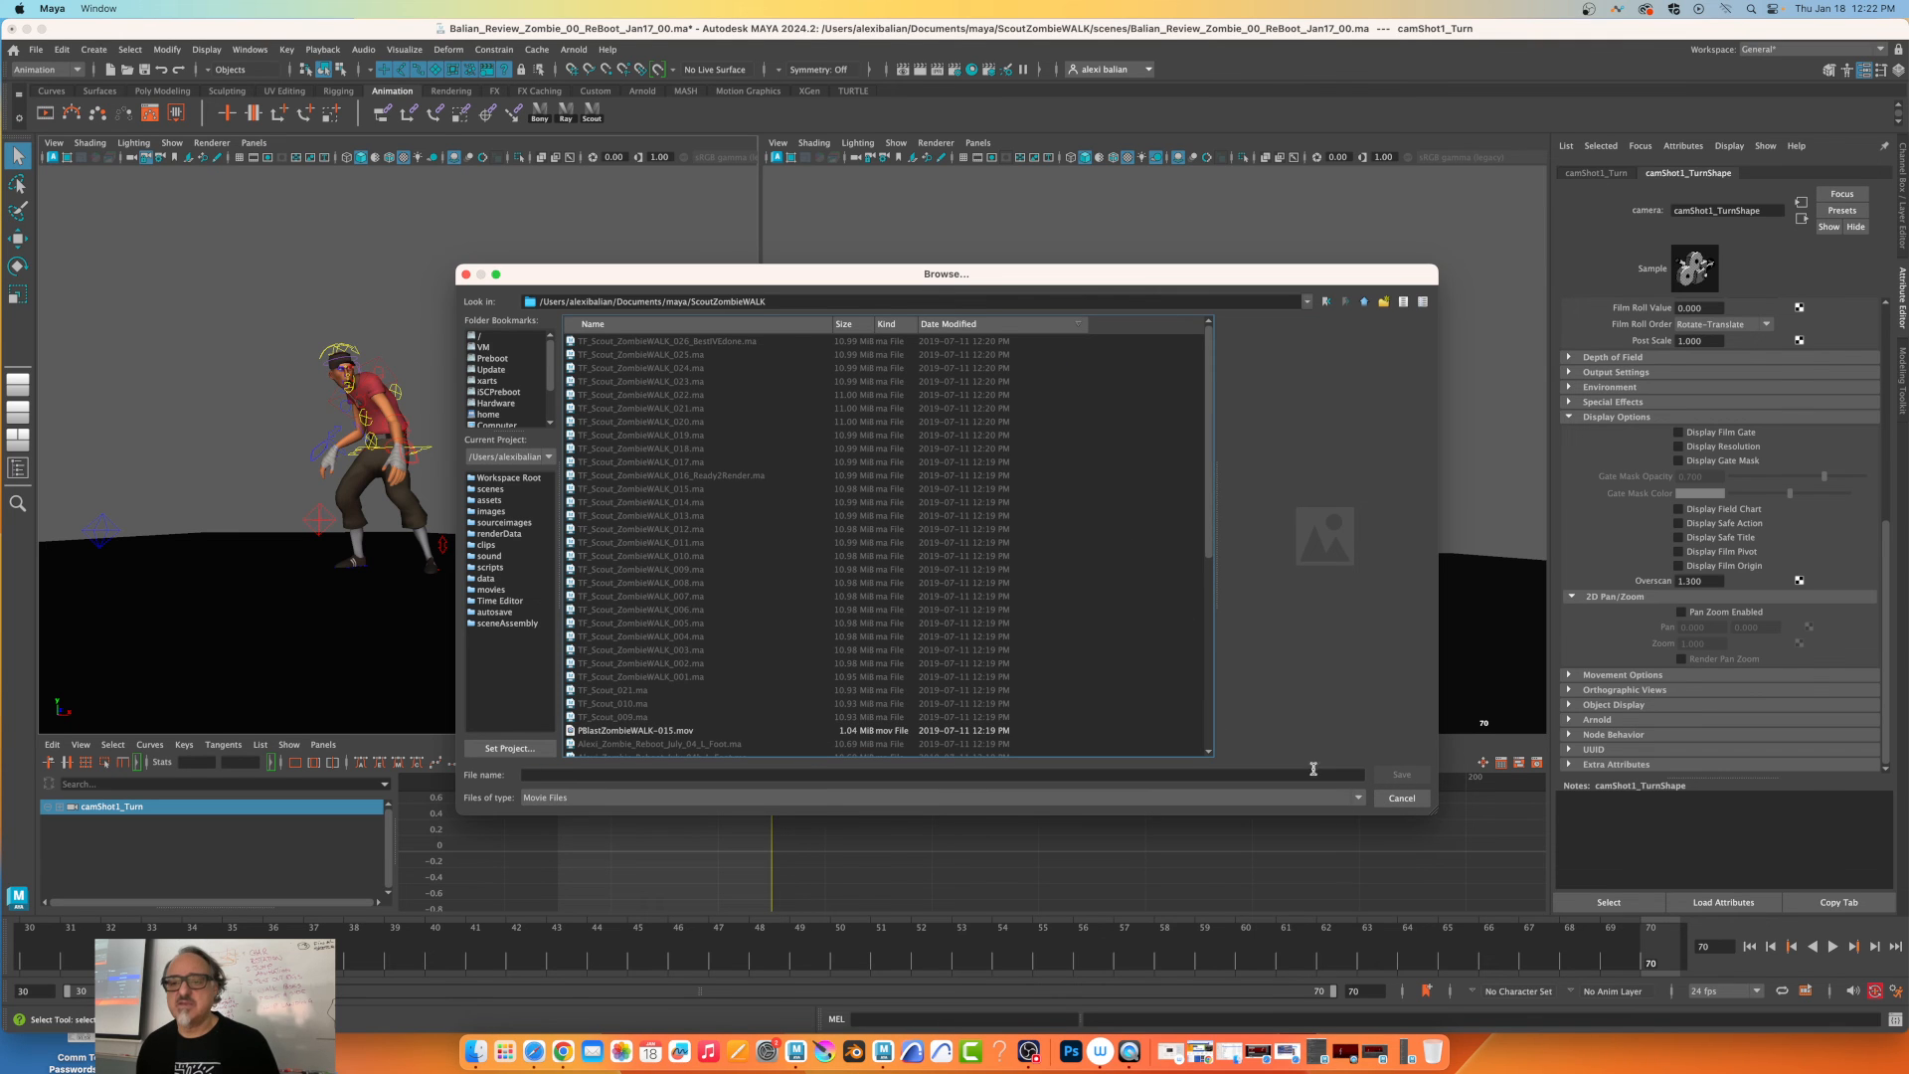
pyautogui.scroll(-3)
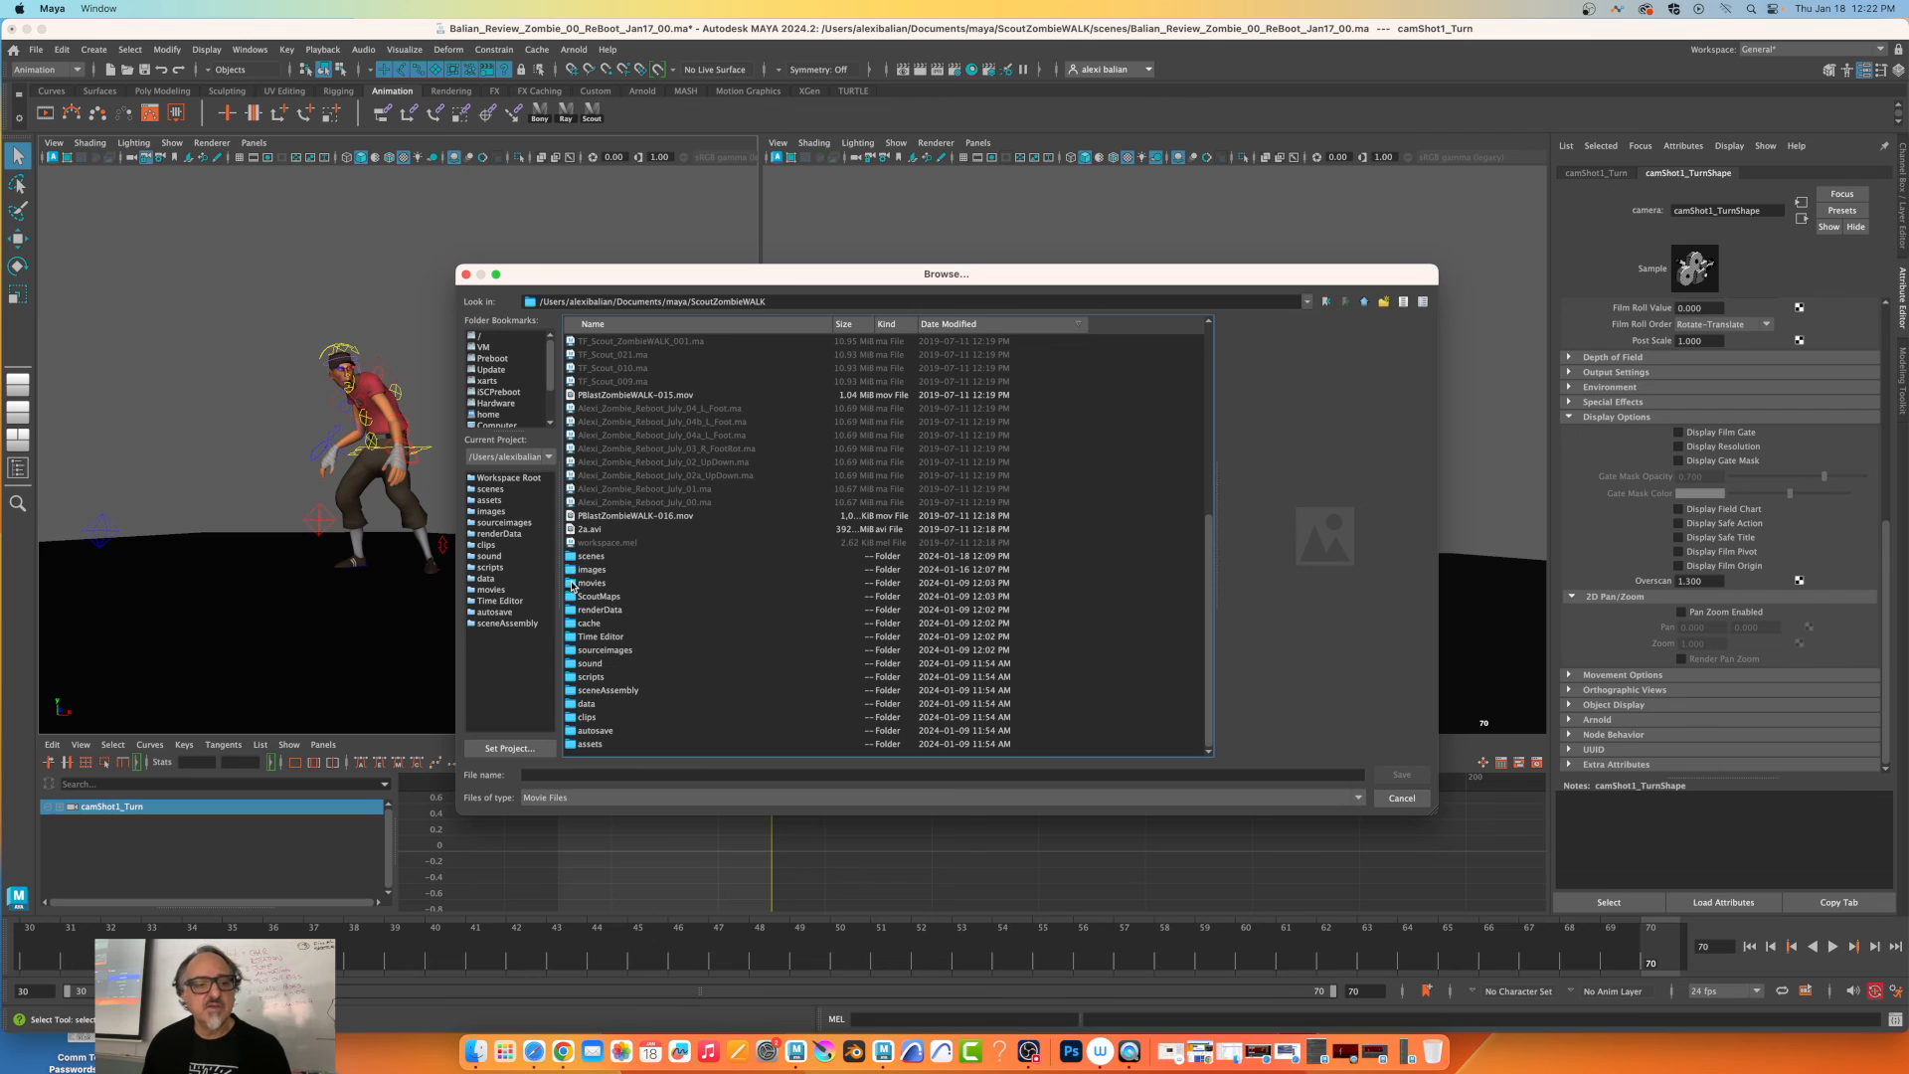
pyautogui.doubleClick(592, 581)
pyautogui.write('Test_Overscreen')
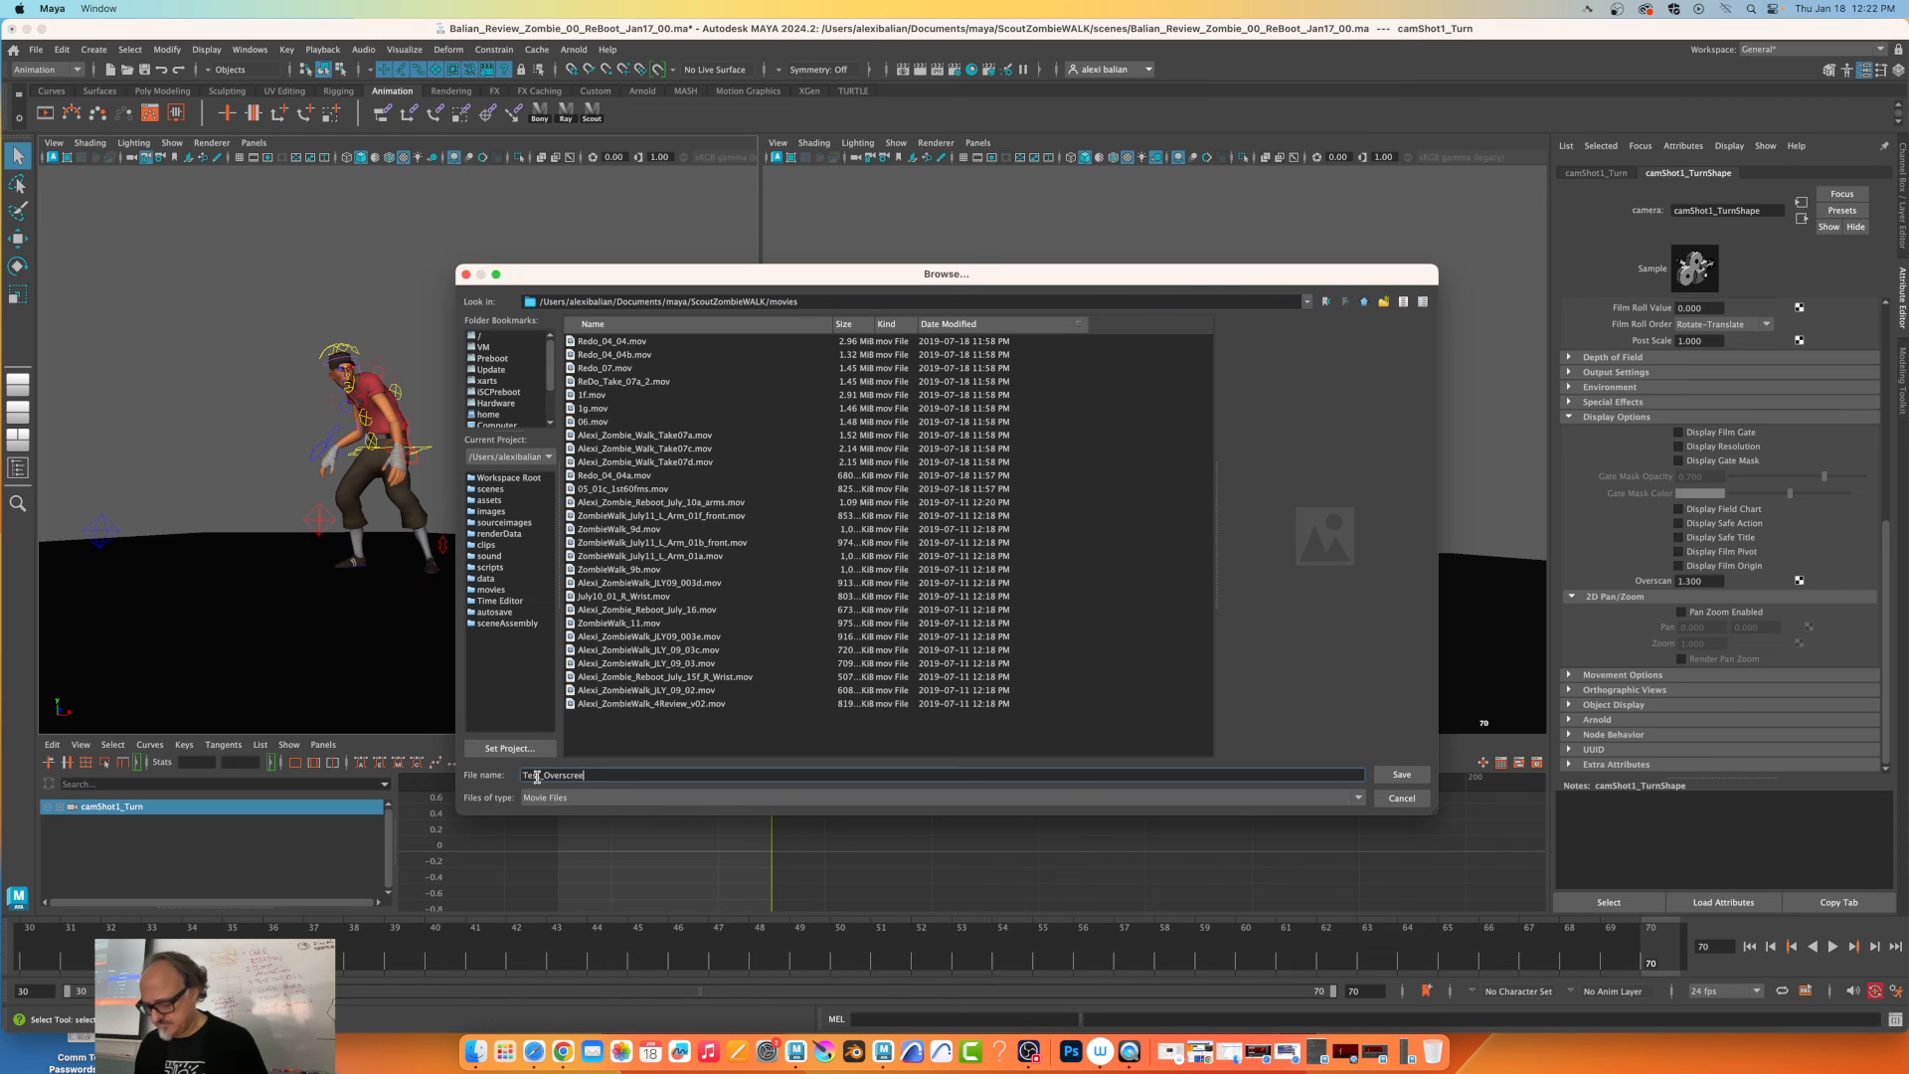
pyautogui.click(1400, 774)
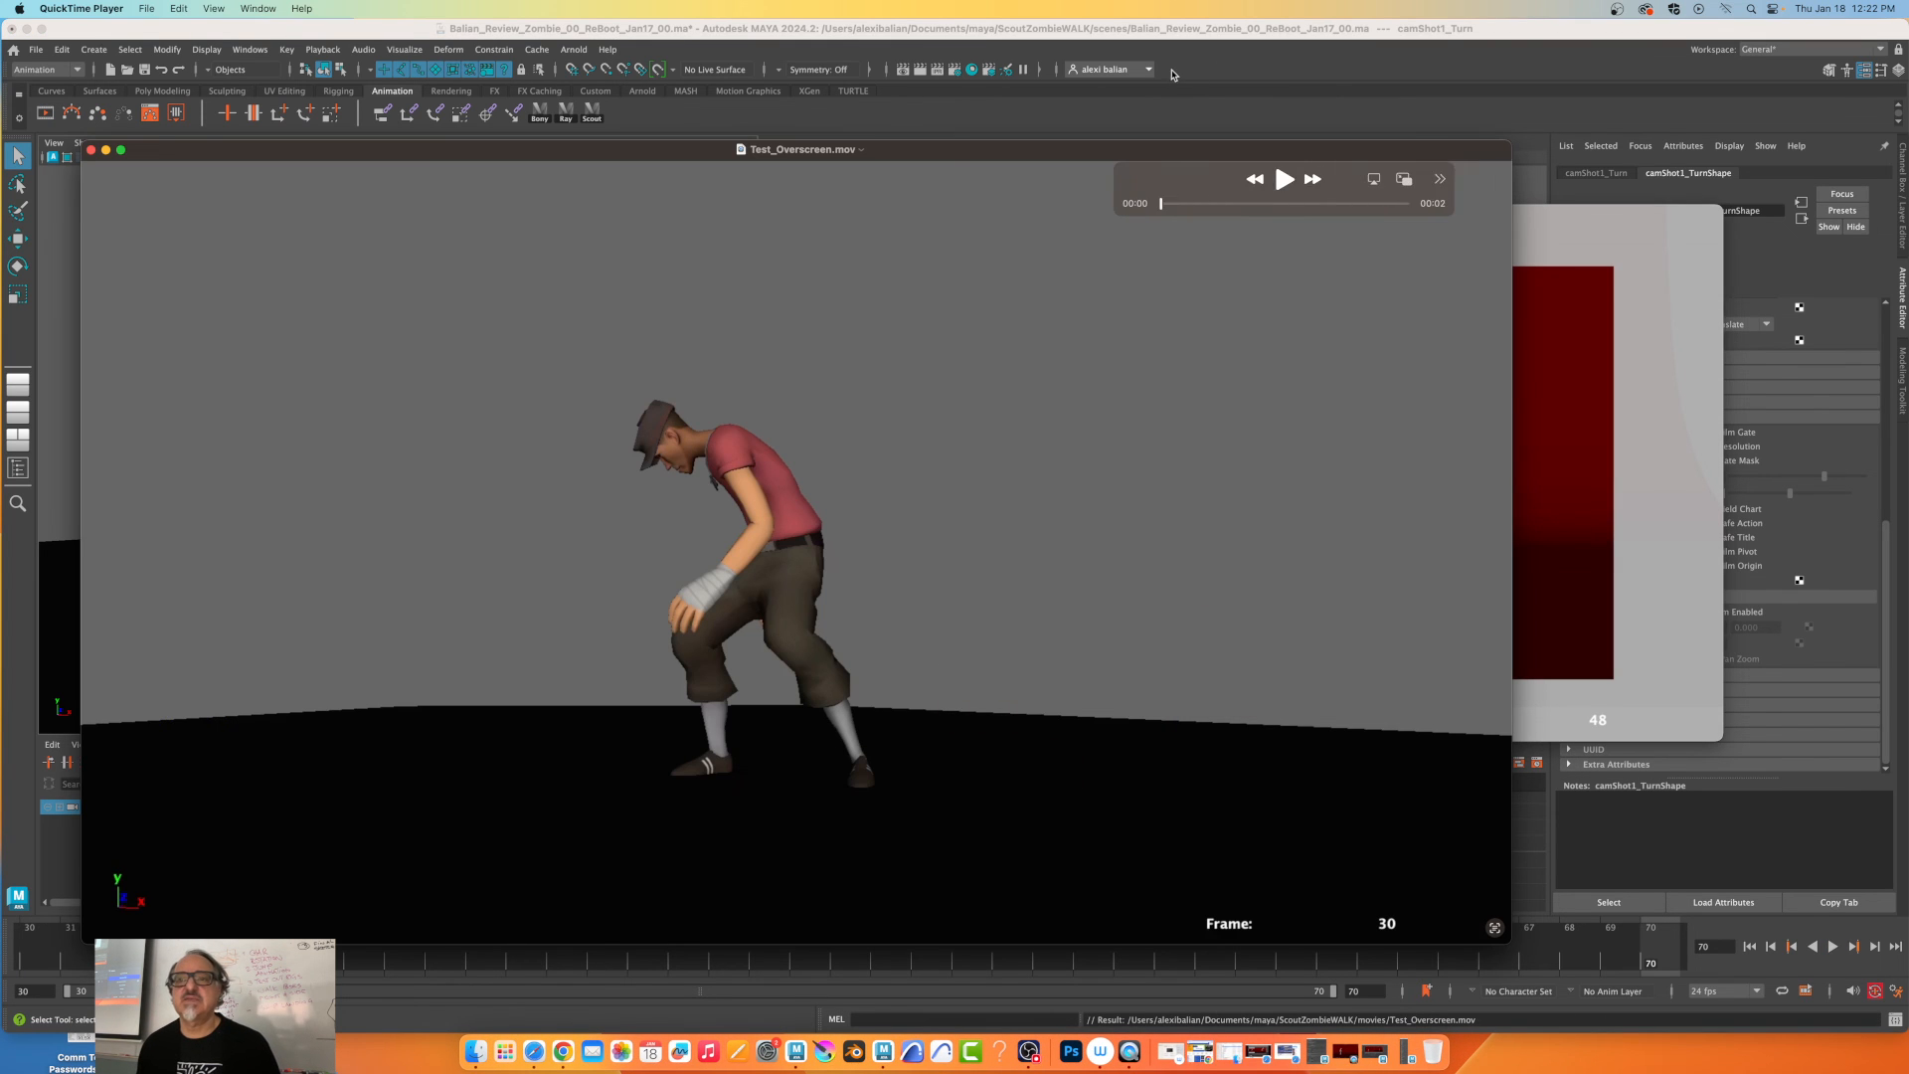
# Play Test_Overscreen.mov in QuickTime Player through to frame 70.
pyautogui.click(1285, 179)
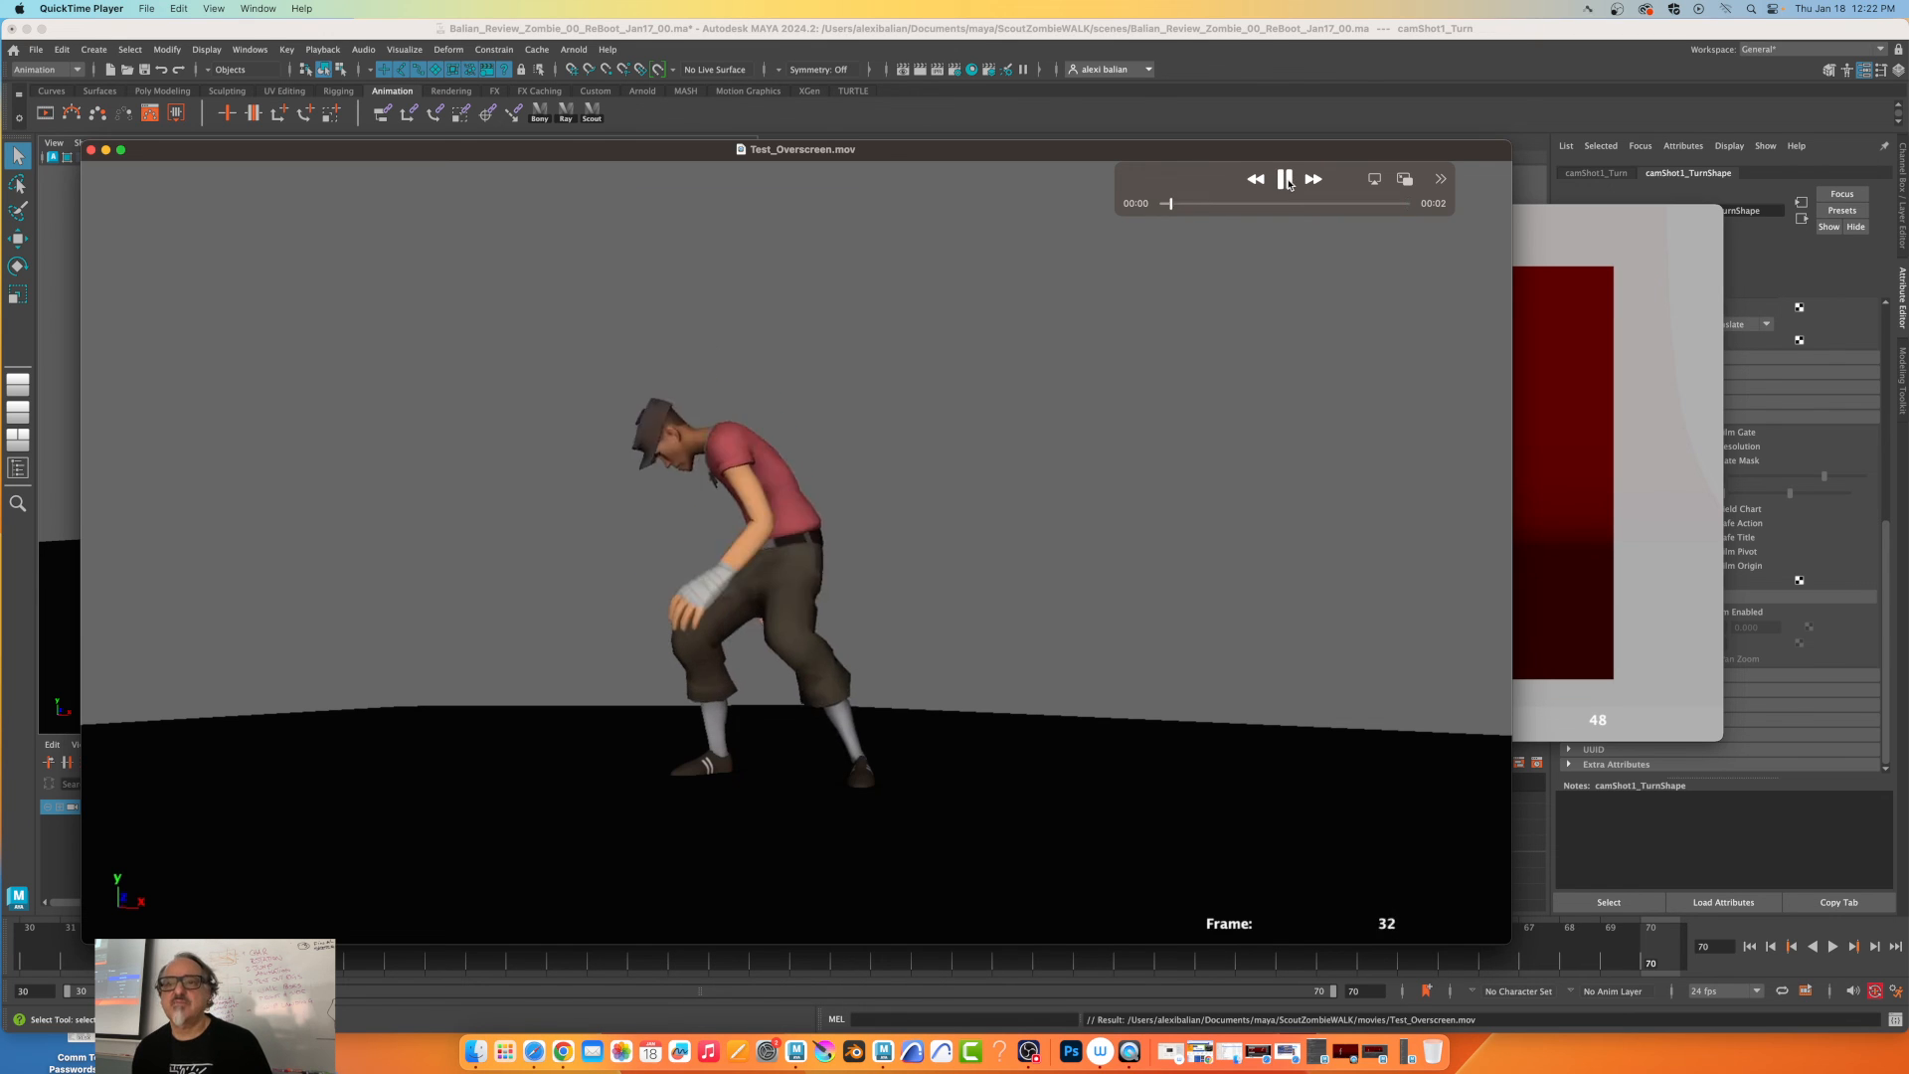
pyautogui.click(1284, 179)
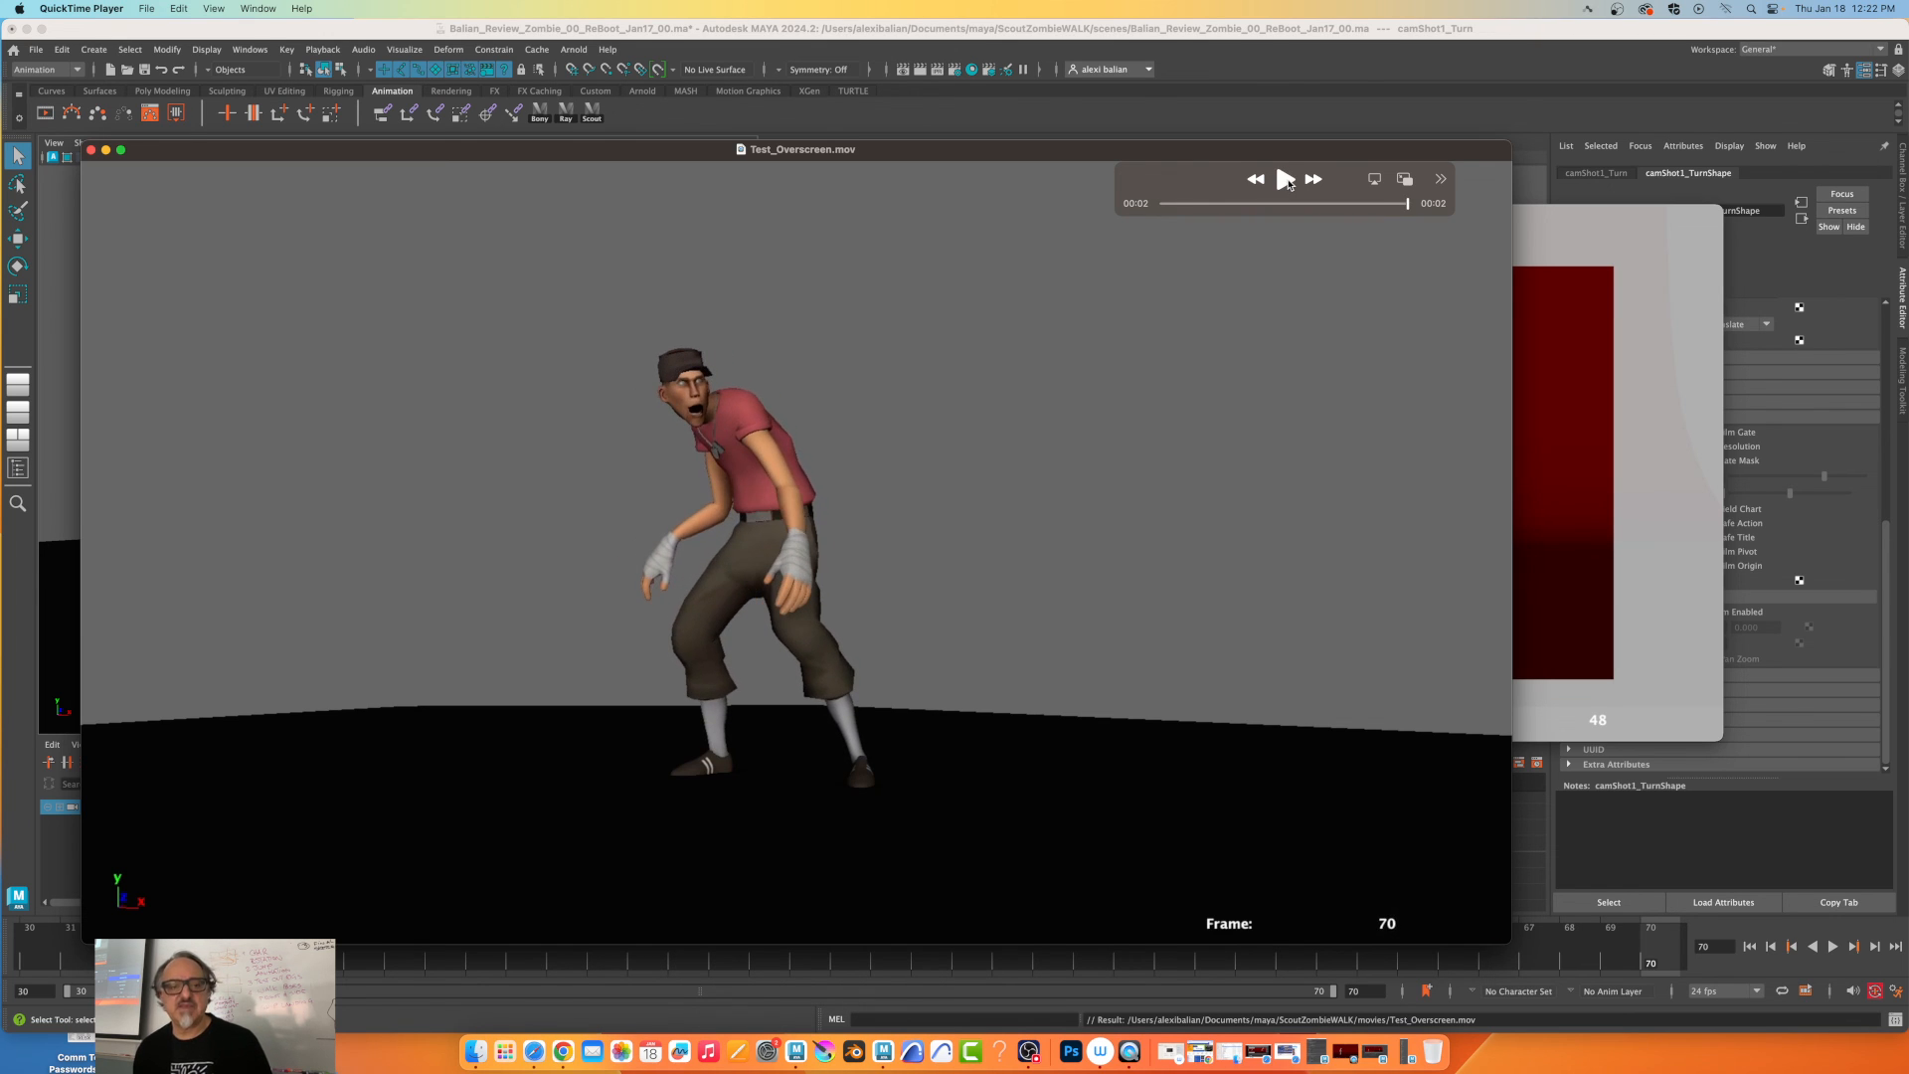